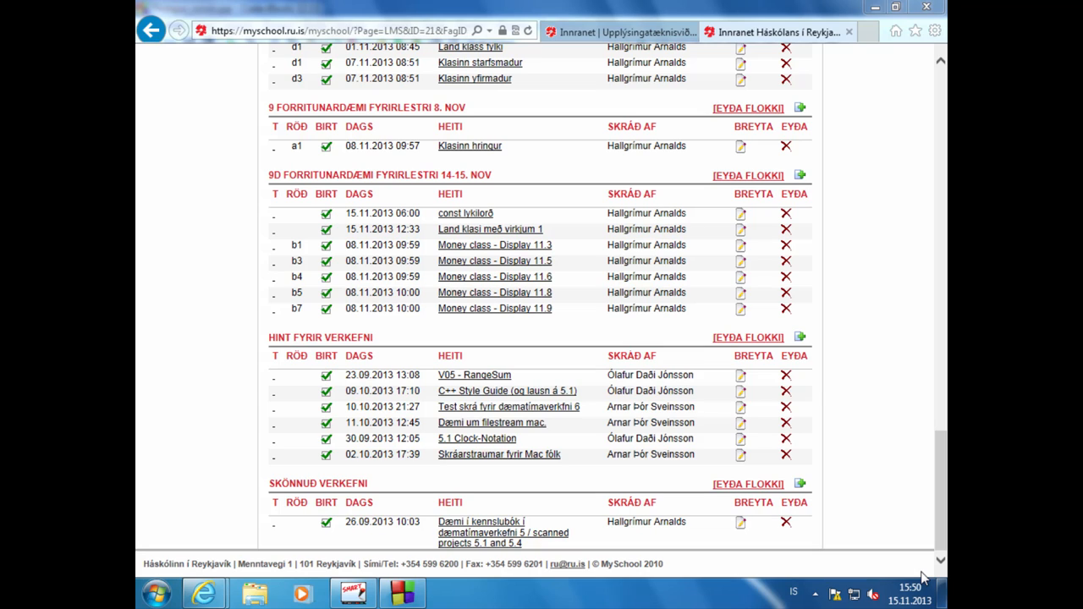
{"action": "mouse_move", "coordinate": [481, 253]}
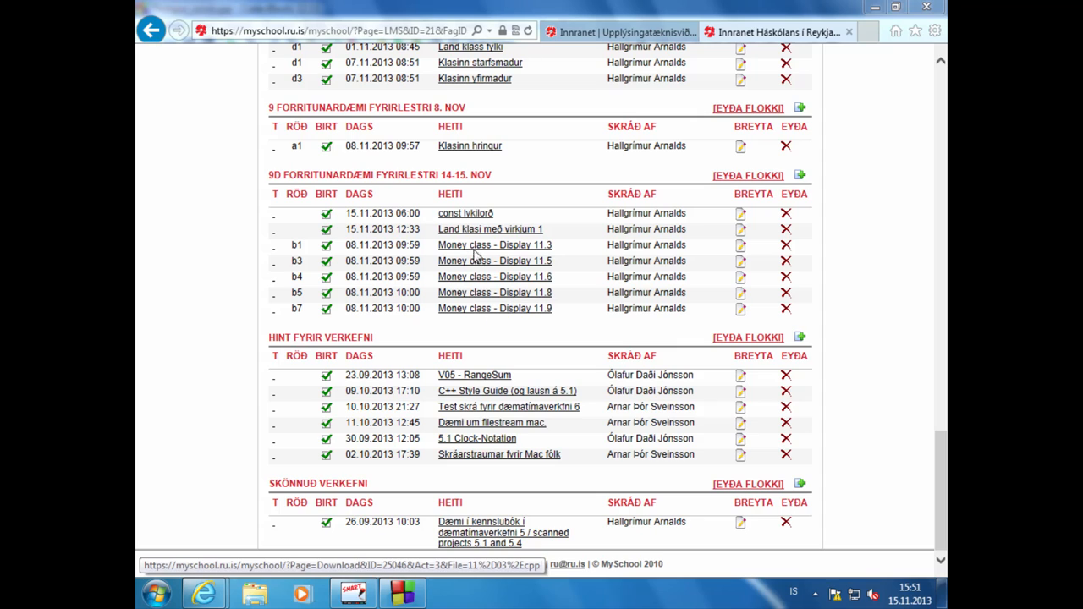
{"action": "mouse_move", "coordinate": [472, 257]}
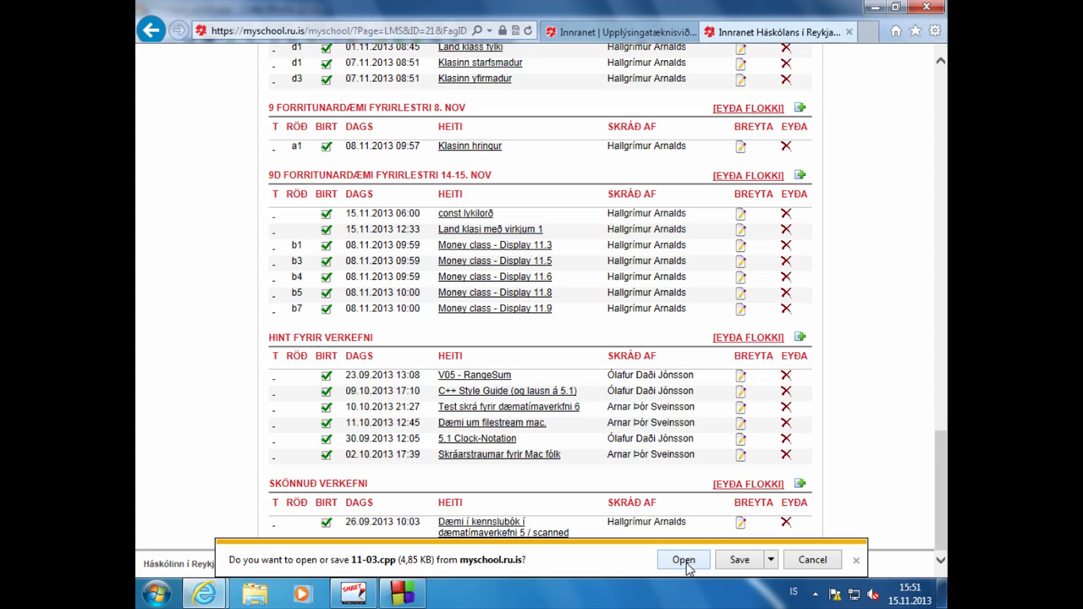
Step: Open the downloaded 11-03.cpp and highlight the private 'long all_cents;' member of the Money class
{"action": "left_click", "coordinate": [684, 559]}
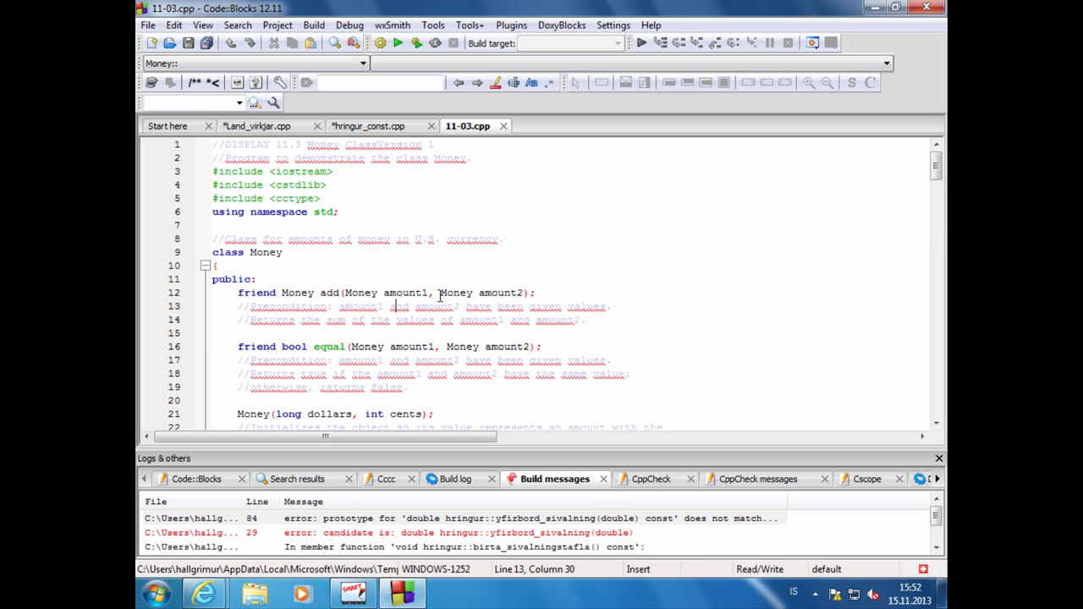
{"action": "scroll", "scroll_direction": "down", "scroll_amount": 3}
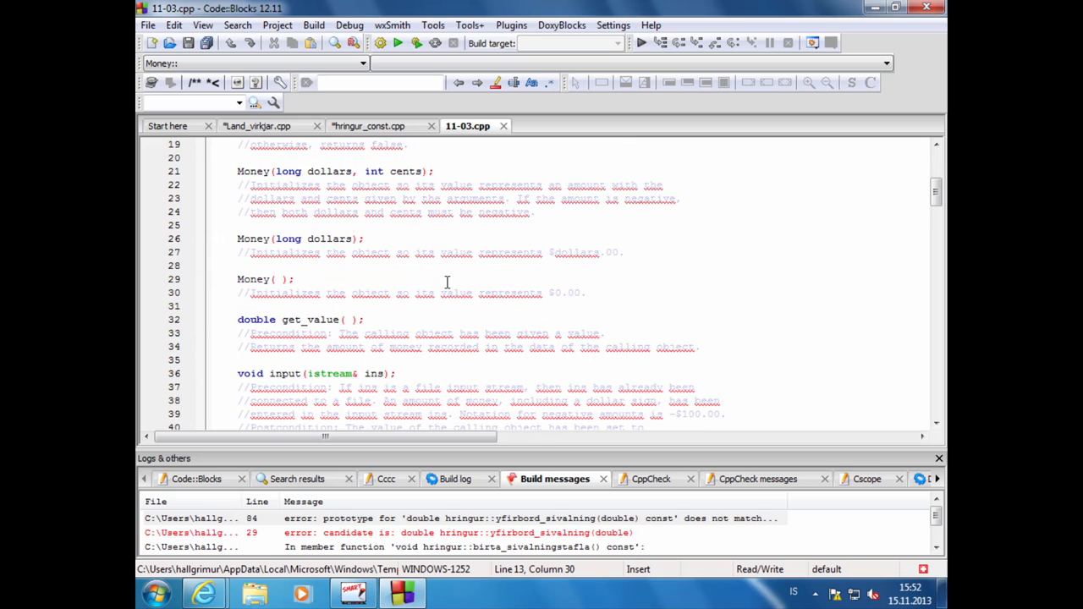
{"action": "scroll", "scroll_direction": "down", "scroll_amount": 3}
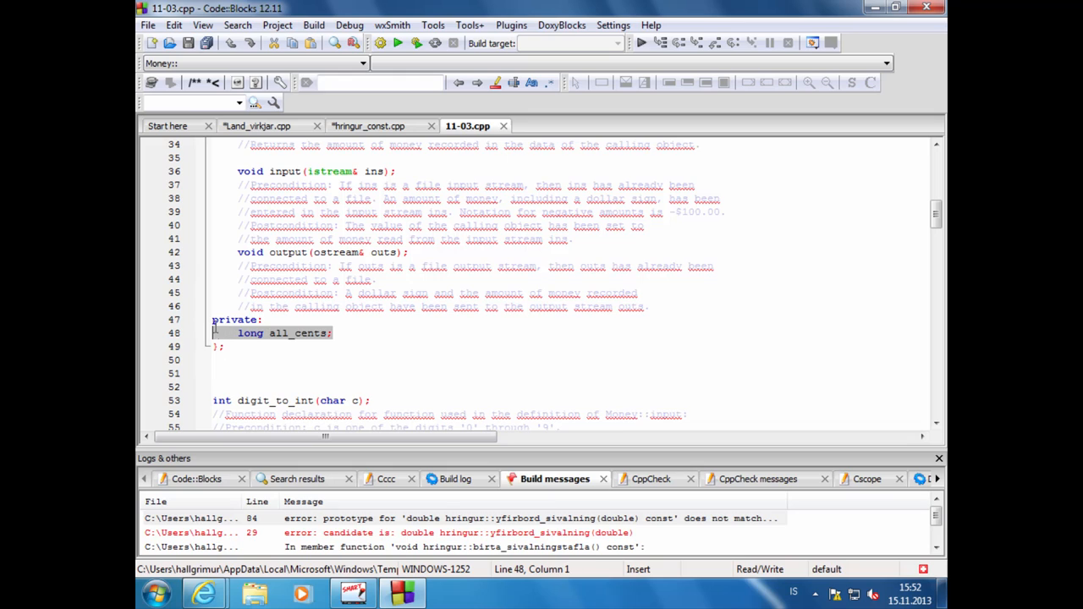
{"action": "left_click", "coordinate": [237, 320]}
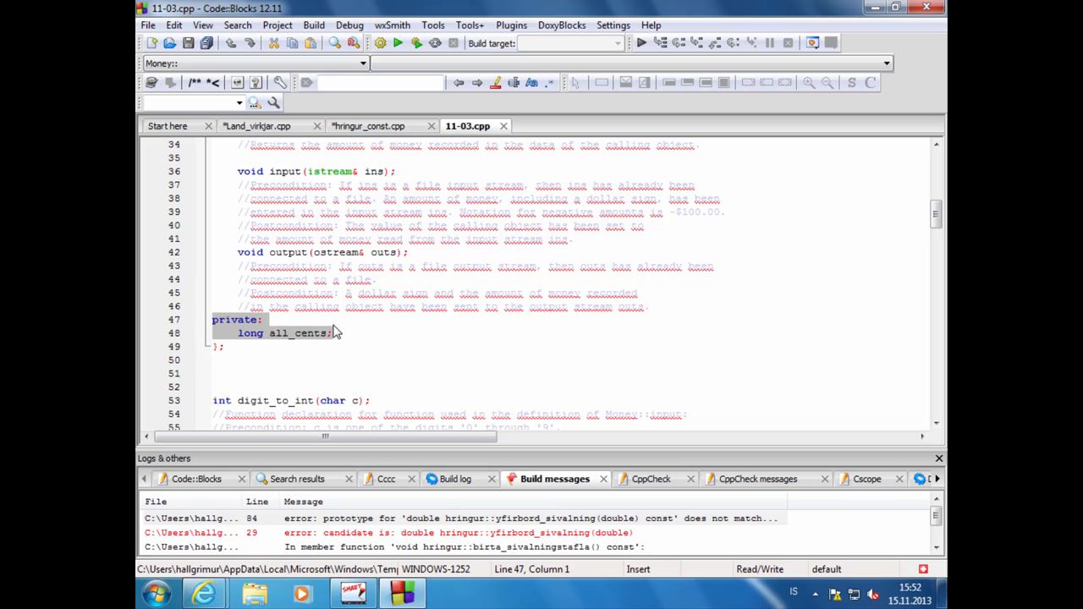
{"action": "left_click", "coordinate": [246, 332]}
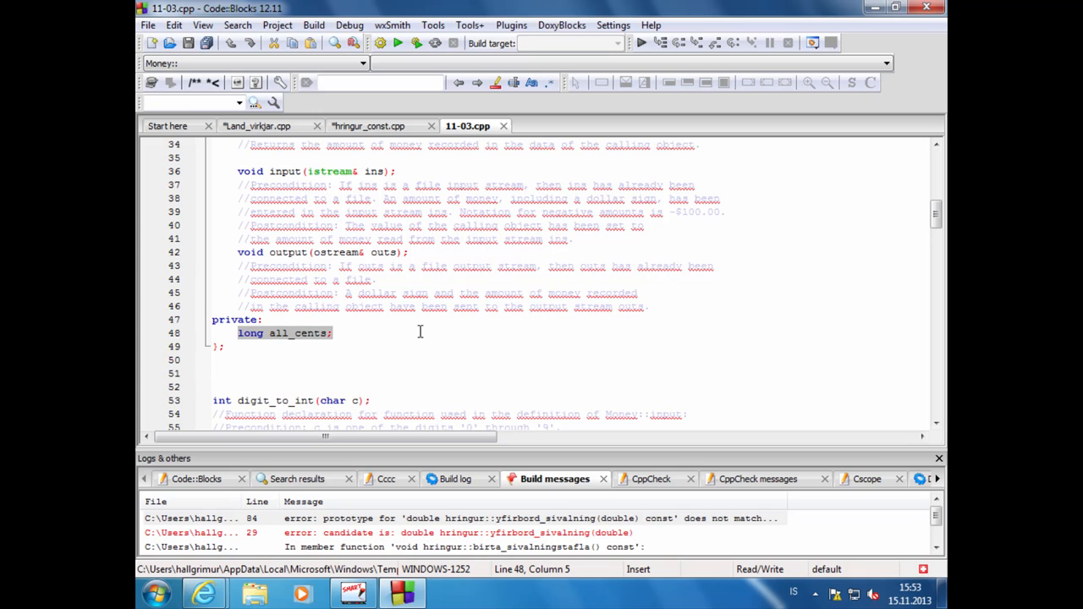
{"action": "mouse_move", "coordinate": [453, 222]}
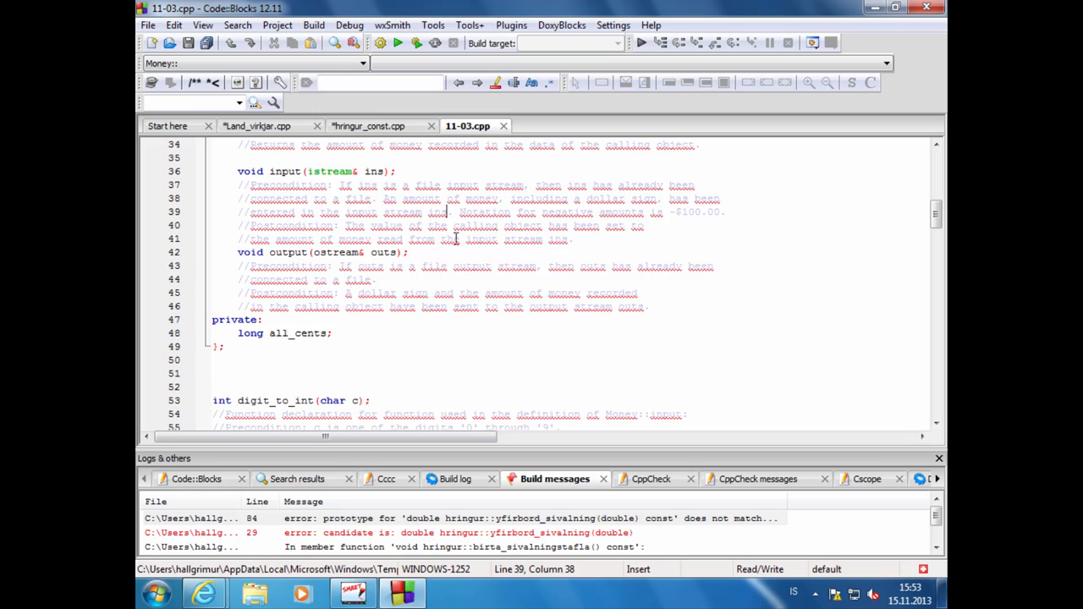
{"action": "mouse_move", "coordinate": [517, 259]}
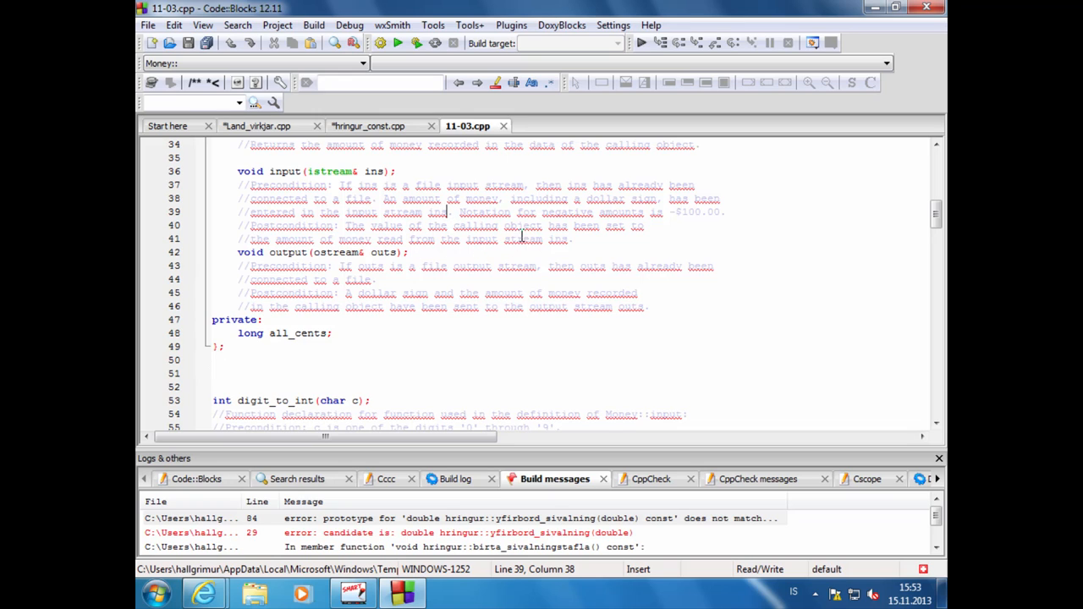
{"action": "left_click", "coordinate": [548, 234]}
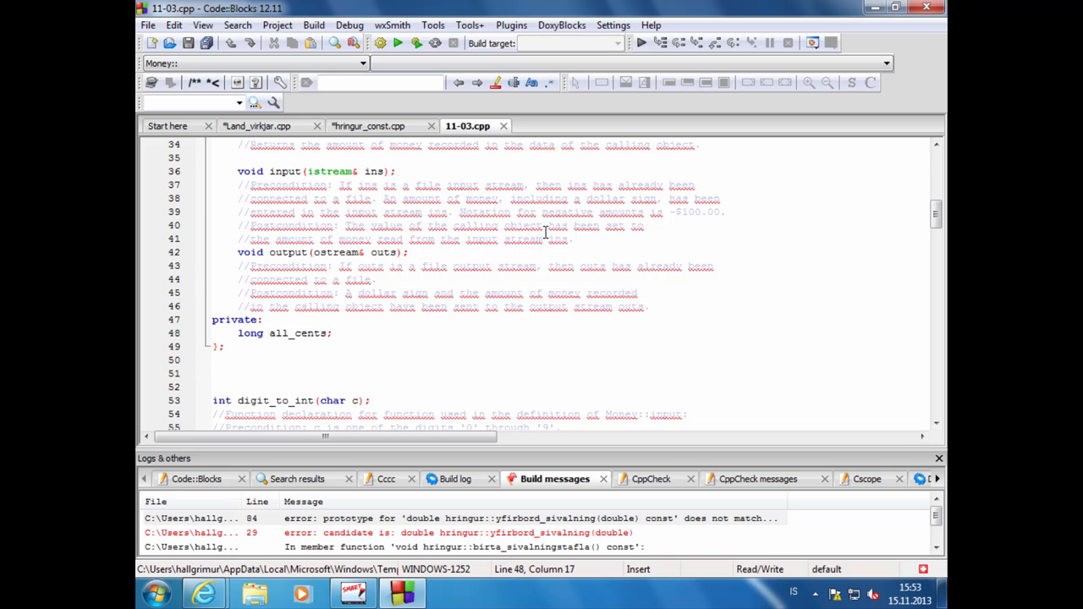
{"action": "scroll", "scroll_direction": "up", "scroll_amount": 3}
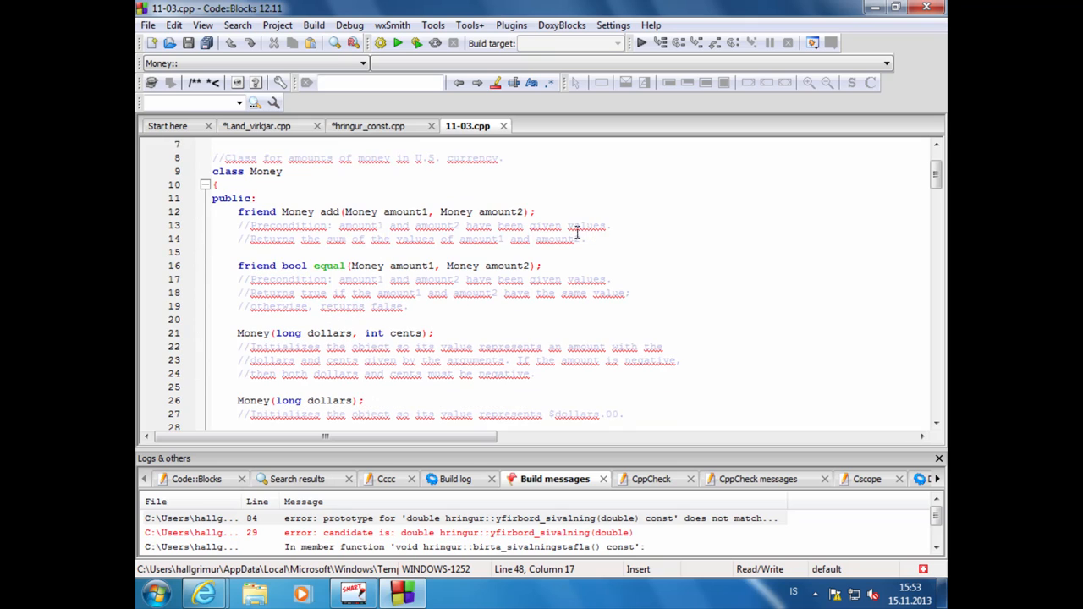
{"action": "left_click", "coordinate": [240, 212]}
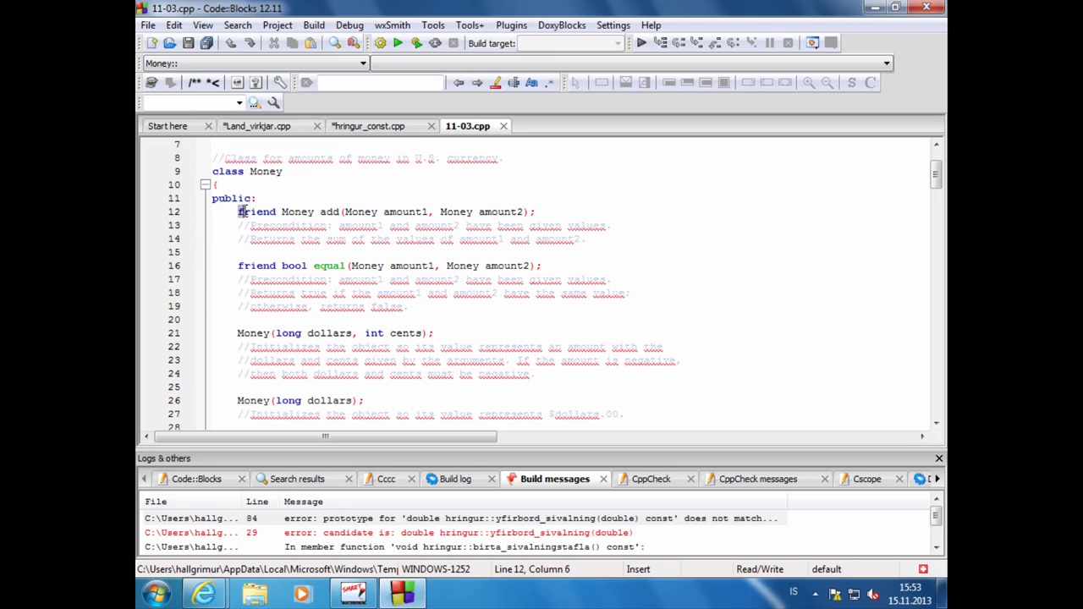
{"action": "double_click", "coordinate": [256, 211]}
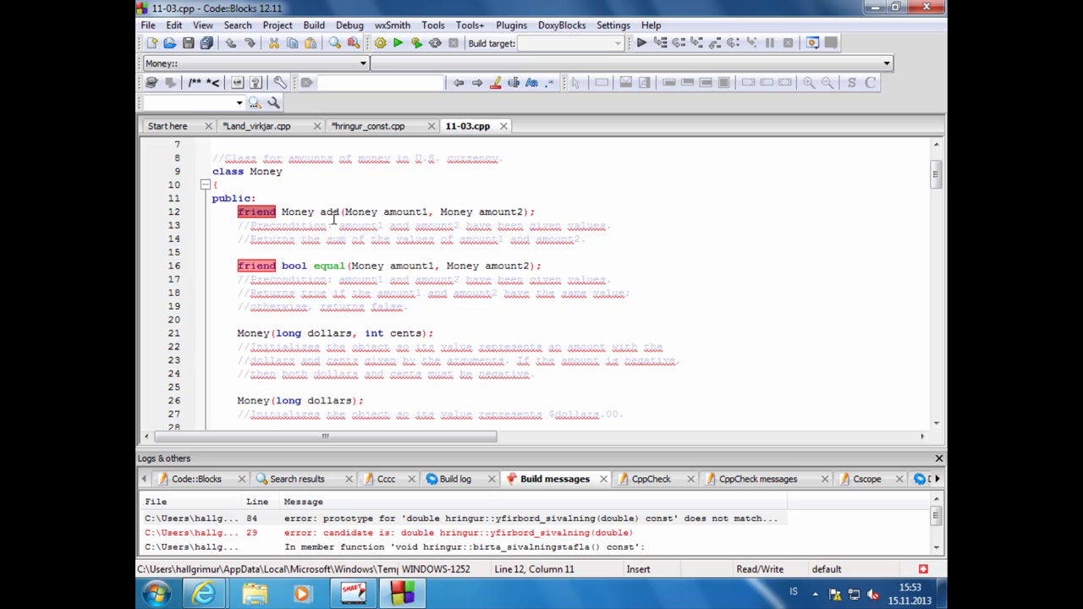
{"action": "double_click", "coordinate": [329, 212]}
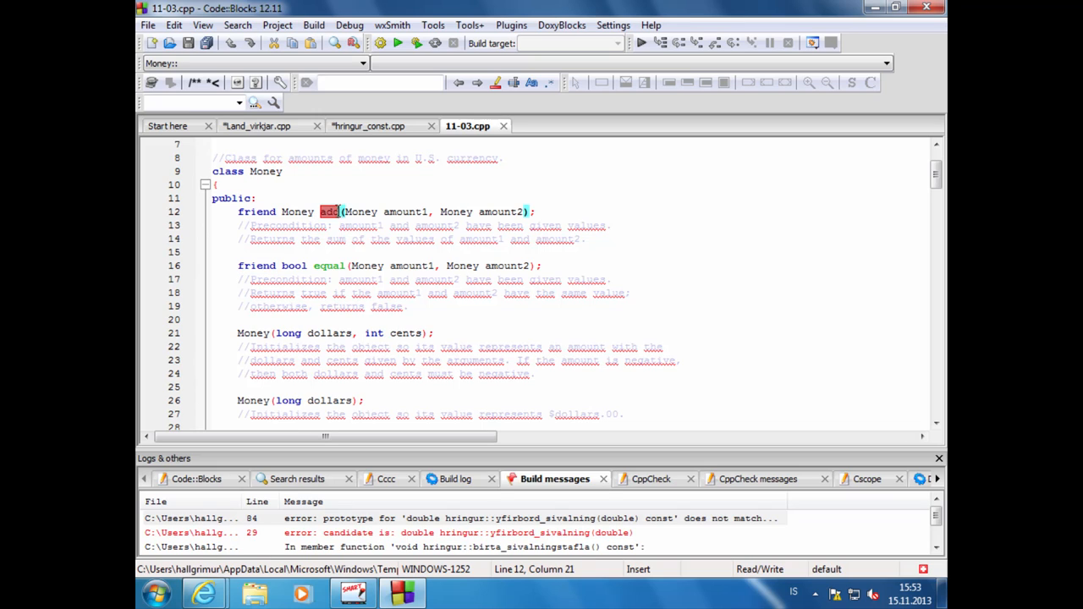
{"action": "mouse_move", "coordinate": [337, 214]}
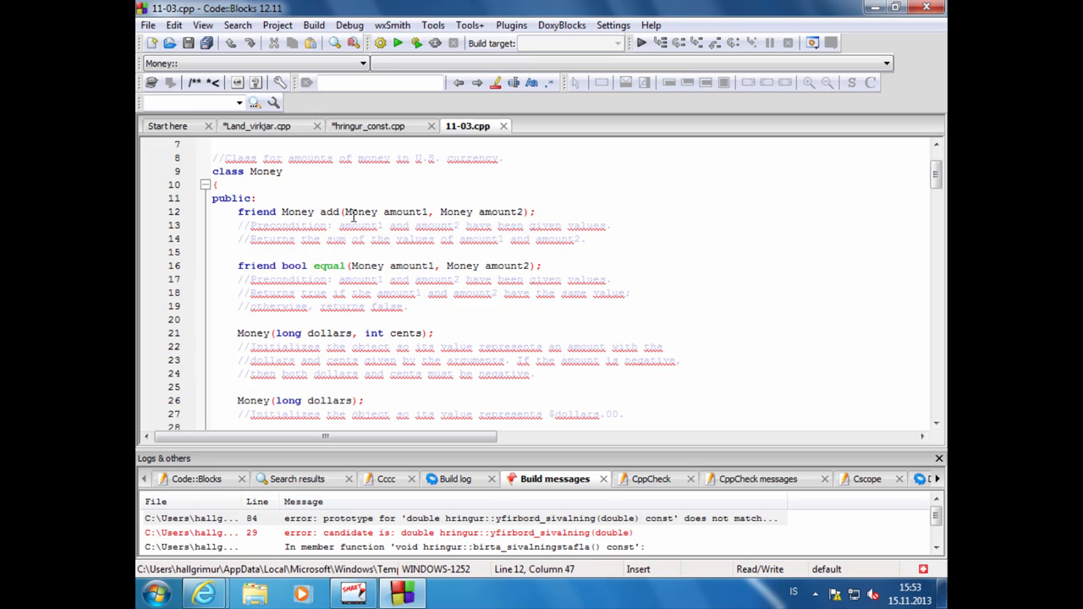
{"action": "left_click", "coordinate": [364, 211]}
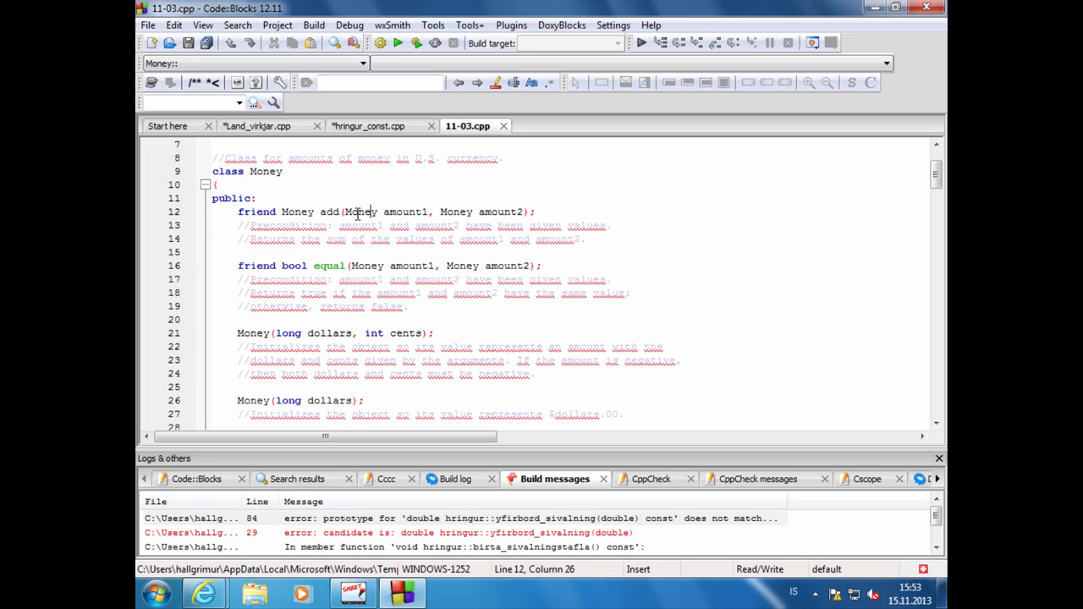
{"action": "left_click", "coordinate": [298, 212]}
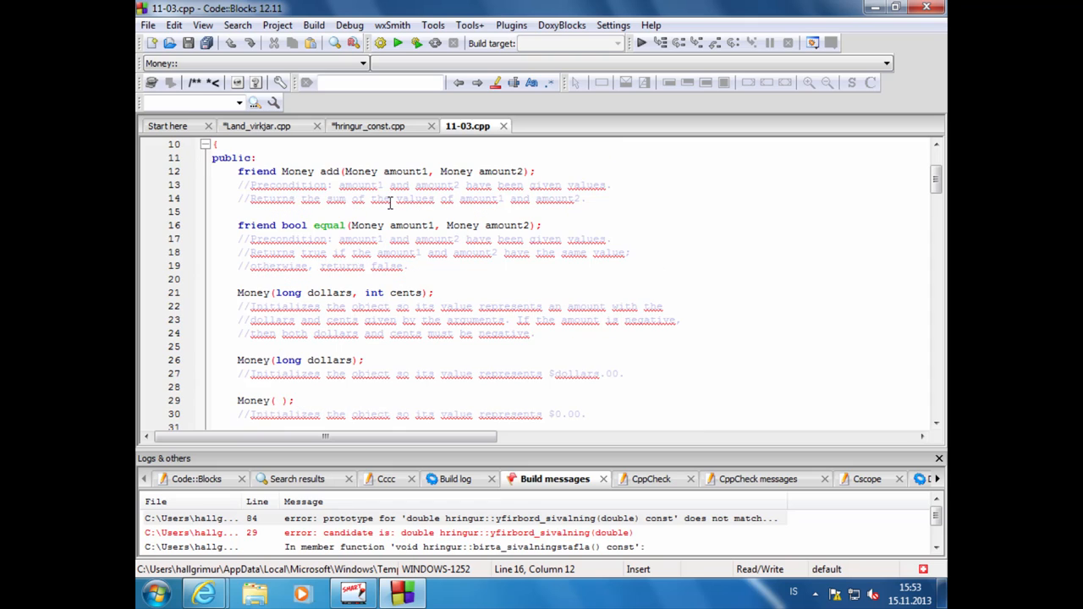
{"action": "double_click", "coordinate": [328, 225]}
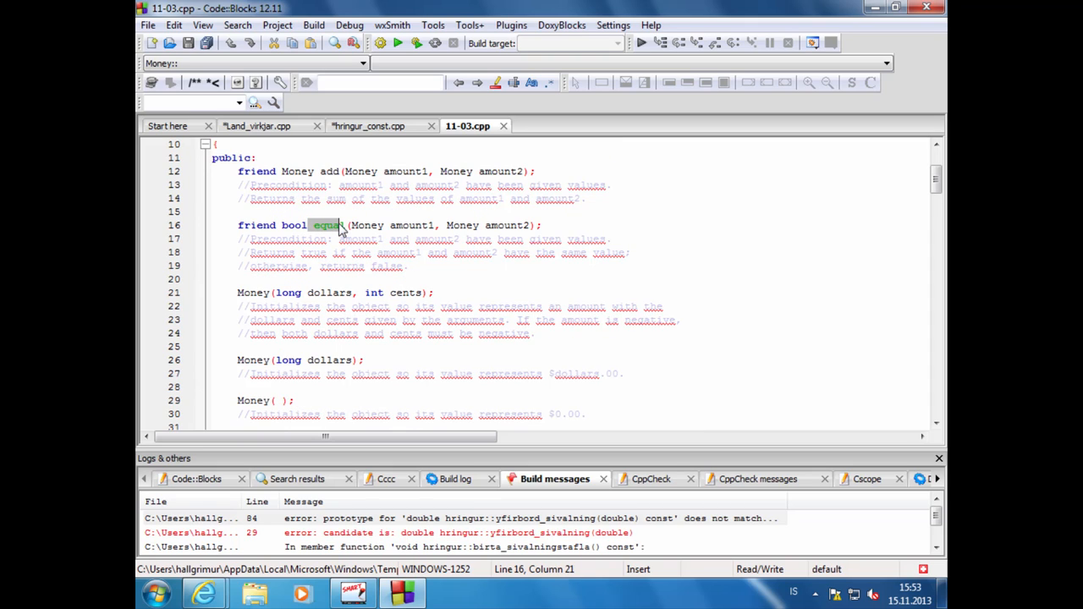
{"action": "mouse_move", "coordinate": [329, 225]}
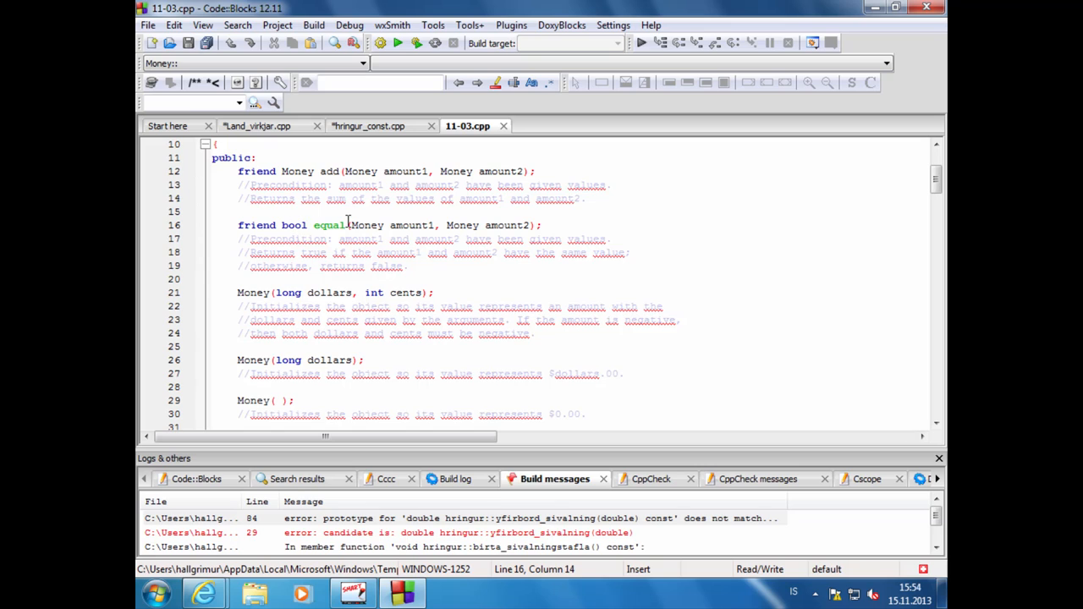
{"action": "scroll", "scroll_direction": "down", "scroll_amount": 3}
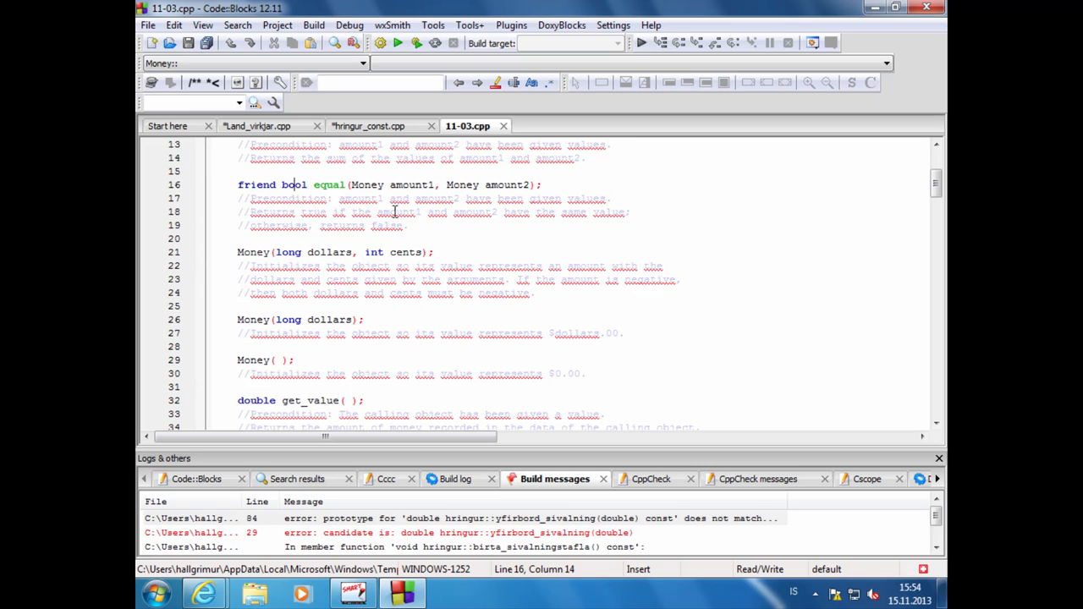
{"action": "left_click", "coordinate": [386, 253]}
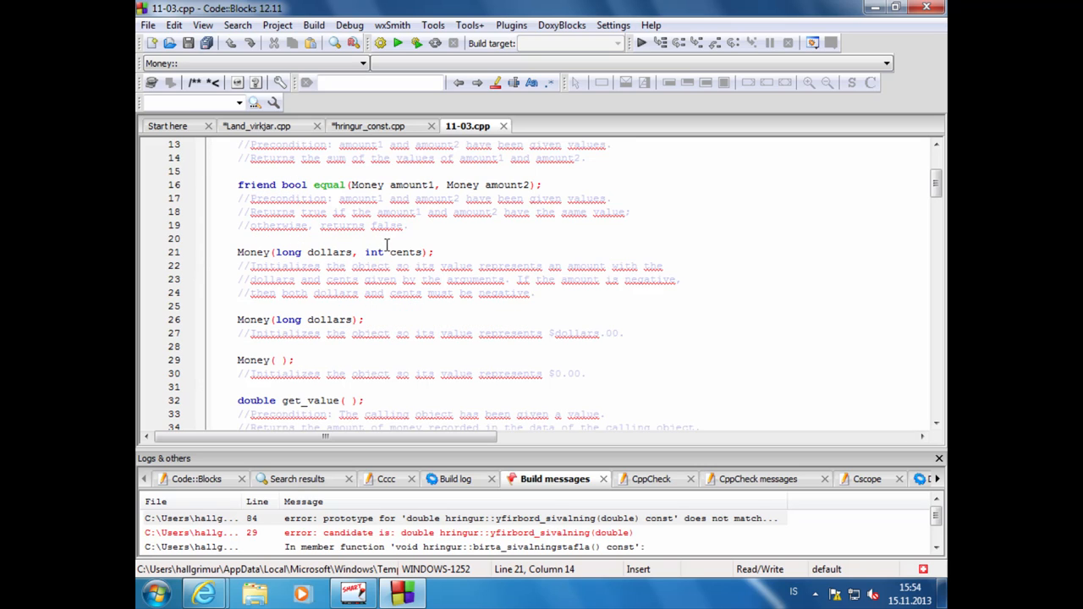
{"action": "mouse_move", "coordinate": [403, 247]}
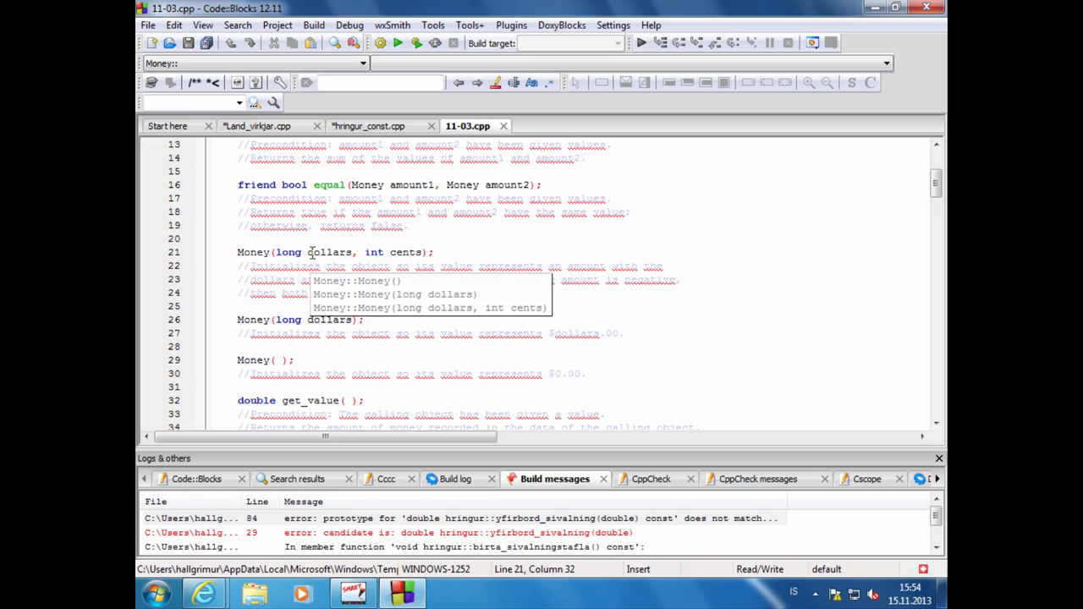
{"action": "left_click", "coordinate": [339, 251]}
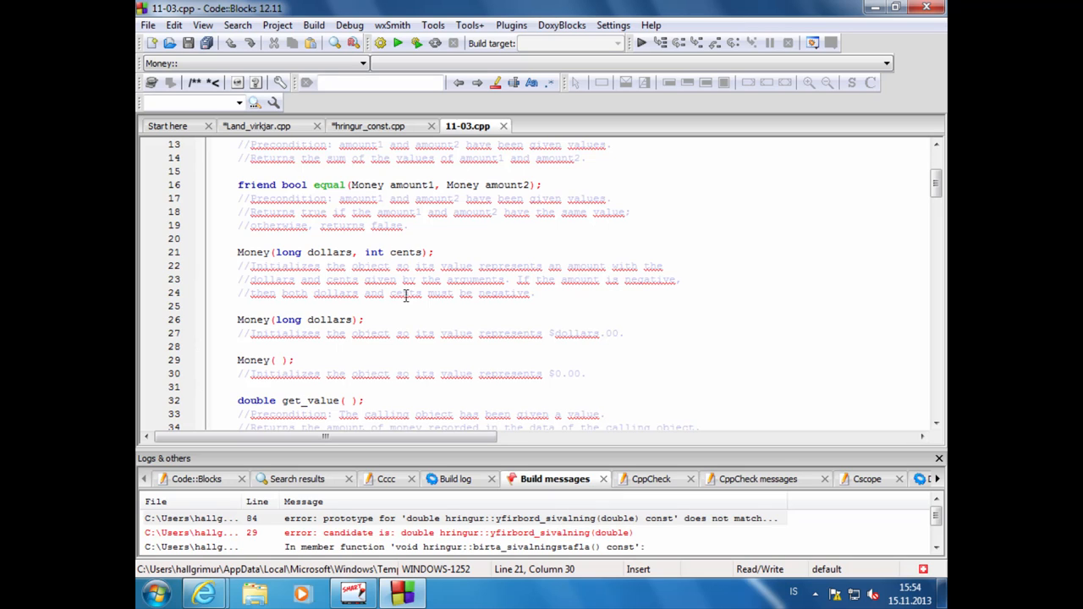
{"action": "scroll", "scroll_direction": "down", "scroll_amount": 3}
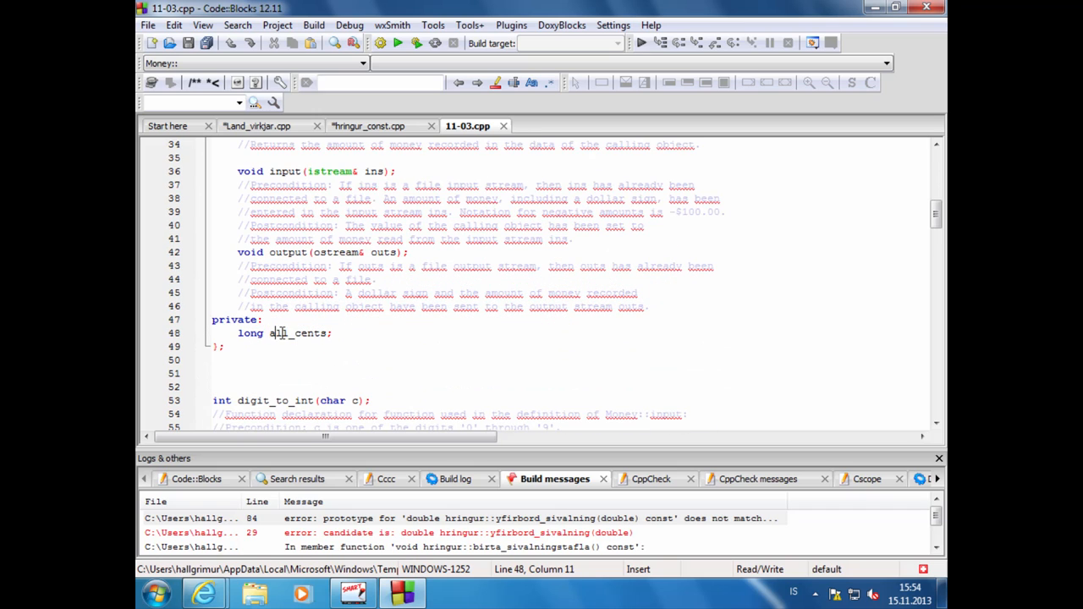
{"action": "left_click", "coordinate": [301, 332]}
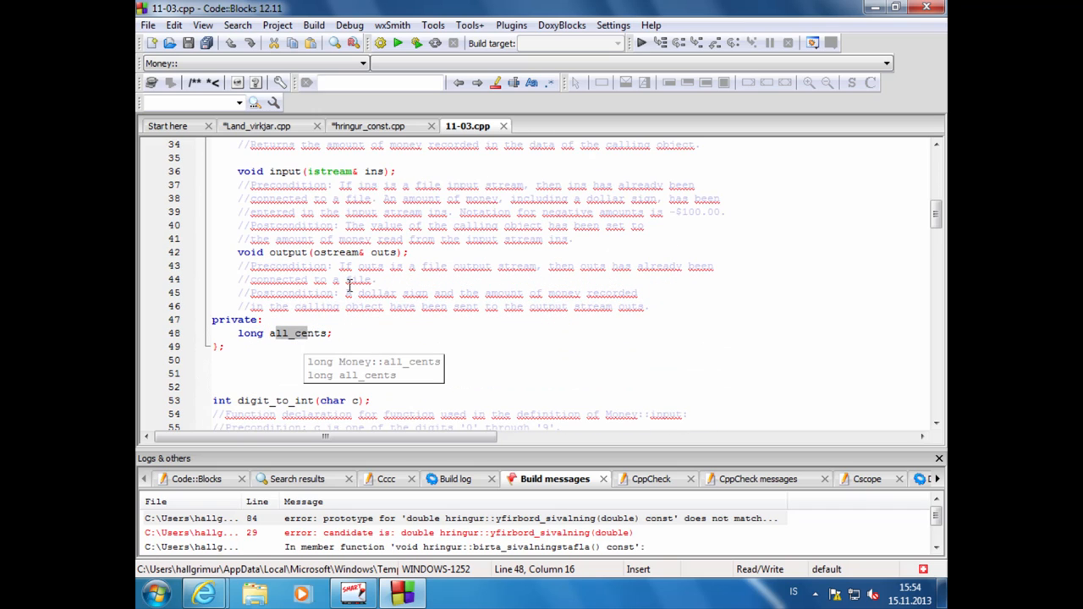
{"action": "scroll", "scroll_direction": "up", "scroll_amount": 3}
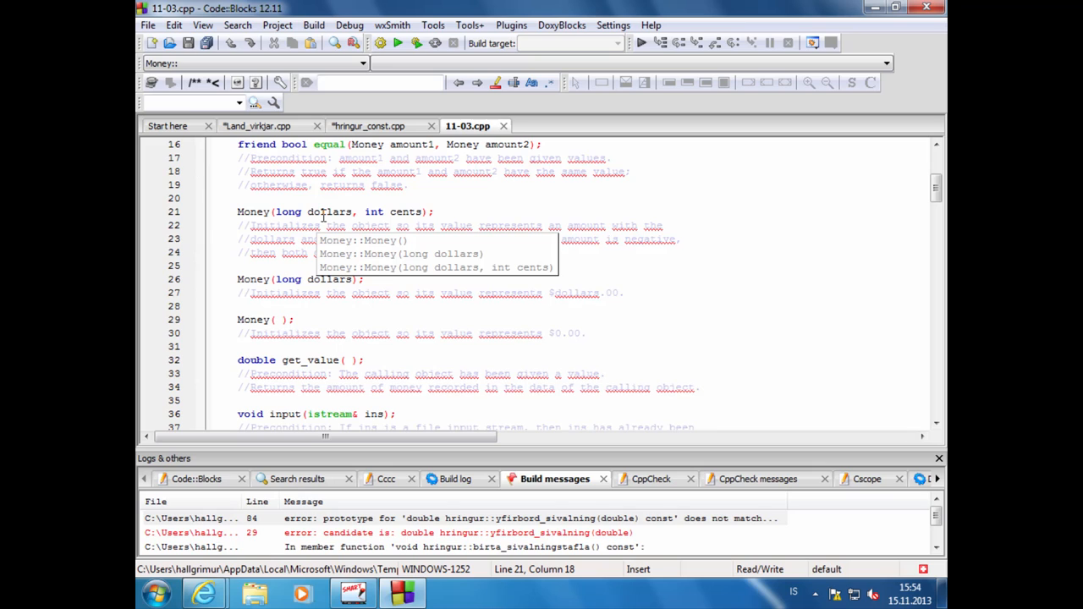
{"action": "mouse_move", "coordinate": [301, 230]}
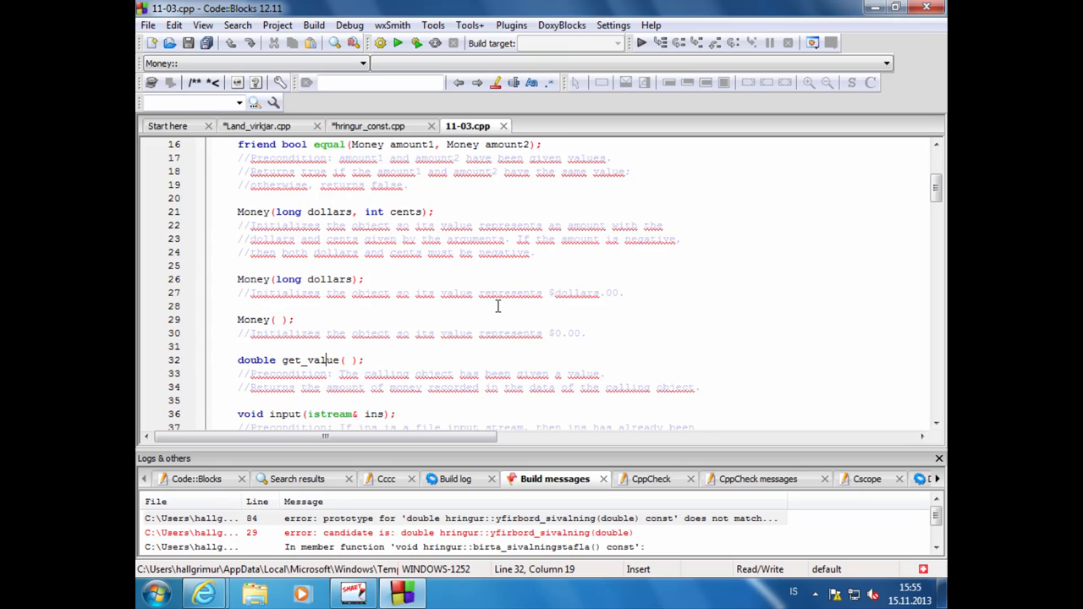
{"action": "scroll", "scroll_direction": "down", "scroll_amount": 3}
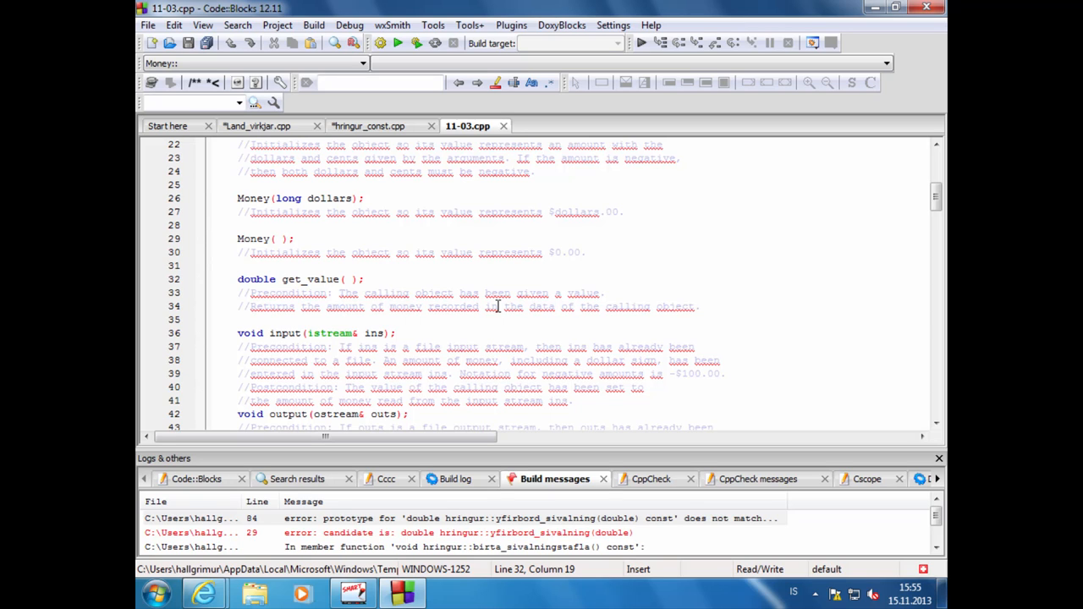
{"action": "mouse_move", "coordinate": [291, 330]}
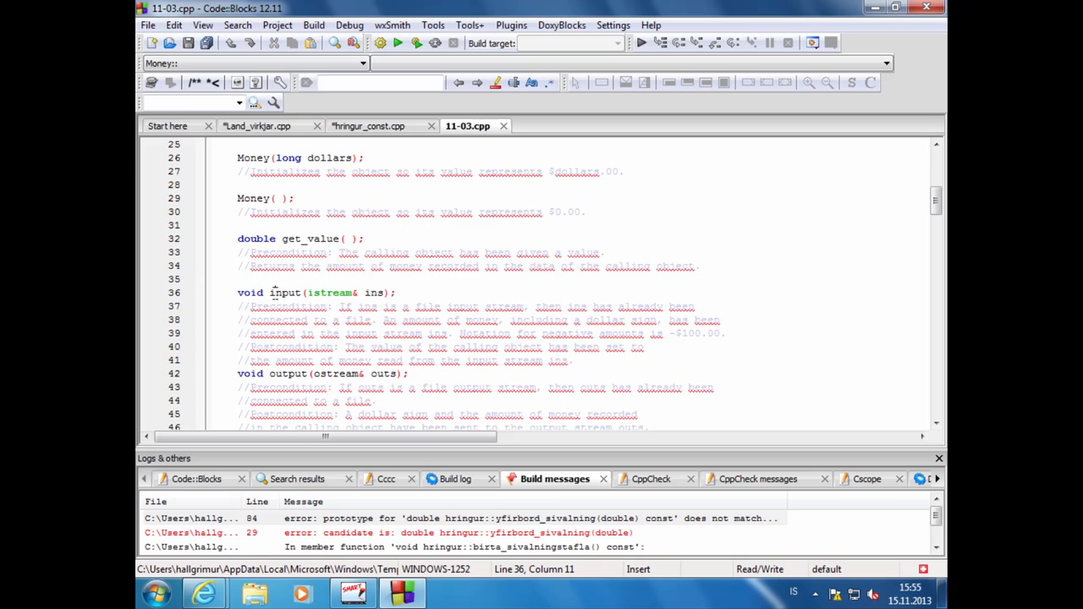
{"action": "mouse_move", "coordinate": [325, 292]}
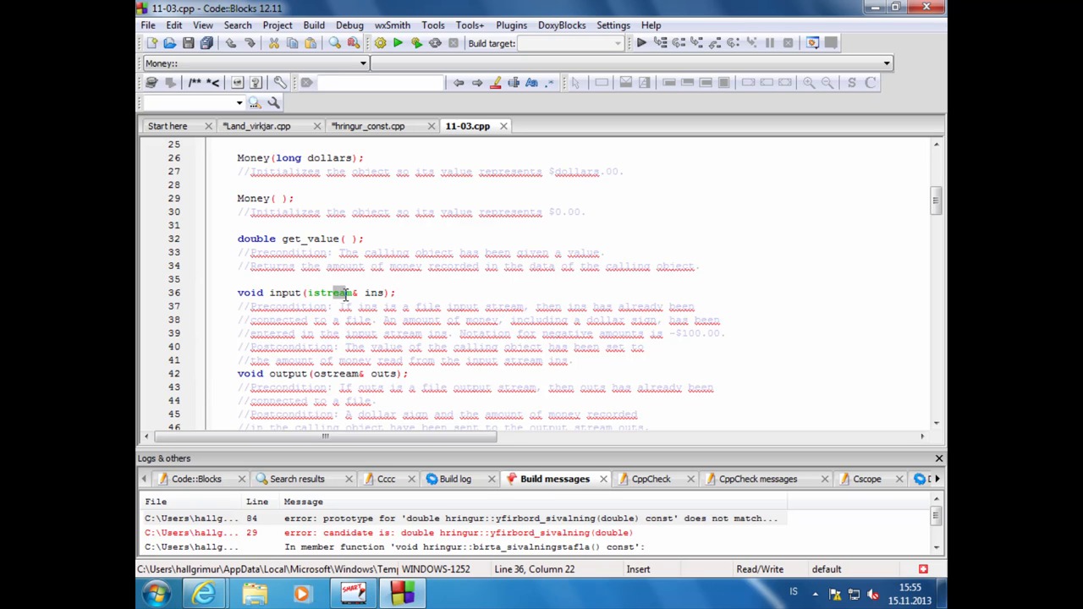
{"action": "mouse_move", "coordinate": [338, 293]}
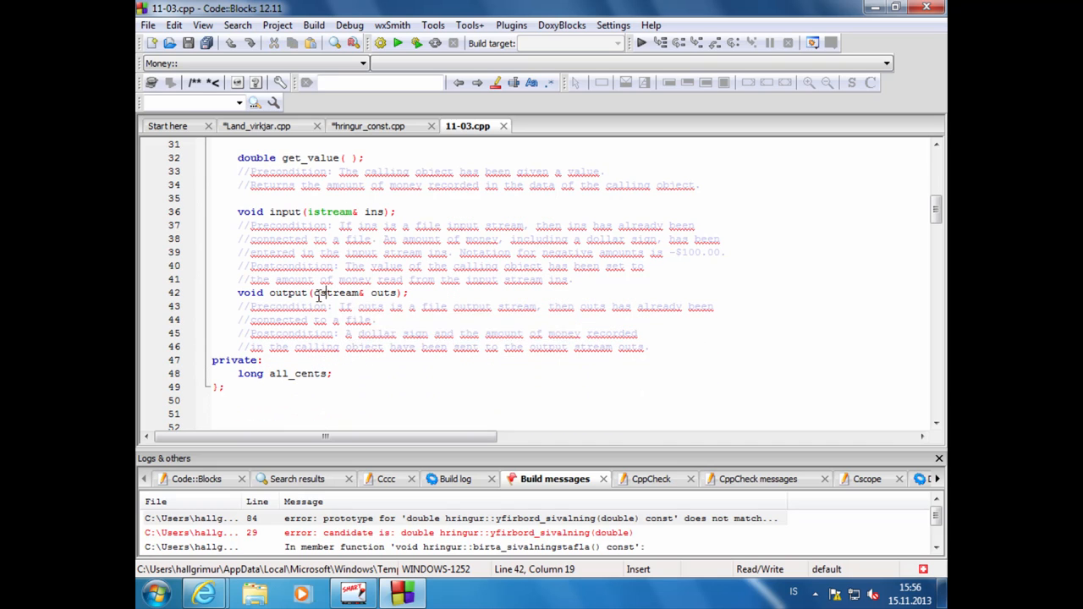
{"action": "left_click", "coordinate": [320, 306]}
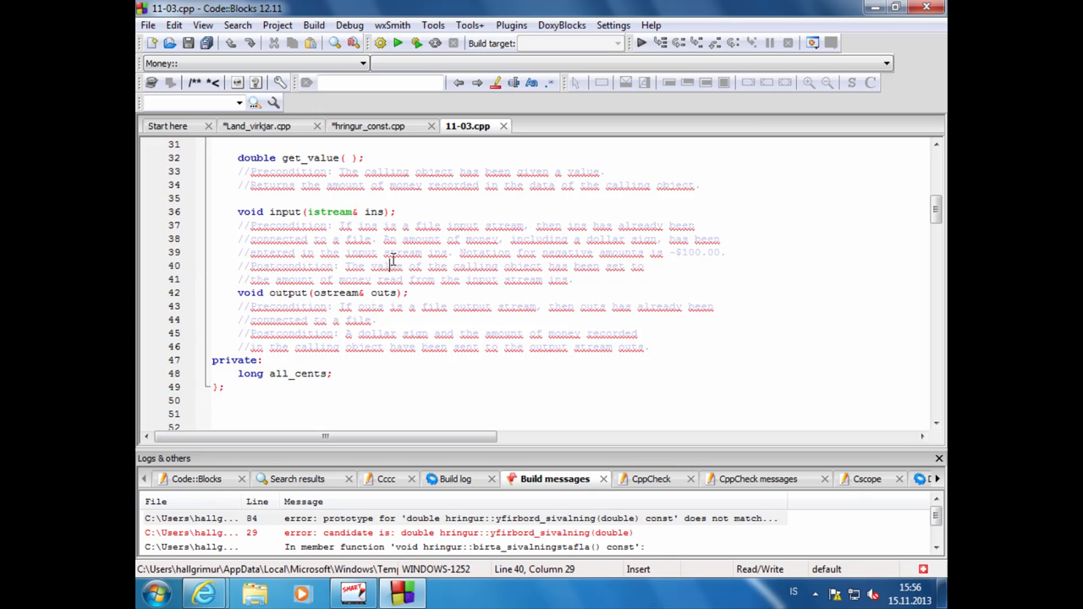
{"action": "scroll", "scroll_direction": "down", "scroll_amount": 3}
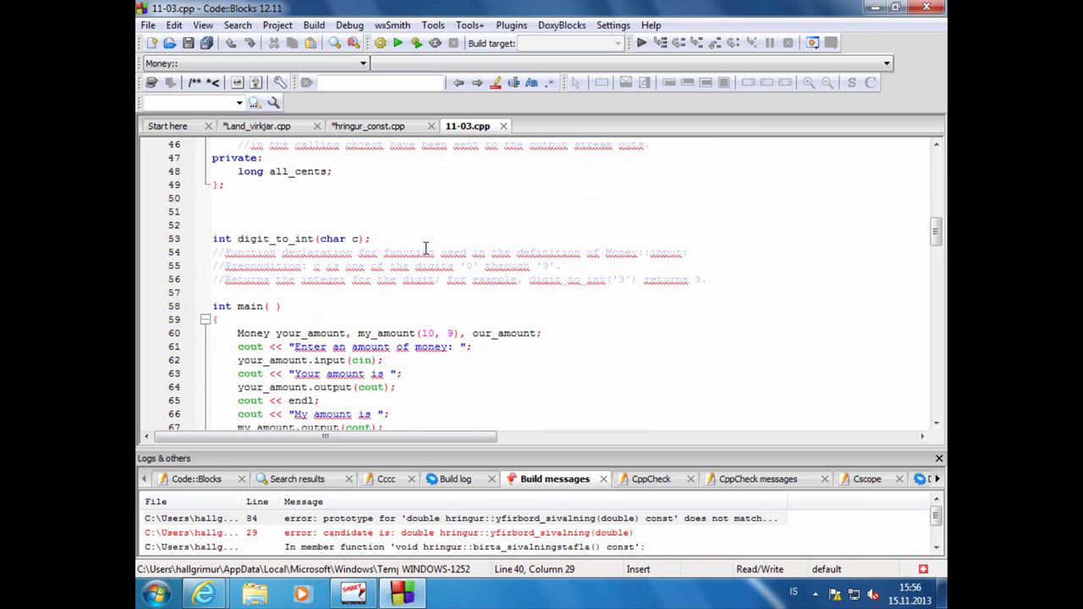
{"action": "scroll", "scroll_direction": "up", "scroll_amount": 3}
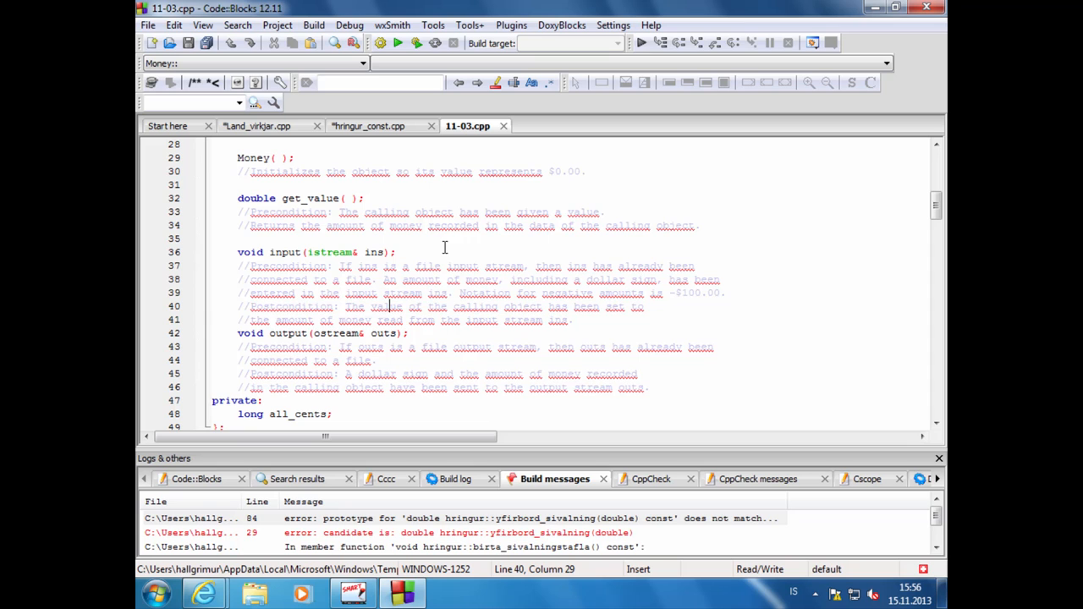
{"action": "scroll", "scroll_direction": "down", "scroll_amount": 3}
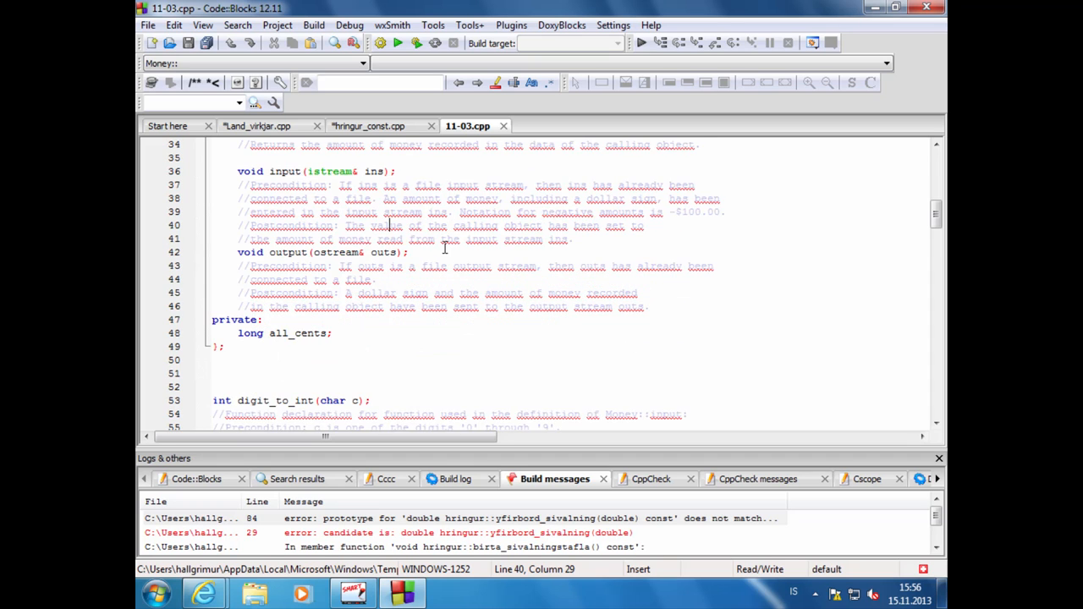
{"action": "scroll", "scroll_direction": "down", "scroll_amount": 3}
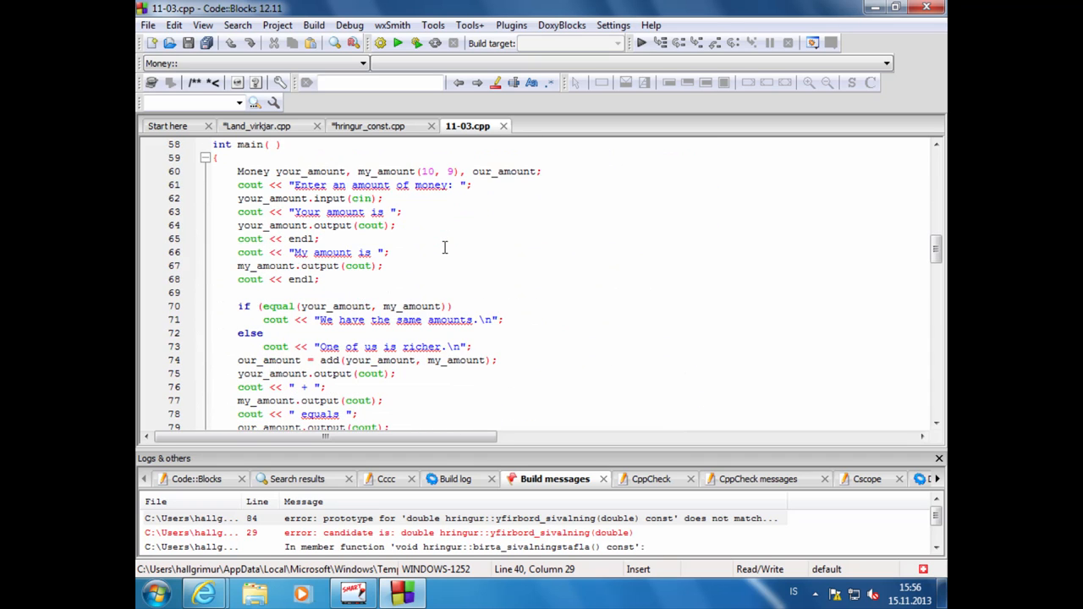
{"action": "scroll", "scroll_direction": "down", "scroll_amount": 3}
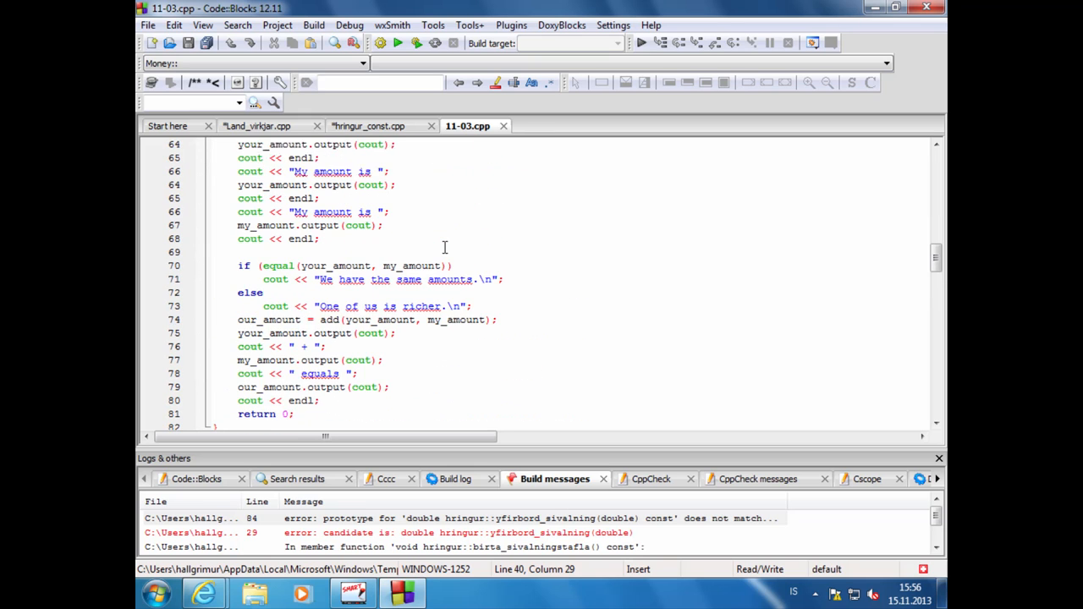
{"action": "scroll", "scroll_direction": "up", "scroll_amount": 3}
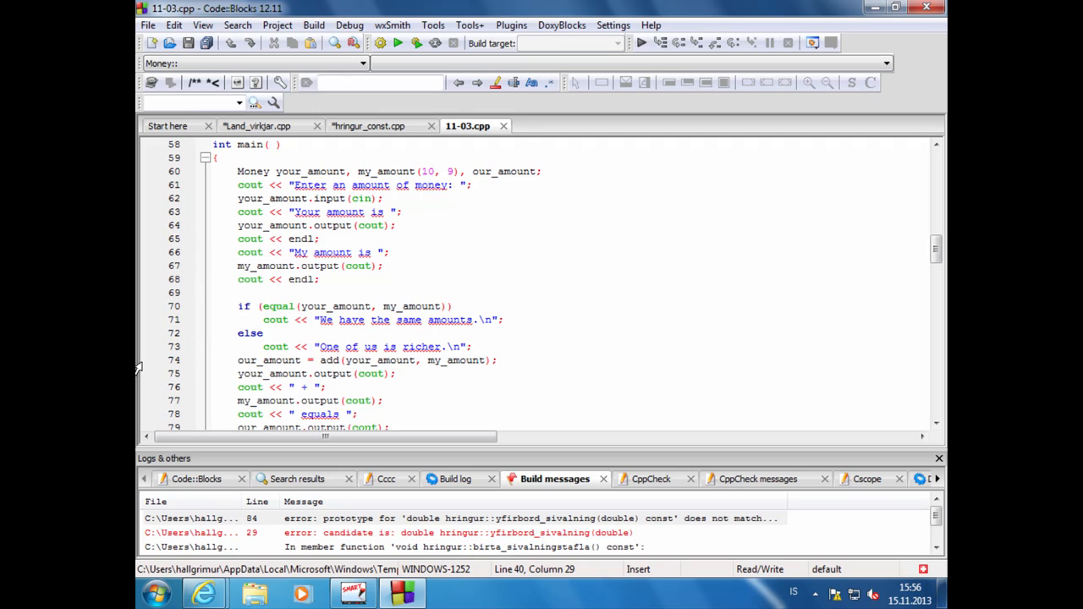
{"action": "left_click", "coordinate": [254, 171]}
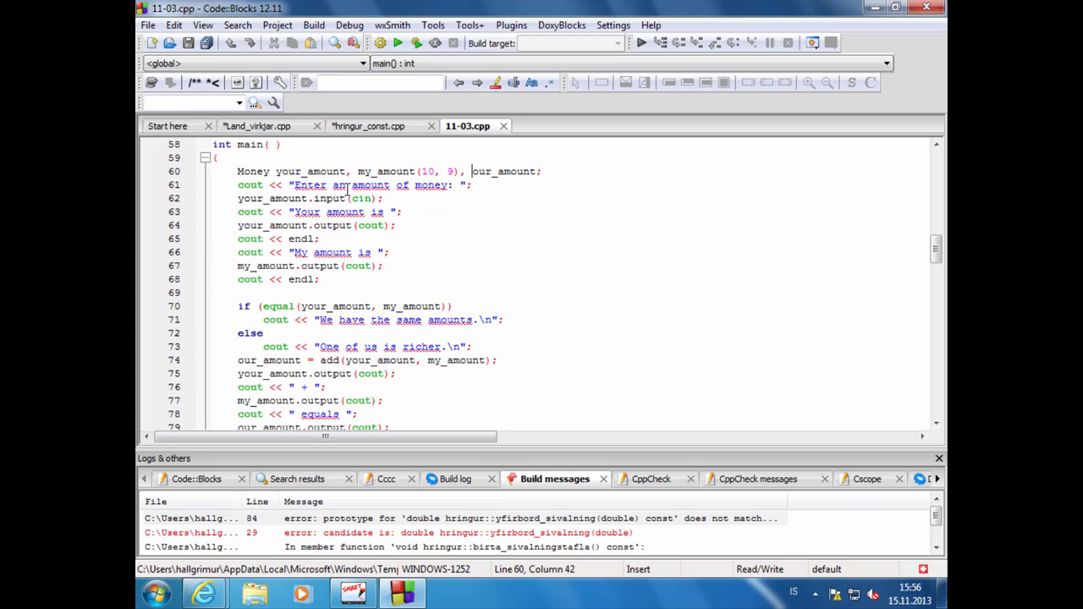
{"action": "left_click", "coordinate": [332, 198]}
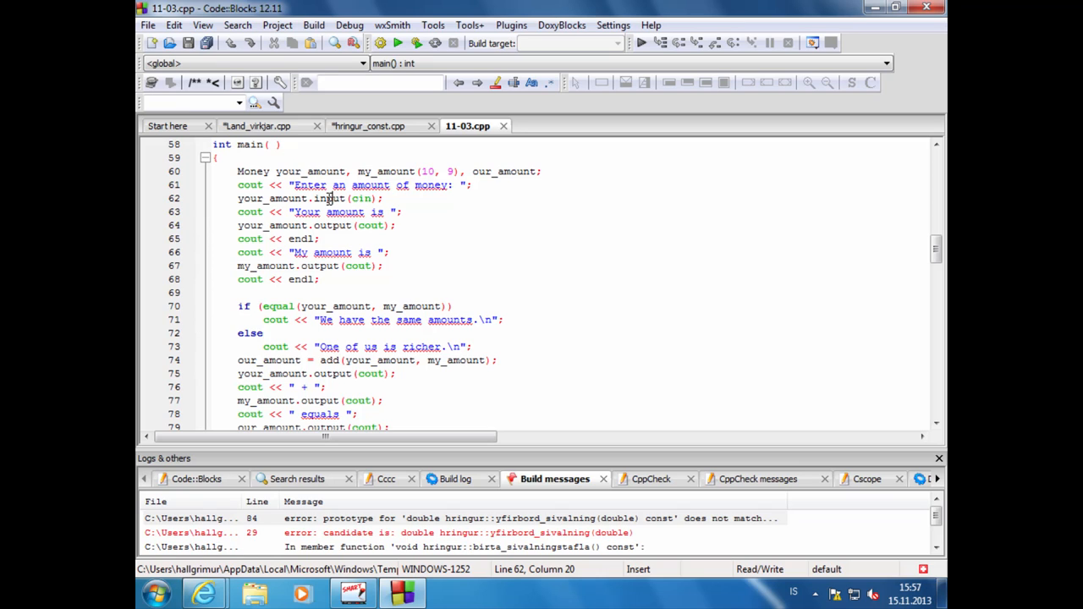
{"action": "mouse_move", "coordinate": [440, 237]}
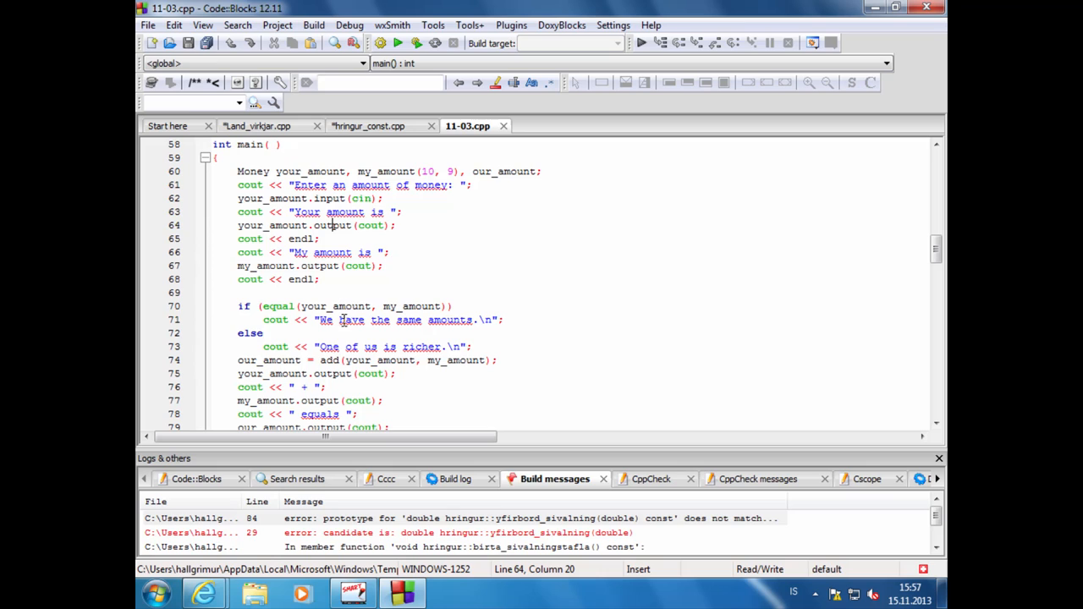
{"action": "left_click", "coordinate": [279, 305]}
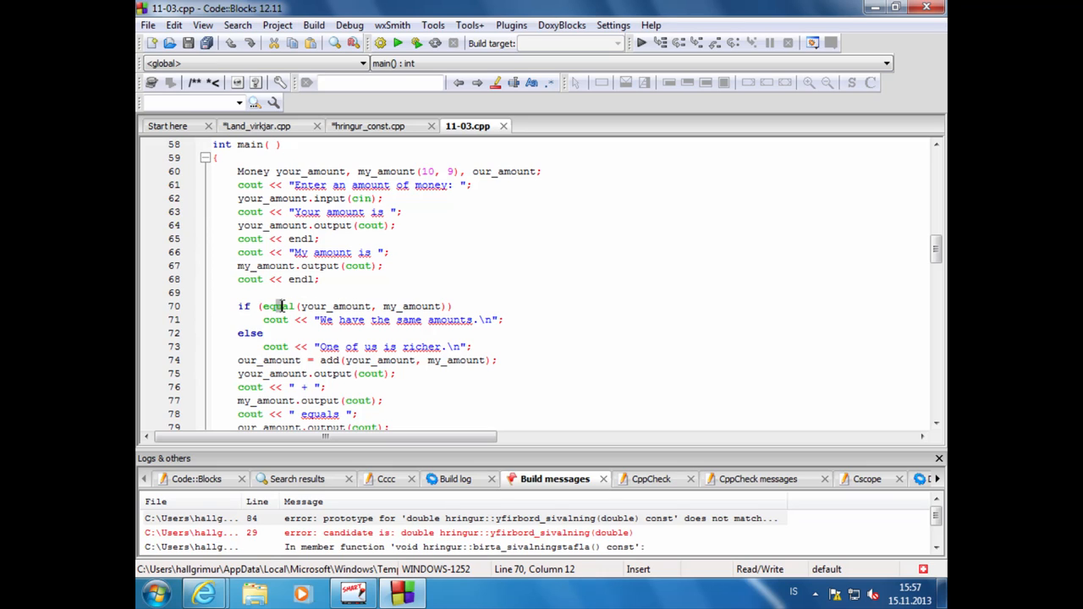
{"action": "mouse_move", "coordinate": [471, 304]}
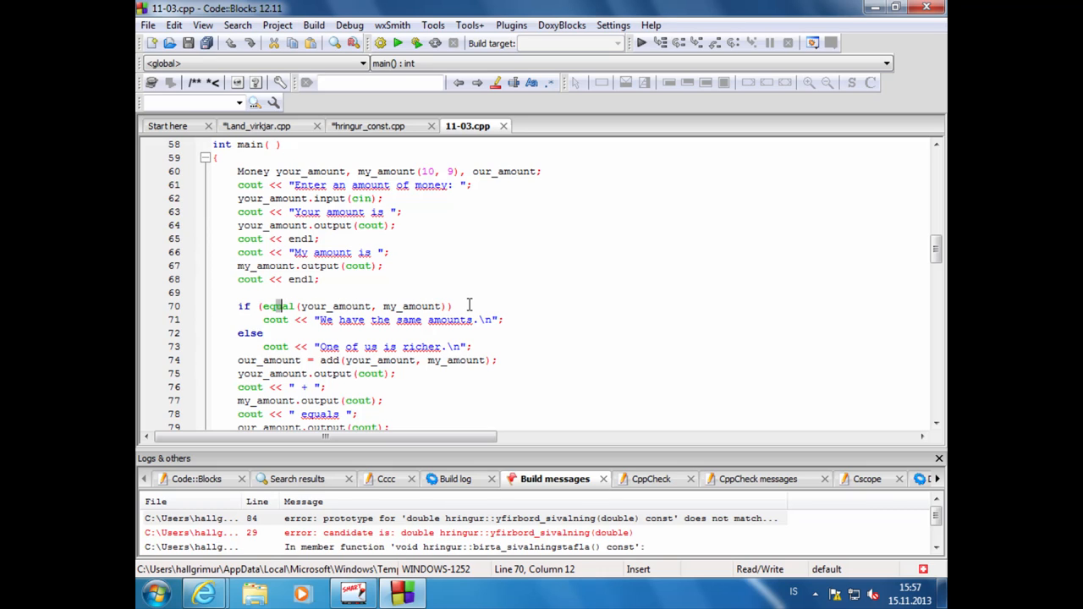
{"action": "scroll", "scroll_direction": "down", "scroll_amount": 3}
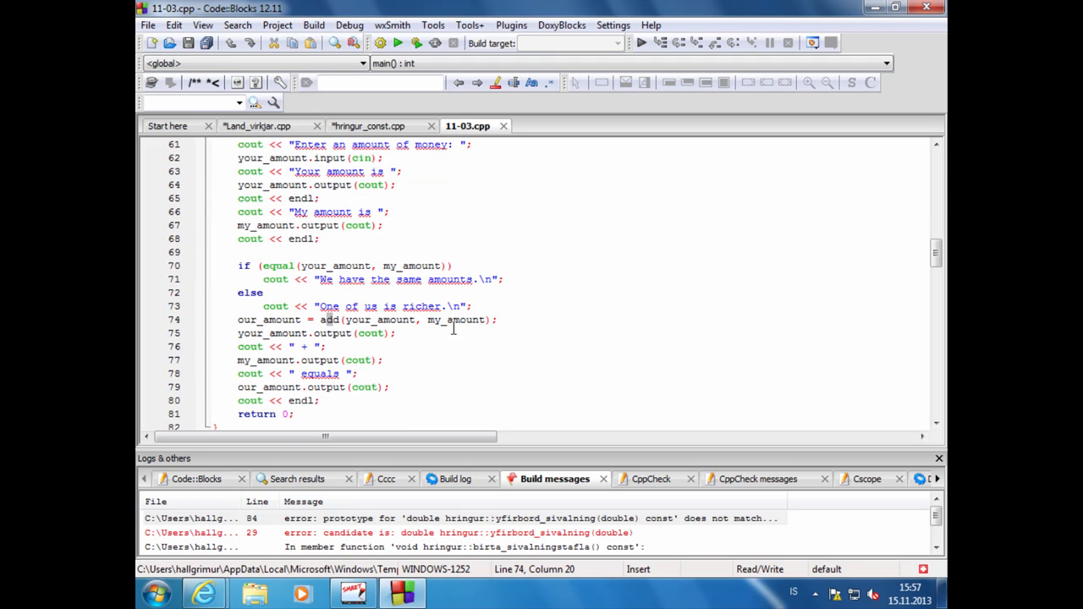
{"action": "mouse_move", "coordinate": [457, 320]}
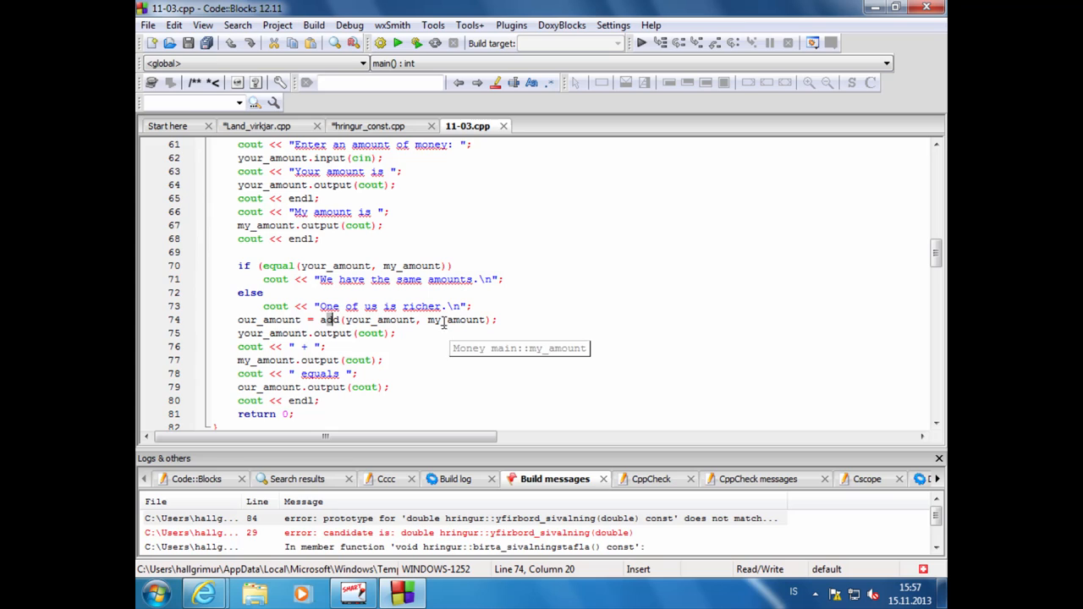
{"action": "left_click", "coordinate": [325, 385]}
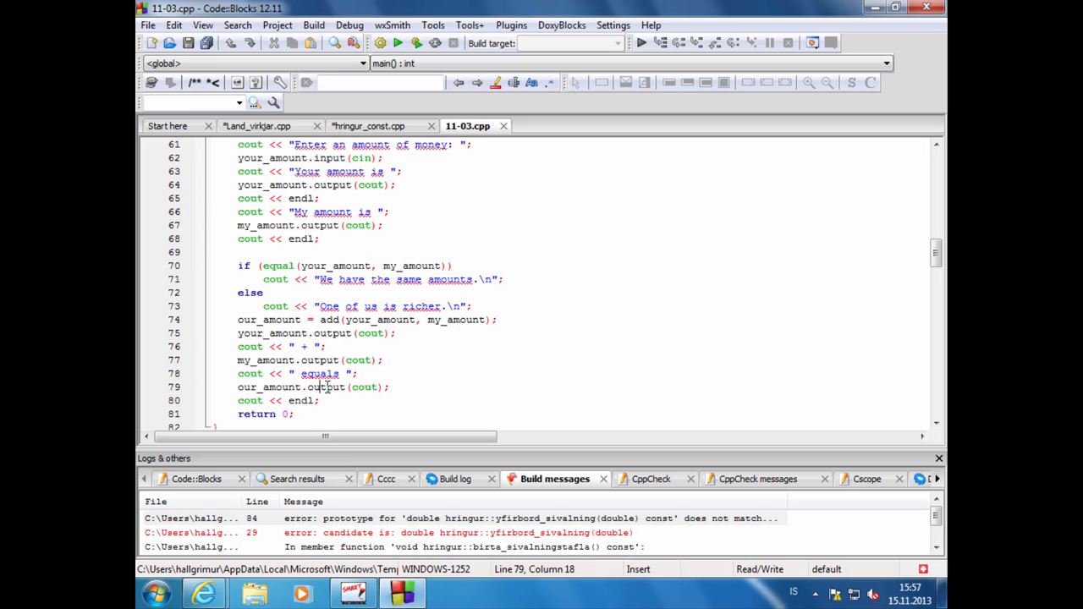
{"action": "mouse_move", "coordinate": [518, 389]}
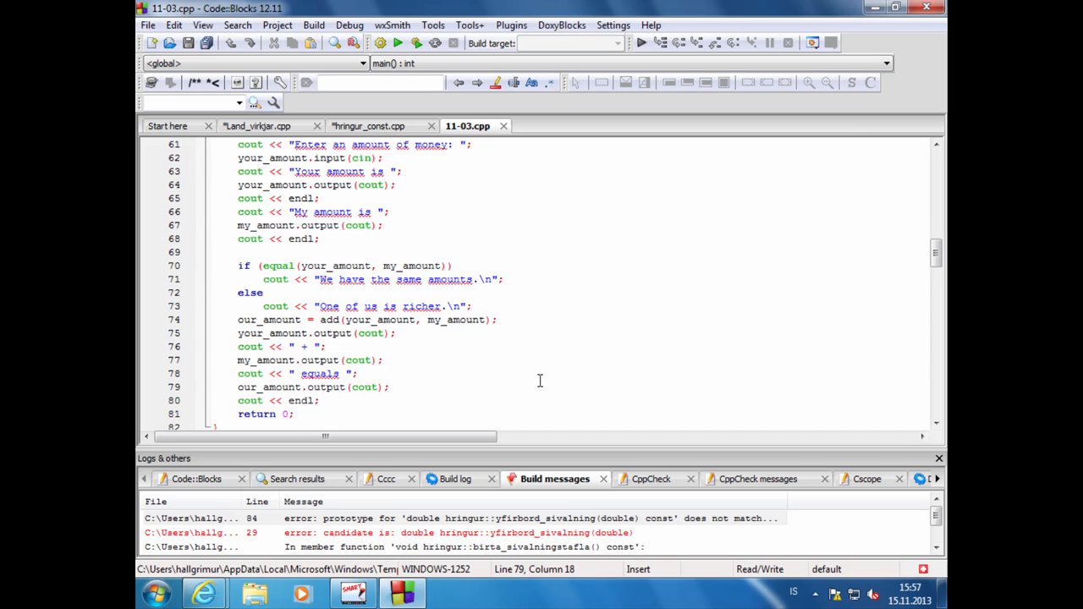
{"action": "scroll", "scroll_direction": "down", "scroll_amount": 3}
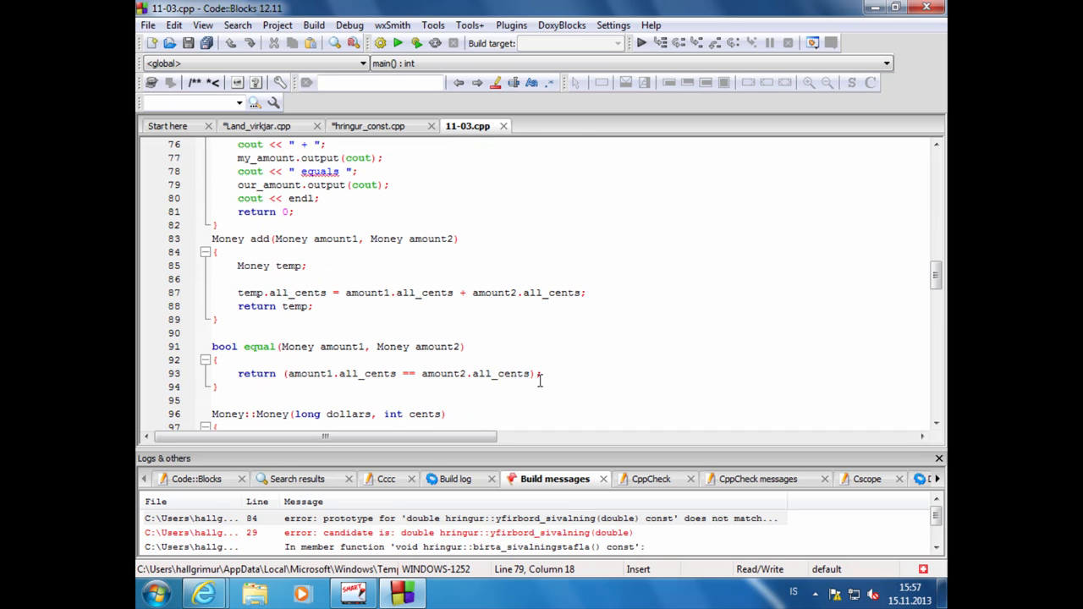
{"action": "scroll", "scroll_direction": "down", "scroll_amount": 3}
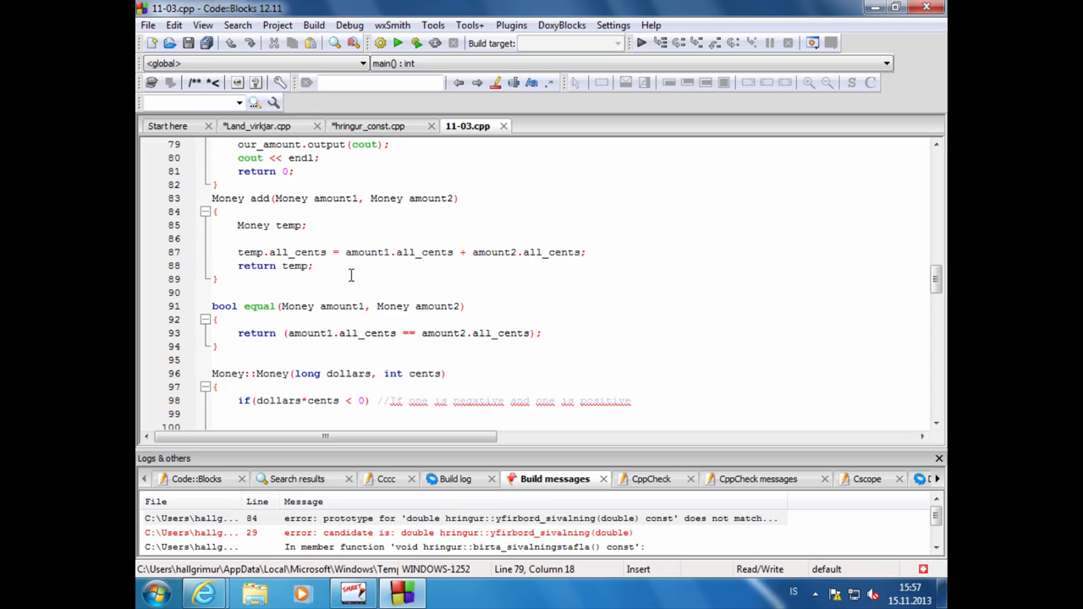
{"action": "double_click", "coordinate": [261, 198]}
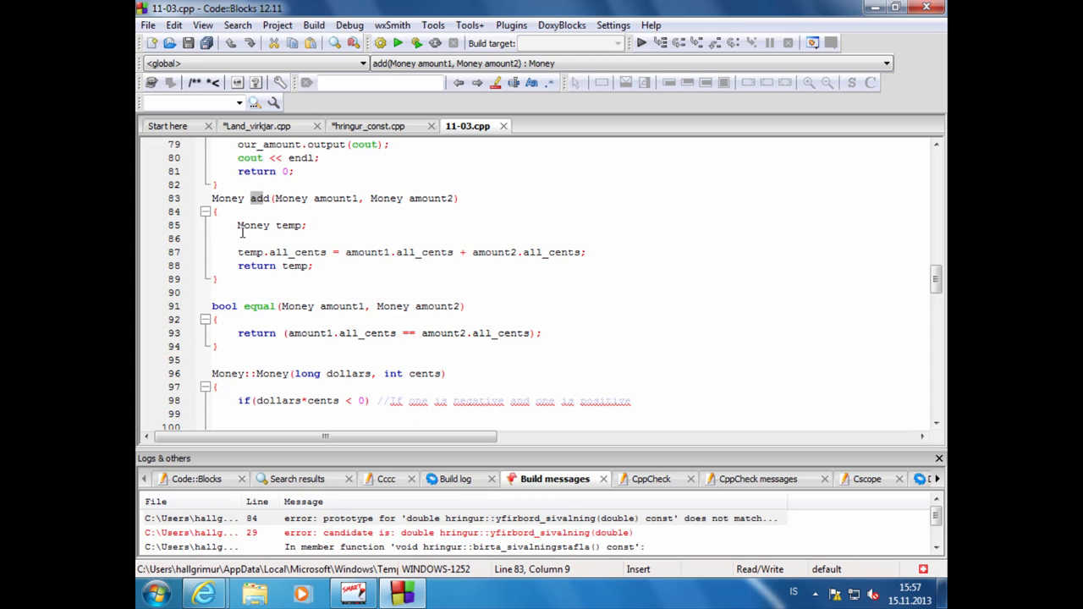
{"action": "left_click", "coordinate": [281, 225]}
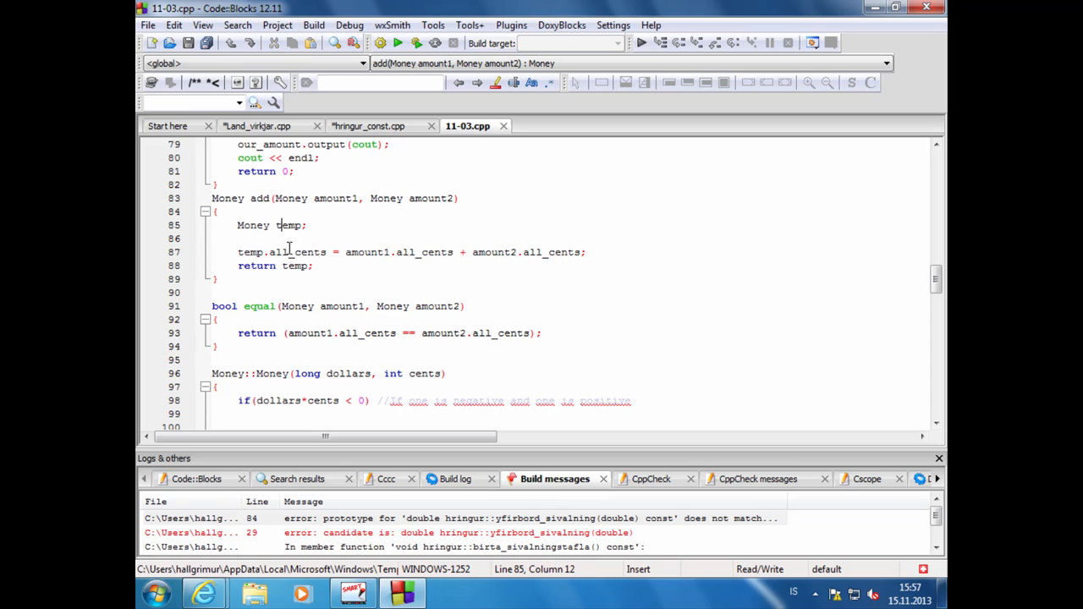
{"action": "left_click", "coordinate": [386, 250]}
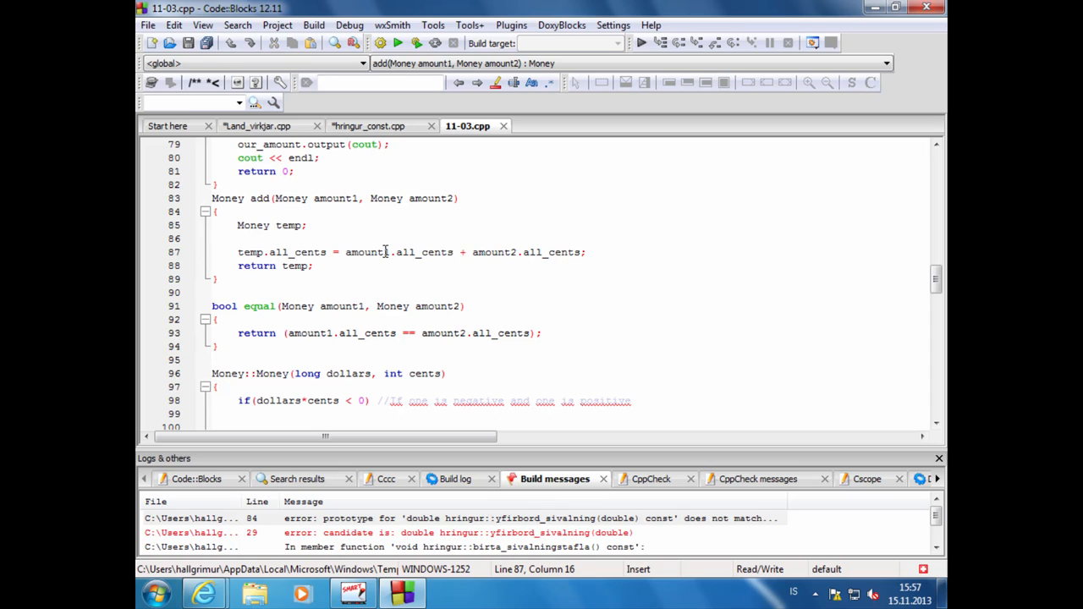
{"action": "mouse_move", "coordinate": [366, 252]}
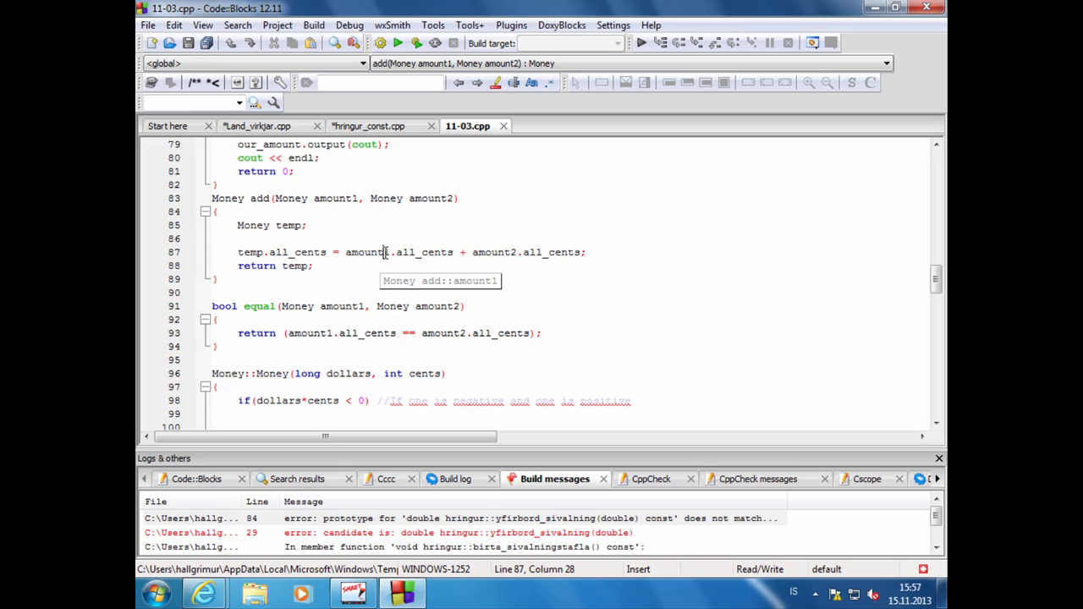
{"action": "left_click", "coordinate": [371, 252]}
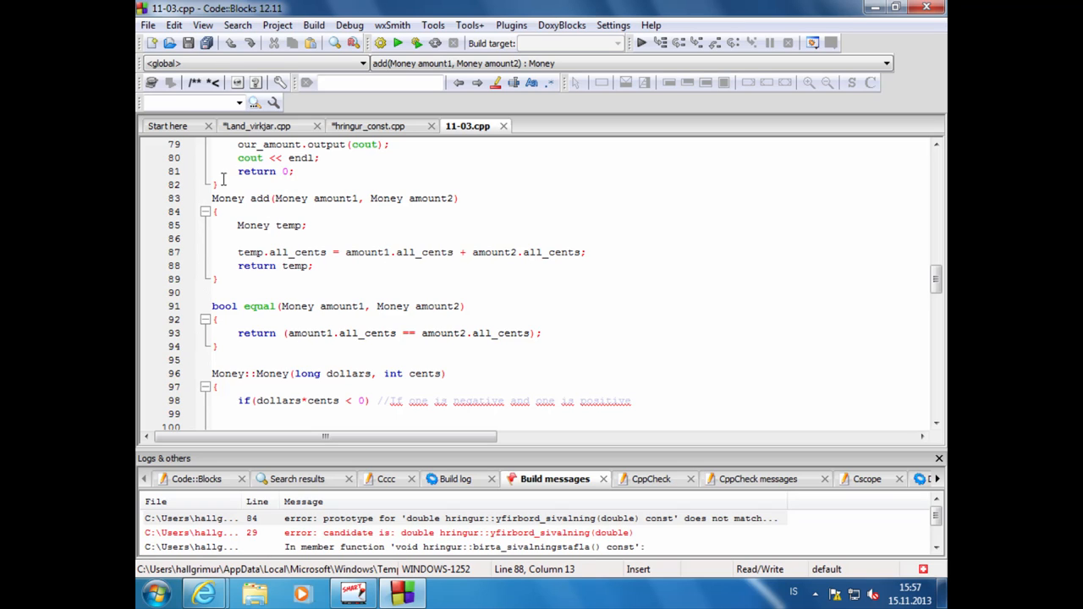
{"action": "mouse_move", "coordinate": [226, 198]}
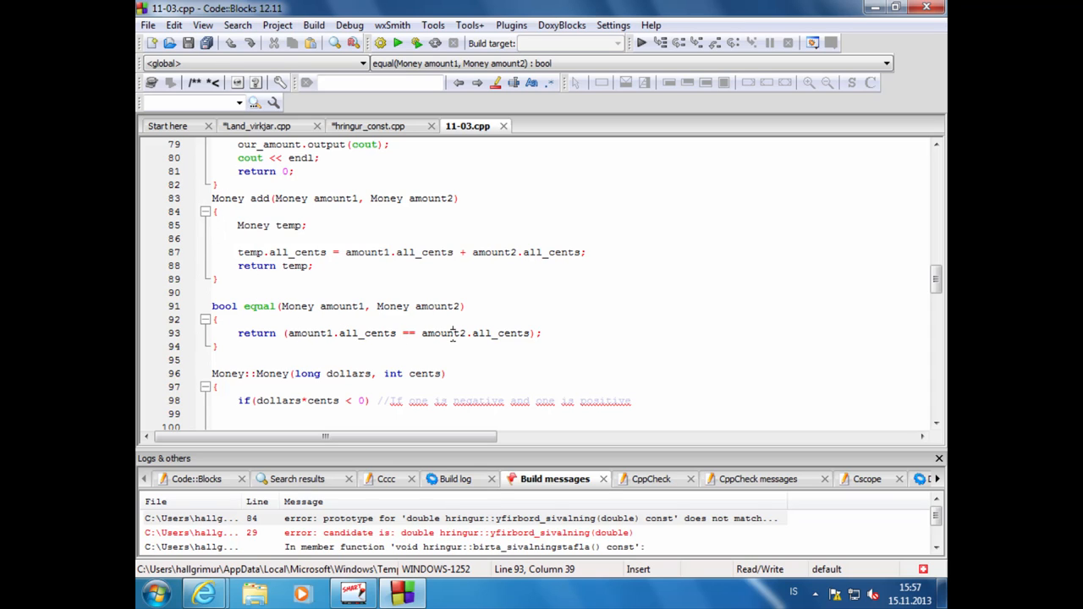
{"action": "scroll", "scroll_direction": "down", "scroll_amount": 3}
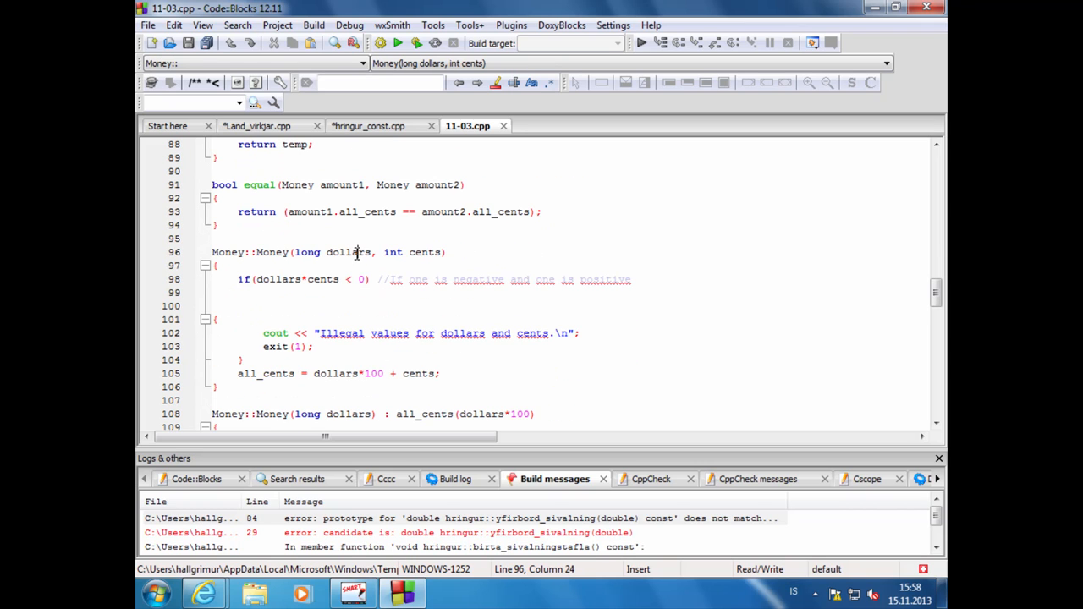
{"action": "mouse_move", "coordinate": [420, 258]}
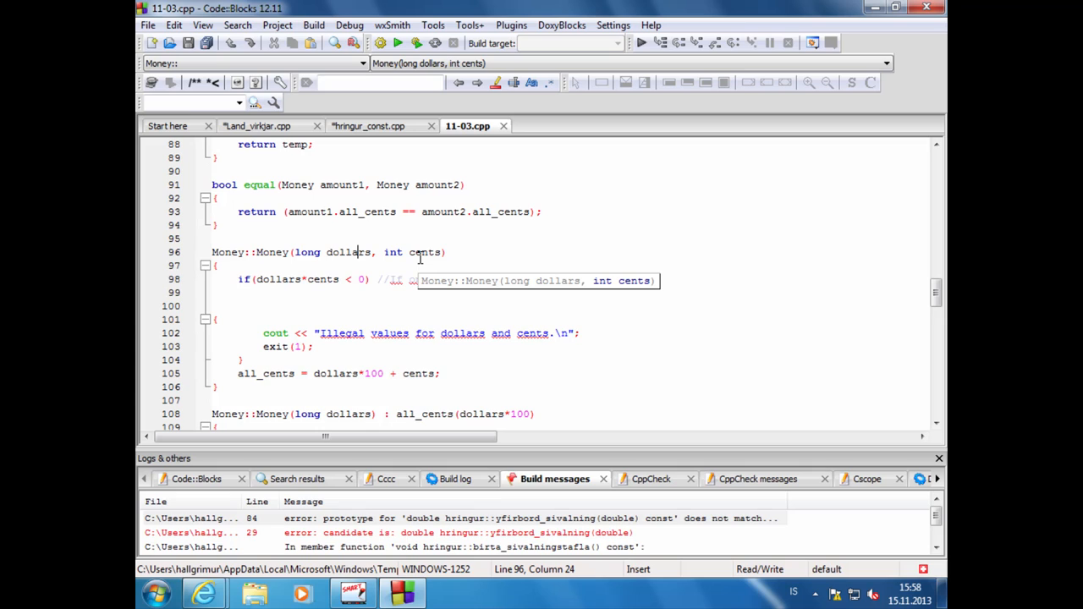
{"action": "left_click", "coordinate": [426, 252]}
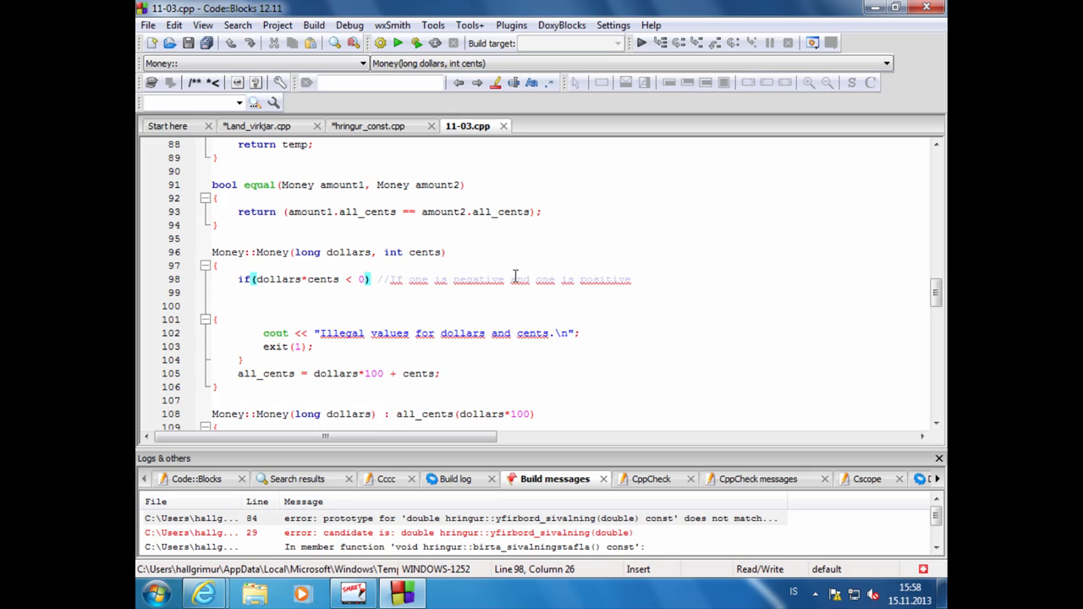
{"action": "double_click", "coordinate": [335, 374]}
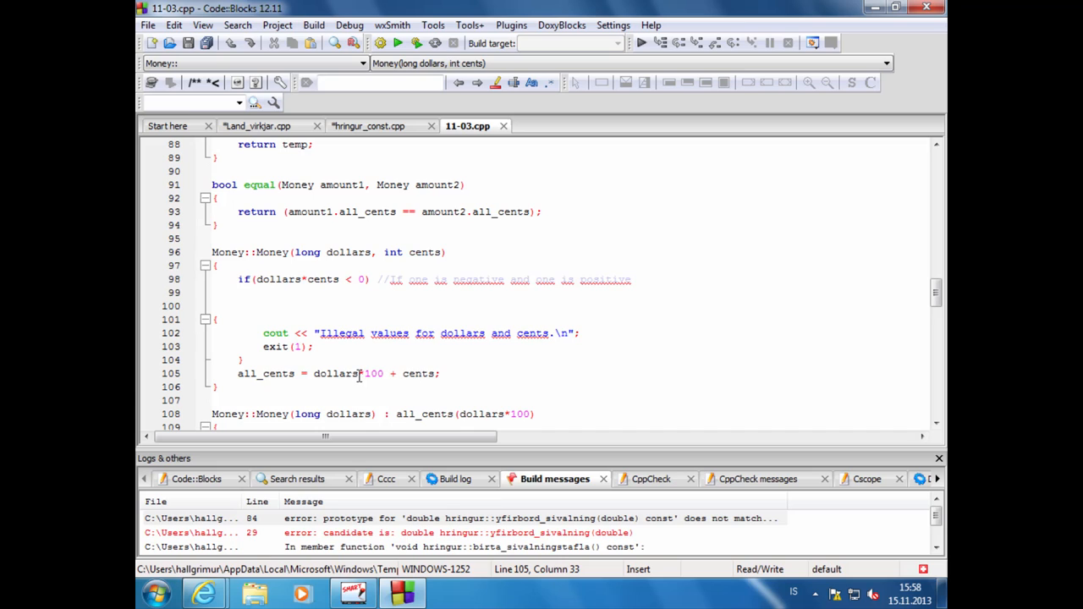
{"action": "mouse_move", "coordinate": [359, 374]}
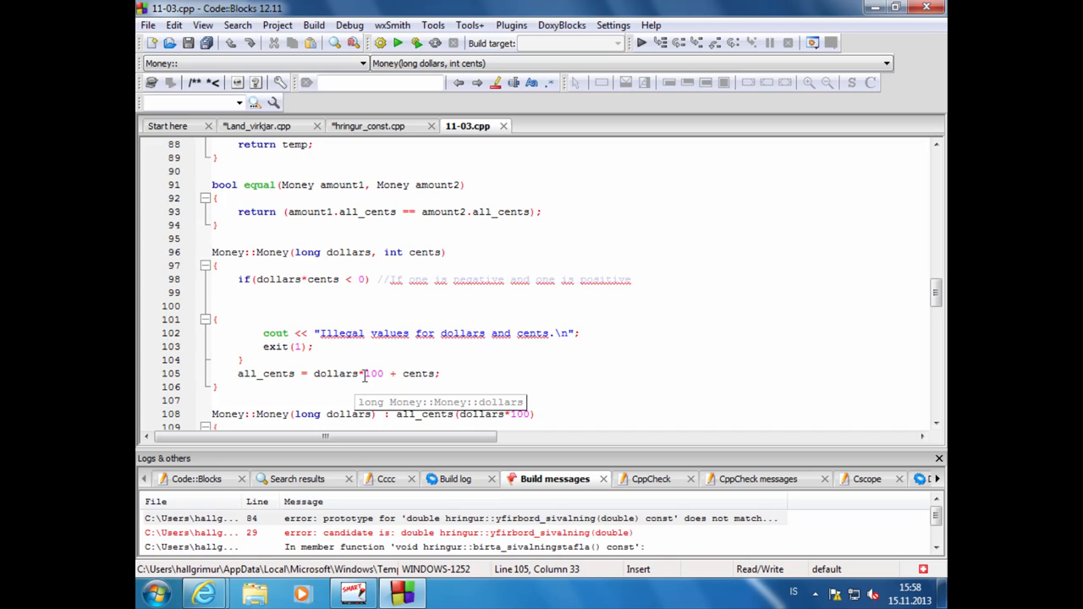
{"action": "left_click", "coordinate": [281, 374]}
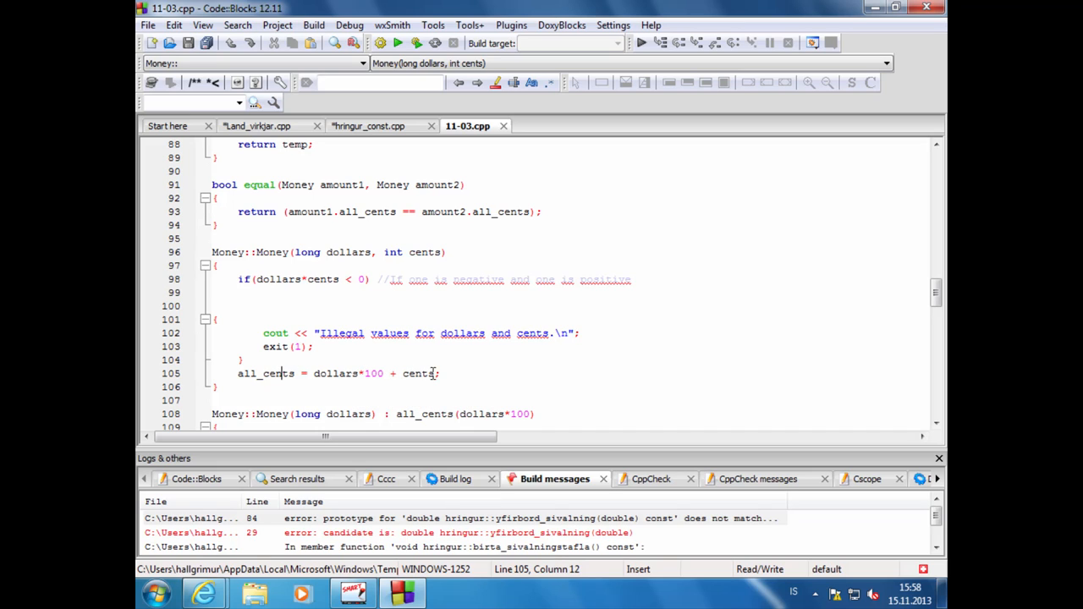
{"action": "scroll", "scroll_direction": "down", "scroll_amount": 3}
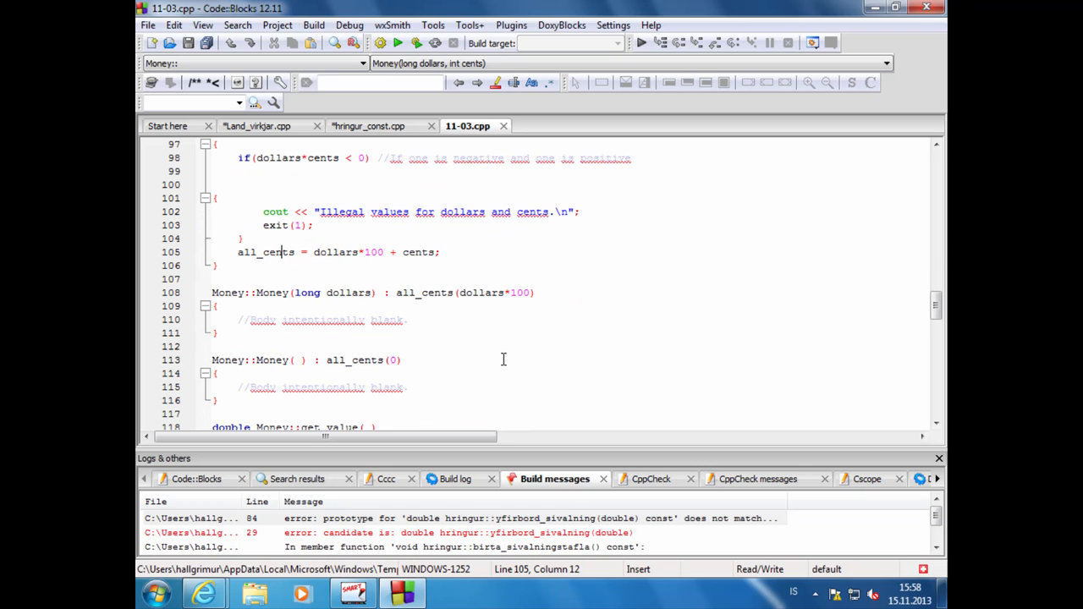
{"action": "left_click", "coordinate": [430, 359]}
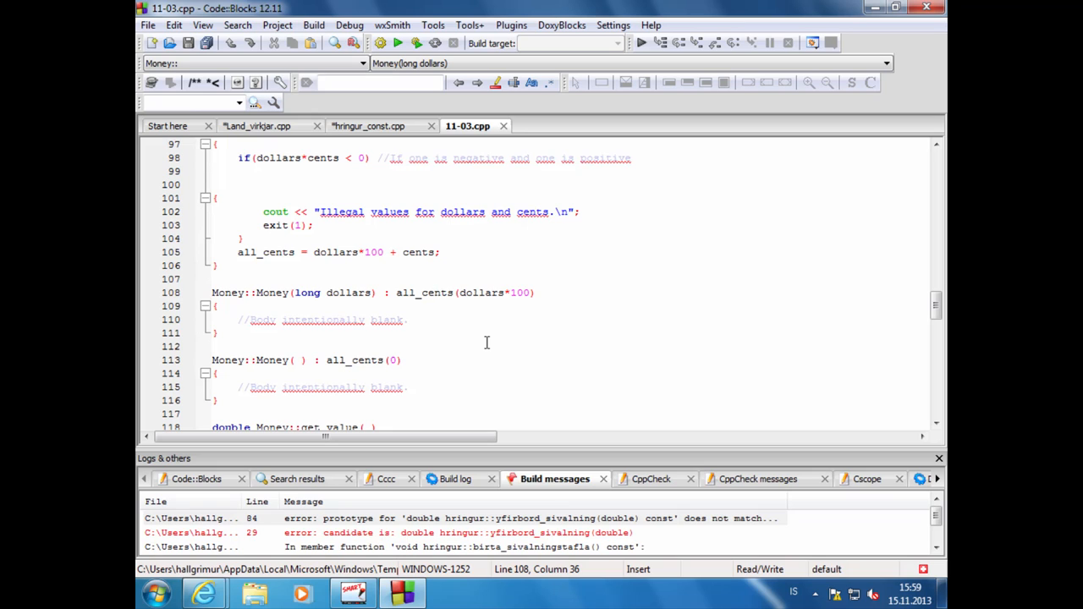
{"action": "left_click", "coordinate": [344, 291]}
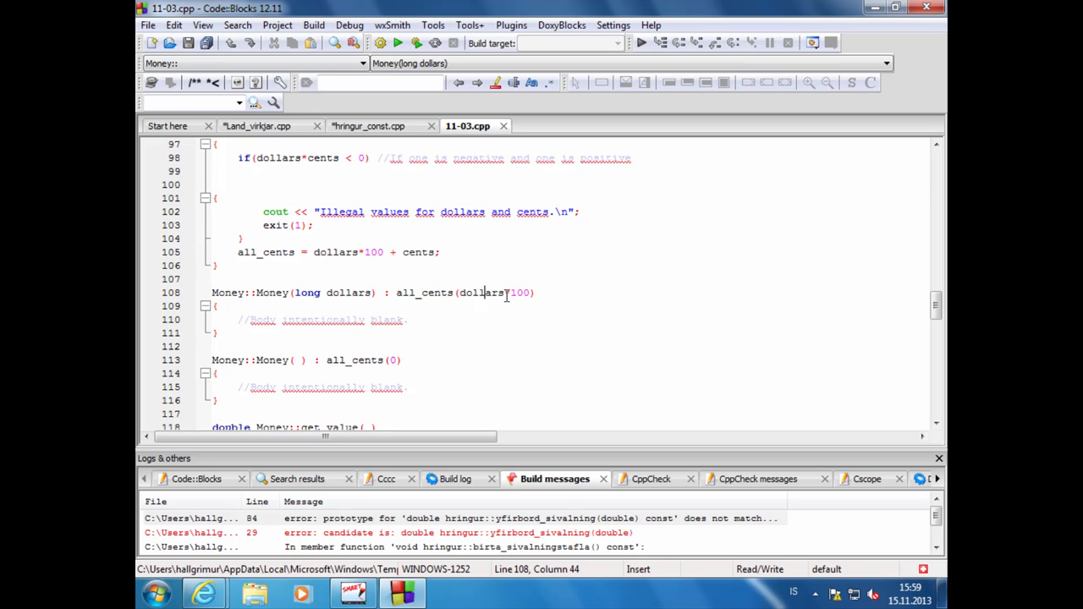
{"action": "left_click", "coordinate": [430, 293]}
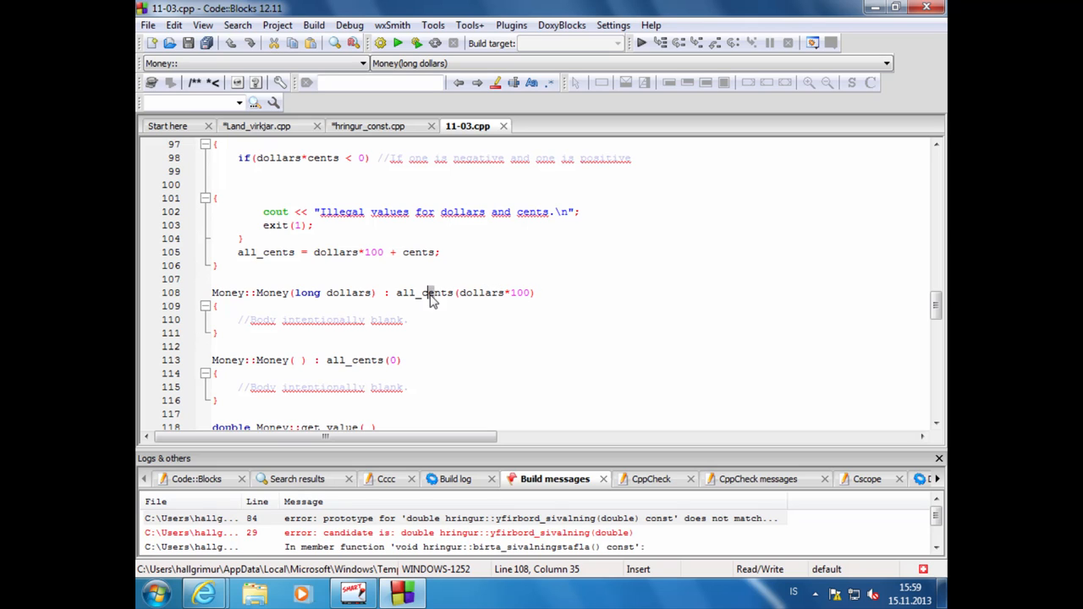
{"action": "scroll", "scroll_direction": "down", "scroll_amount": 3}
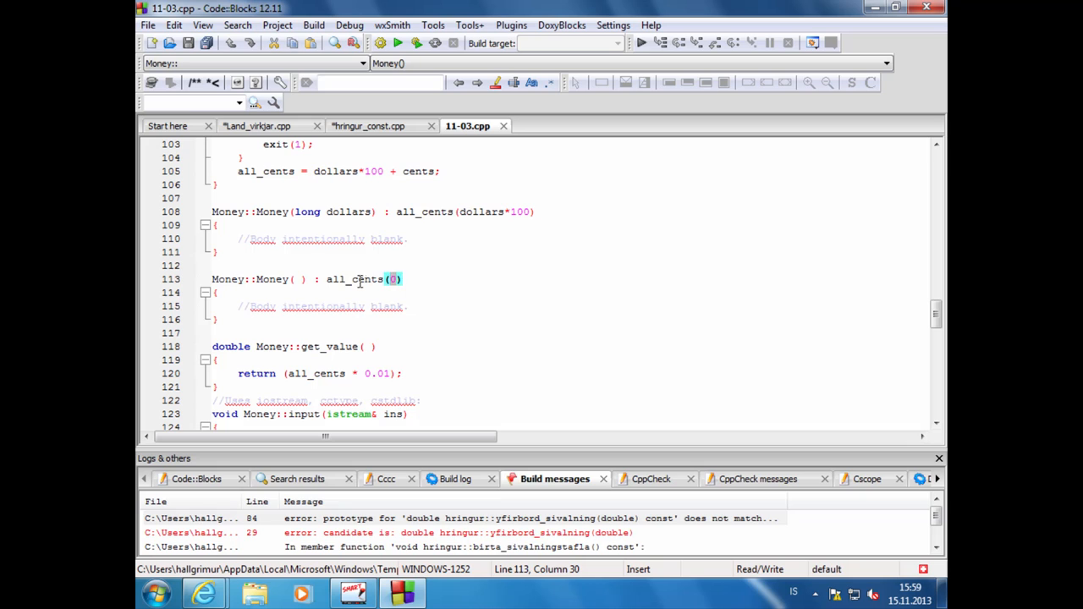
Step: Review get_value()'s double return type and its all_cents * 0.01 return, then scroll on through input()
{"action": "scroll", "scroll_direction": "down", "scroll_amount": 3}
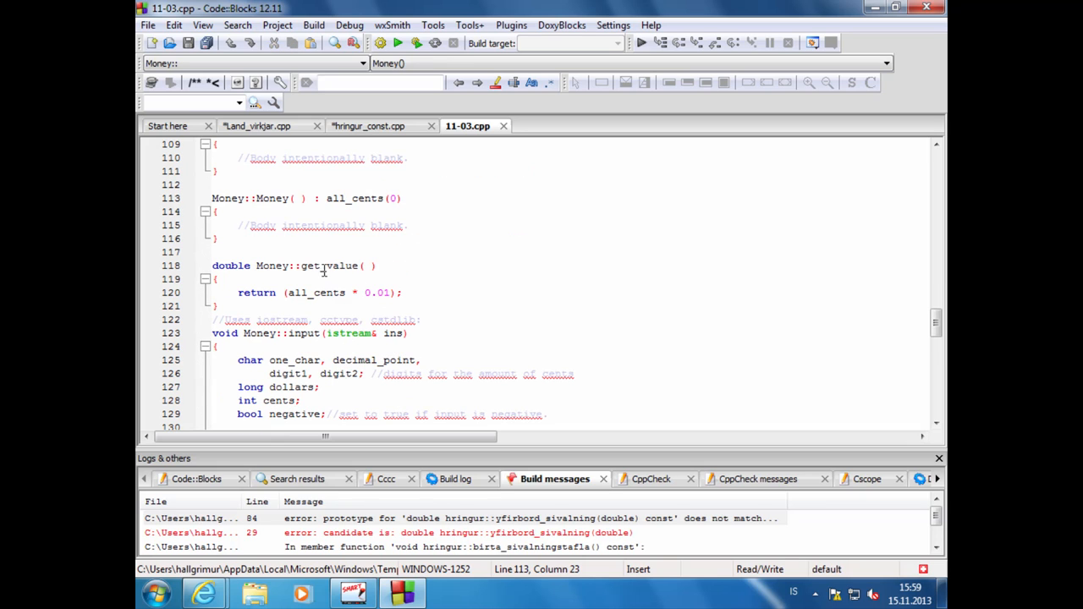
{"action": "left_click", "coordinate": [318, 264]}
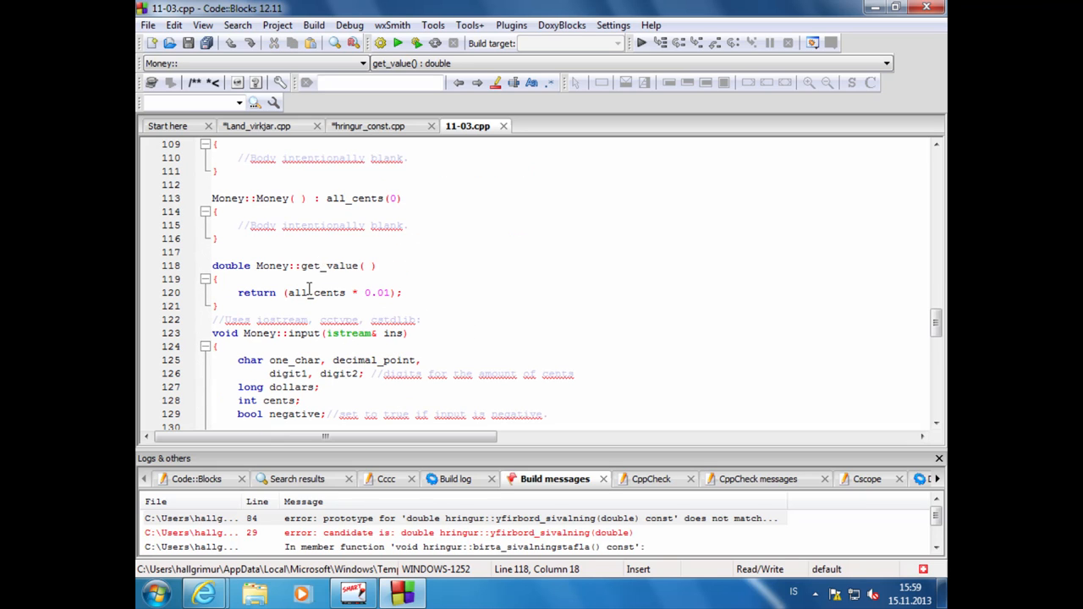
{"action": "left_click", "coordinate": [224, 264]}
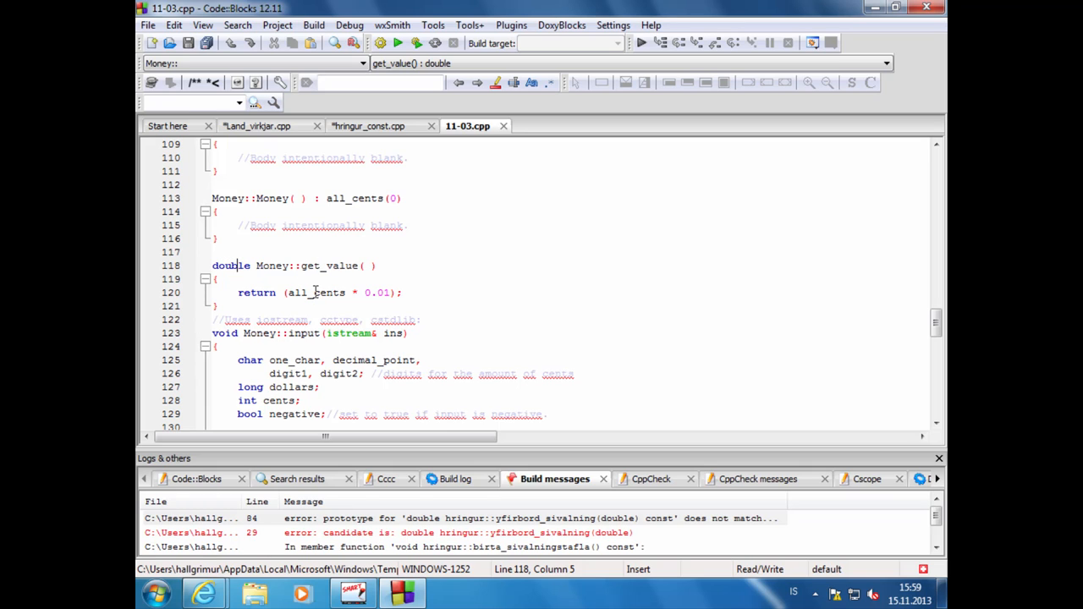
{"action": "left_click", "coordinate": [443, 345]}
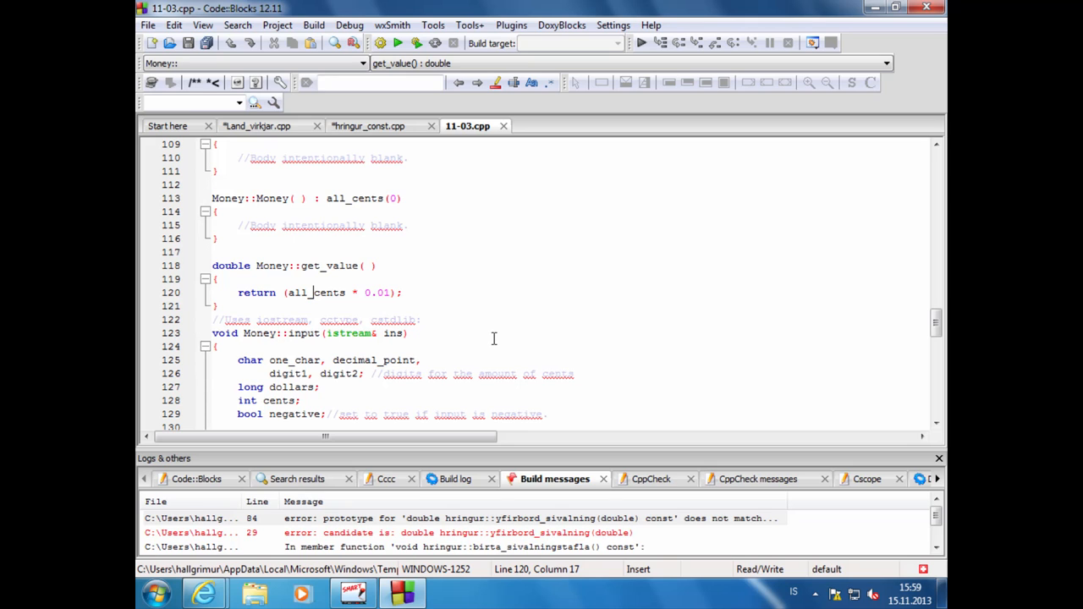
{"action": "scroll", "scroll_direction": "down", "scroll_amount": 3}
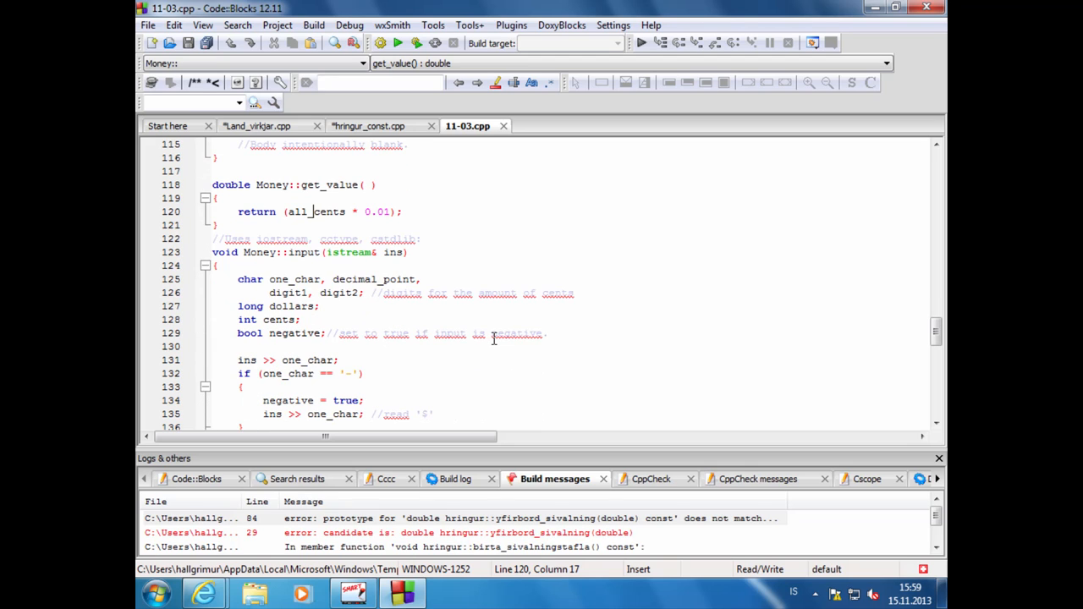
{"action": "scroll", "scroll_direction": "down", "scroll_amount": 3}
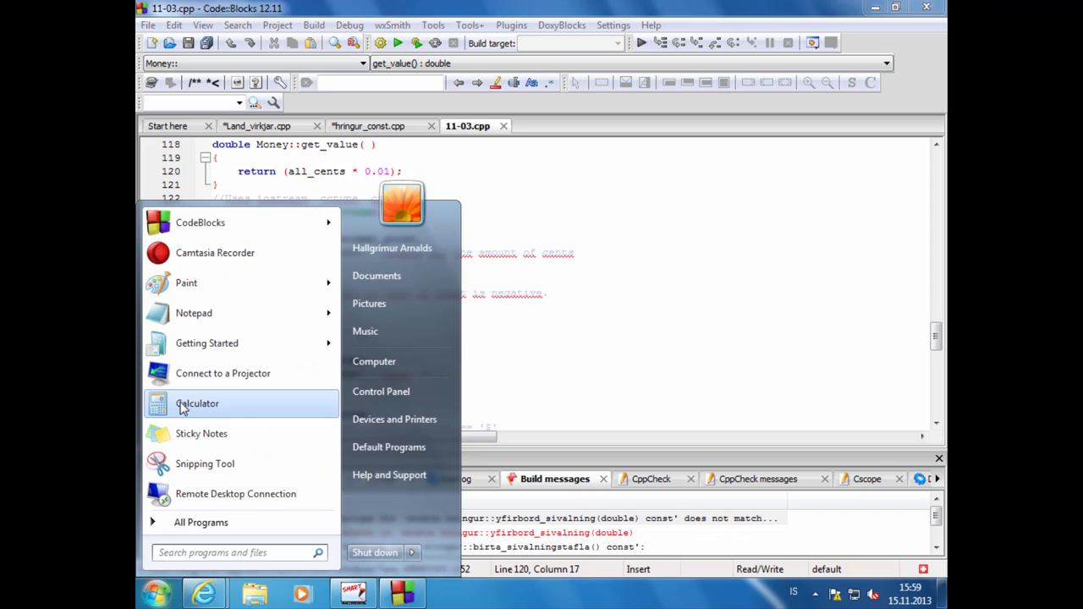
Step: Launch Notepad and write the sample amount $229.05 on the first line
{"action": "left_click", "coordinate": [193, 313]}
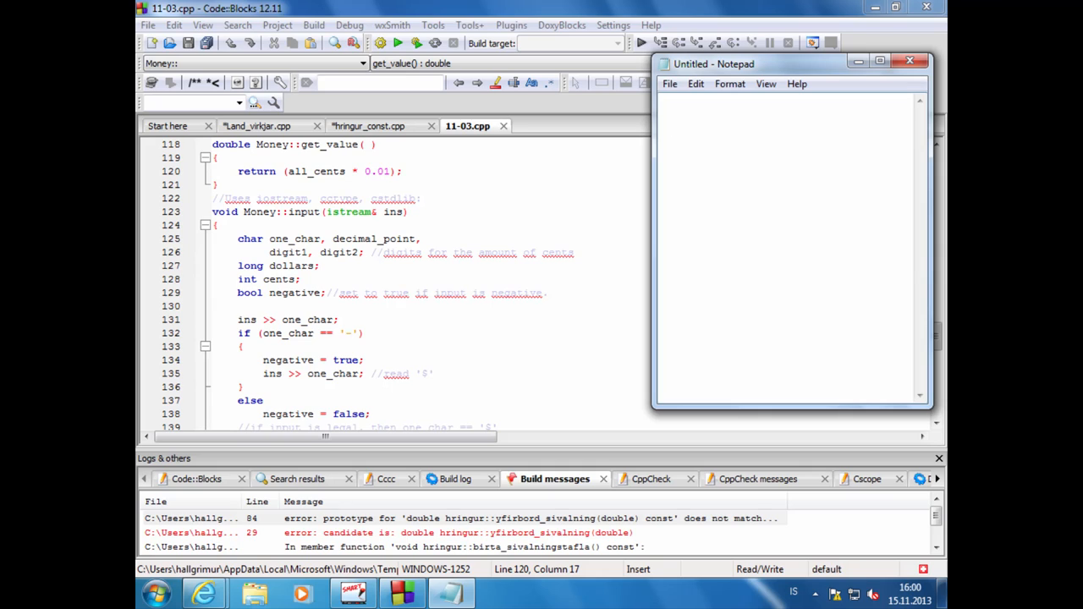
{"action": "left_click", "coordinate": [762, 122]}
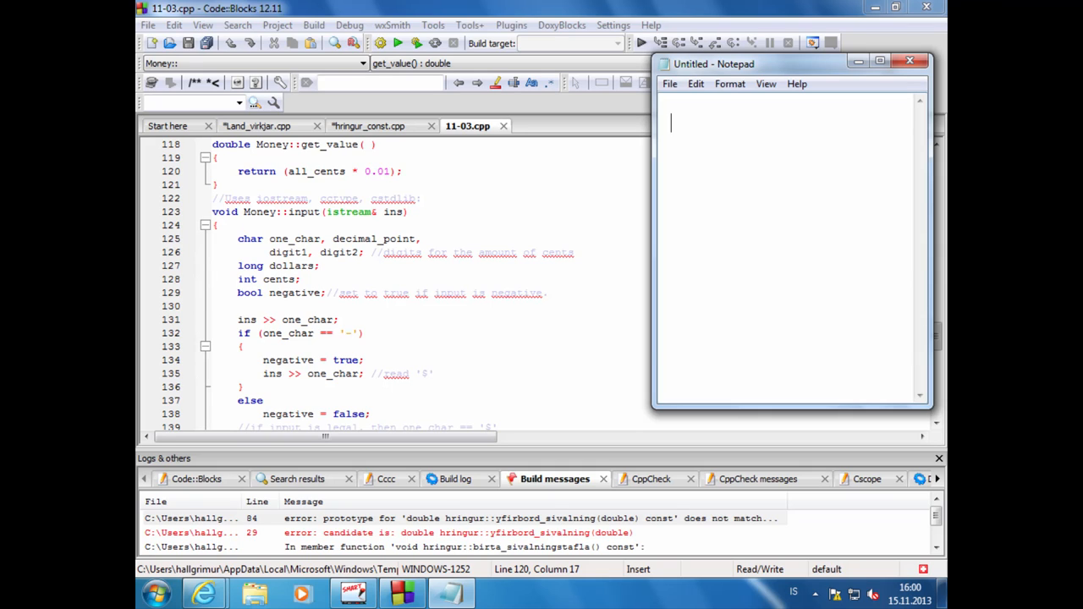
{"action": "type", "text": "$"}
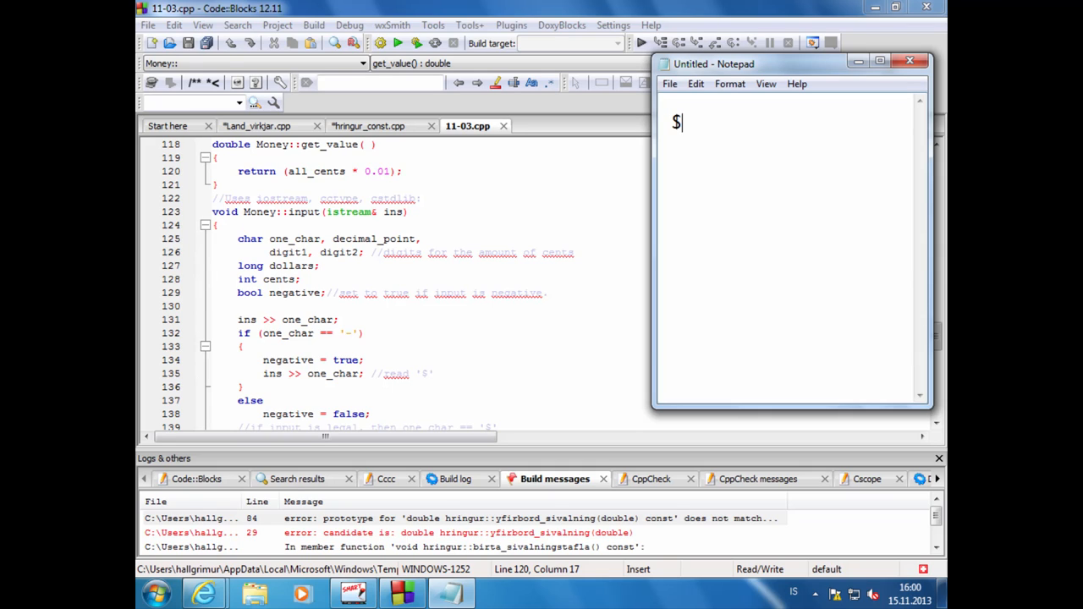
{"action": "type", "text": "229"}
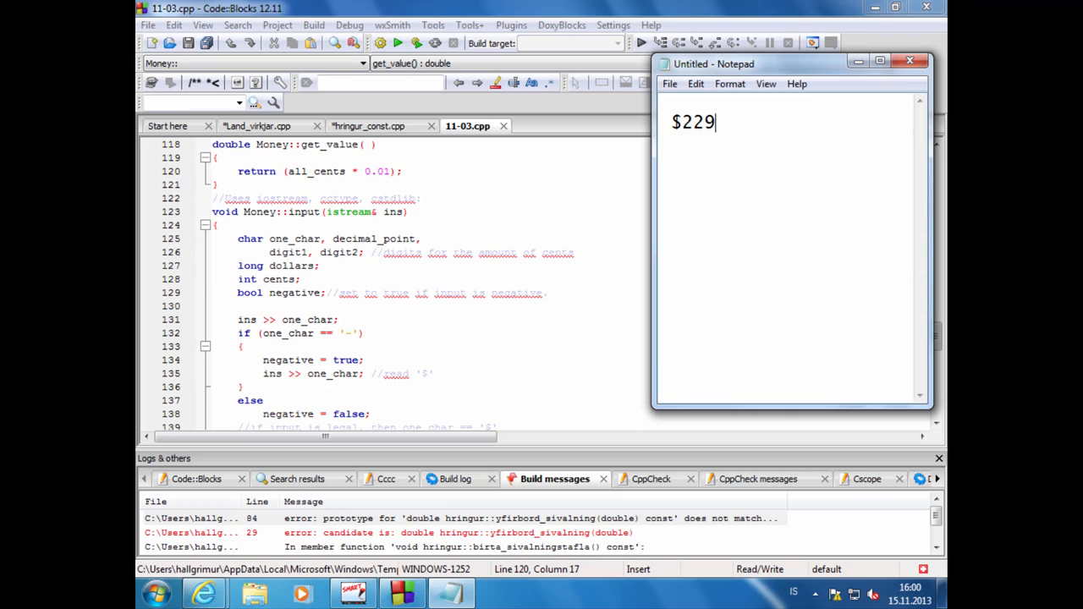
{"action": "type", "text": ".0"}
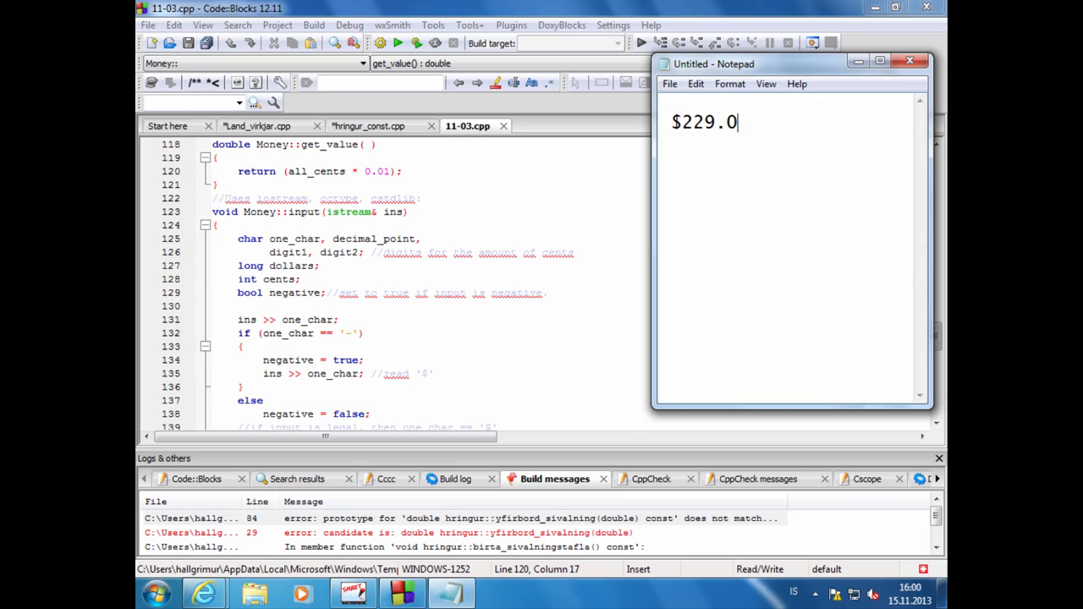
{"action": "type", "text": "5"}
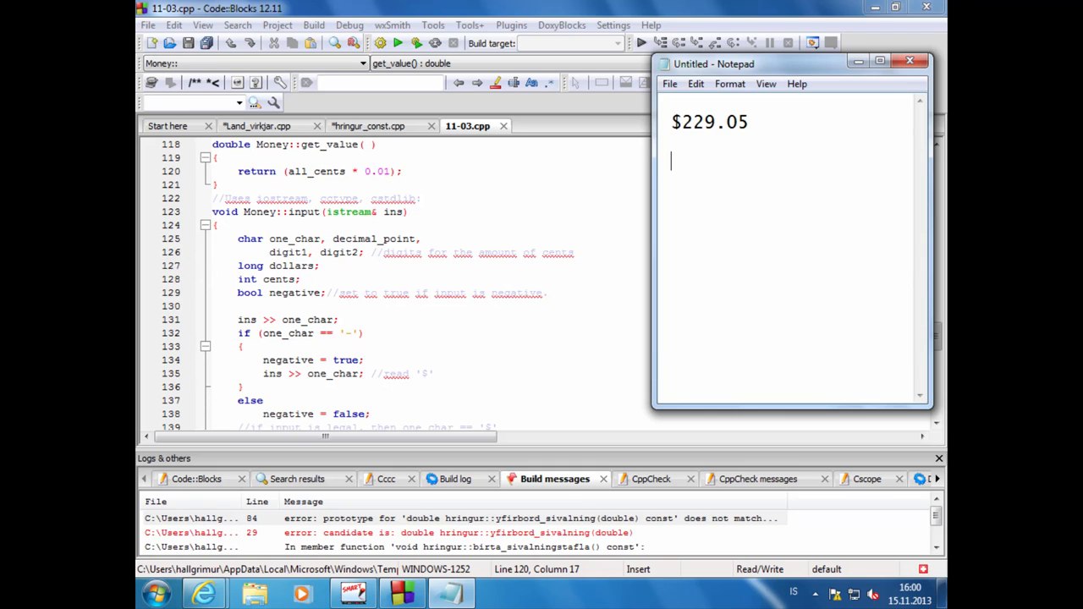
Step: Write the negative sample amount -$229.45 on the next line
{"action": "type", "text": "-"}
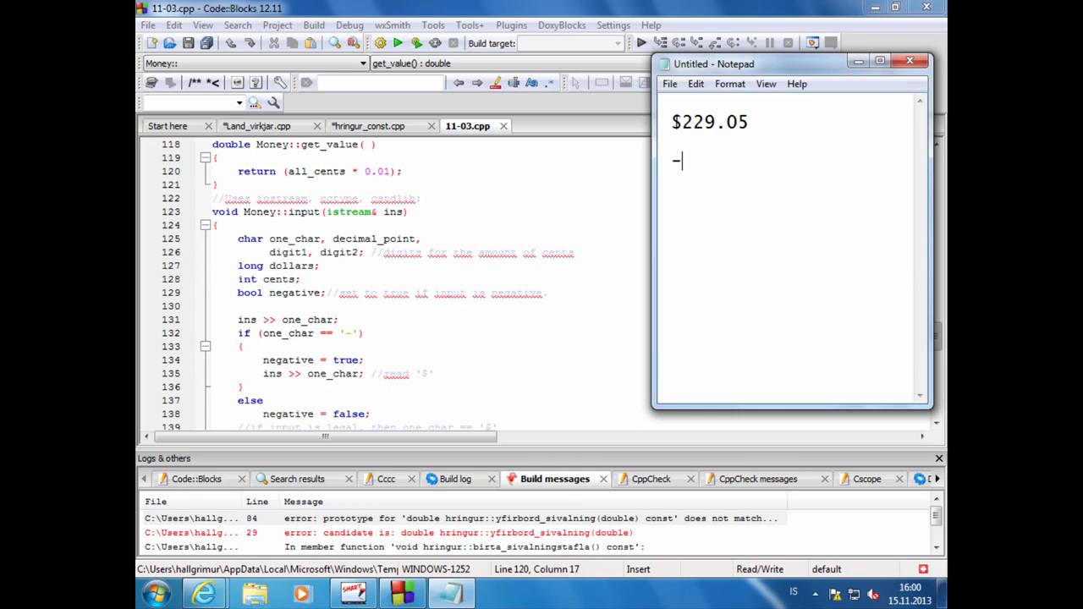
{"action": "type", "text": "$"}
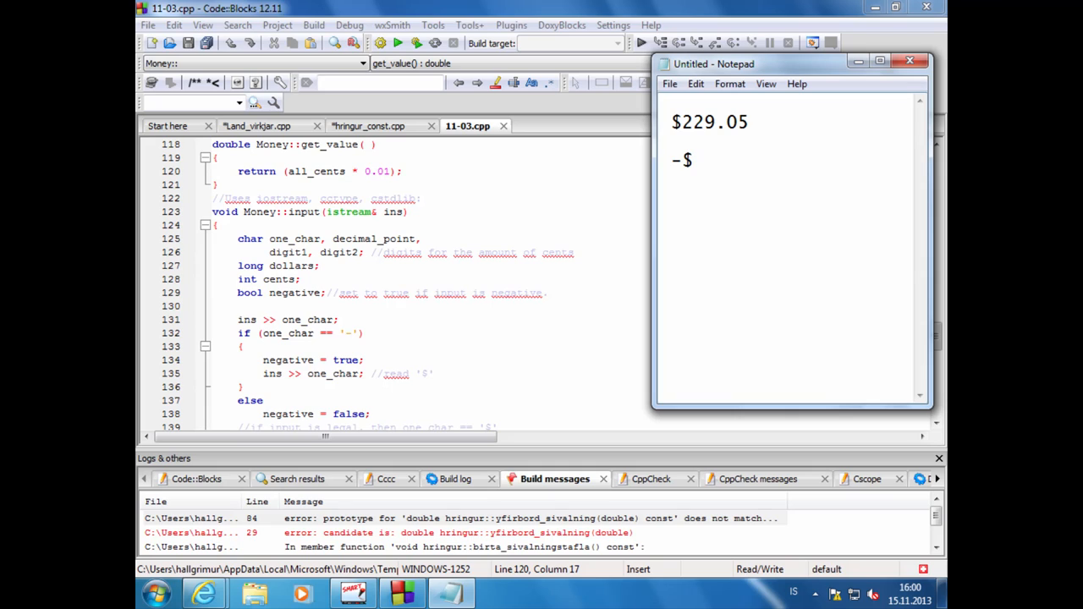
{"action": "type", "text": "229"}
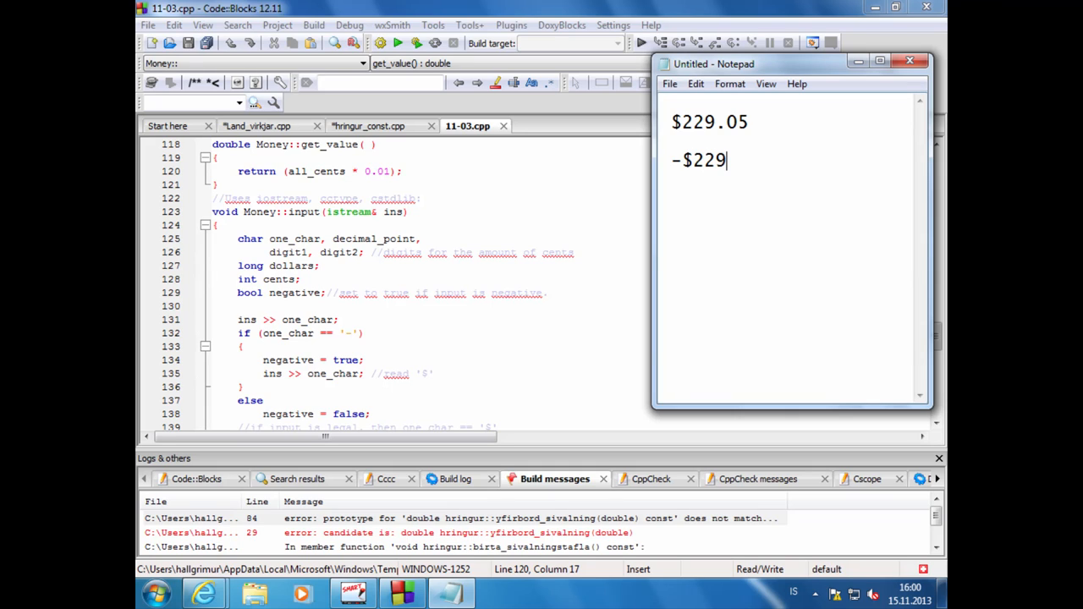
{"action": "type", "text": ".4"}
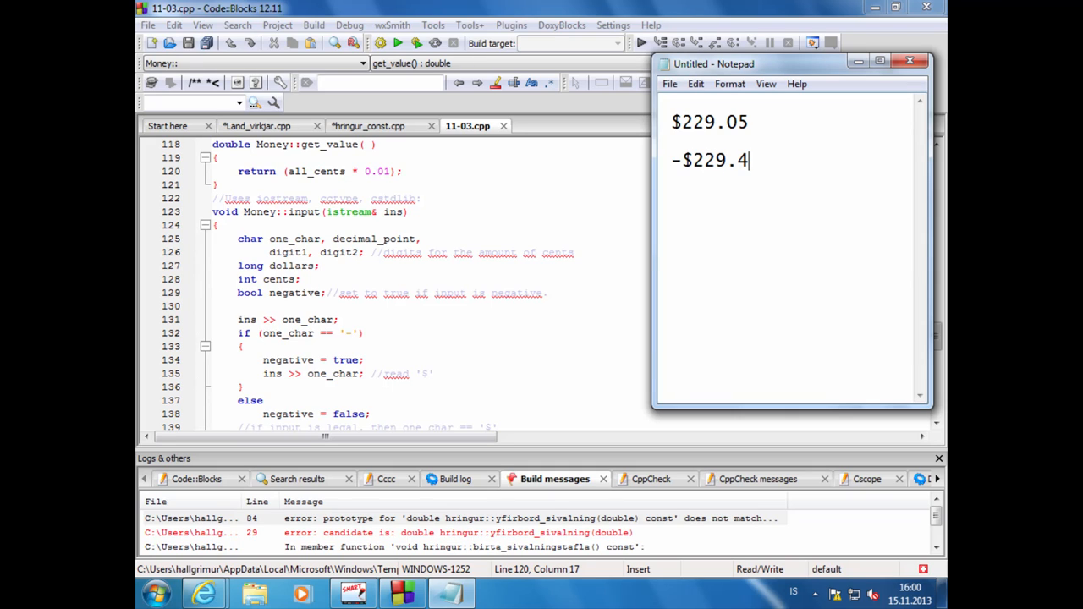
{"action": "type", "text": "5"}
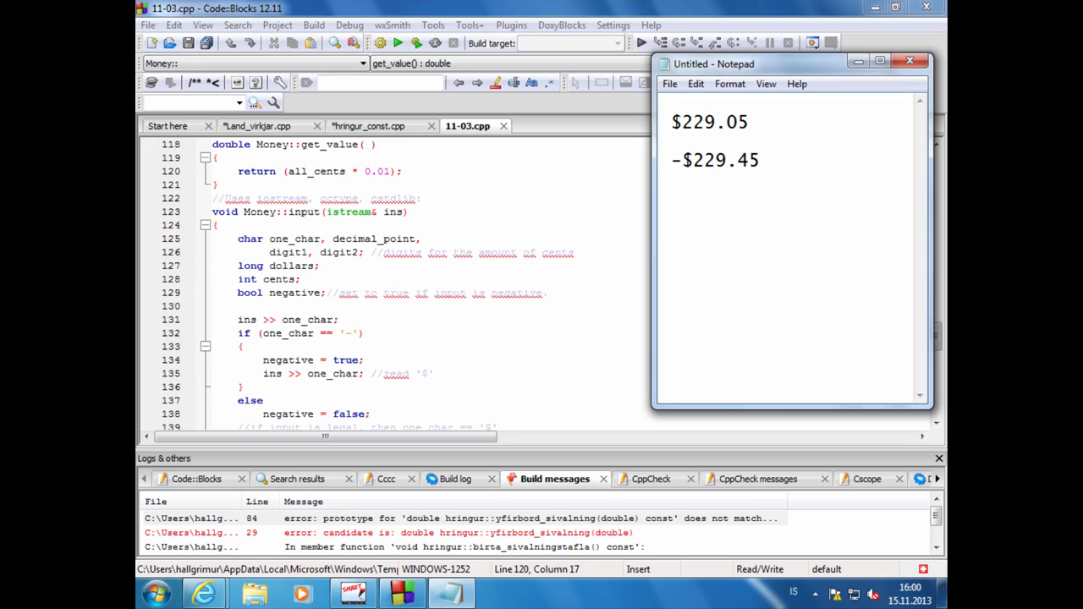
{"action": "left_click", "coordinate": [758, 161]}
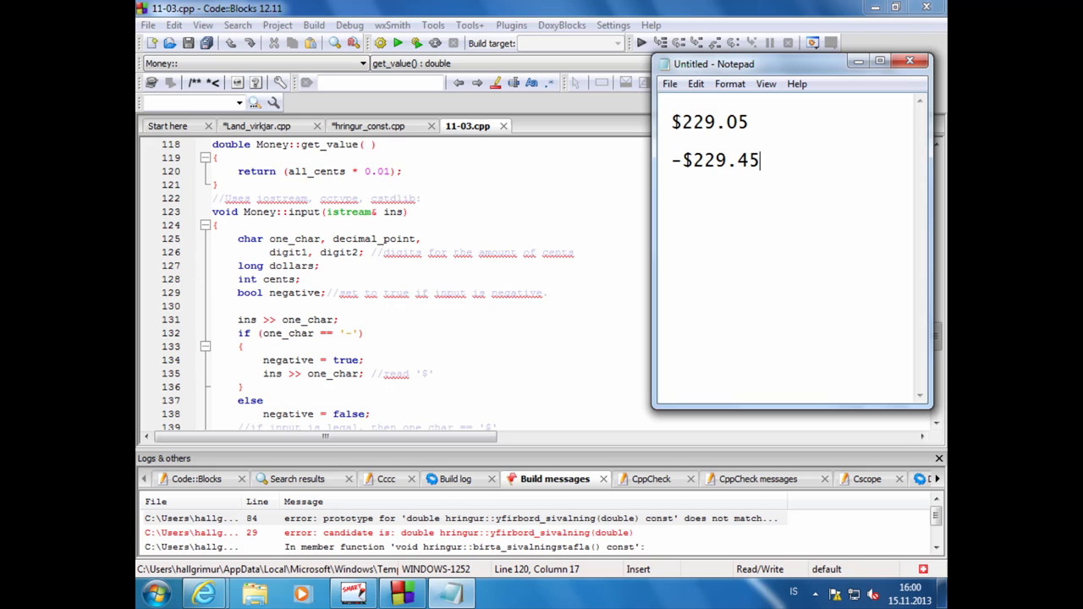
{"action": "left_click", "coordinate": [672, 121]}
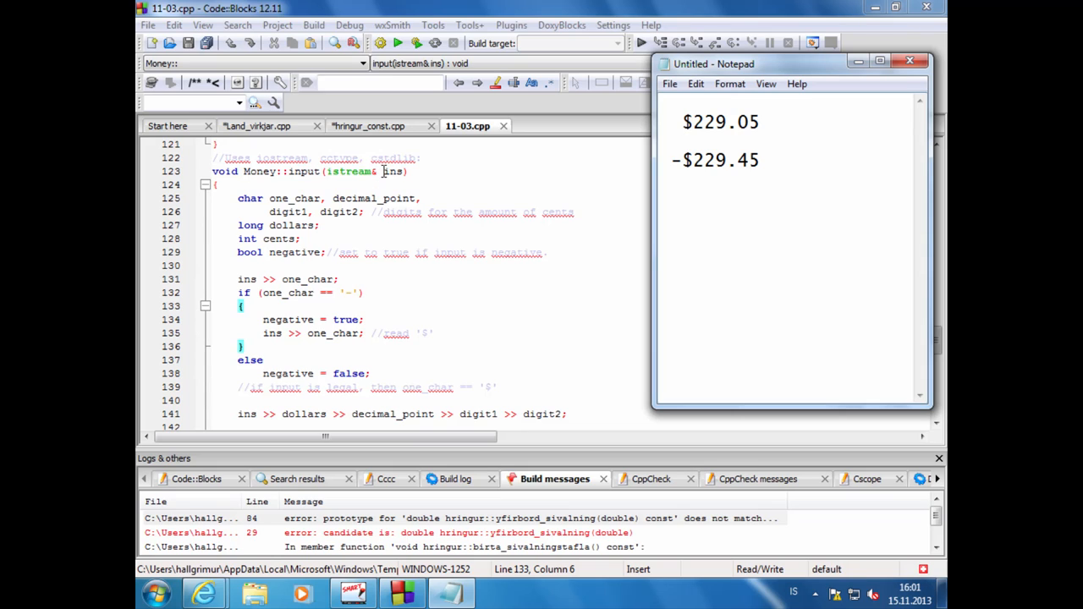
{"action": "mouse_move", "coordinate": [251, 278]}
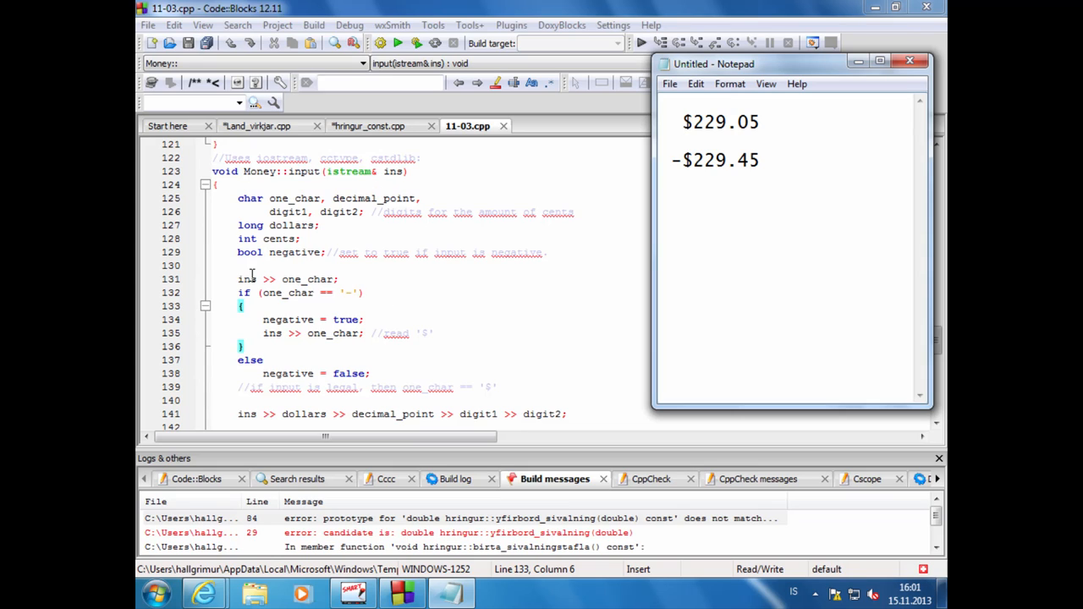
{"action": "mouse_move", "coordinate": [301, 280]}
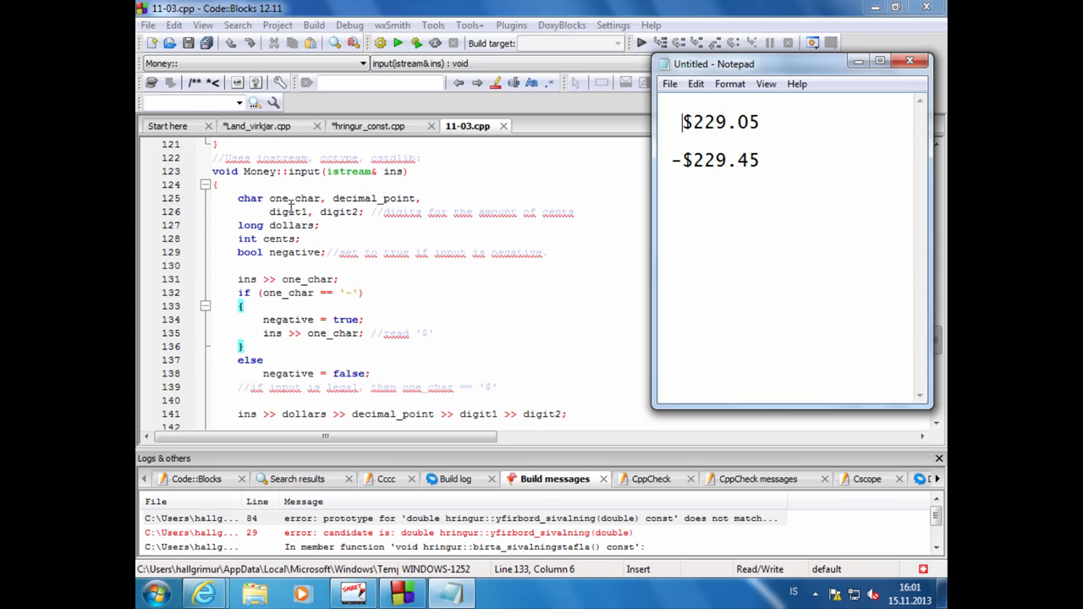
{"action": "mouse_move", "coordinate": [247, 322]}
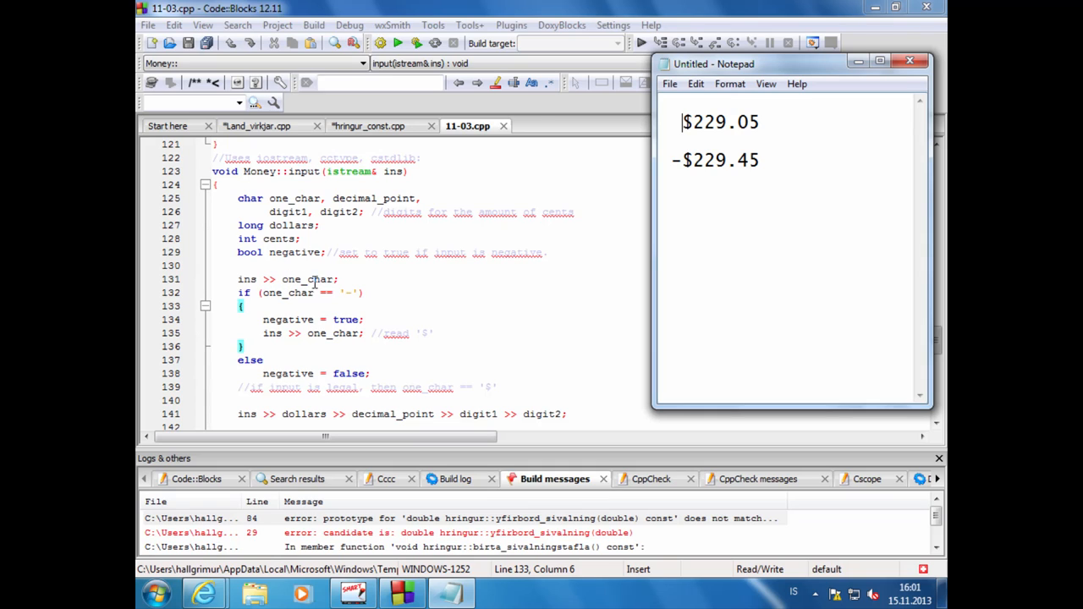
{"action": "mouse_move", "coordinate": [626, 166]}
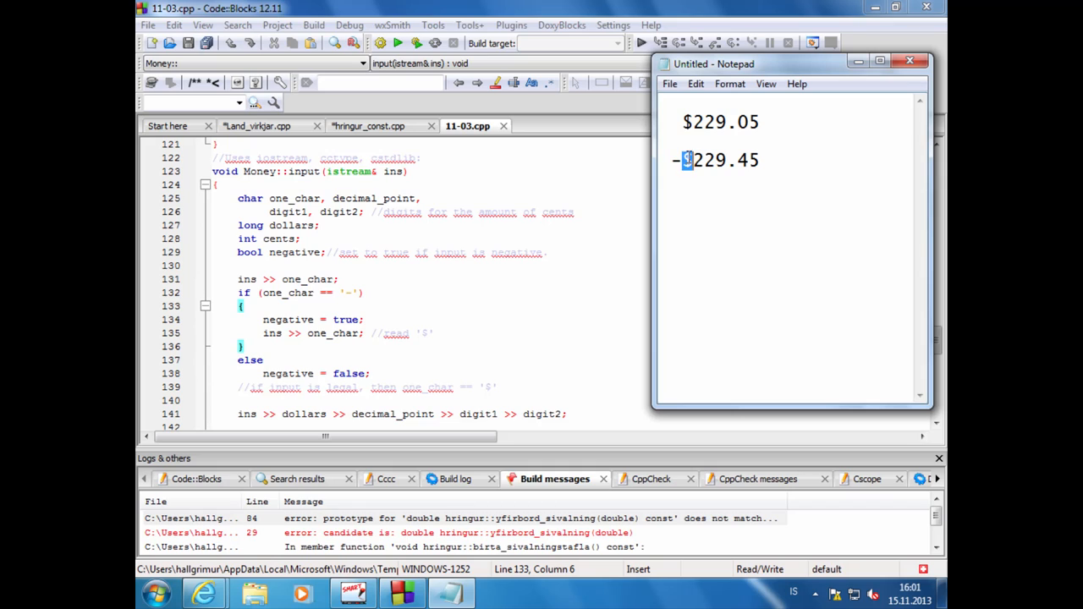
{"action": "mouse_move", "coordinate": [704, 210]}
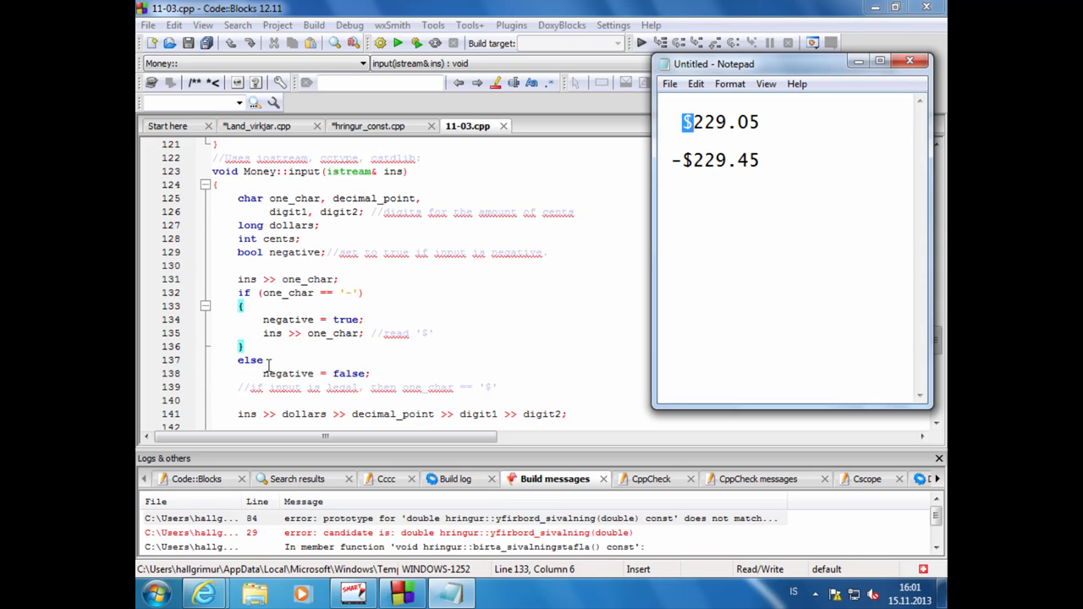
{"action": "mouse_move", "coordinate": [286, 374]}
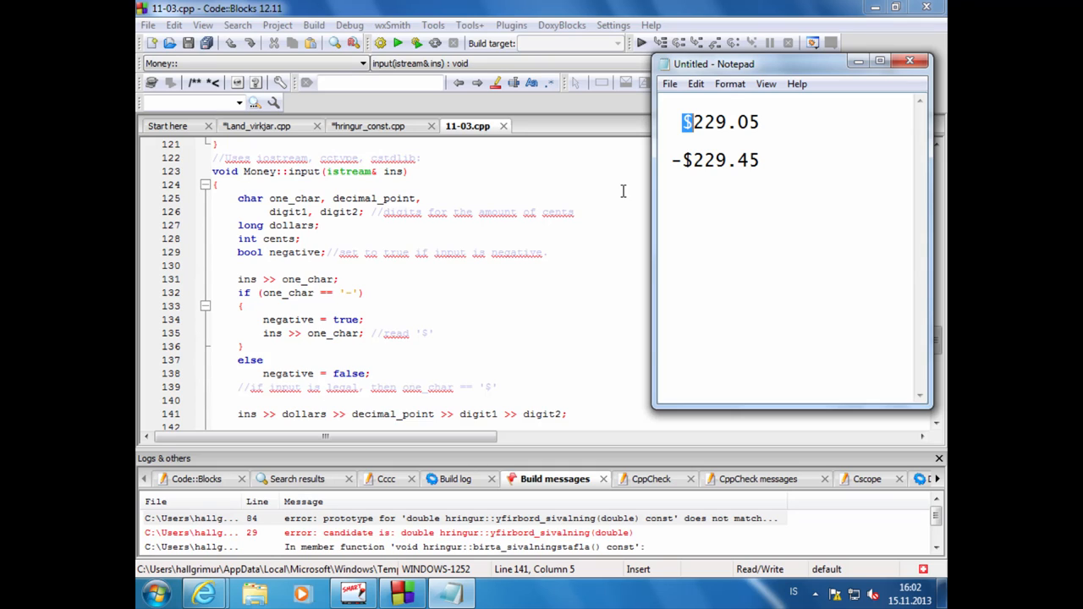
{"action": "double_click", "coordinate": [711, 122]}
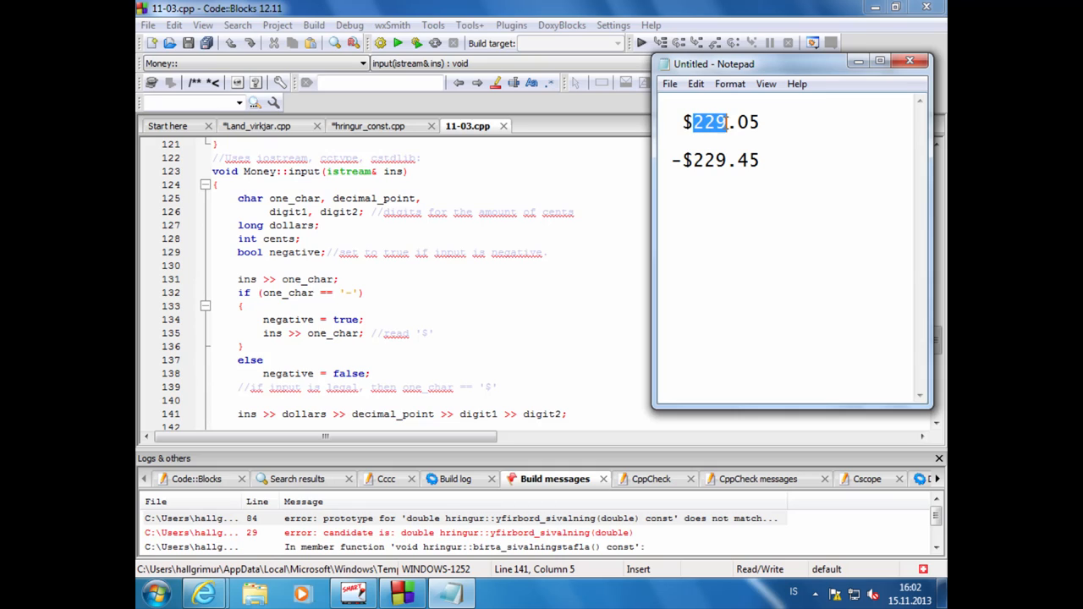
{"action": "mouse_move", "coordinate": [738, 184]}
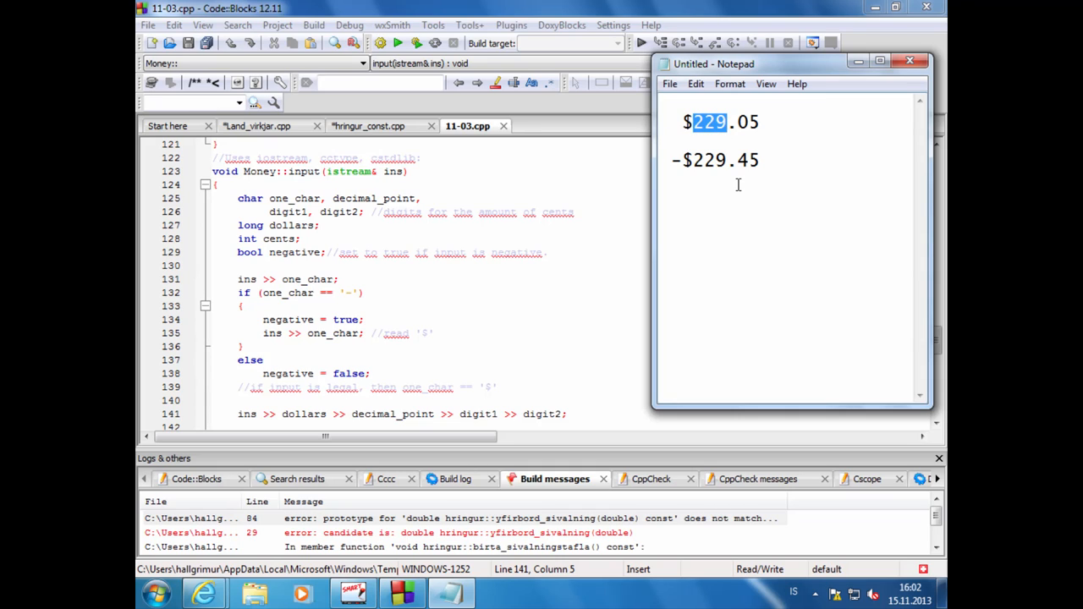
{"action": "mouse_move", "coordinate": [575, 316]}
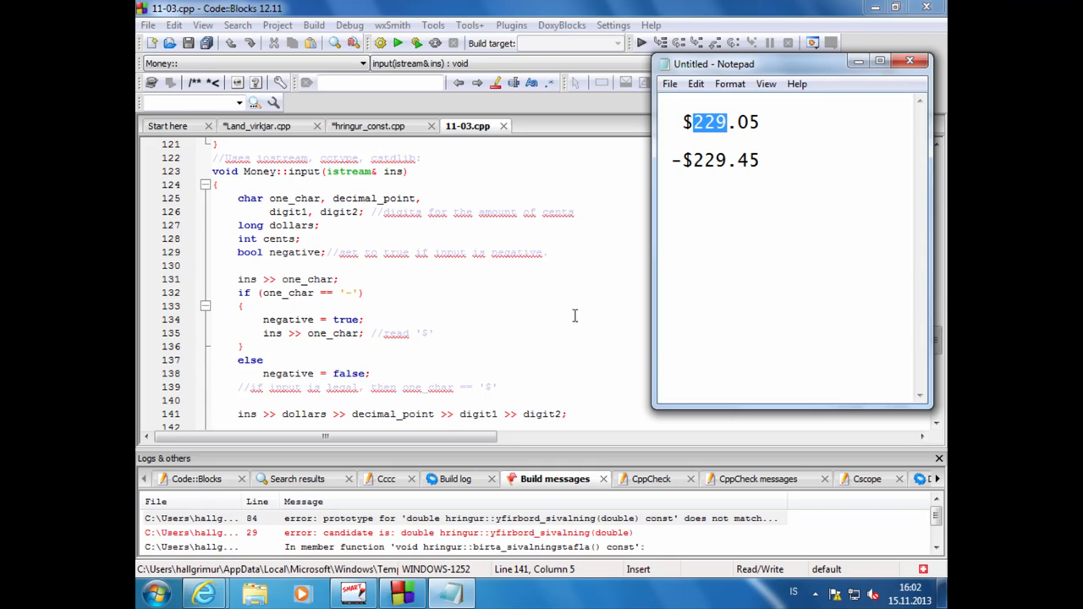
{"action": "mouse_move", "coordinate": [416, 414]}
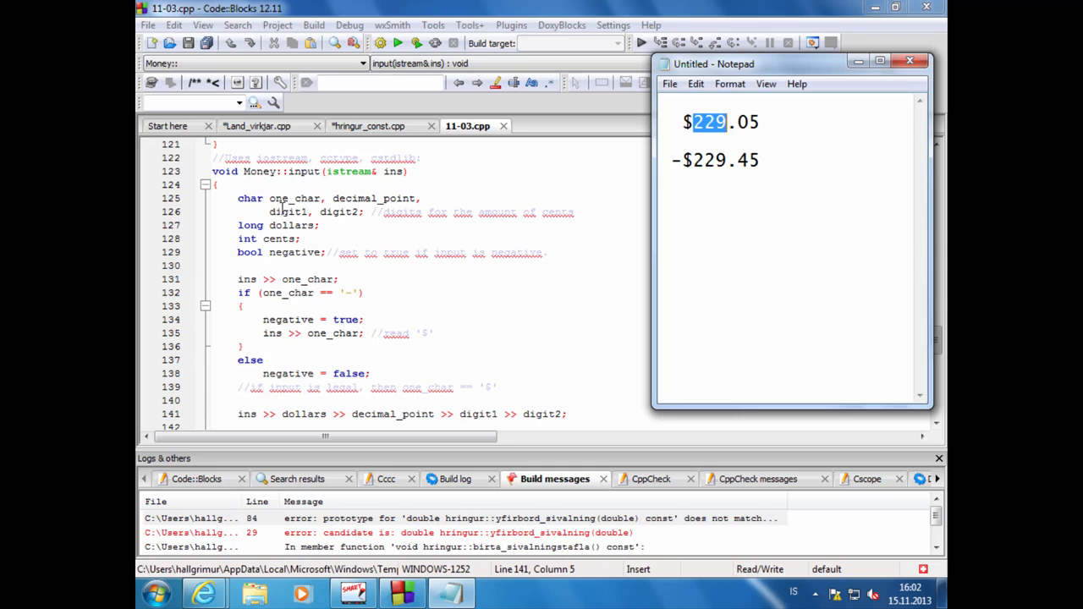
{"action": "mouse_move", "coordinate": [718, 146]}
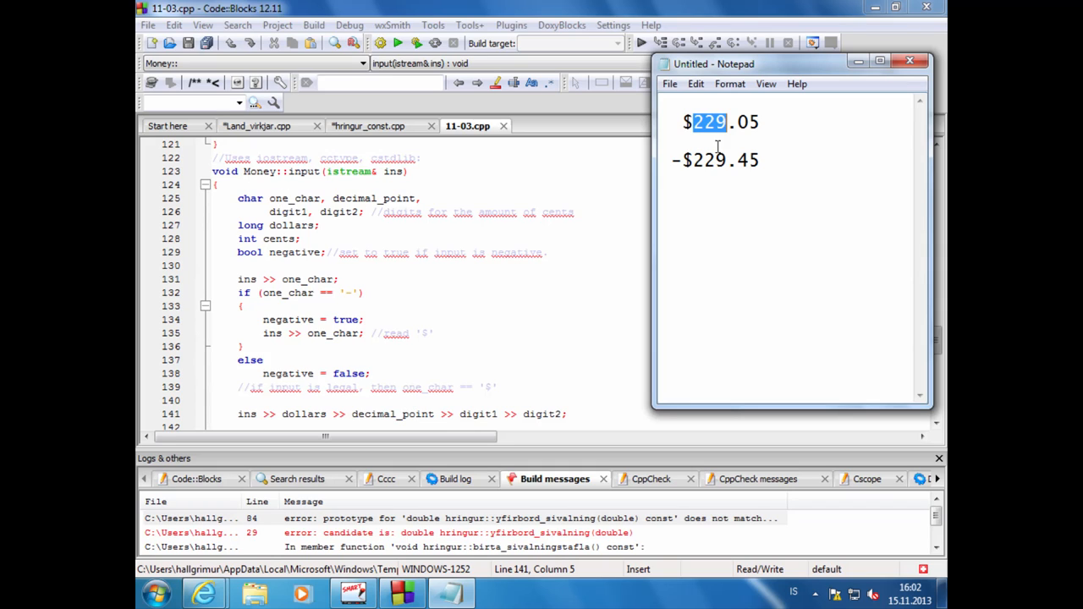
{"action": "left_click", "coordinate": [730, 122]}
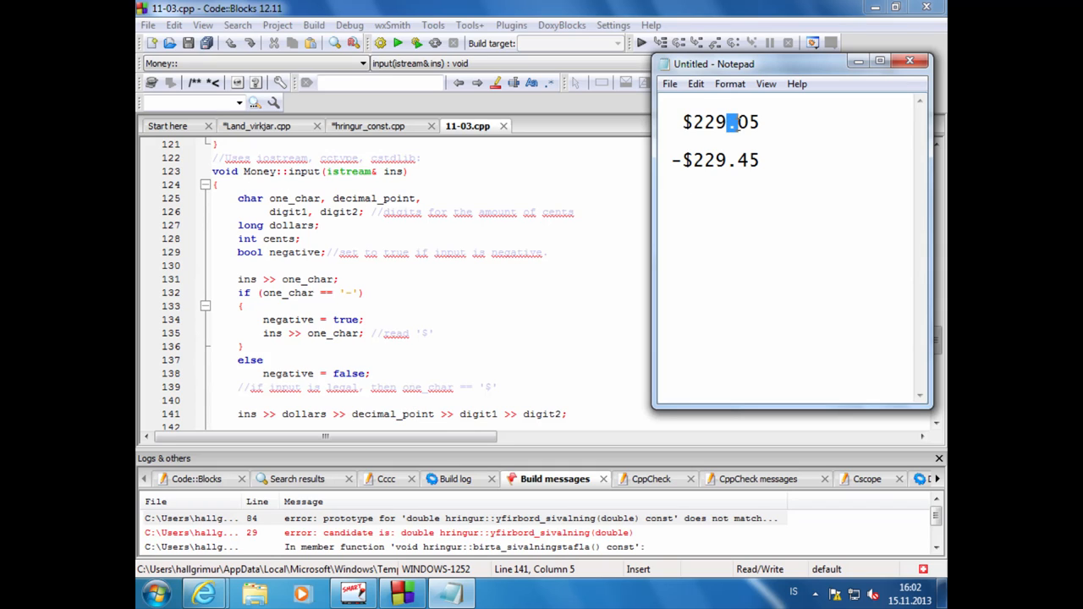
{"action": "mouse_move", "coordinate": [794, 198]}
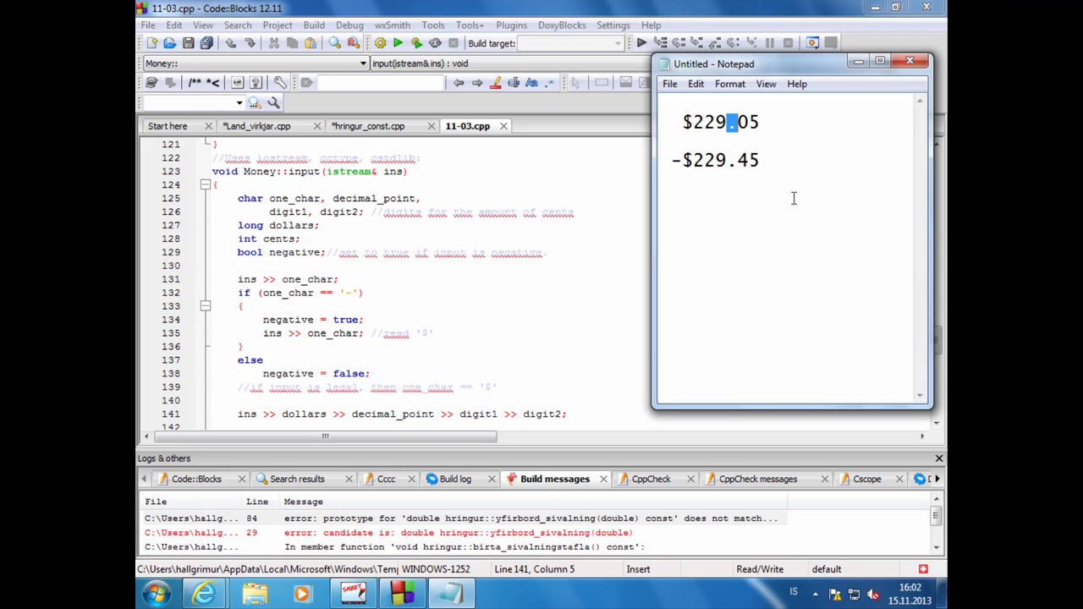
{"action": "mouse_move", "coordinate": [467, 351]}
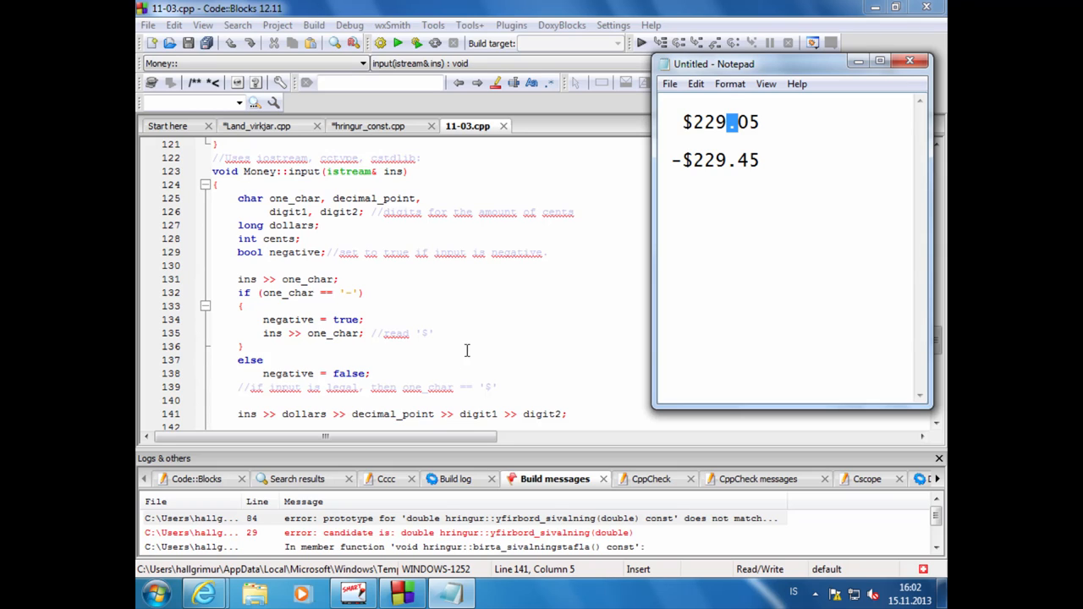
{"action": "mouse_move", "coordinate": [493, 340]}
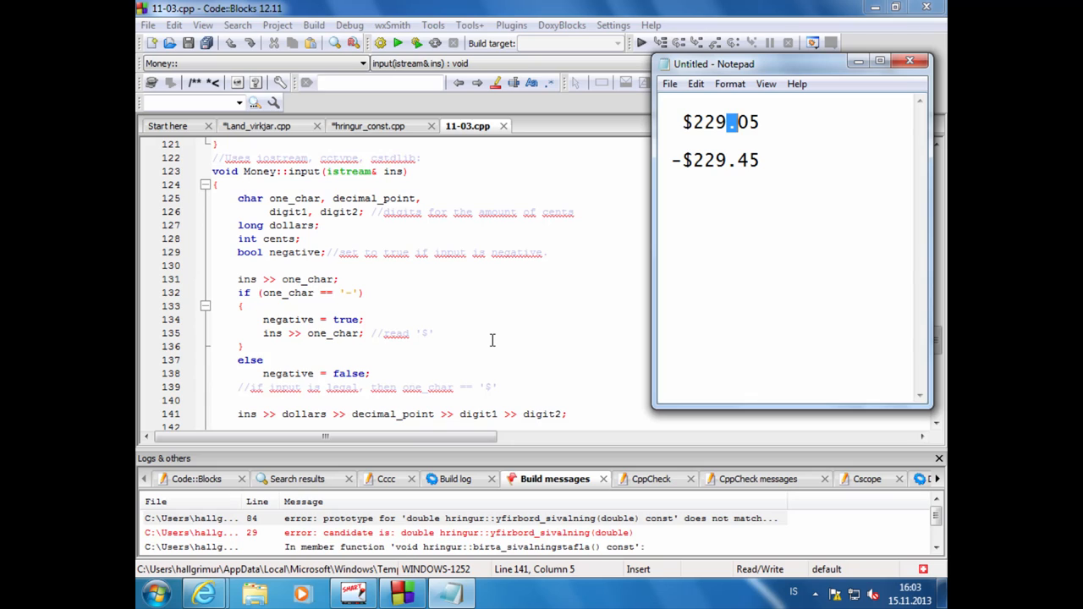
{"action": "mouse_move", "coordinate": [393, 413]}
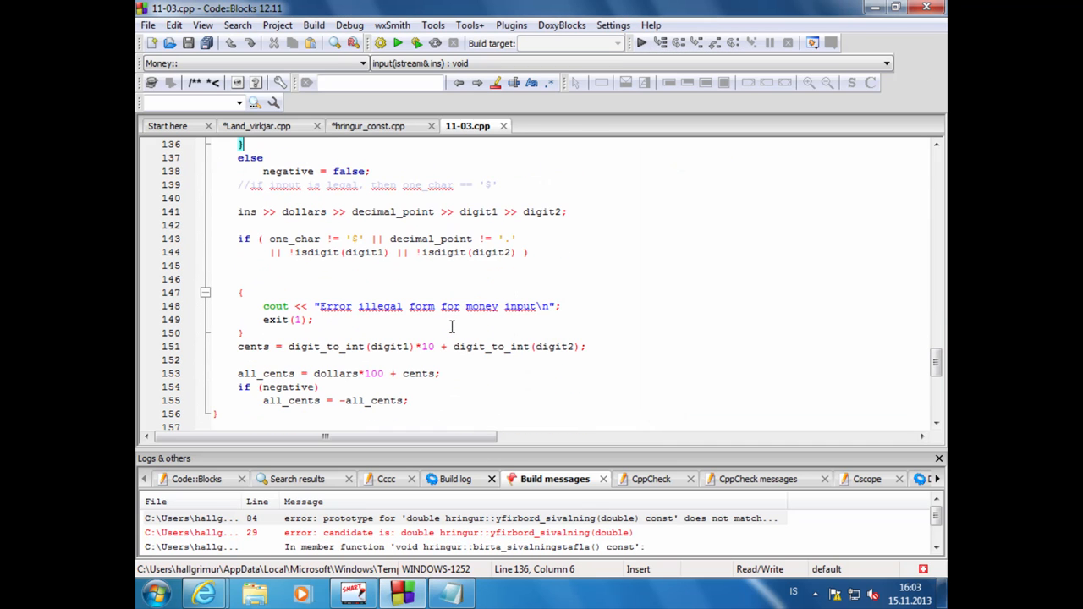
{"action": "scroll", "scroll_direction": "down", "scroll_amount": 3}
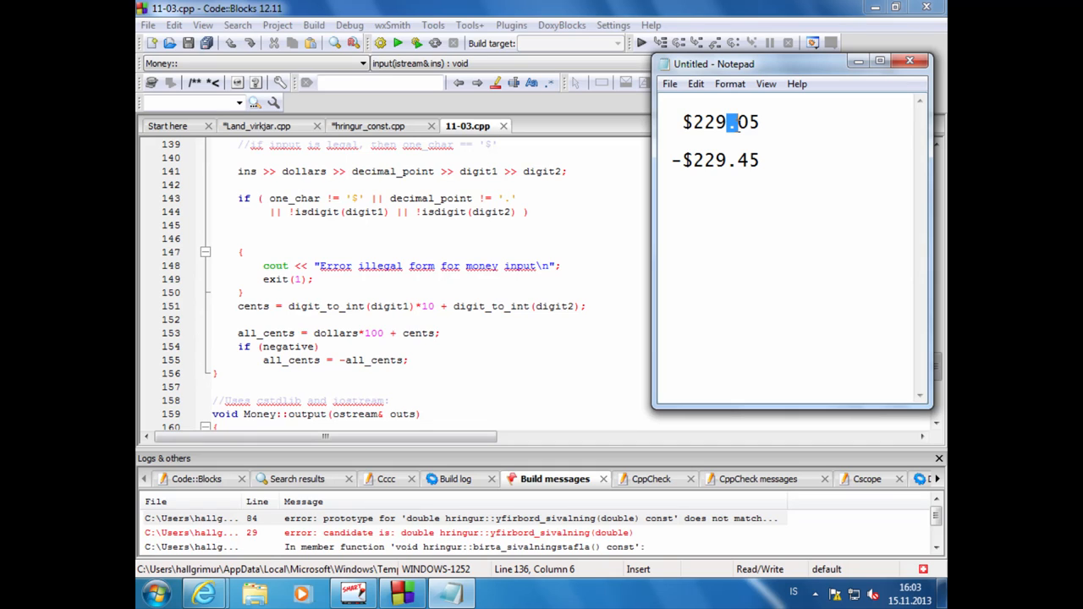
{"action": "mouse_move", "coordinate": [342, 220]}
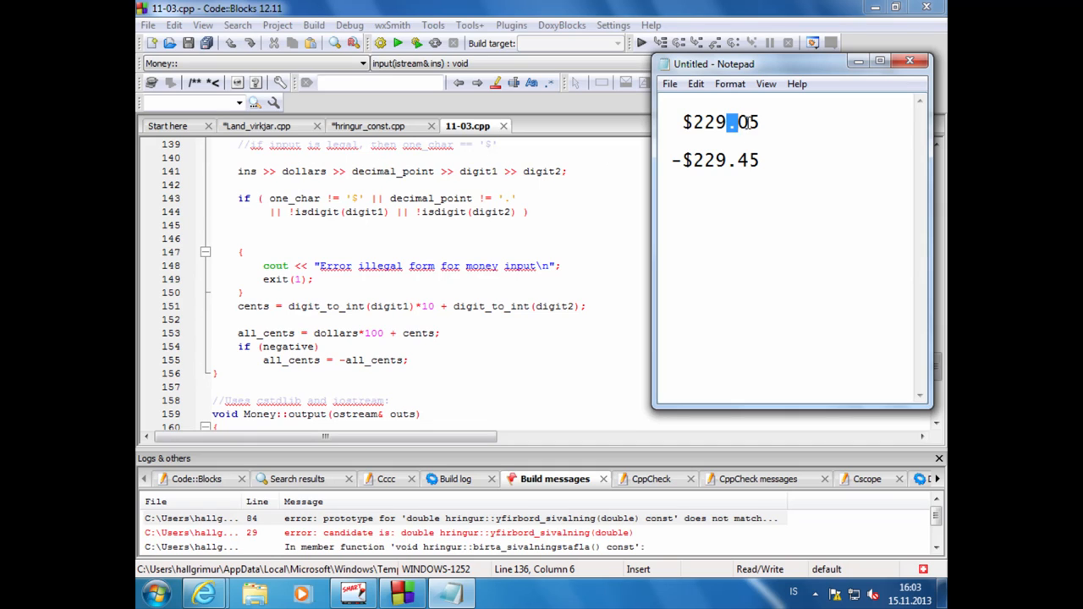
{"action": "mouse_move", "coordinate": [551, 179]}
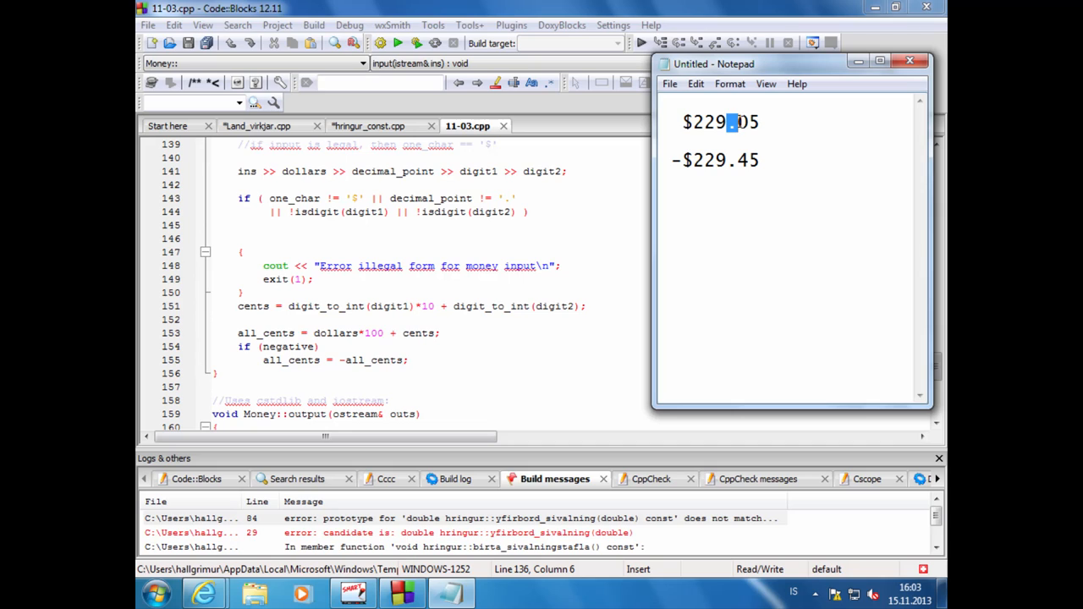
{"action": "mouse_move", "coordinate": [240, 200]}
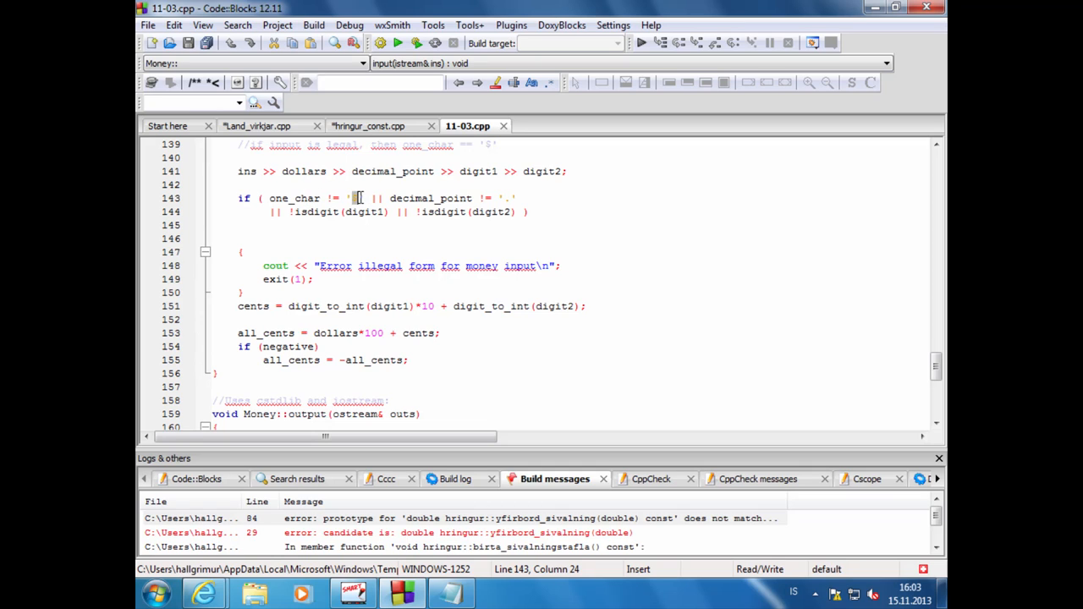
{"action": "mouse_move", "coordinate": [439, 224]}
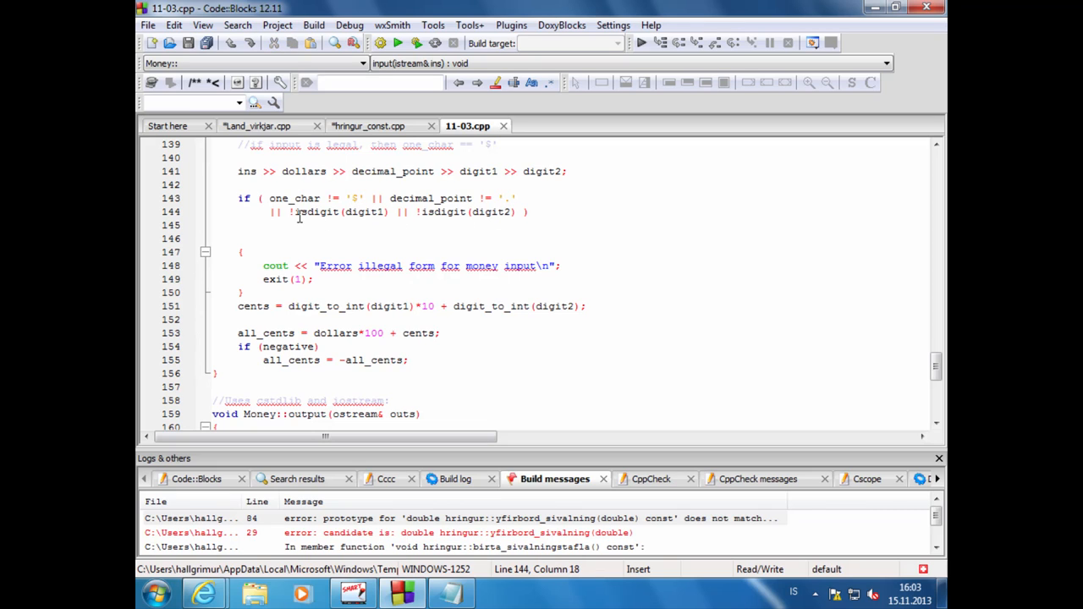
{"action": "mouse_move", "coordinate": [318, 211]}
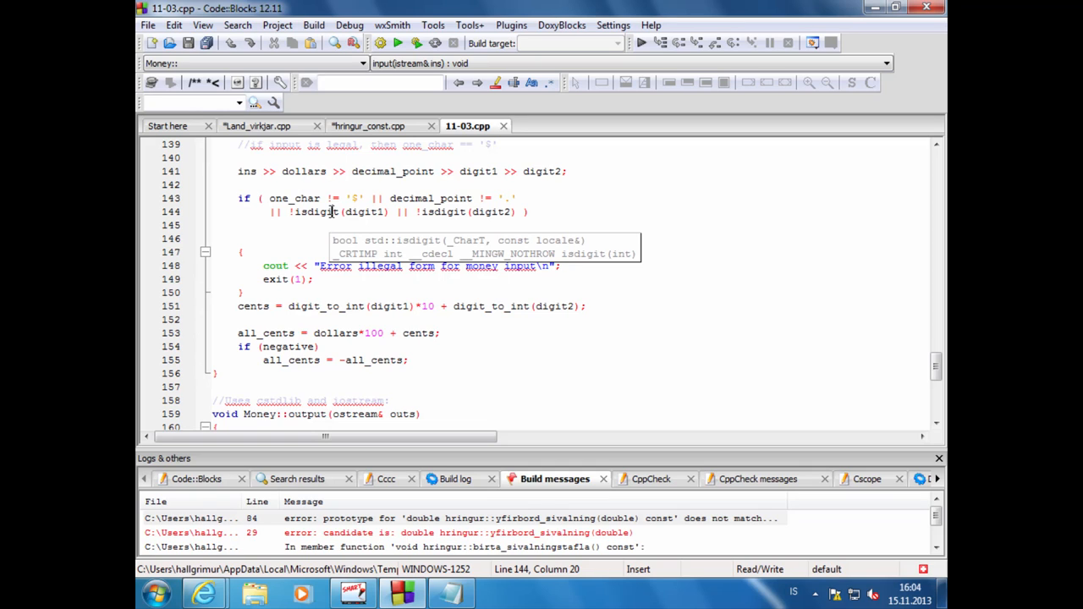
{"action": "mouse_move", "coordinate": [376, 216]}
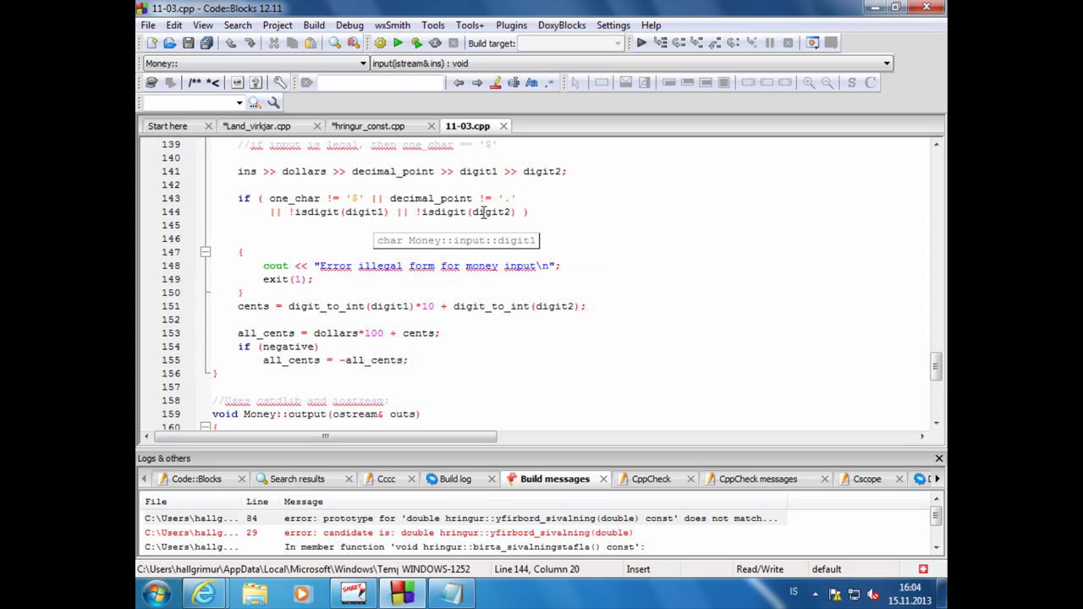
{"action": "mouse_move", "coordinate": [508, 211]}
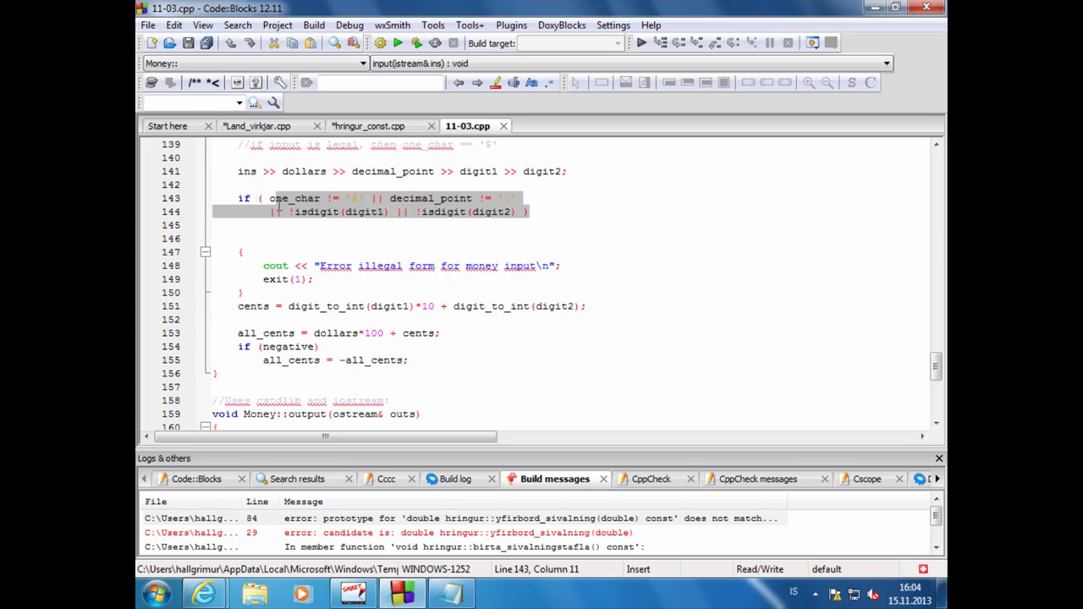
{"action": "left_click", "coordinate": [352, 264]}
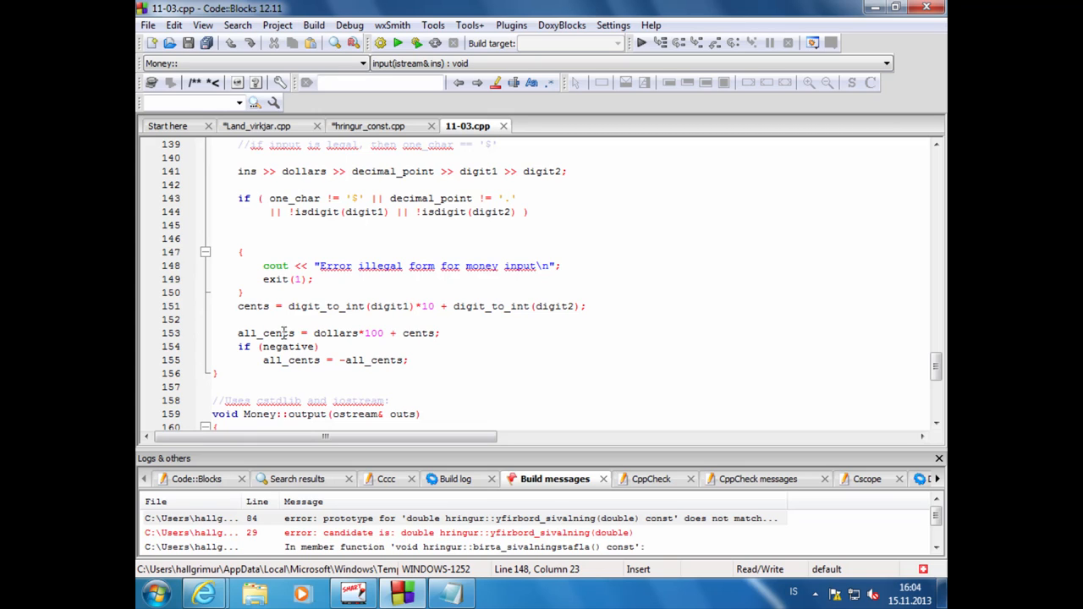
{"action": "left_click", "coordinate": [246, 305]}
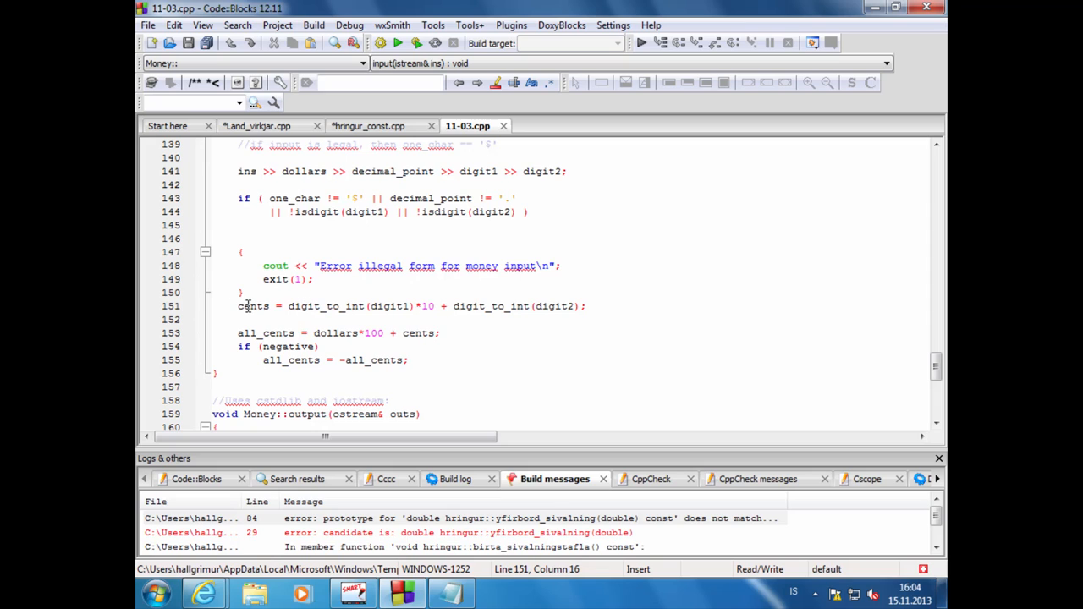
{"action": "left_click", "coordinate": [403, 306]}
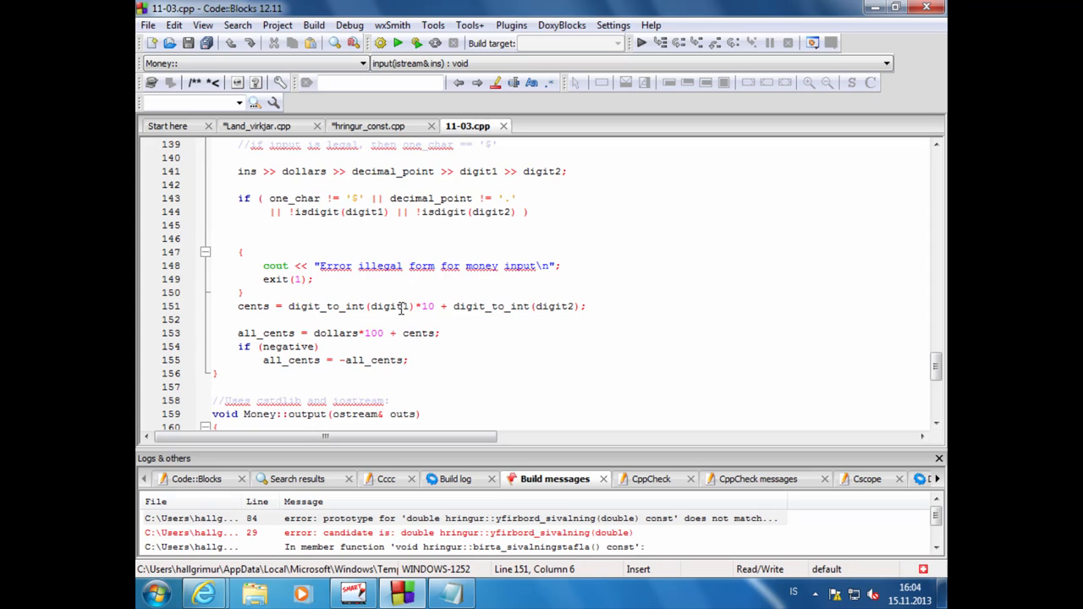
{"action": "double_click", "coordinate": [393, 307]}
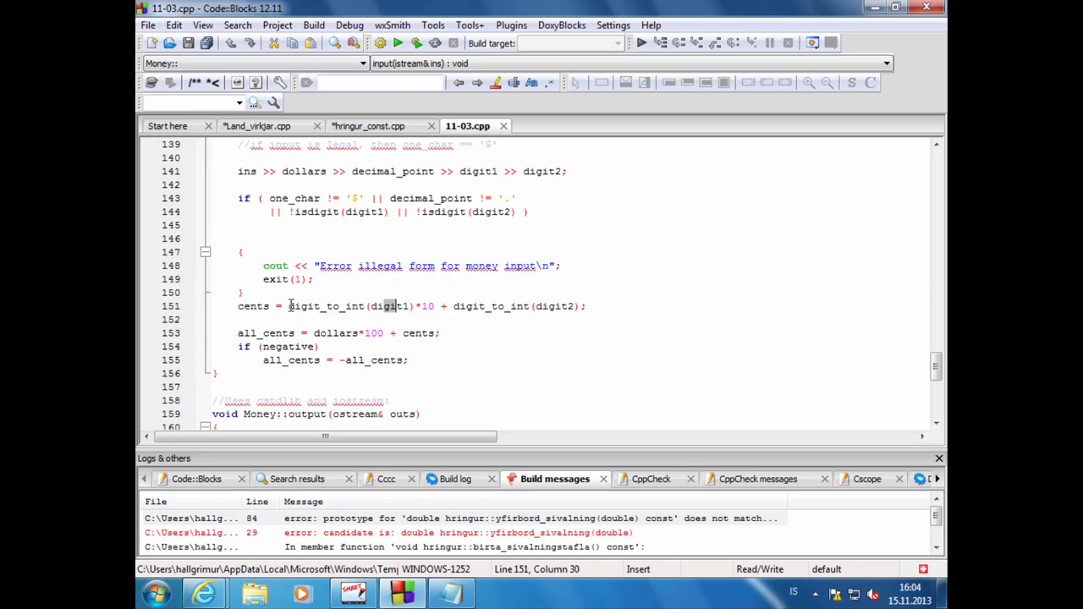
{"action": "double_click", "coordinate": [325, 305]}
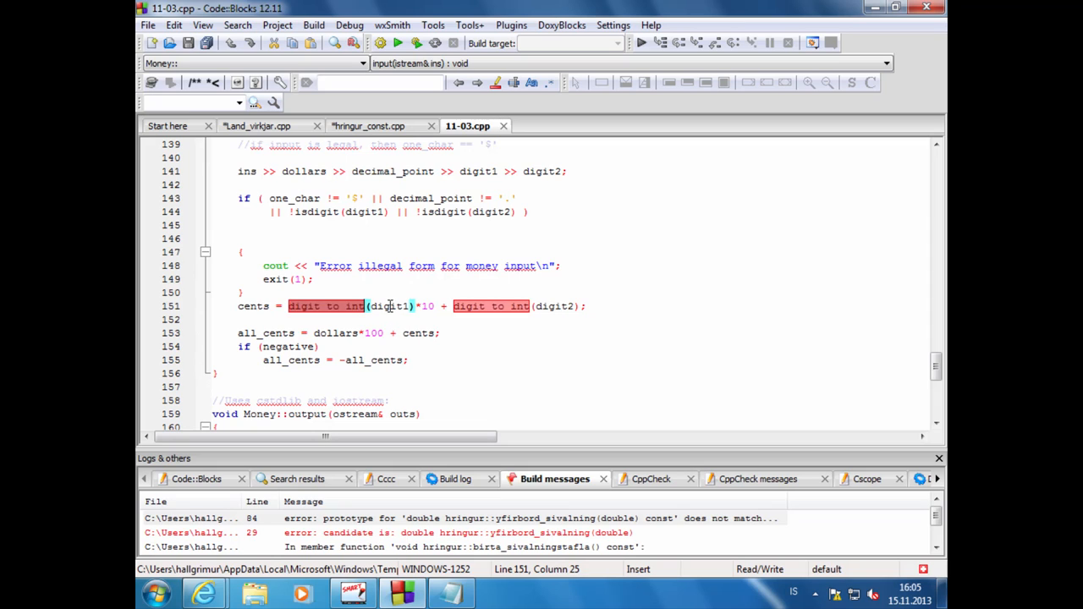
{"action": "mouse_move", "coordinate": [389, 306]}
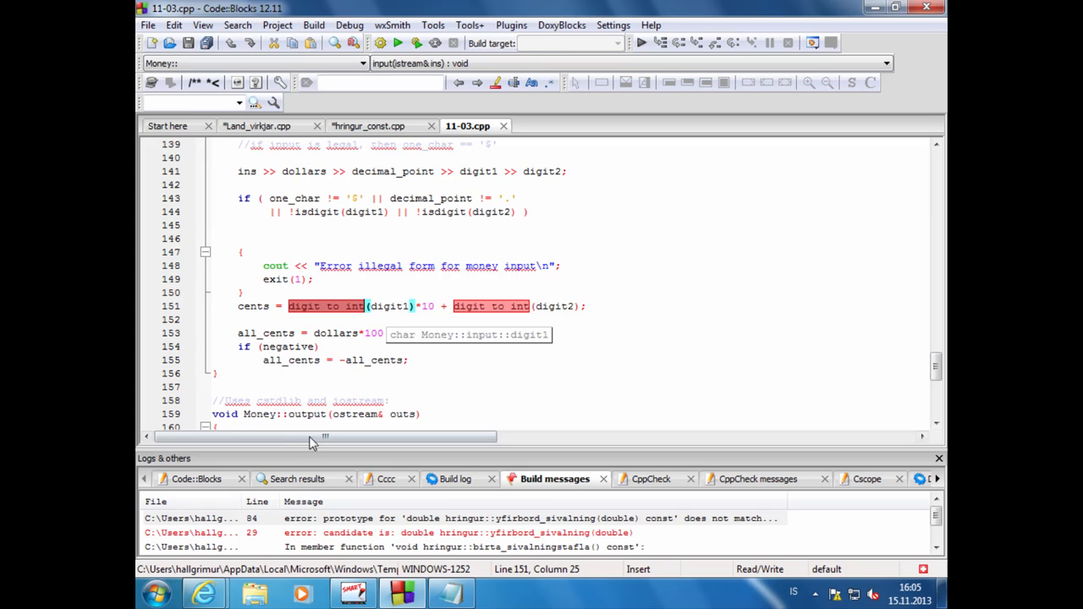
{"action": "left_click", "coordinate": [389, 304]}
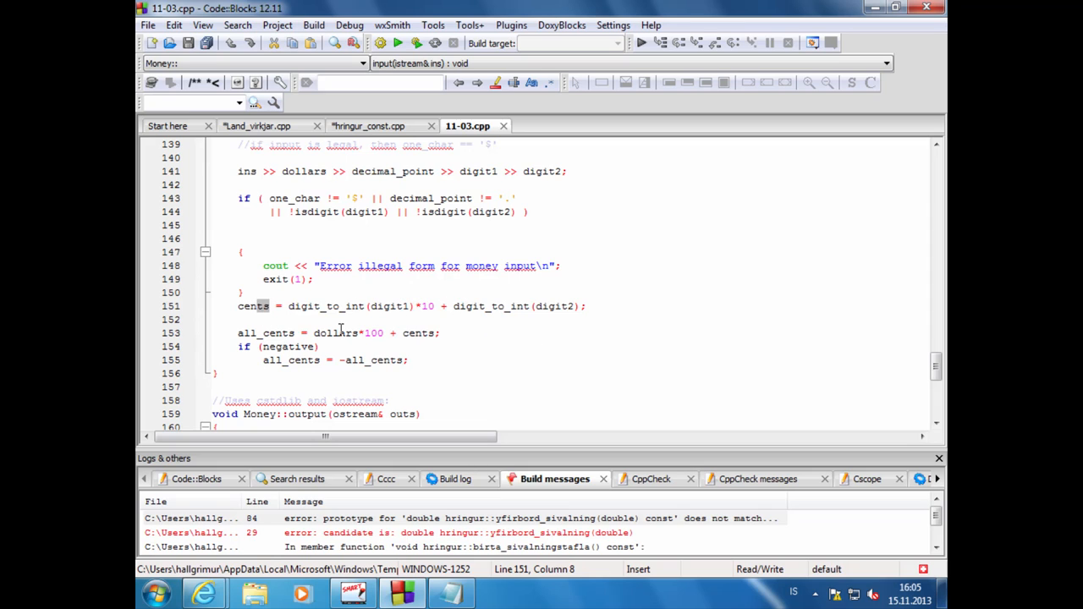
{"action": "double_click", "coordinate": [278, 332]}
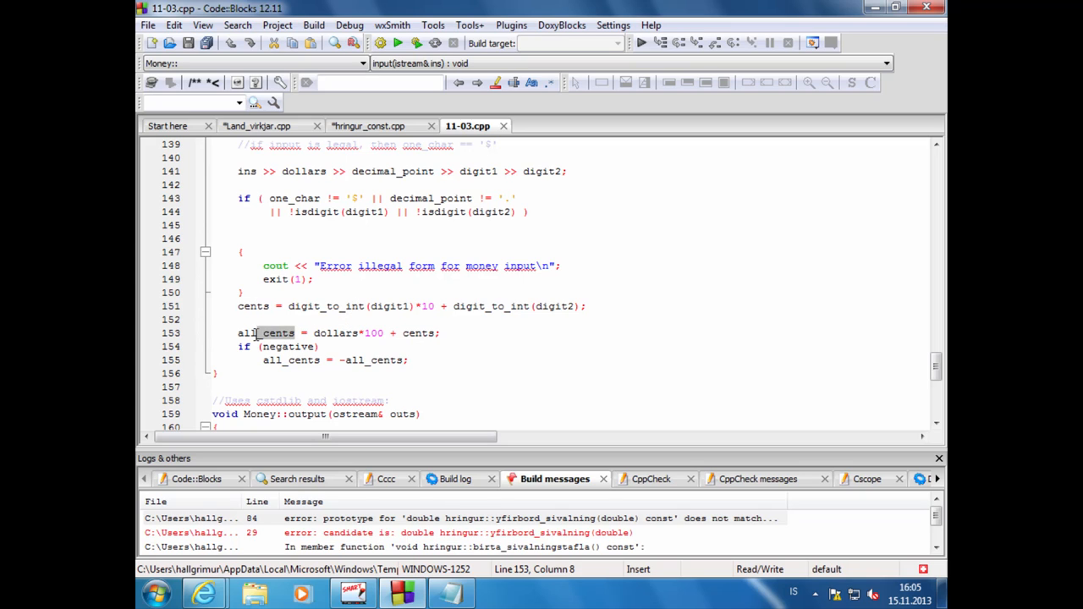
{"action": "left_click", "coordinate": [369, 331]}
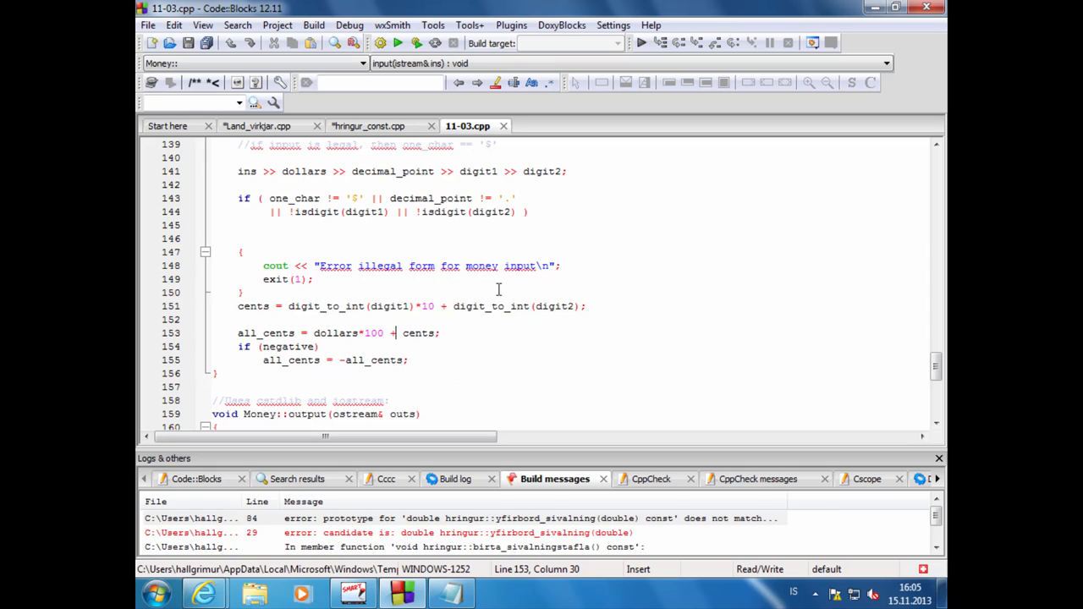
{"action": "scroll", "scroll_direction": "down", "scroll_amount": 3}
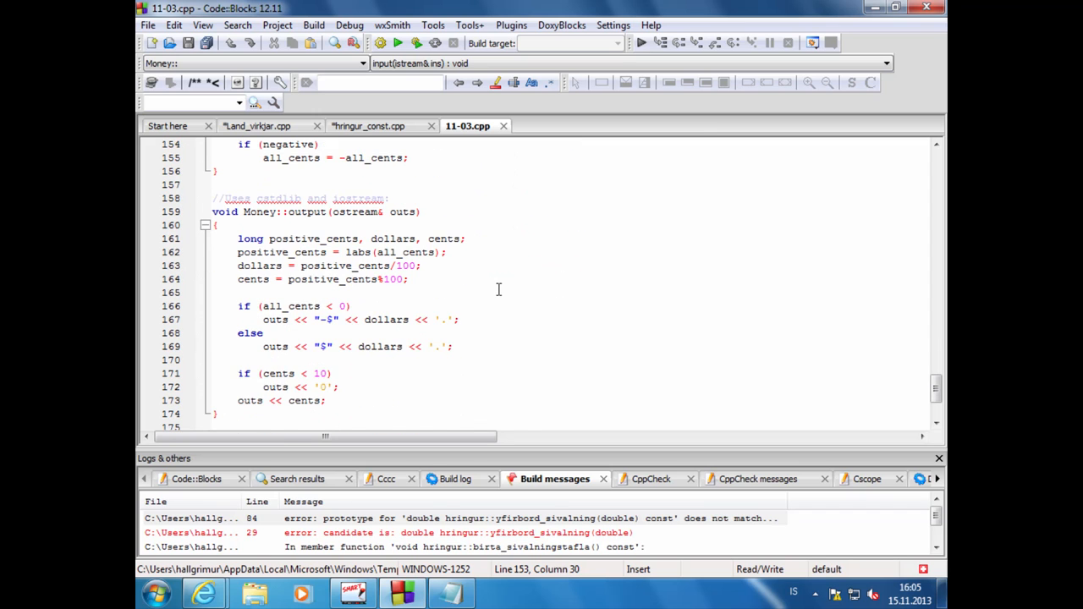
{"action": "scroll", "scroll_direction": "down", "scroll_amount": 3}
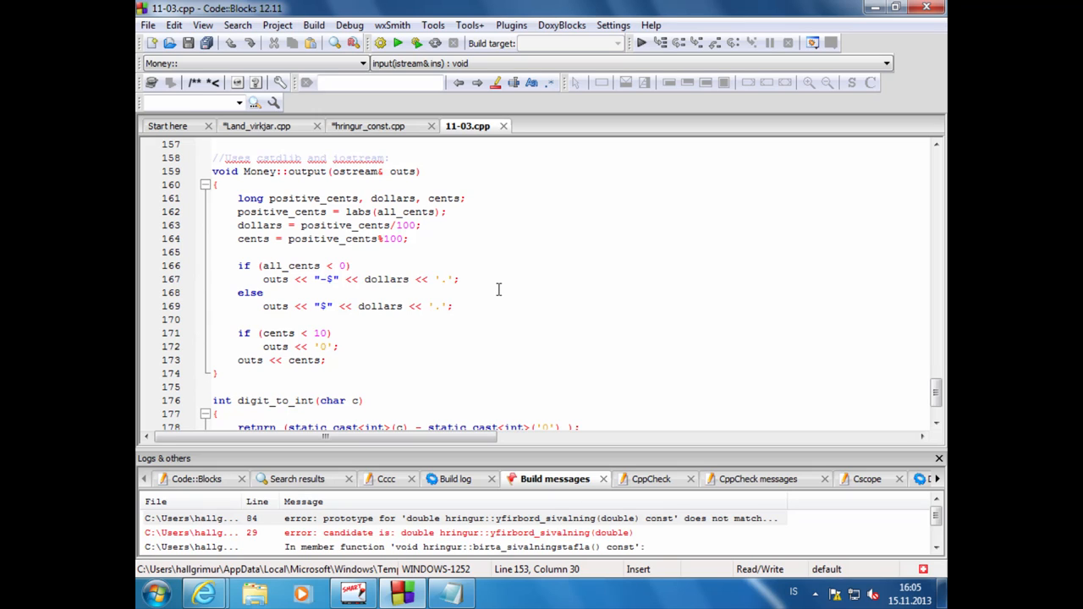
{"action": "mouse_move", "coordinate": [393, 257]}
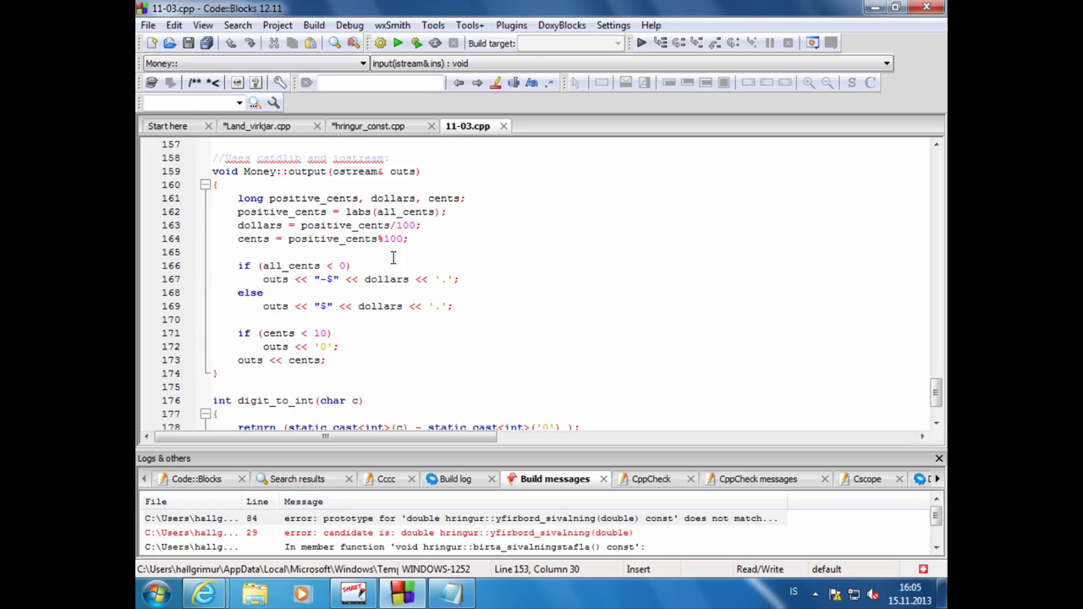
{"action": "mouse_move", "coordinate": [431, 296]}
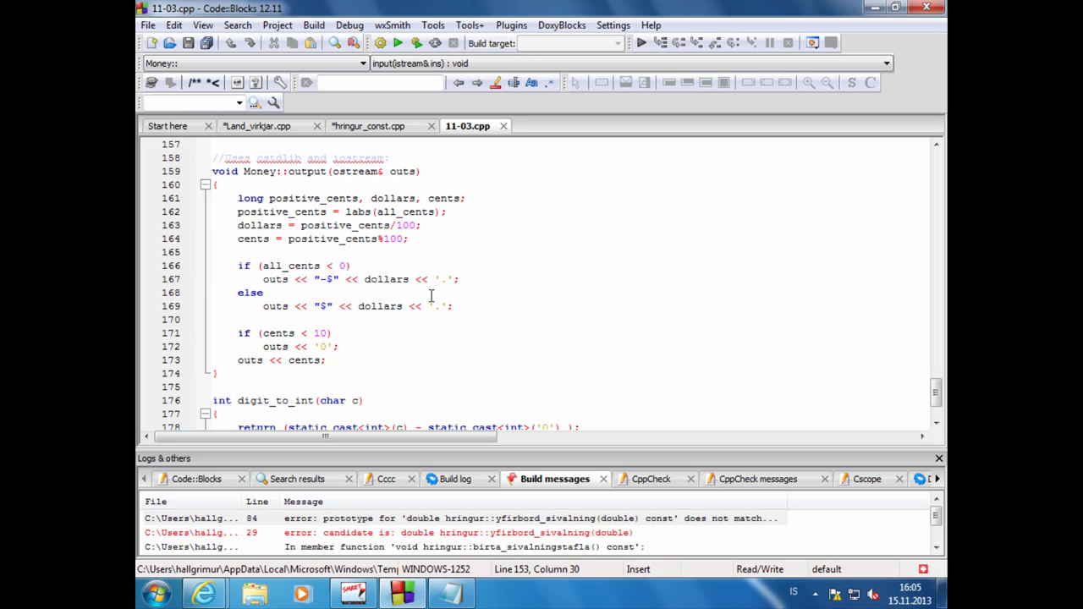
{"action": "mouse_move", "coordinate": [457, 281]}
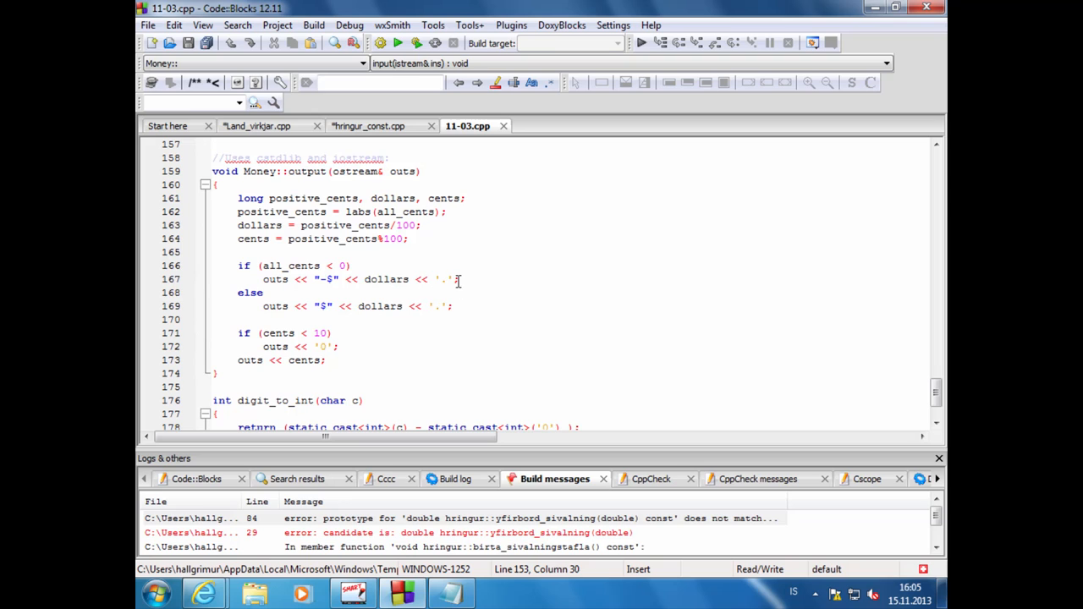
{"action": "left_click", "coordinate": [288, 318]}
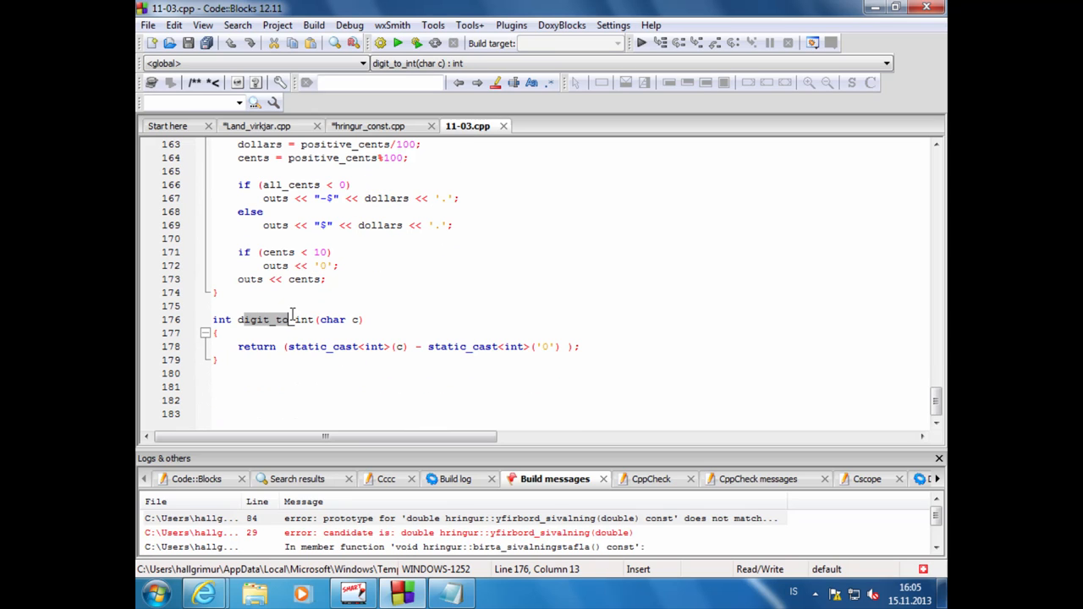
{"action": "mouse_move", "coordinate": [521, 305]}
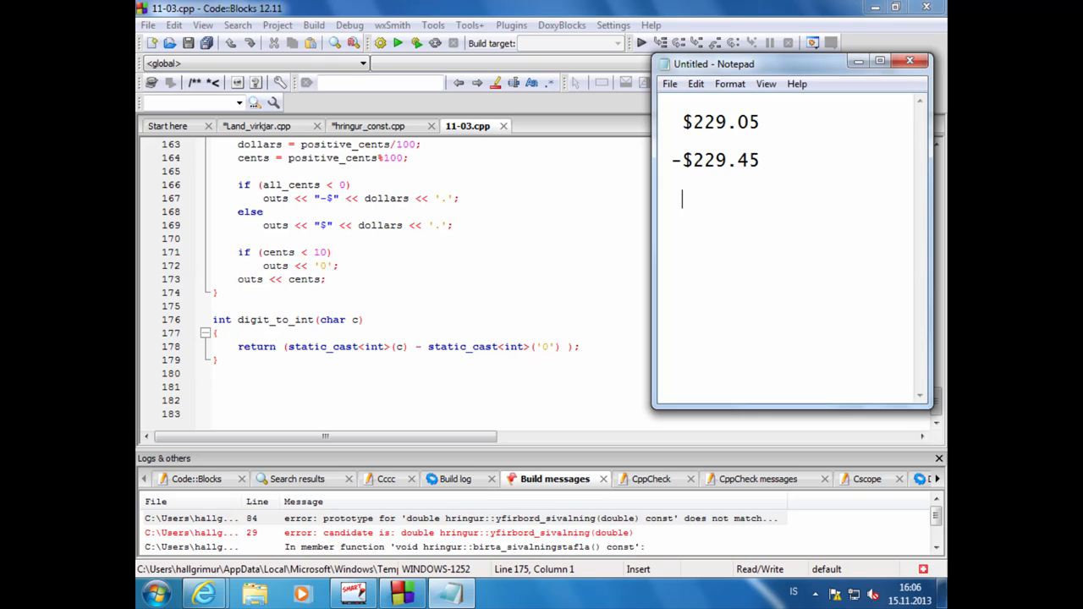
{"action": "type", "text": "132"}
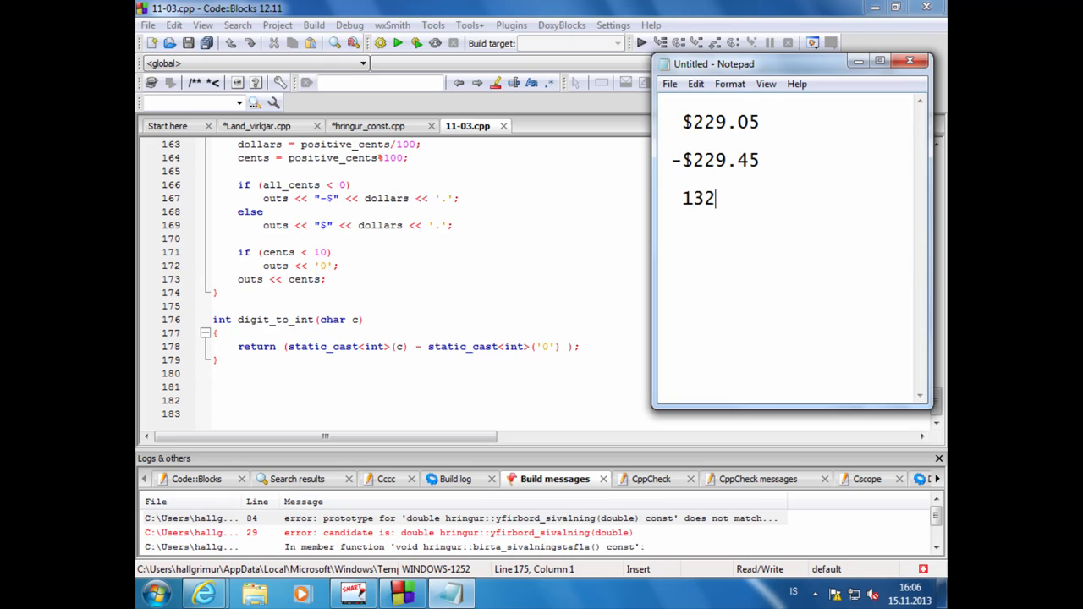
{"action": "type", "text": "0"}
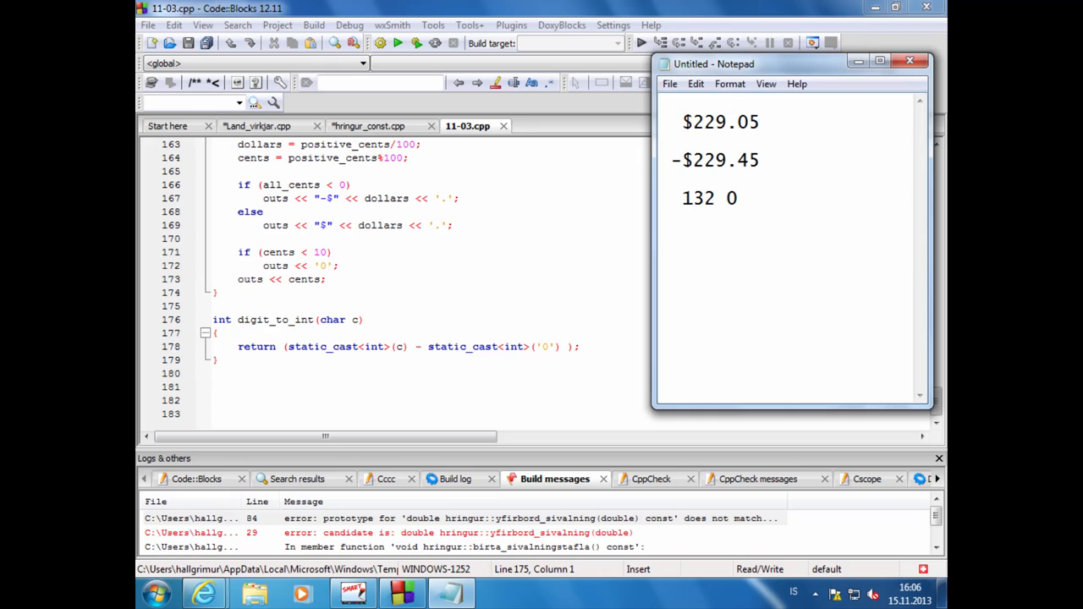
{"action": "type", "text": "133  1"}
{"action": "type", "text": "134"}
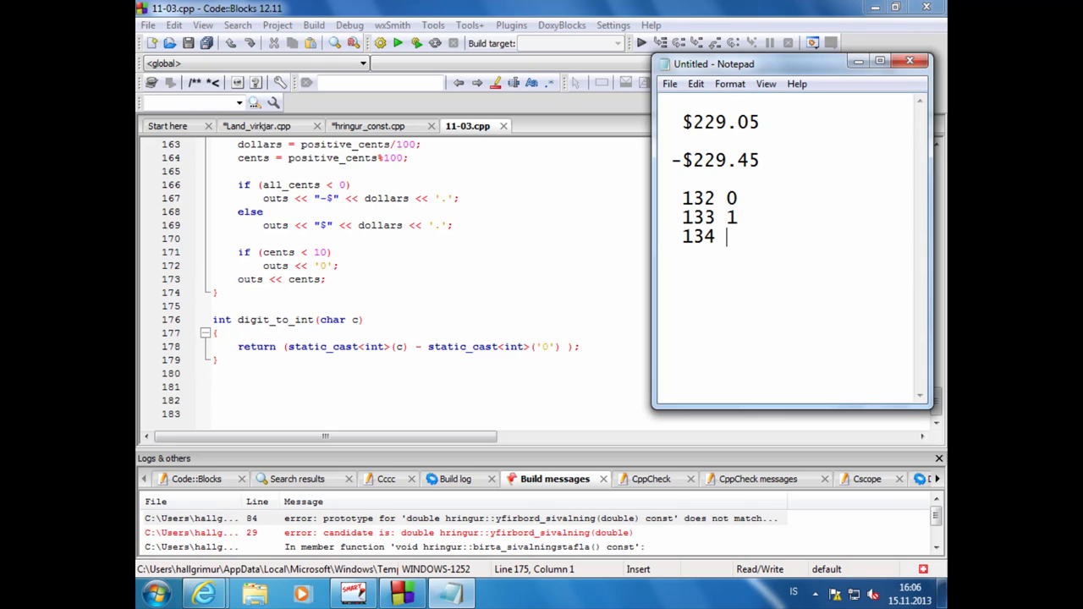
{"action": "type", "text": "2"}
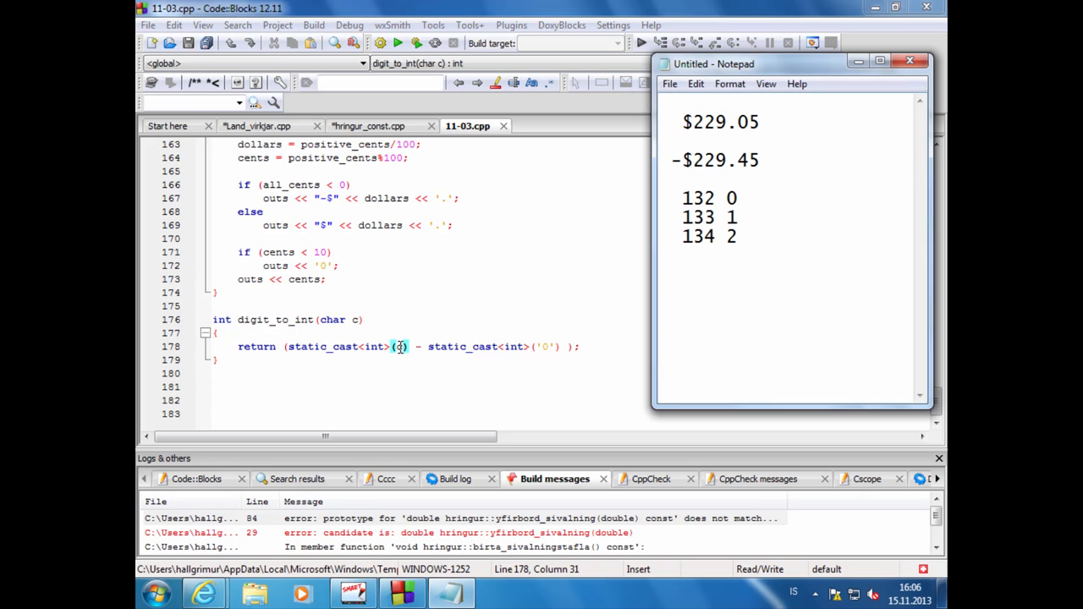
{"action": "type", "text": "c"}
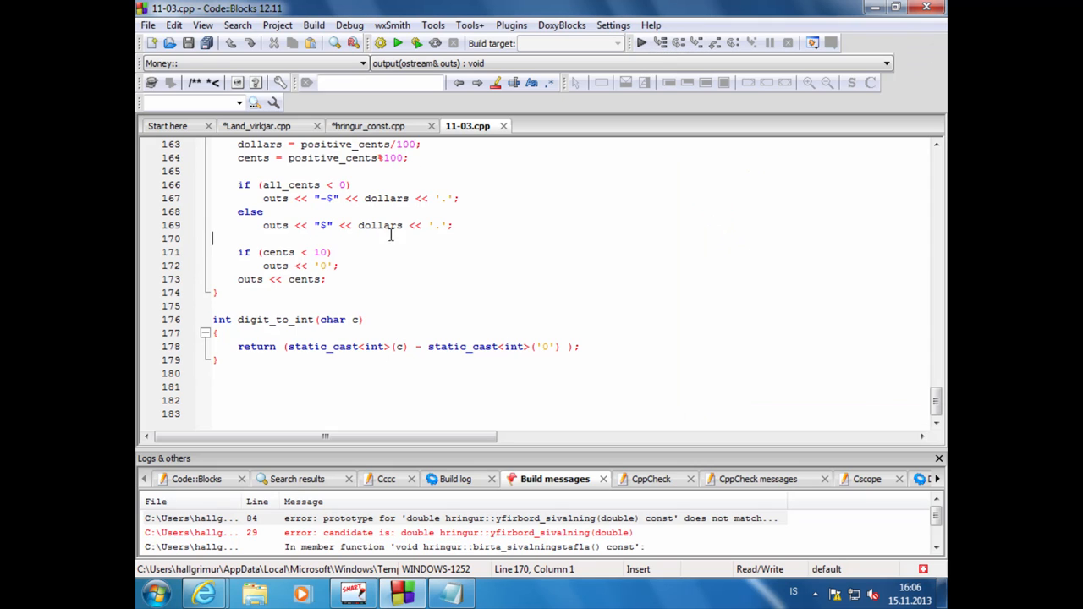
{"action": "mouse_move", "coordinate": [557, 213]}
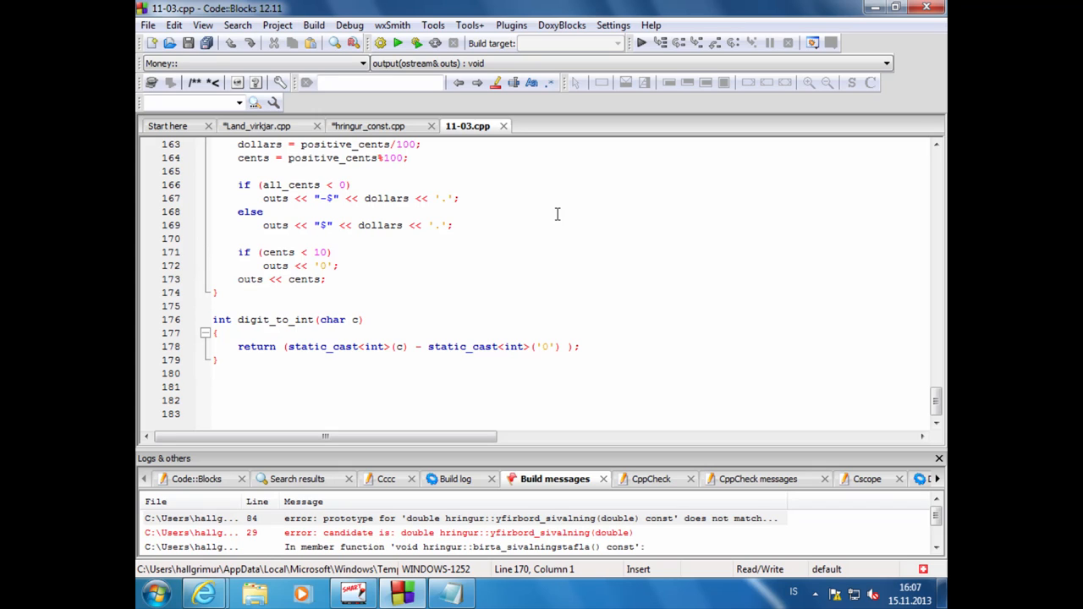
Step: Follow the 'Money class - Display 11.5' link on MySchool to fetch 11-05.cpp
{"action": "left_click", "coordinate": [213, 237]}
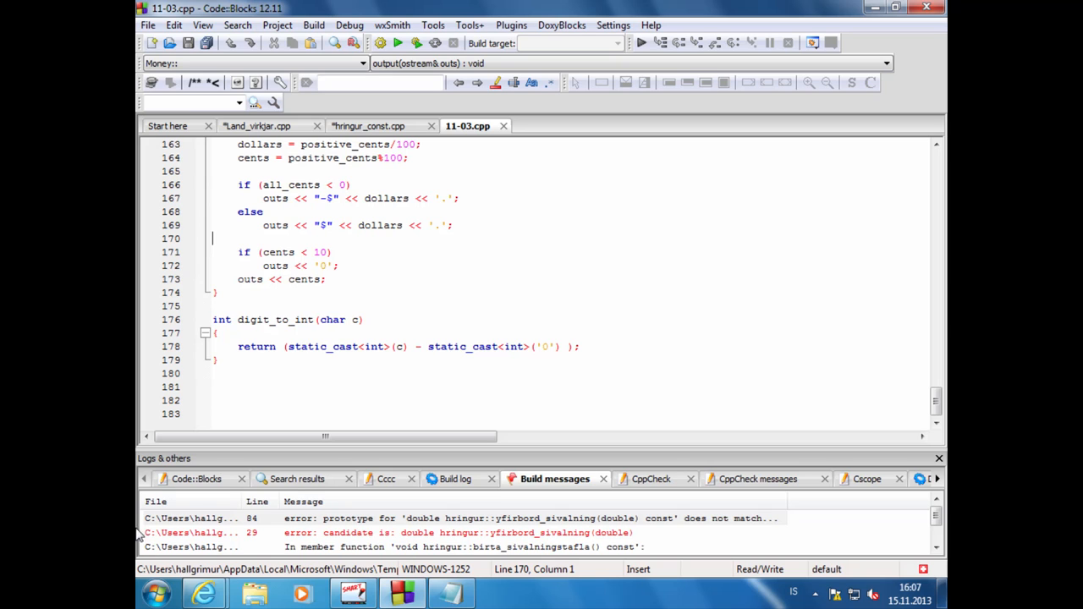
{"action": "mouse_move", "coordinate": [205, 592]}
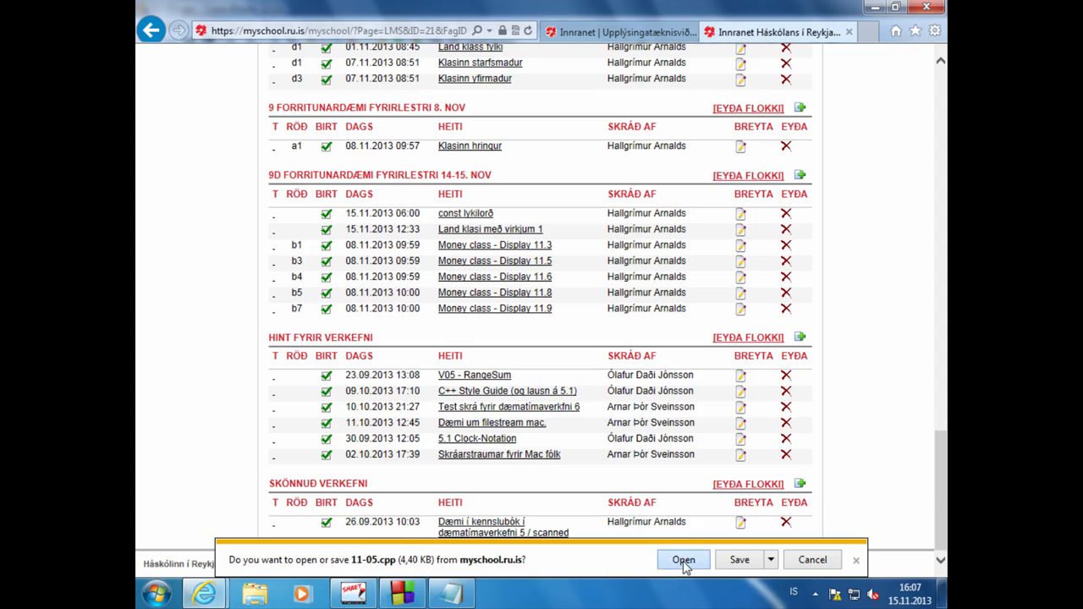
Step: Open 11-05.cpp and highlight const on the friend operator + and operator == parameter declarations
{"action": "left_click", "coordinate": [684, 558]}
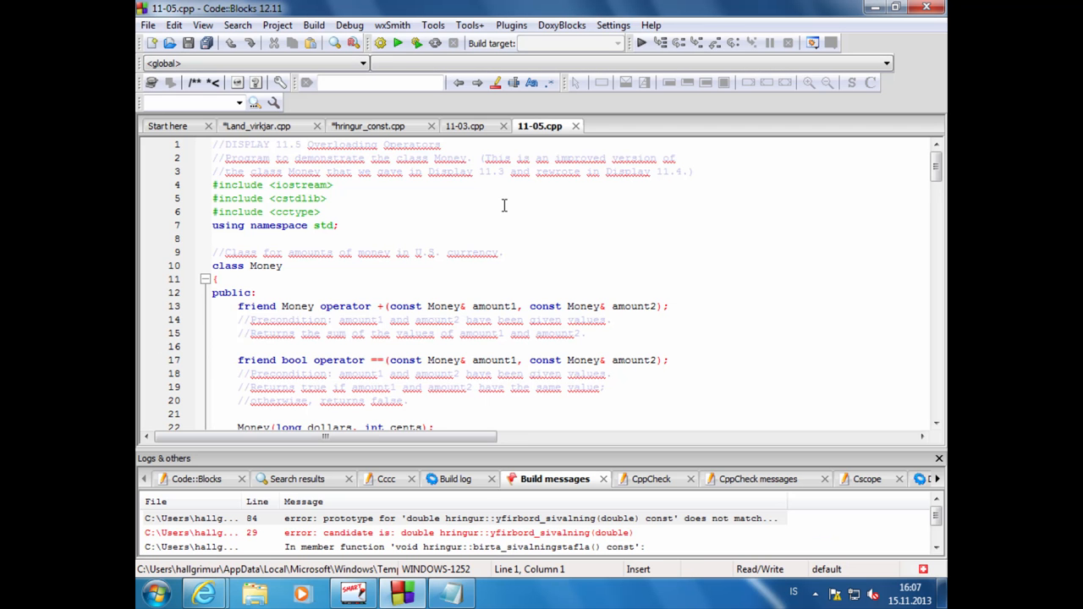
{"action": "scroll", "scroll_direction": "down", "scroll_amount": 3}
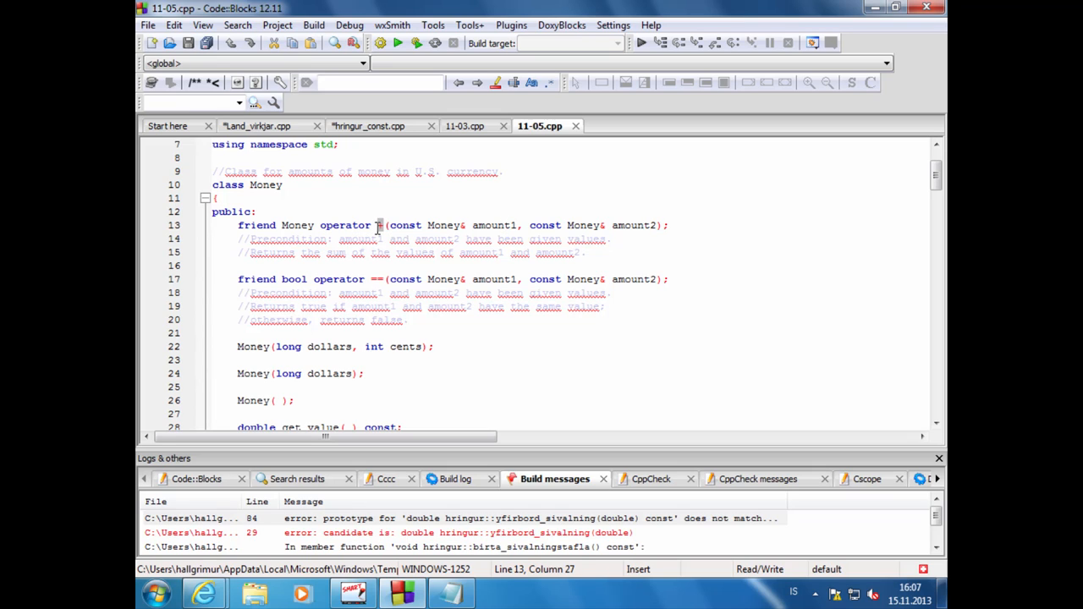
{"action": "double_click", "coordinate": [408, 225]}
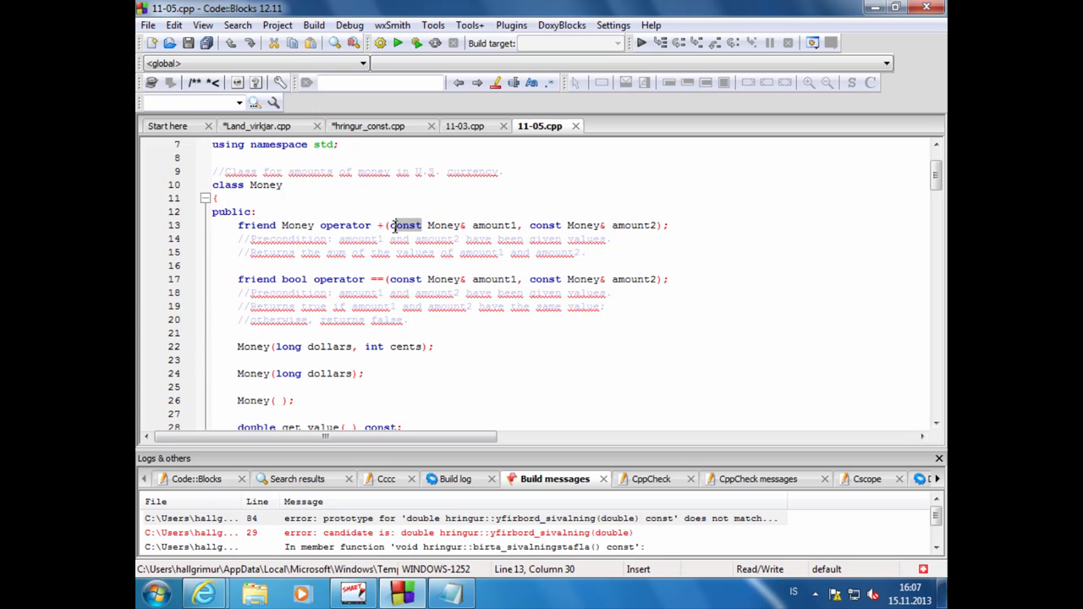
{"action": "left_click", "coordinate": [350, 279]}
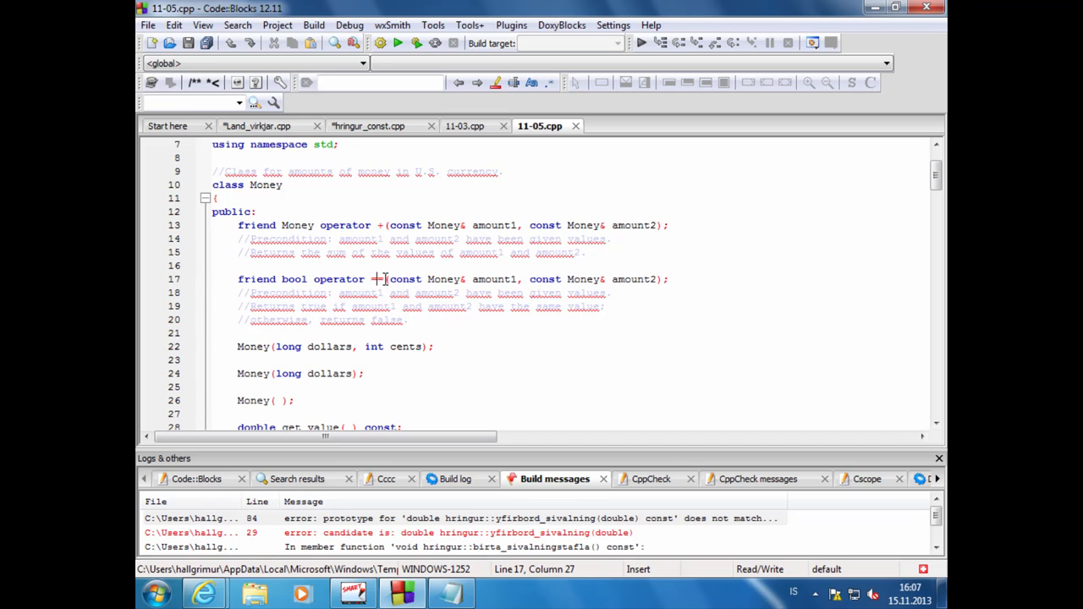
{"action": "double_click", "coordinate": [339, 279]}
{"action": "type", "text": "=="}
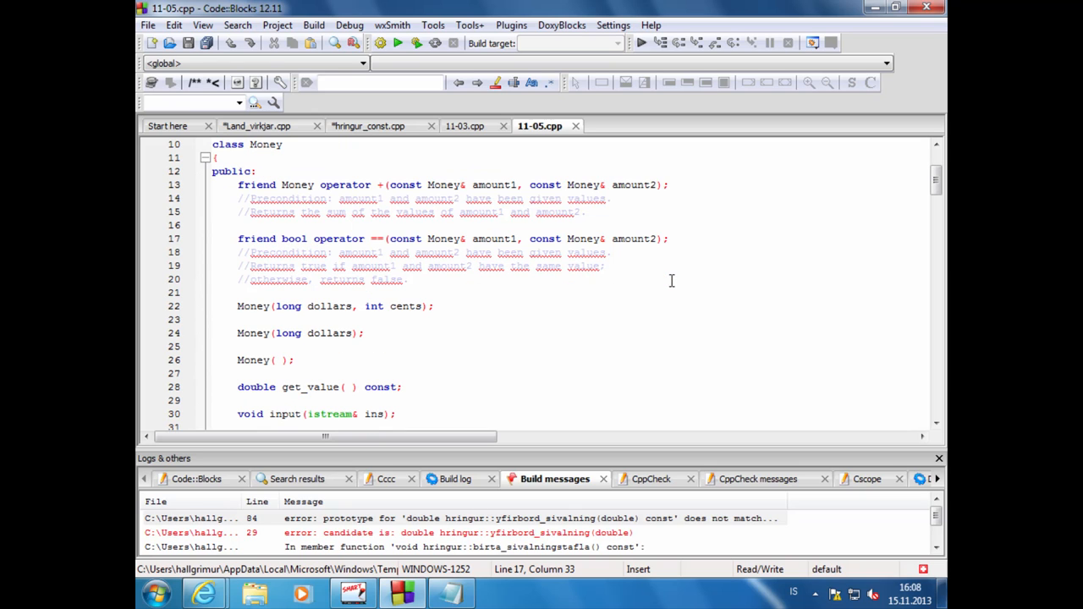
{"action": "scroll", "scroll_direction": "down", "scroll_amount": 3}
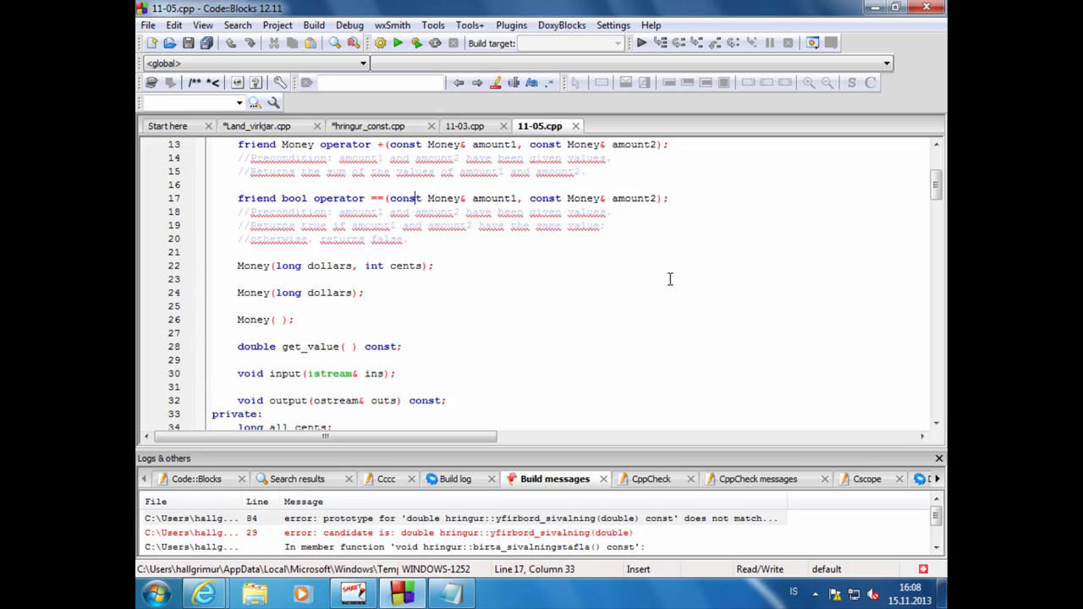
{"action": "mouse_move", "coordinate": [203, 593]}
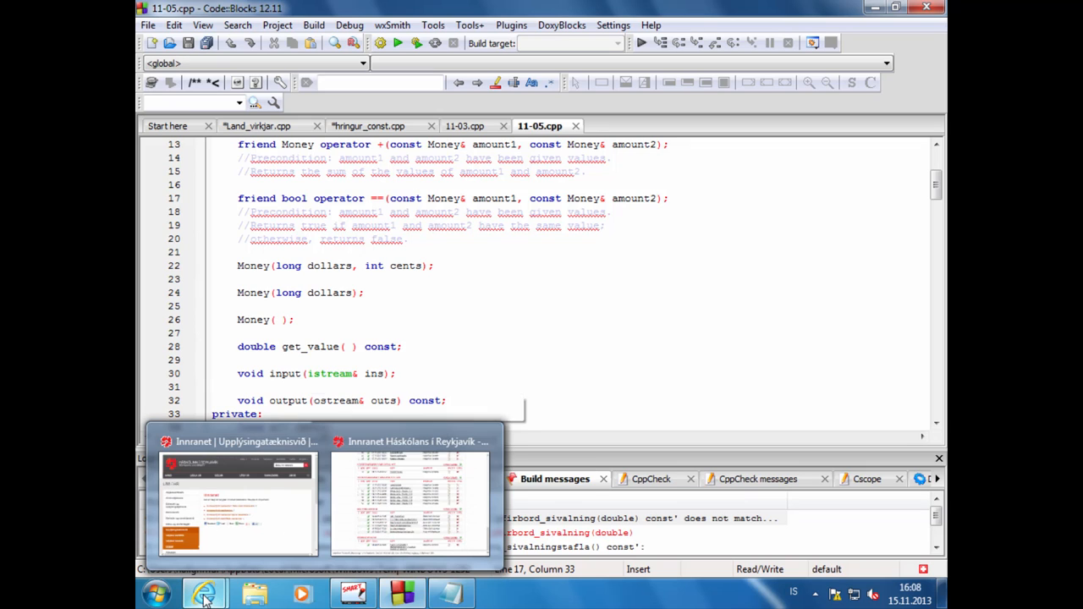
{"action": "mouse_move", "coordinate": [409, 504]}
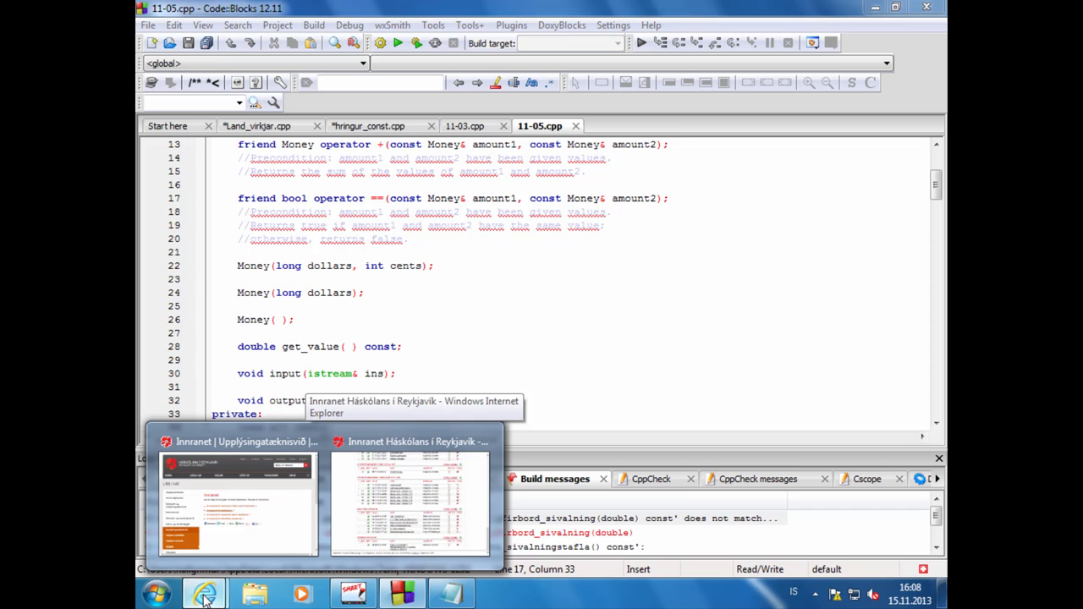
Step: Fetch Display 11.6 from MySchool and highlight the one-argument minus operator declaration in 11-06.cpp
{"action": "left_click", "coordinate": [410, 499]}
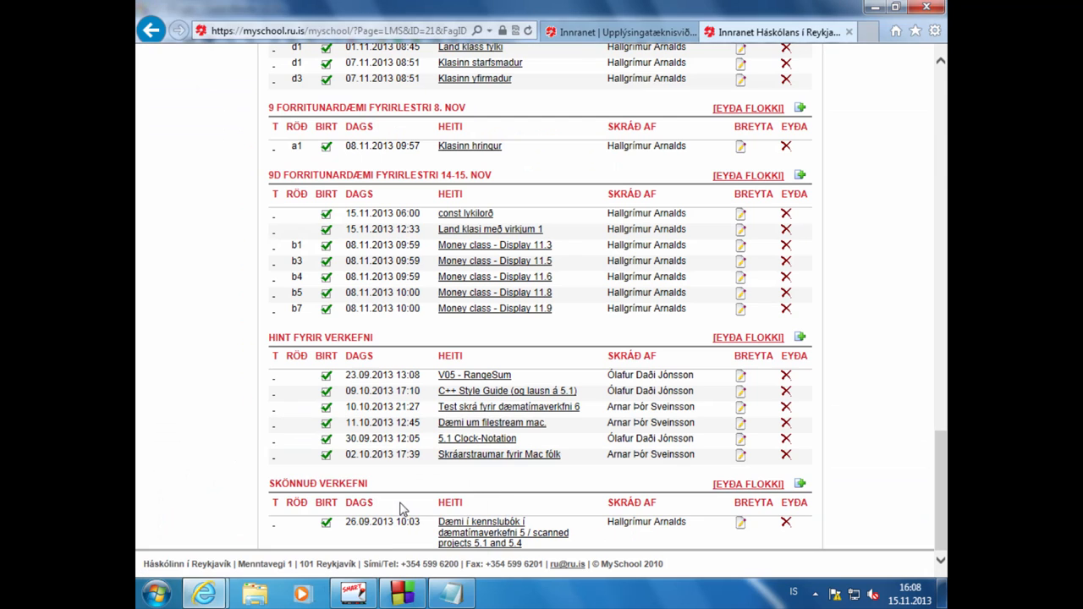
{"action": "left_click", "coordinate": [495, 277]}
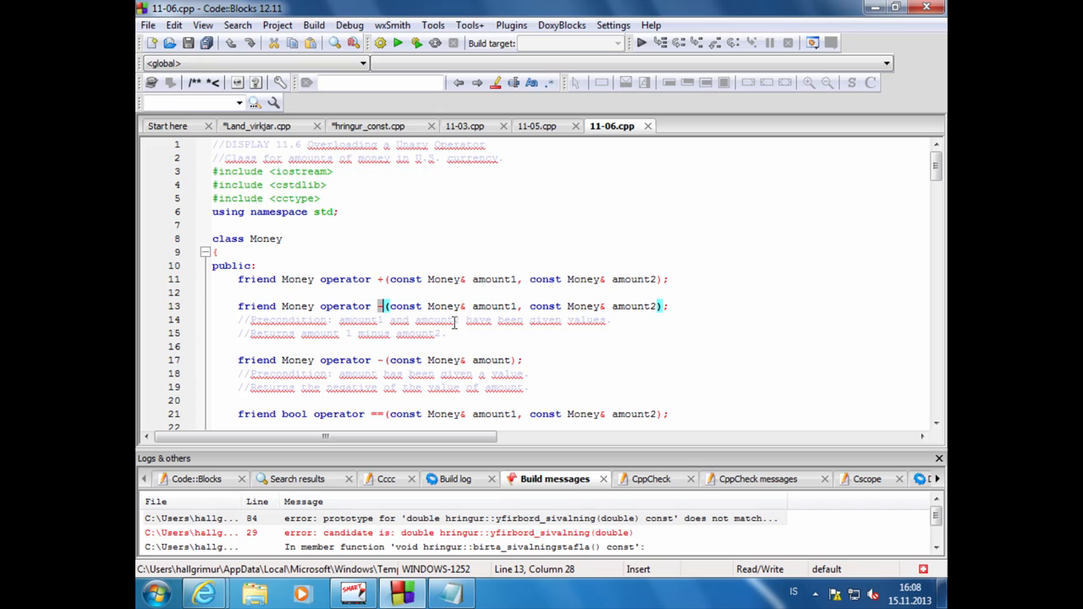
{"action": "mouse_move", "coordinate": [355, 345]}
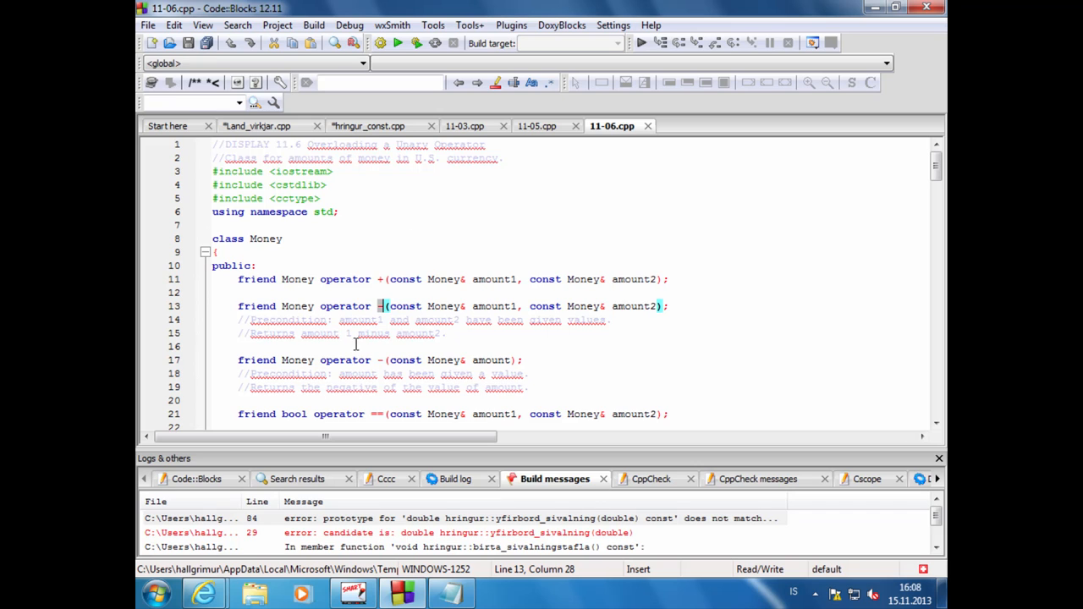
{"action": "scroll", "scroll_direction": "down", "scroll_amount": 3}
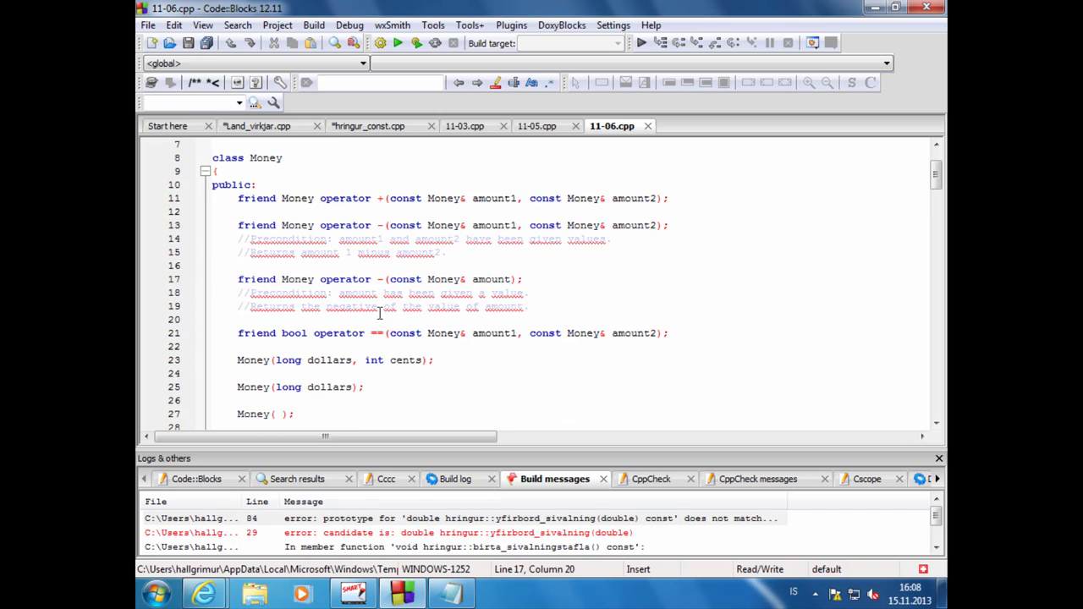
{"action": "left_click", "coordinate": [235, 279]}
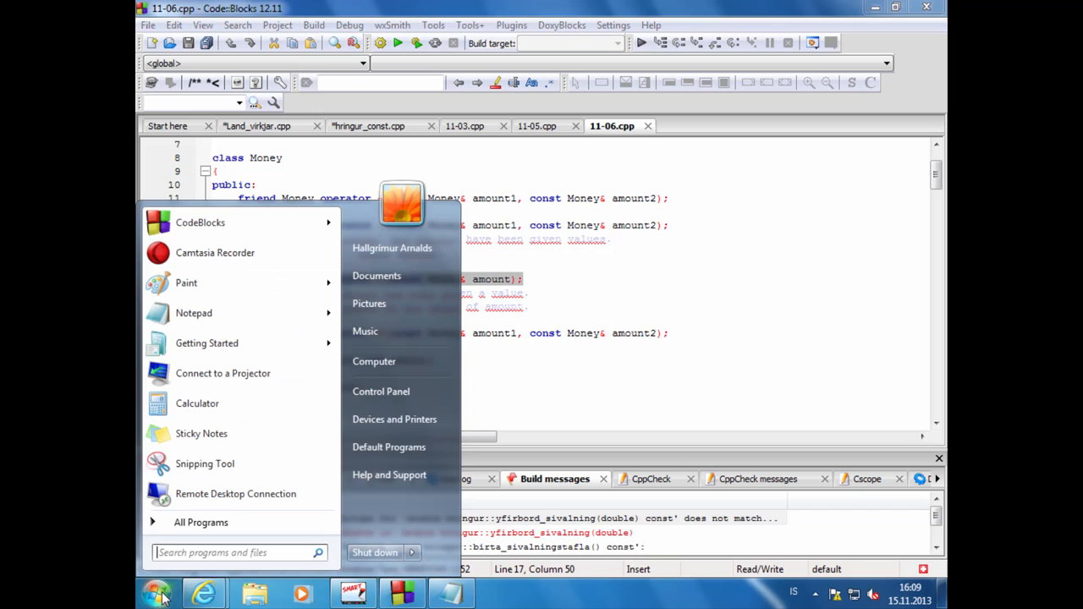
{"action": "mouse_move", "coordinate": [193, 313]}
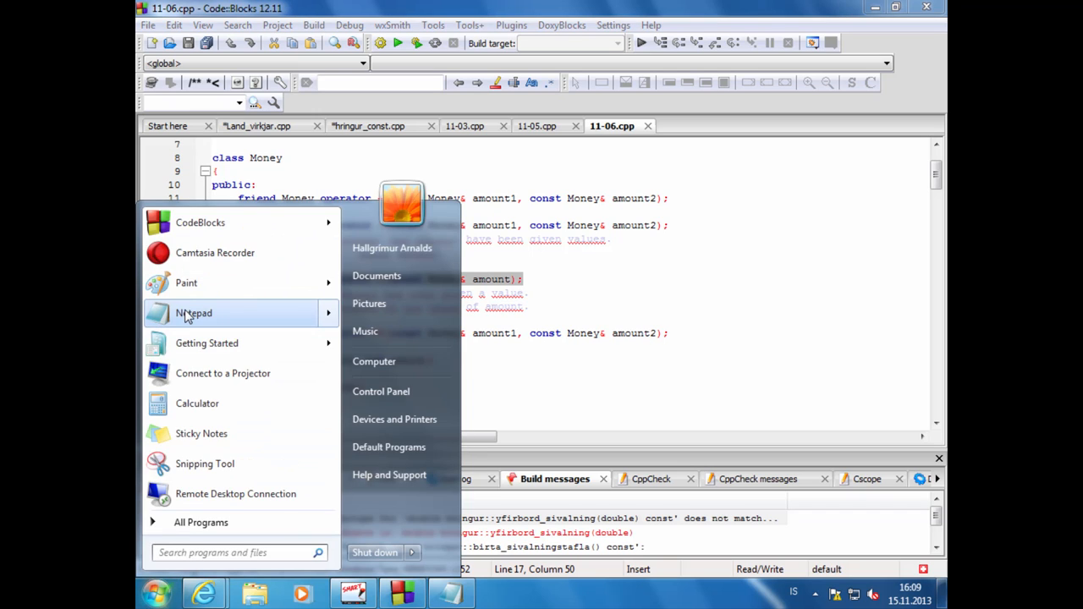
Step: In a fresh Notepad page write 'int a=9;' and 'int b;' on separate lines
{"action": "left_click", "coordinate": [193, 313]}
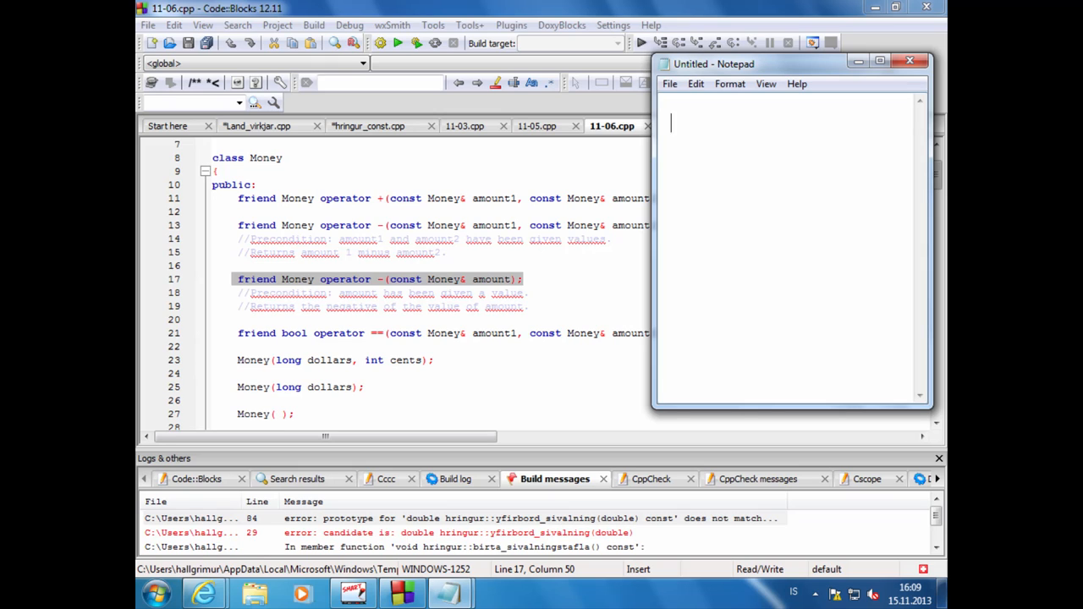
{"action": "type", "text": "int a="}
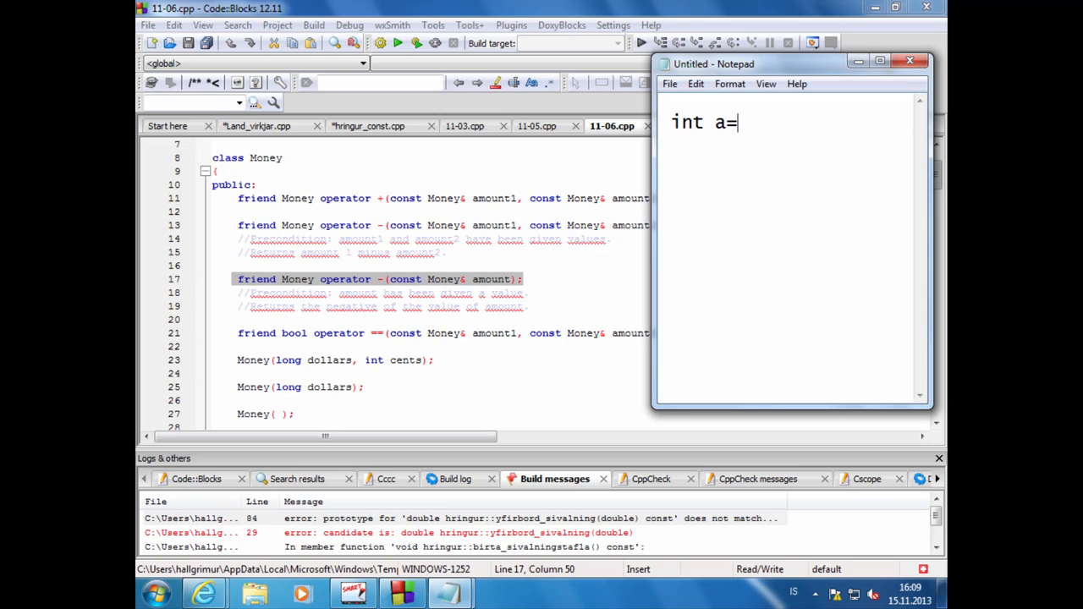
{"action": "type", "text": "9"}
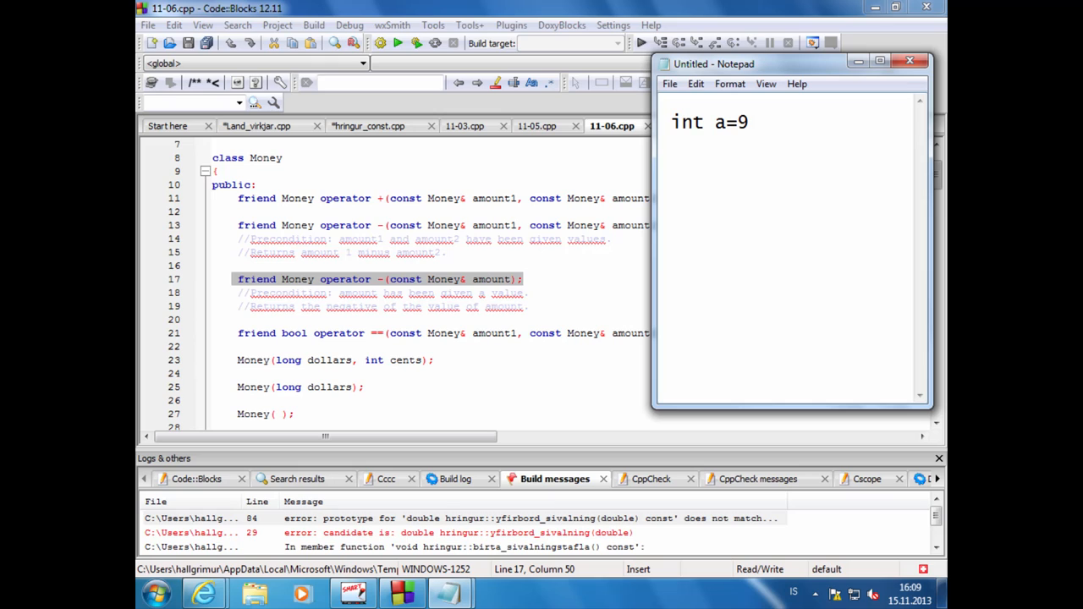
{"action": "type", "text": ";"}
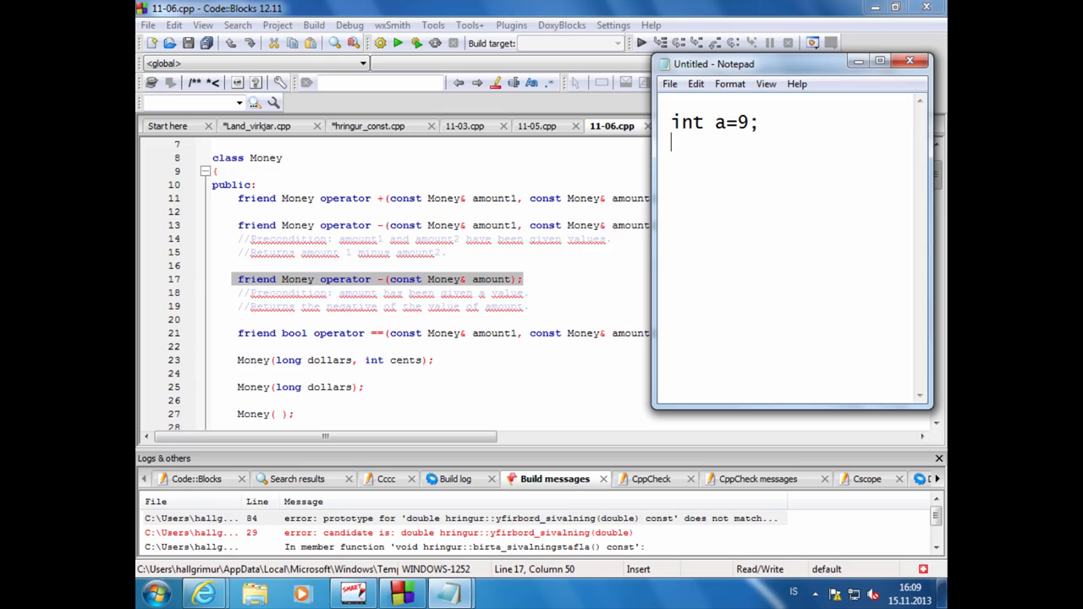
{"action": "type", "text": "int"}
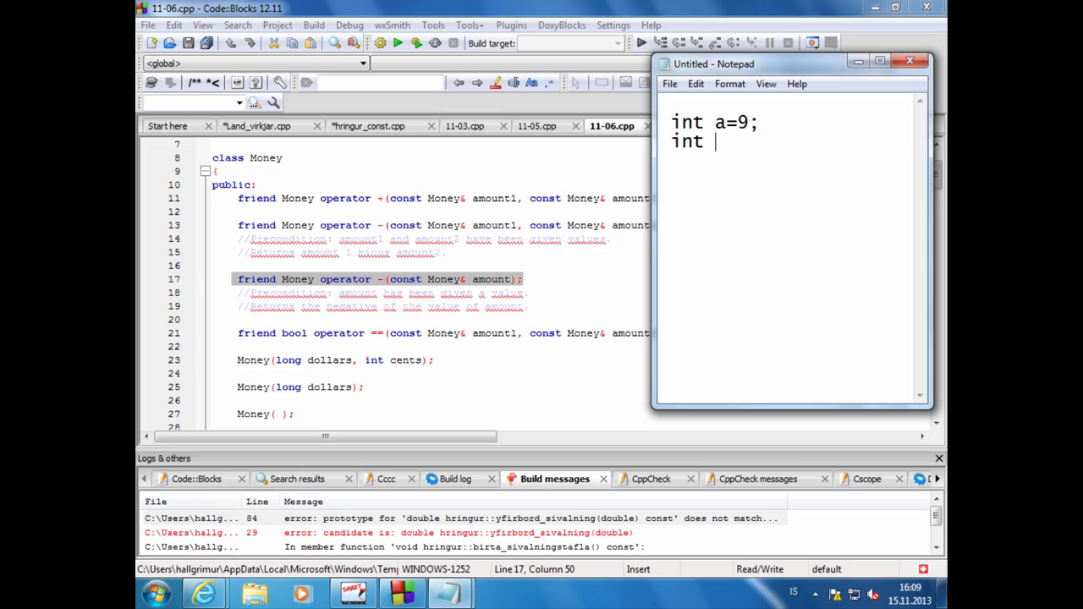
{"action": "type", "text": "b;"}
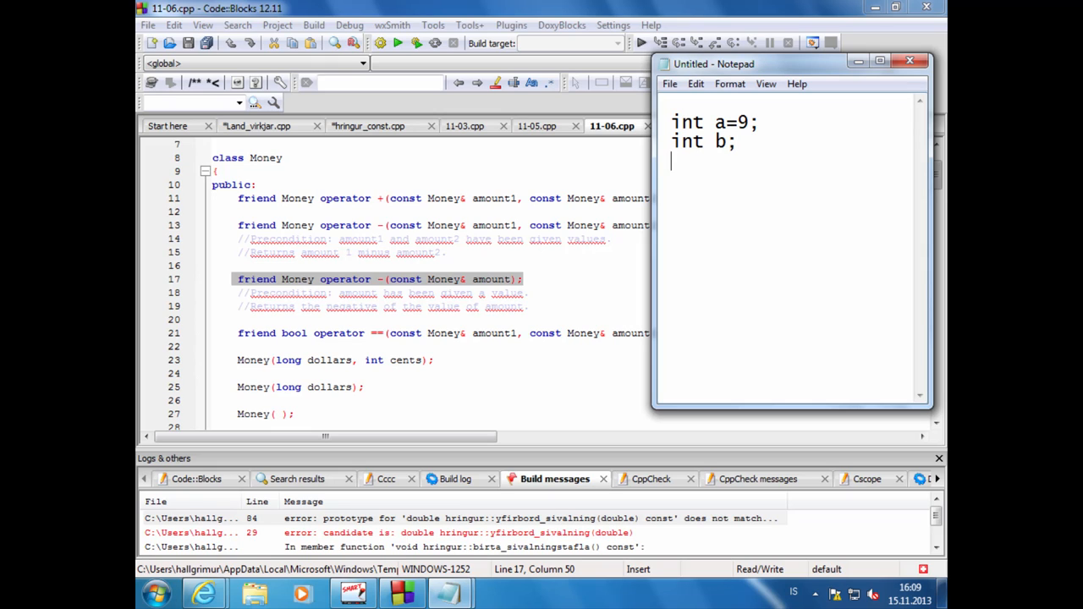
Step: Add the unary minus line 'b = -a;' and highlight the expression
{"action": "type", "text": "b"}
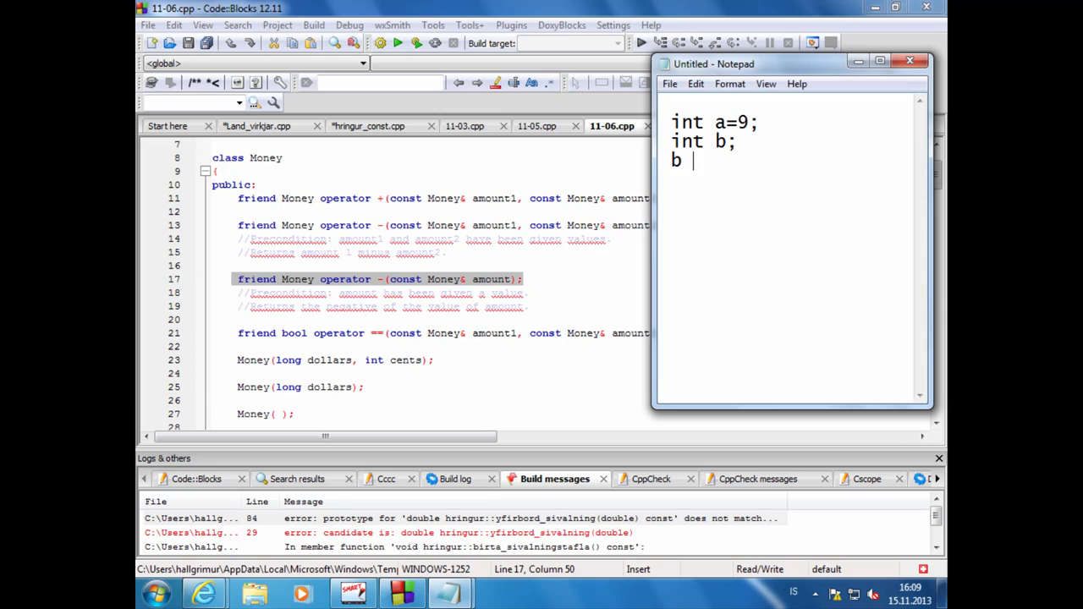
{"action": "type", "text": "= -"}
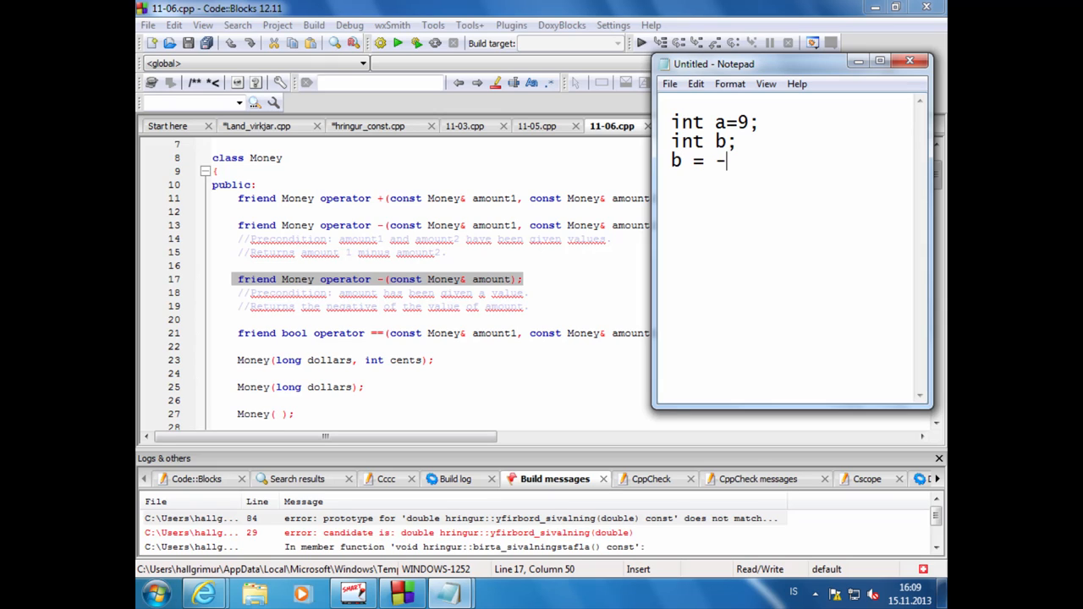
{"action": "type", "text": "a"}
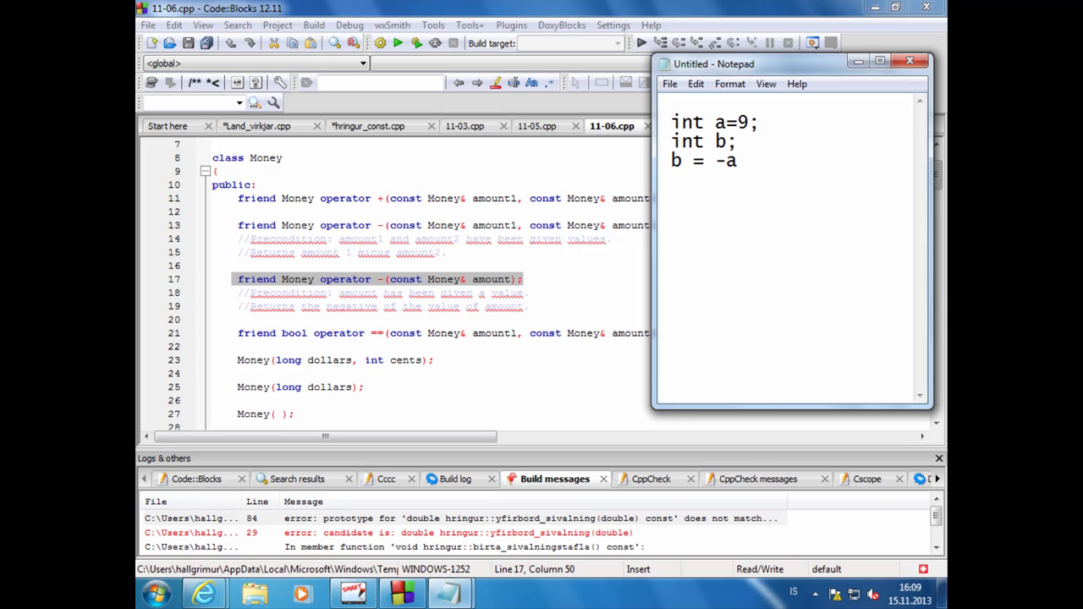
{"action": "type", "text": ";"}
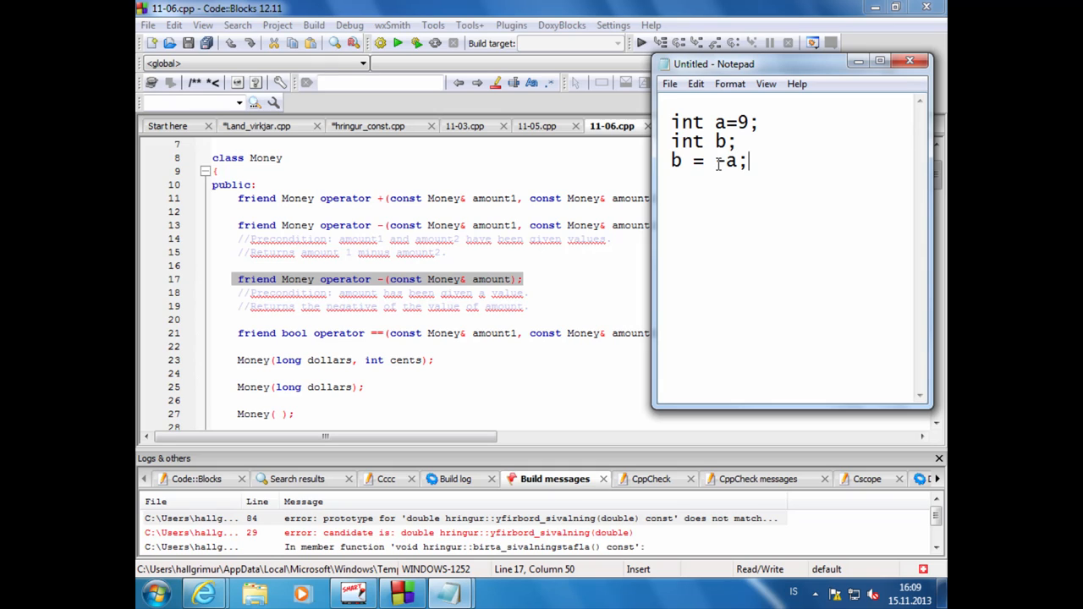
{"action": "double_click", "coordinate": [718, 161]}
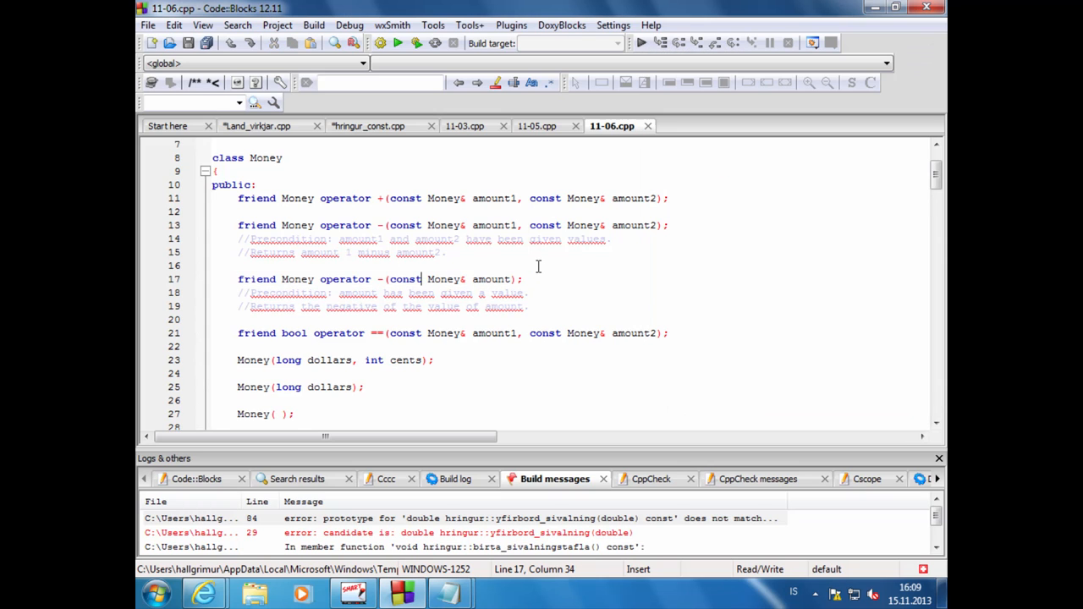
{"action": "scroll", "scroll_direction": "down", "scroll_amount": 3}
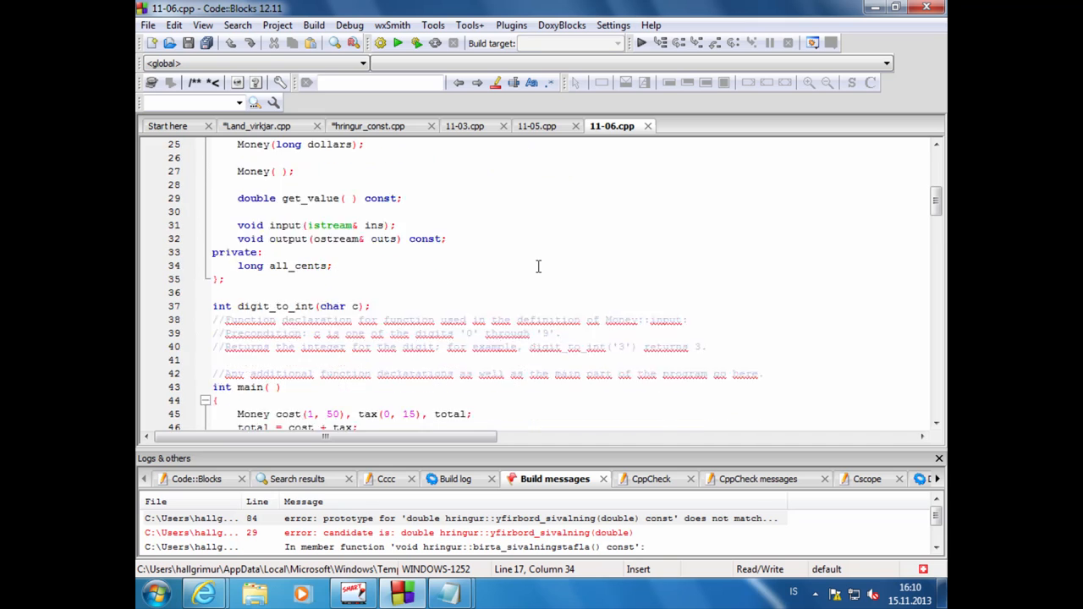
{"action": "scroll", "scroll_direction": "down", "scroll_amount": 3}
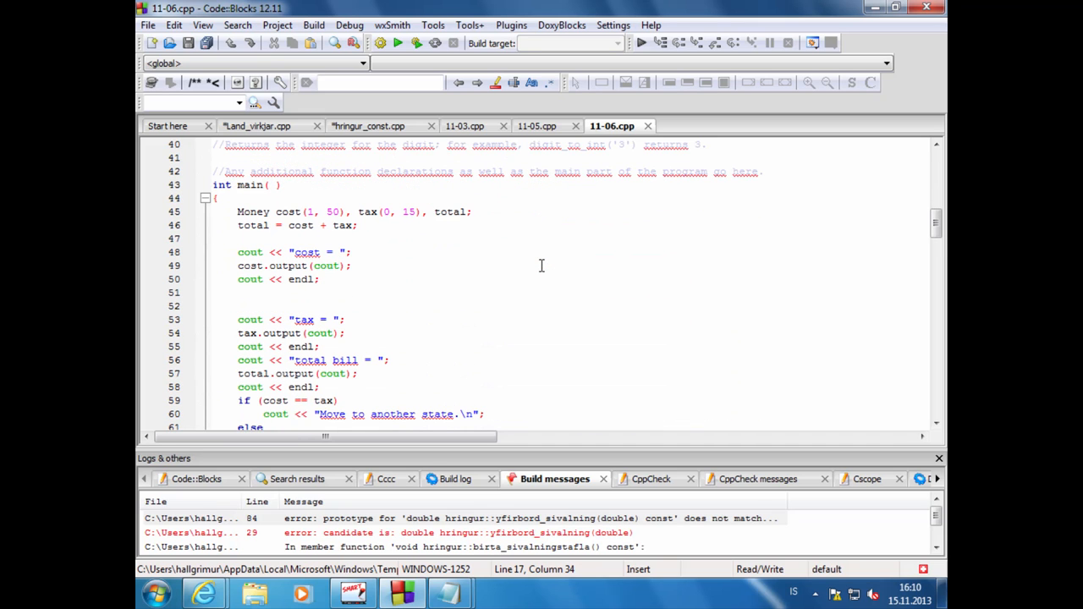
{"action": "scroll", "scroll_direction": "down", "scroll_amount": 3}
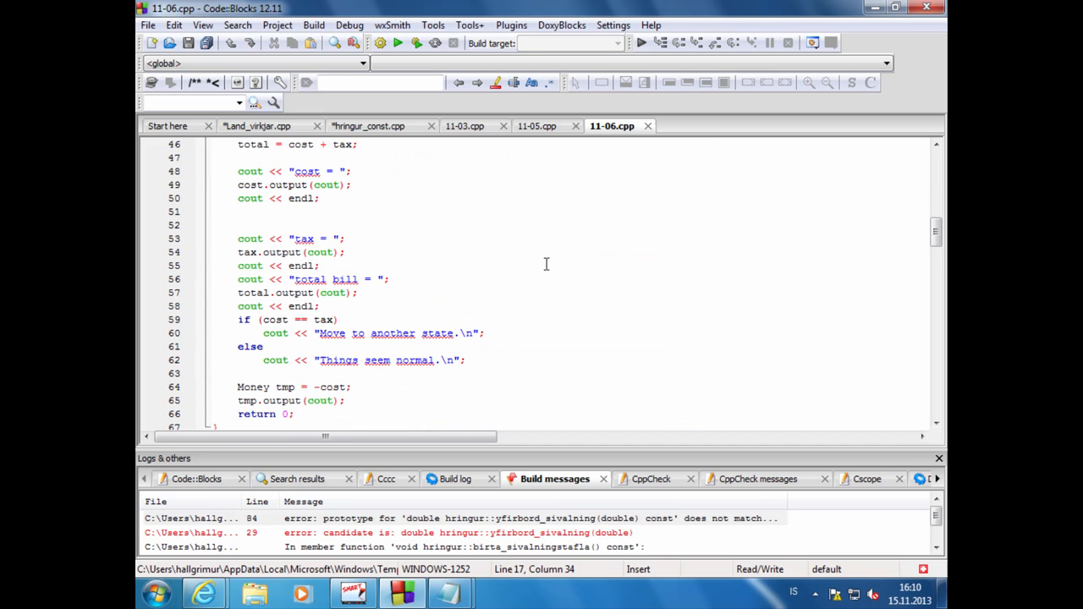
{"action": "scroll", "scroll_direction": "down", "scroll_amount": 3}
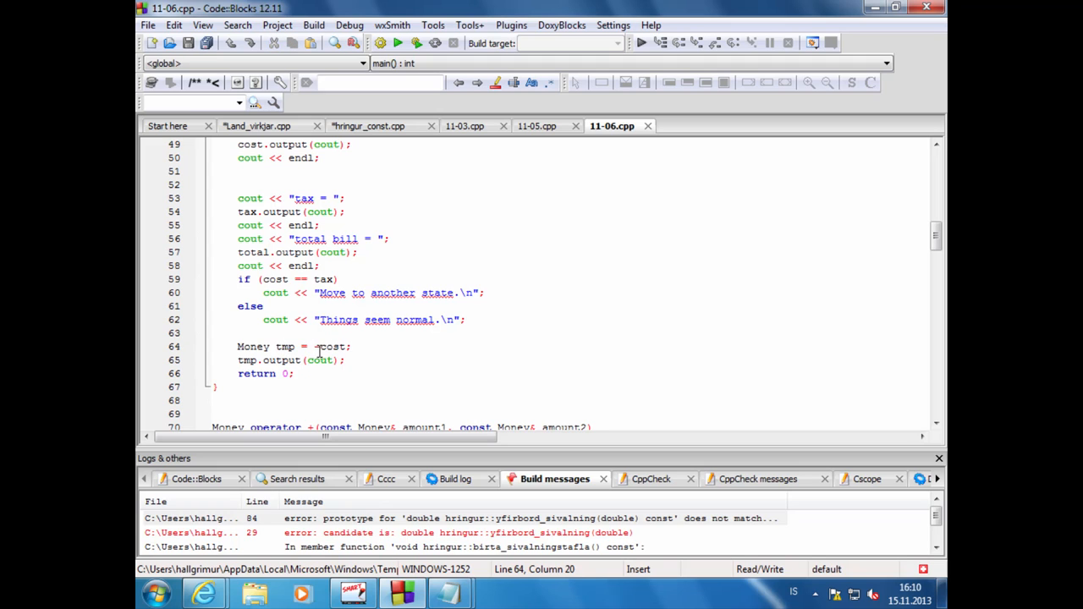
{"action": "scroll", "scroll_direction": "up", "scroll_amount": 3}
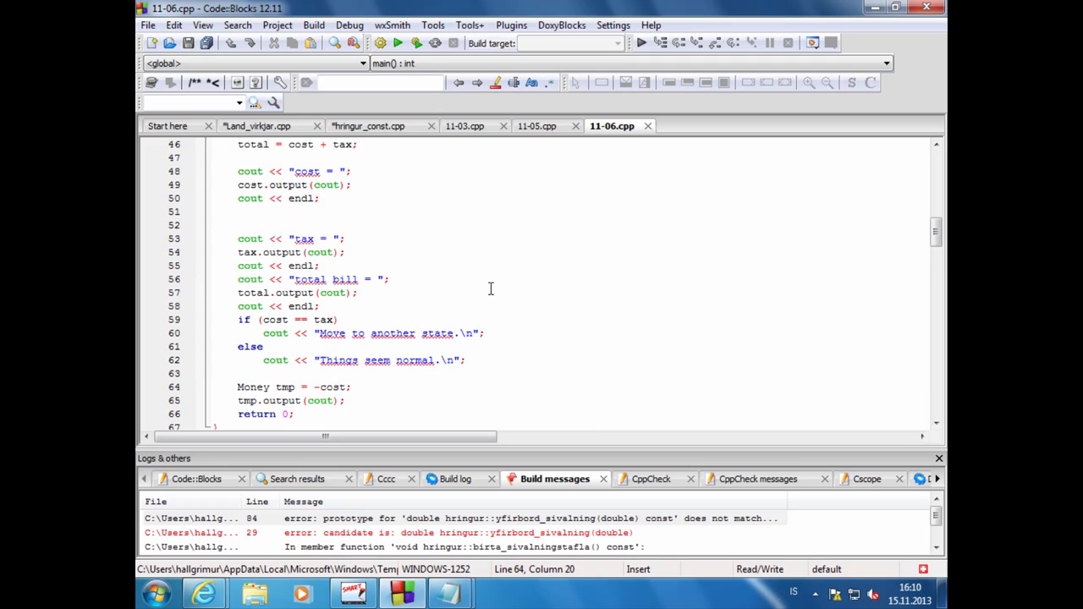
{"action": "scroll", "scroll_direction": "up", "scroll_amount": 3}
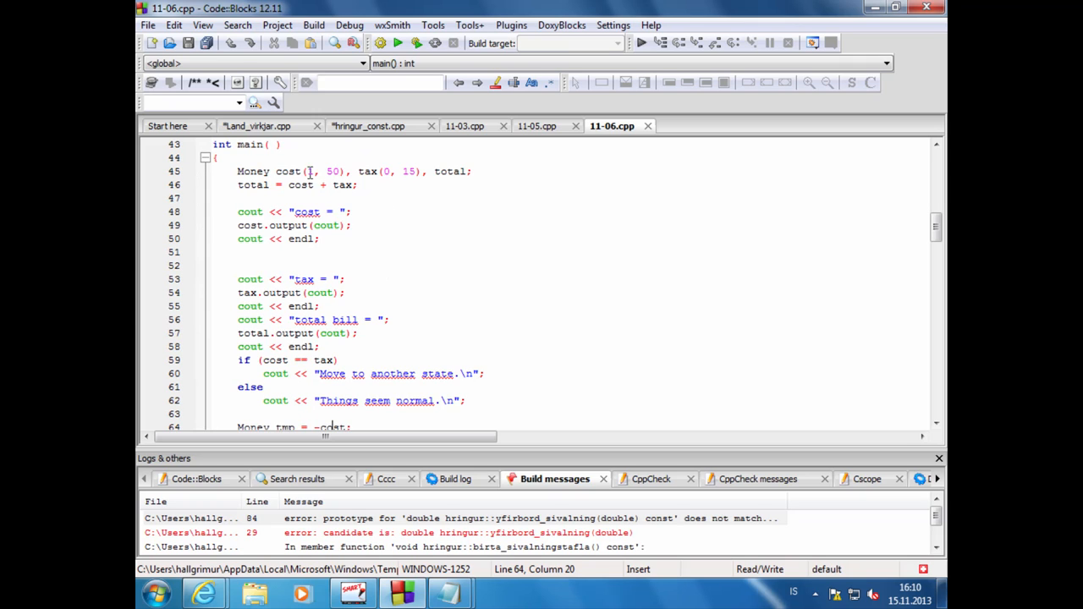
{"action": "scroll", "scroll_direction": "down", "scroll_amount": 3}
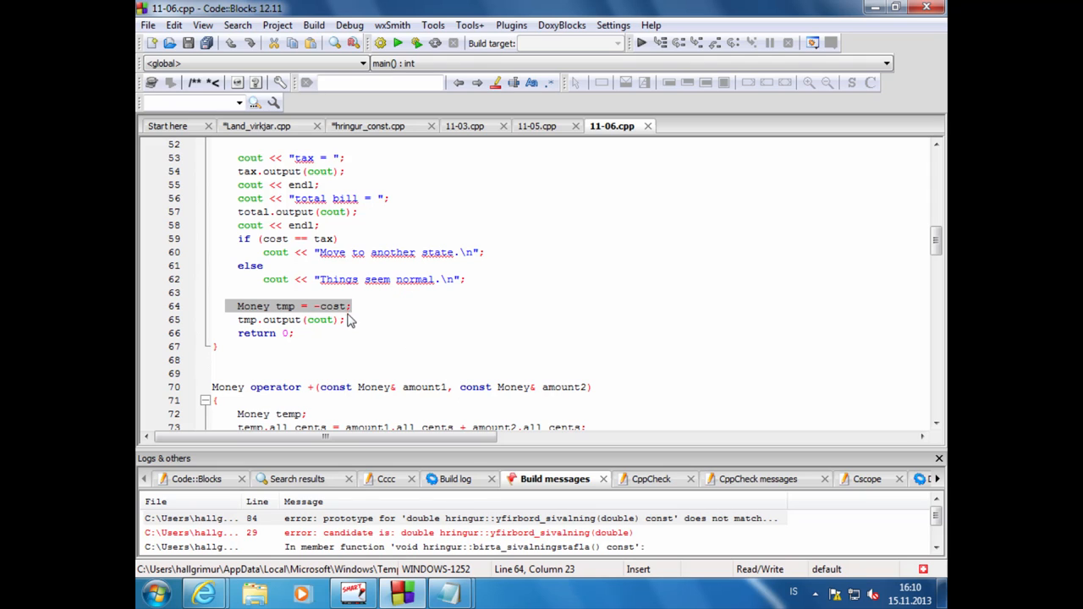
{"action": "mouse_move", "coordinate": [532, 299]}
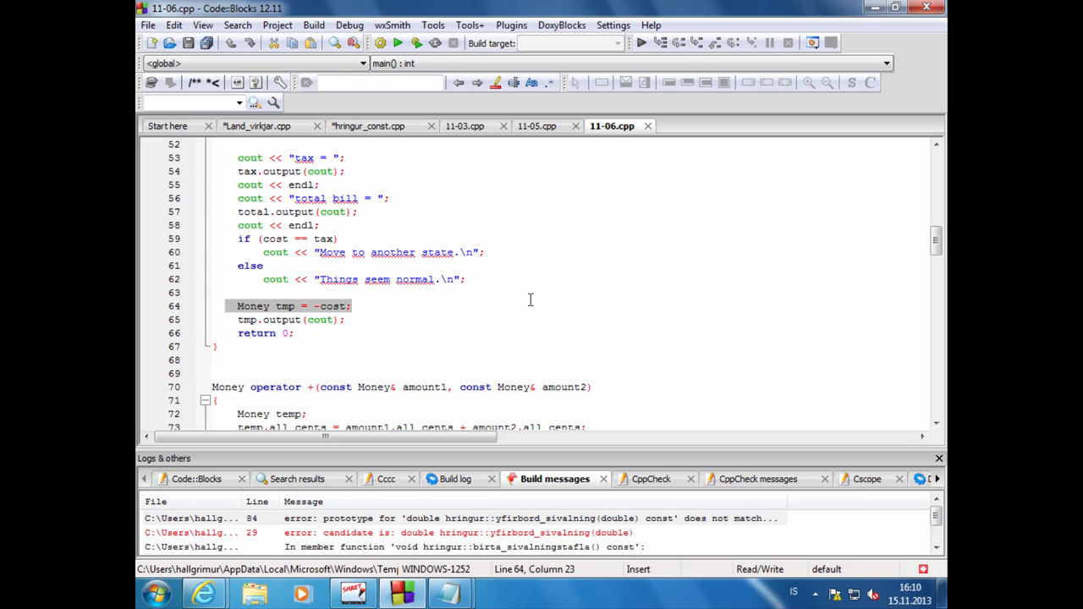
{"action": "scroll", "scroll_direction": "down", "scroll_amount": 3}
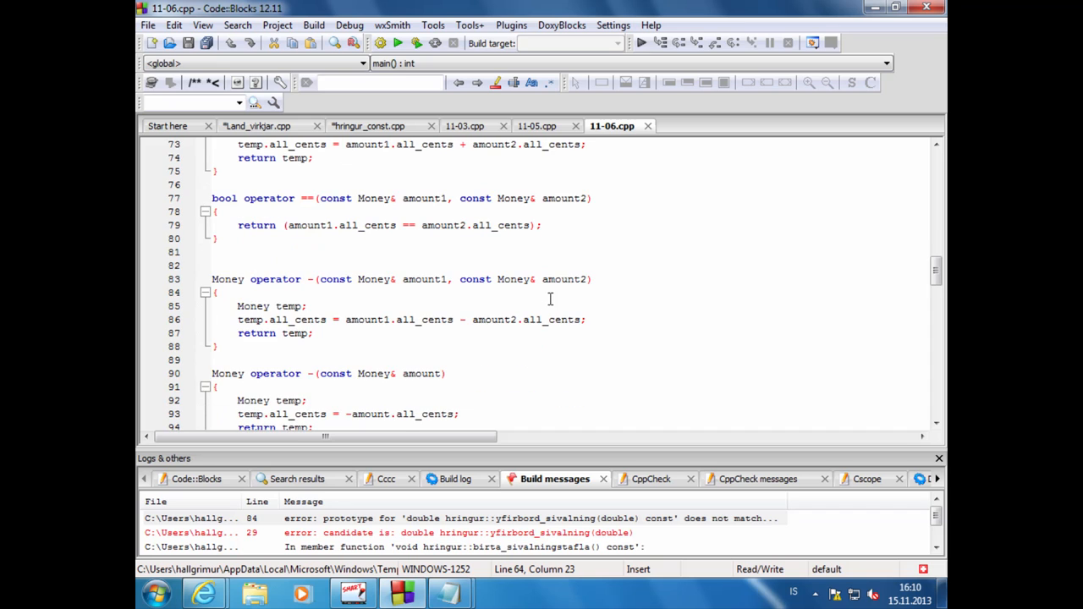
Step: Go over the binary and unary operator - definitions, including temp.all_cents = -amount.all_cents
{"action": "scroll", "scroll_direction": "down", "scroll_amount": 3}
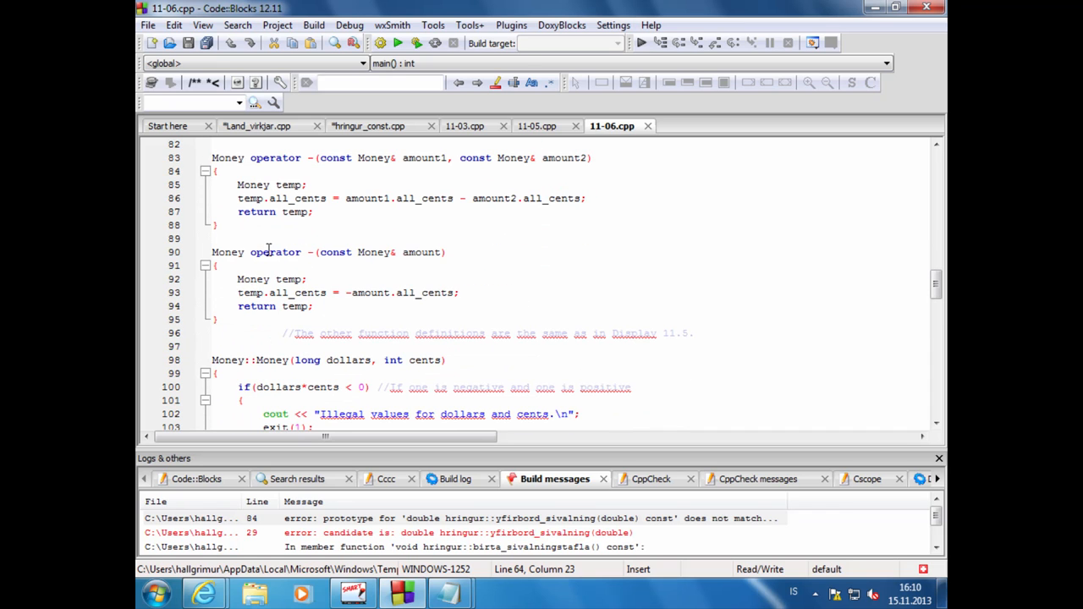
{"action": "left_click", "coordinate": [379, 251]}
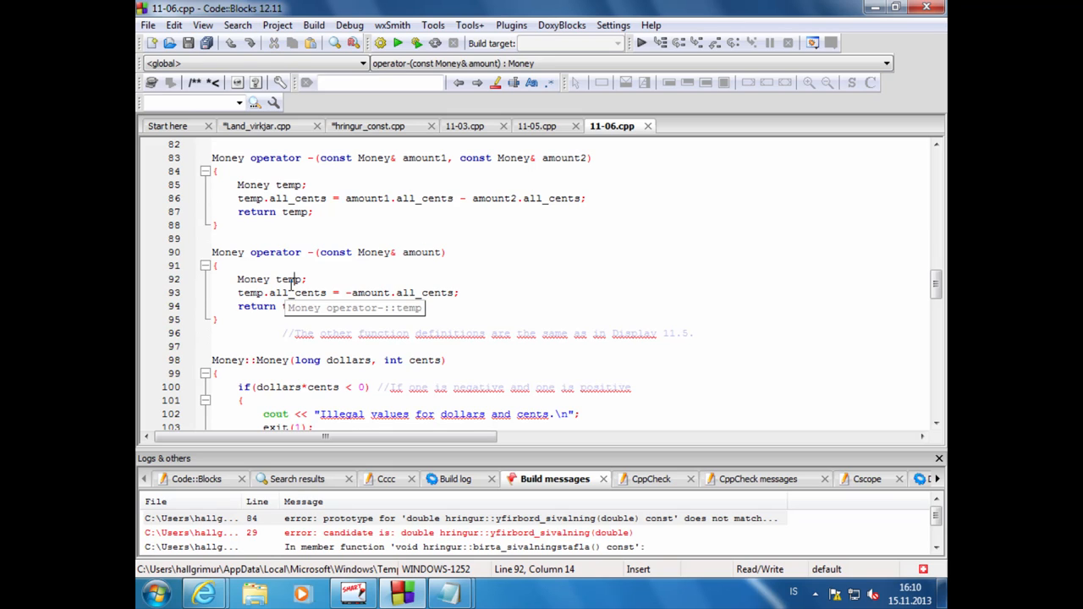
{"action": "mouse_move", "coordinate": [375, 250]}
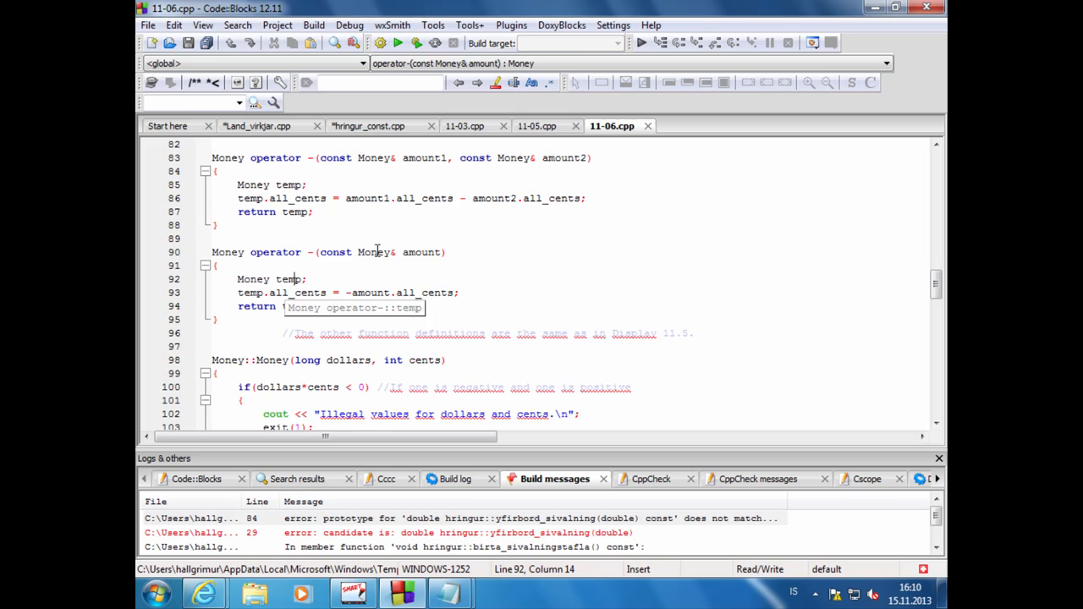
{"action": "mouse_move", "coordinate": [291, 279]}
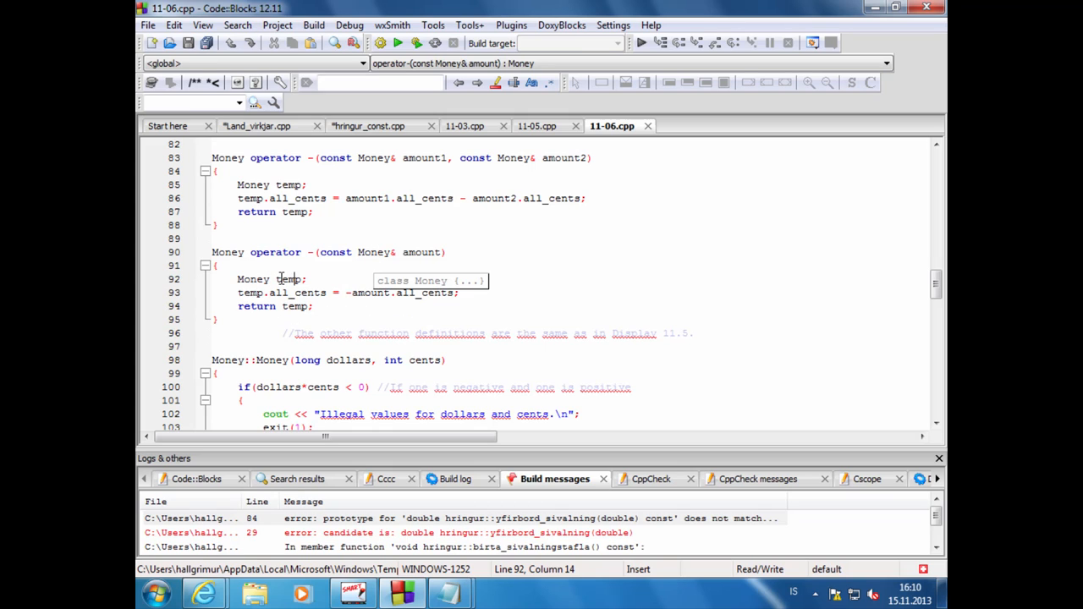
{"action": "left_click", "coordinate": [433, 293]}
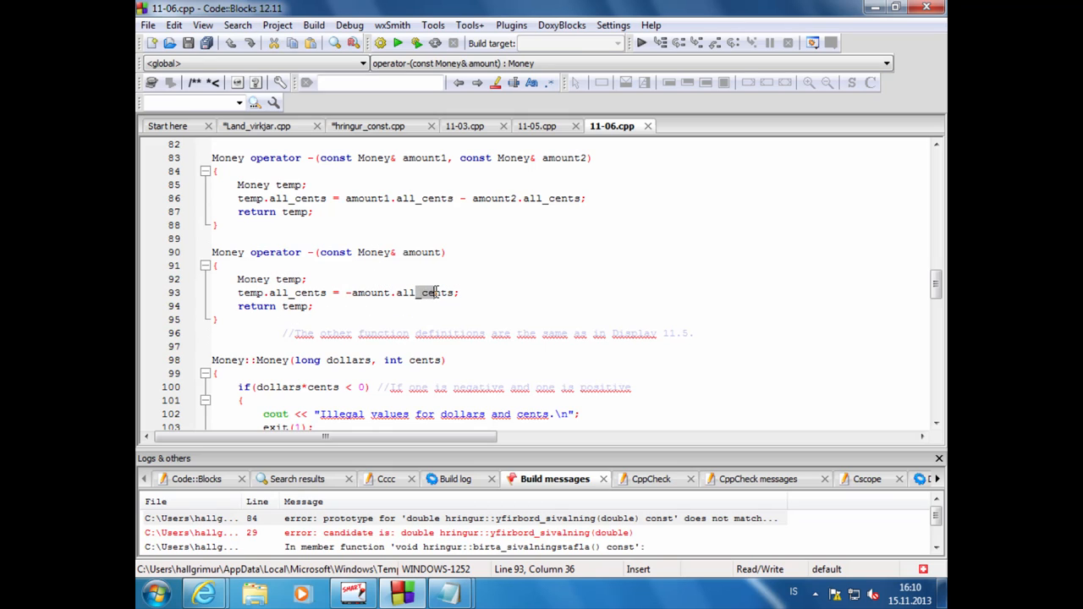
{"action": "left_click", "coordinate": [406, 293]}
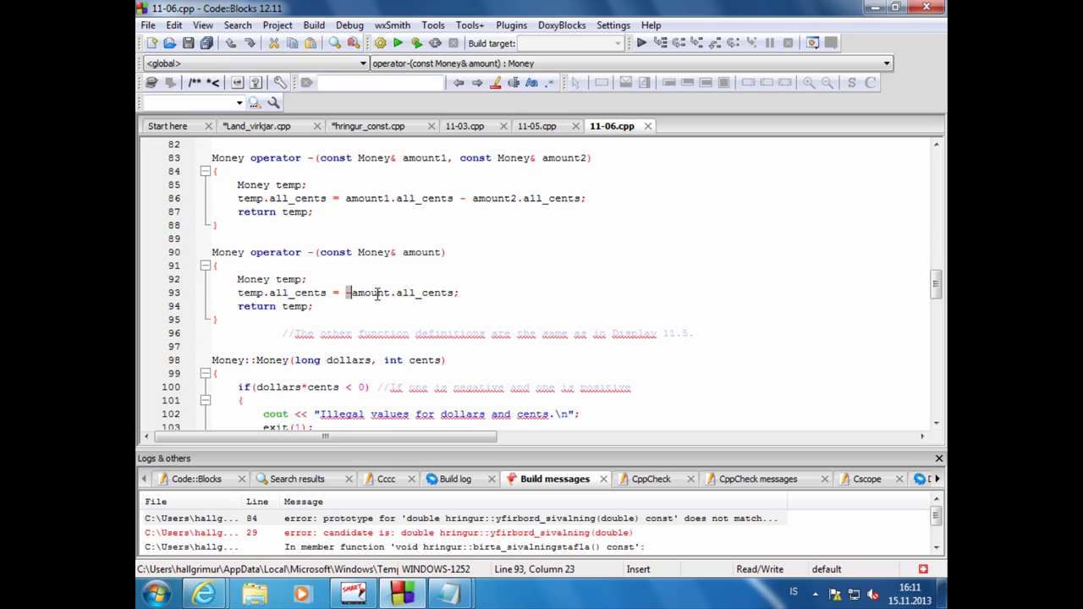
{"action": "mouse_move", "coordinate": [369, 293]}
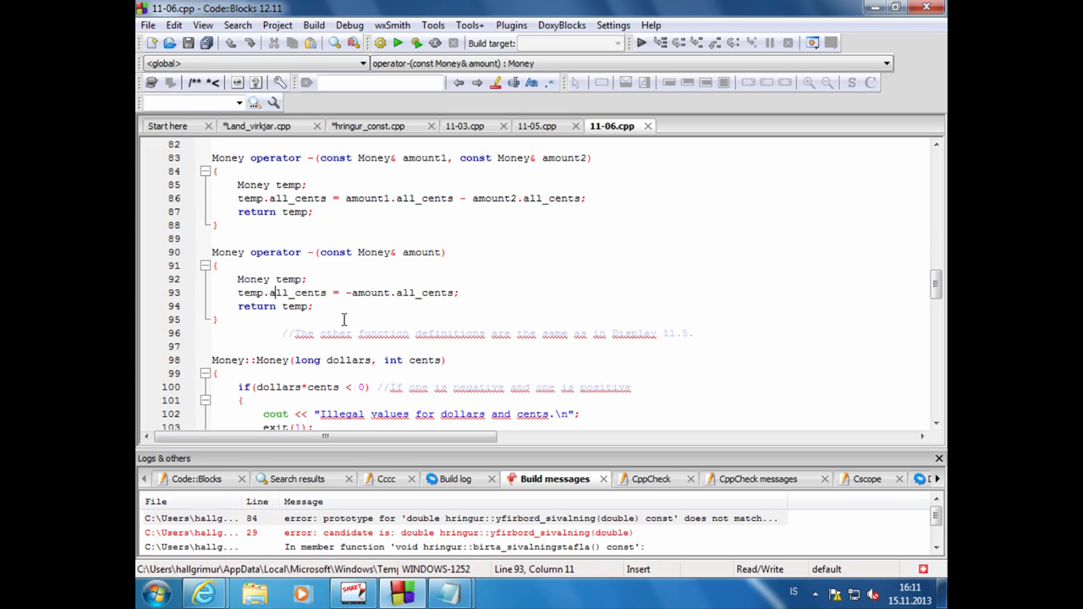
{"action": "left_click", "coordinate": [355, 341]}
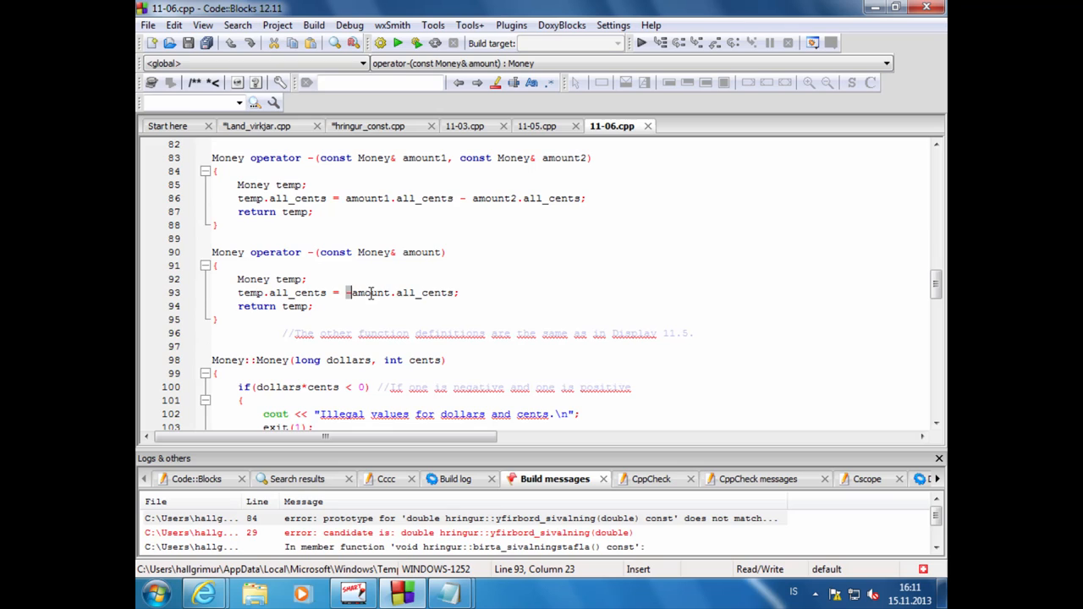
{"action": "left_click", "coordinate": [311, 252]}
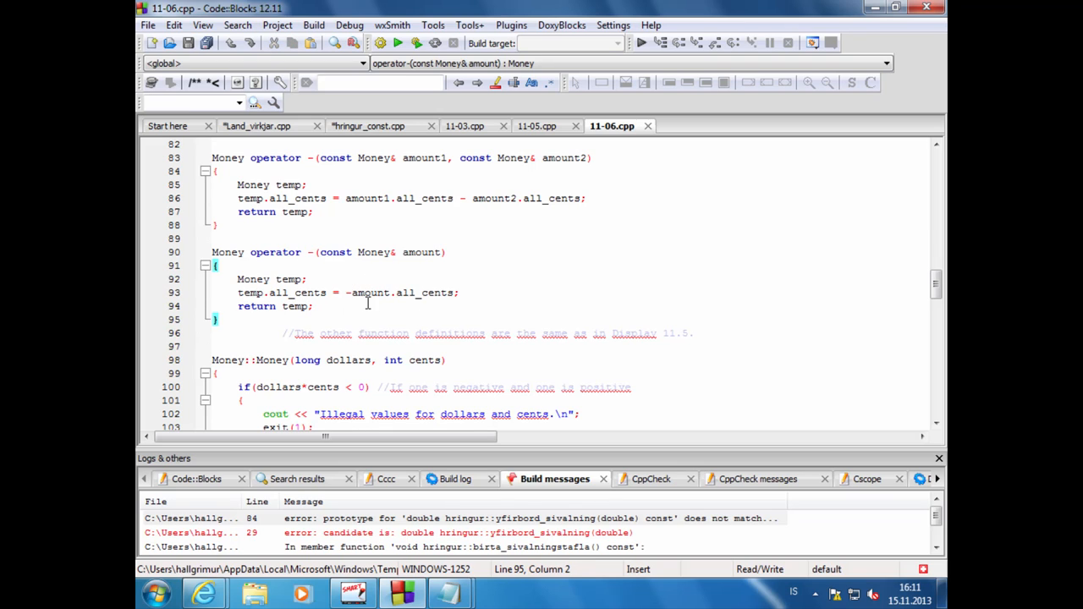
{"action": "left_click", "coordinate": [347, 292]}
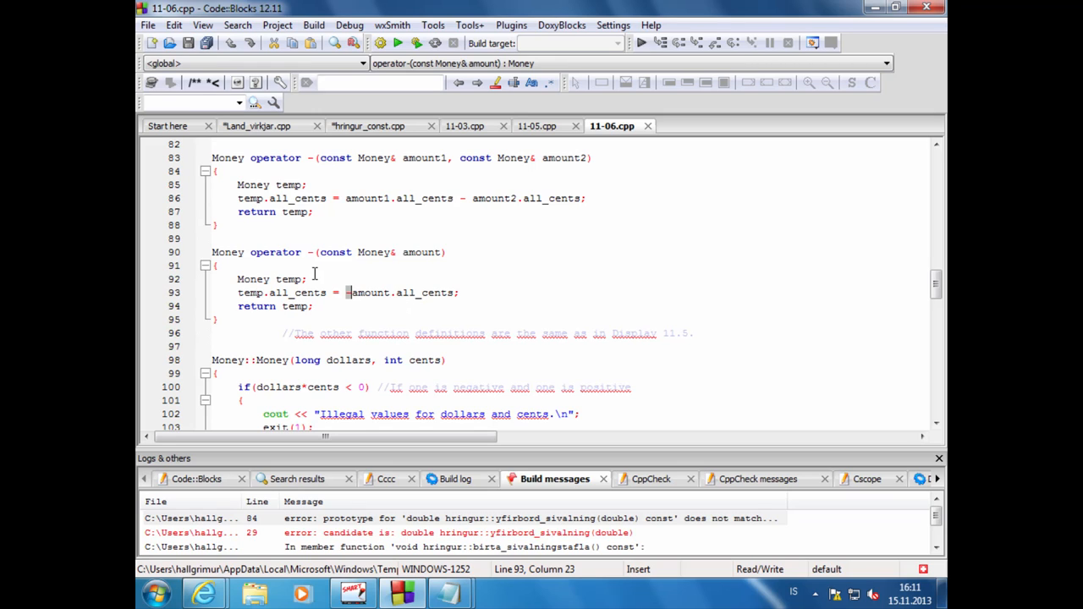
{"action": "mouse_move", "coordinate": [352, 298]}
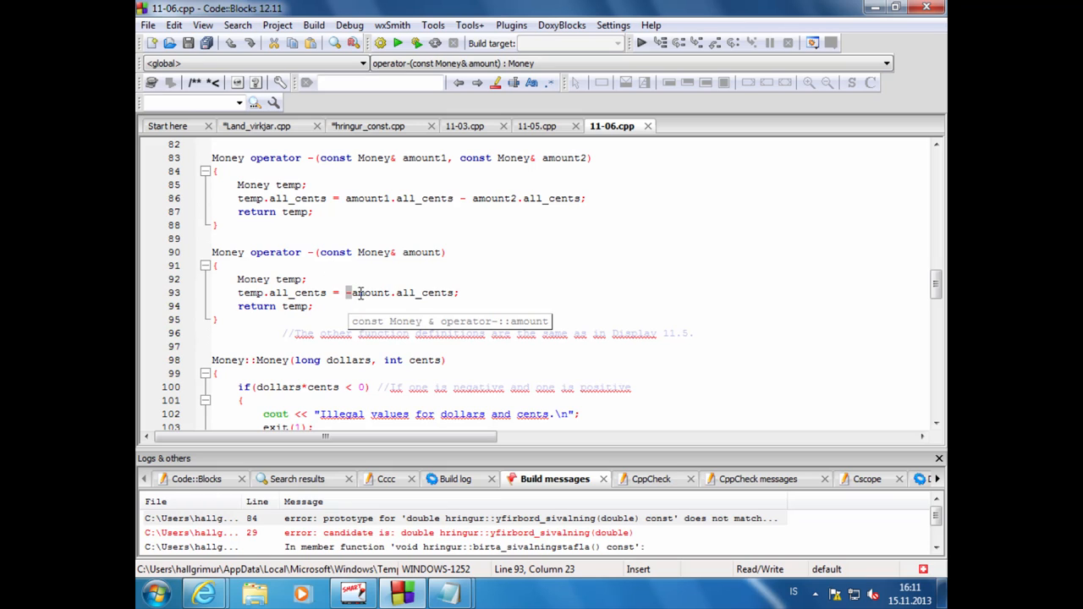
{"action": "left_click", "coordinate": [348, 247]}
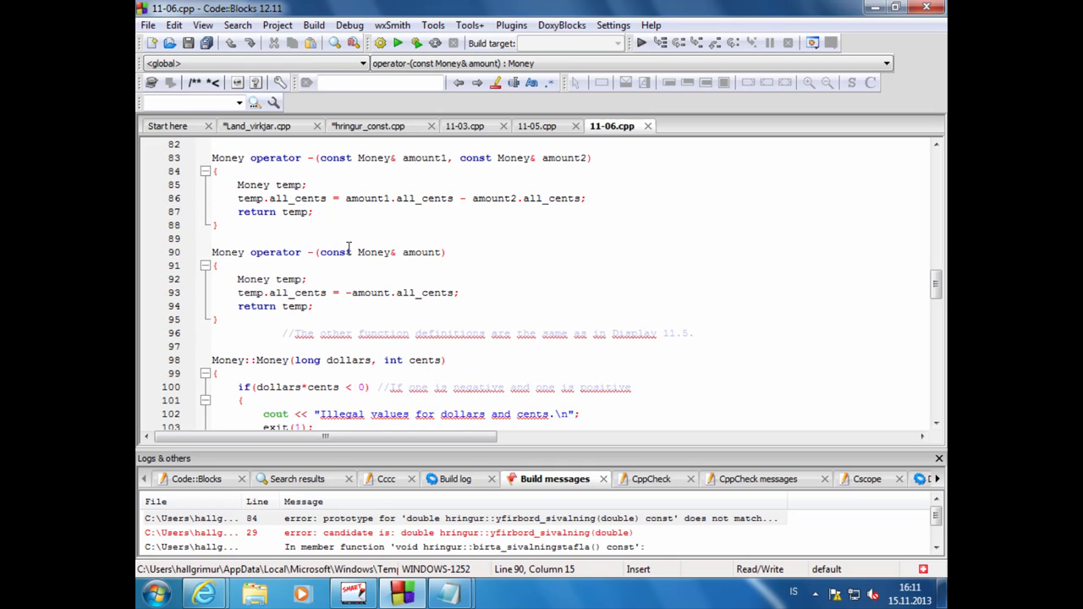
{"action": "mouse_move", "coordinate": [489, 306]}
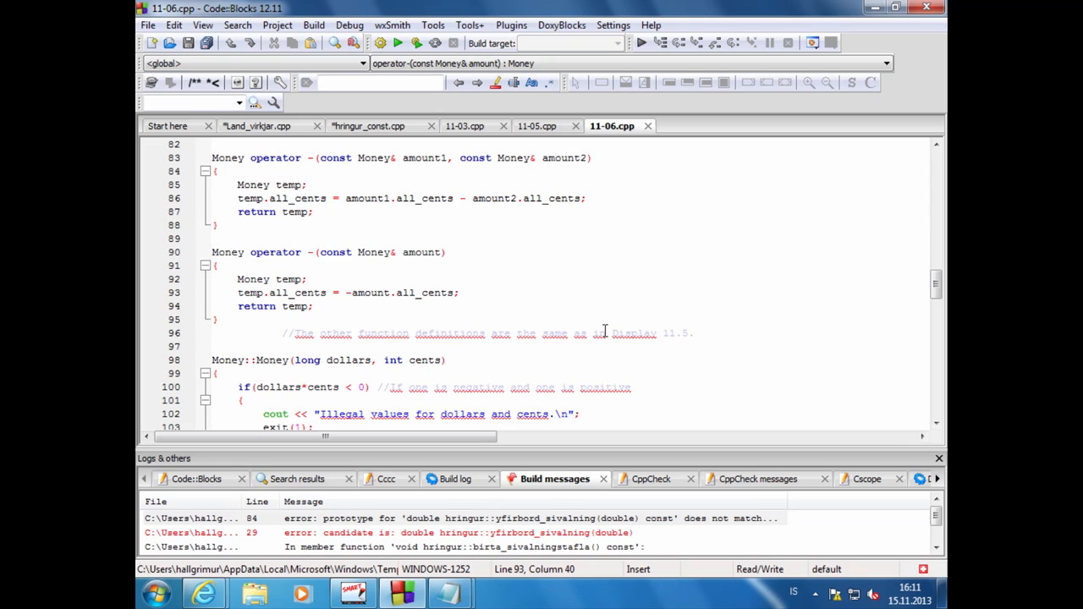
Step: Point back at the unary negation operator declaration in 11-06.cpp before moving on
{"action": "scroll", "scroll_direction": "up", "scroll_amount": 3}
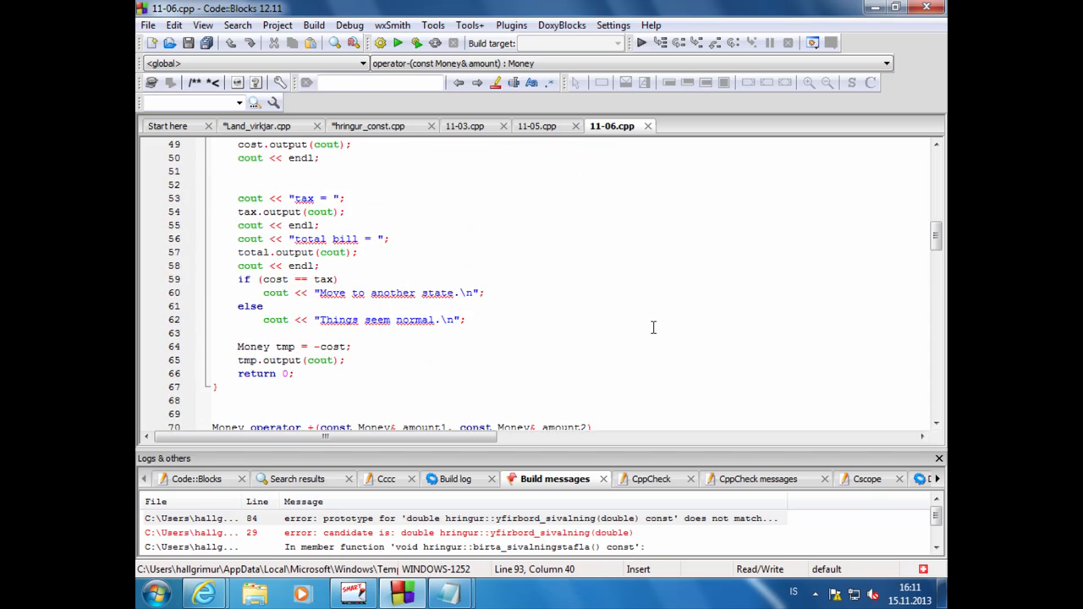
{"action": "scroll", "scroll_direction": "up", "scroll_amount": 3}
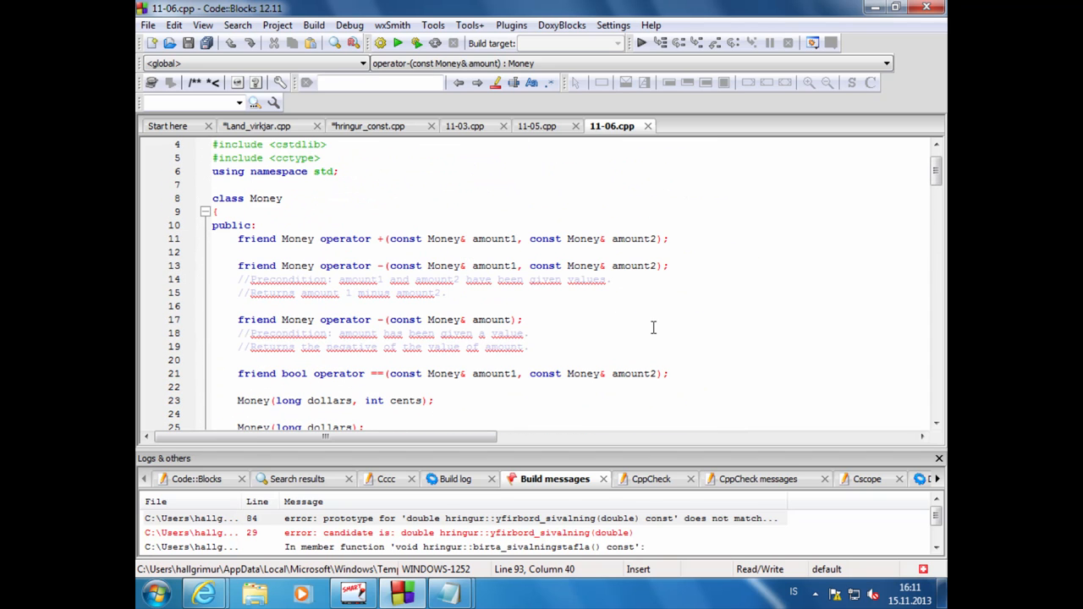
{"action": "left_click", "coordinate": [382, 264]}
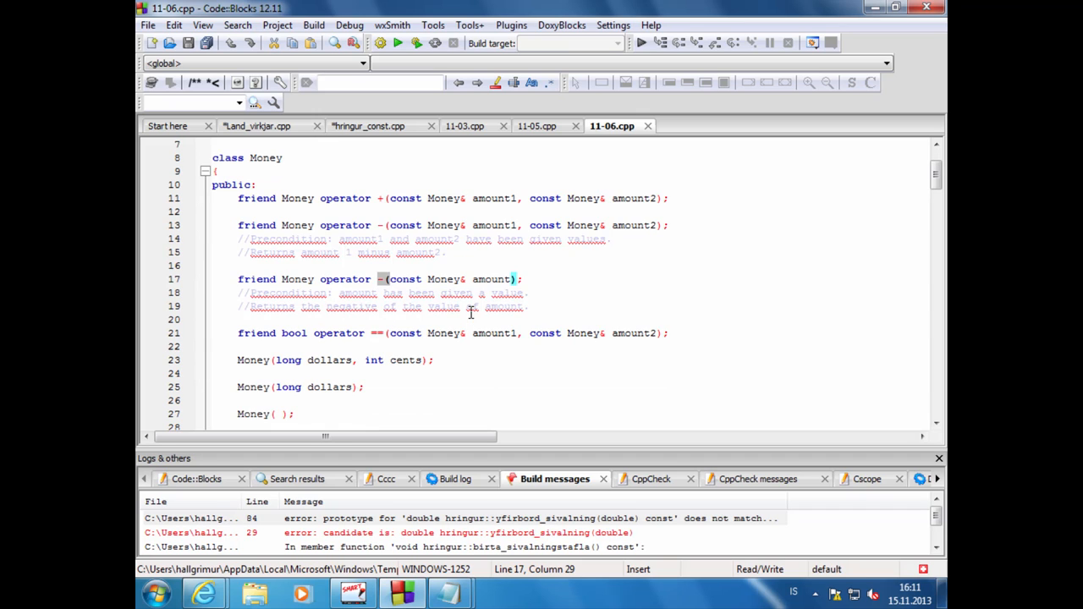
{"action": "scroll", "scroll_direction": "down", "scroll_amount": 3}
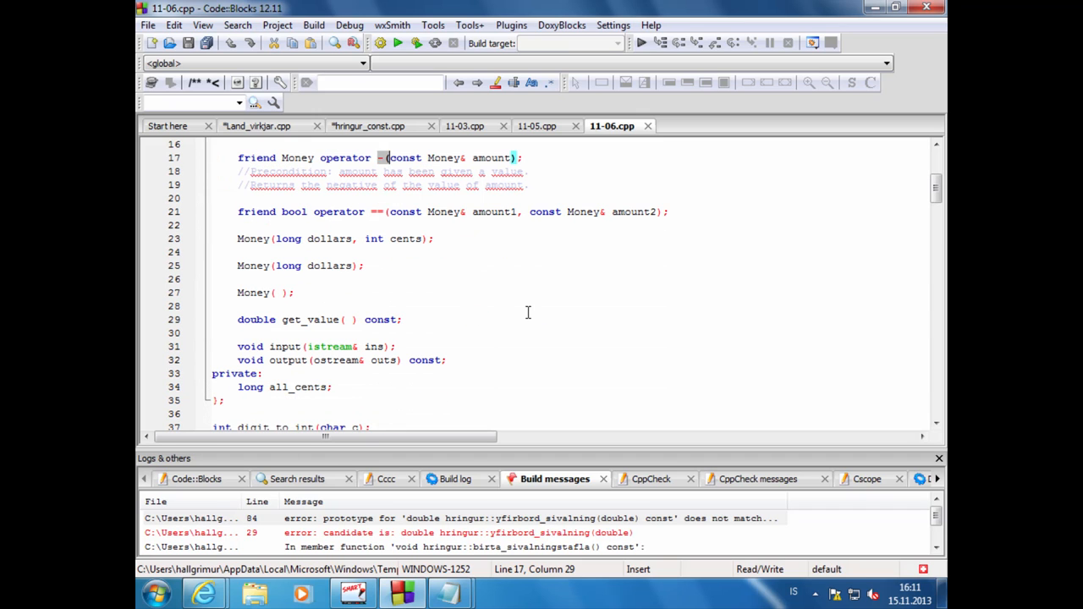
{"action": "scroll", "scroll_direction": "down", "scroll_amount": 3}
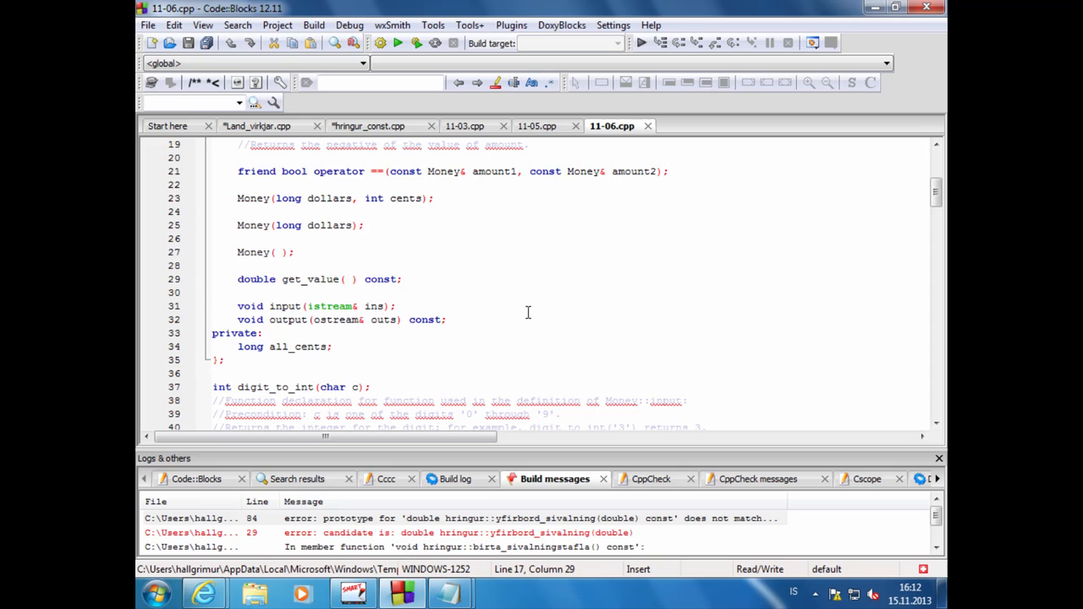
{"action": "scroll", "scroll_direction": "down", "scroll_amount": 3}
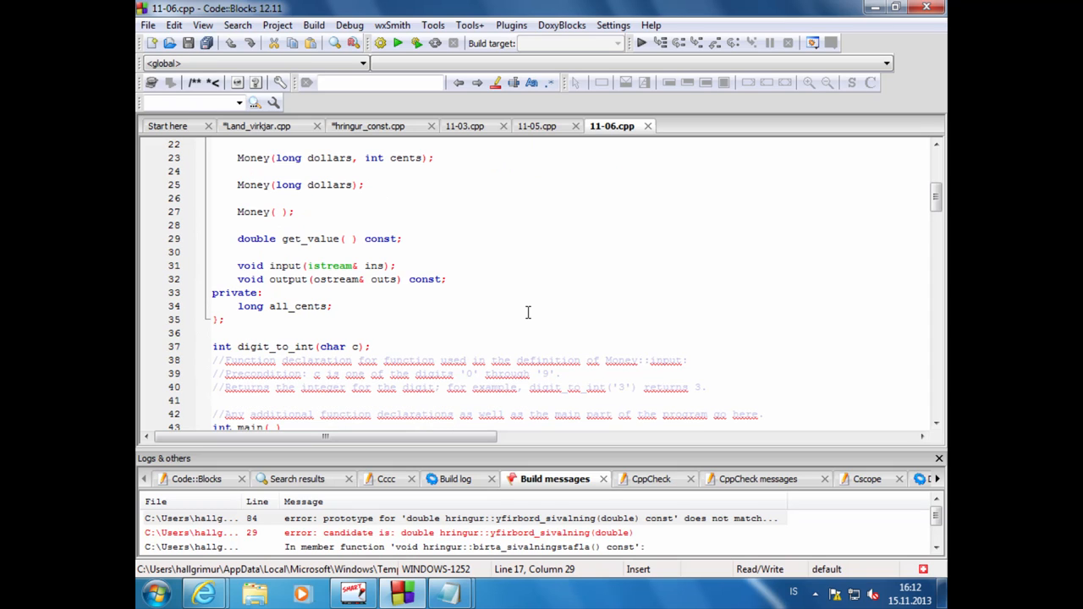
{"action": "mouse_move", "coordinate": [396, 579]}
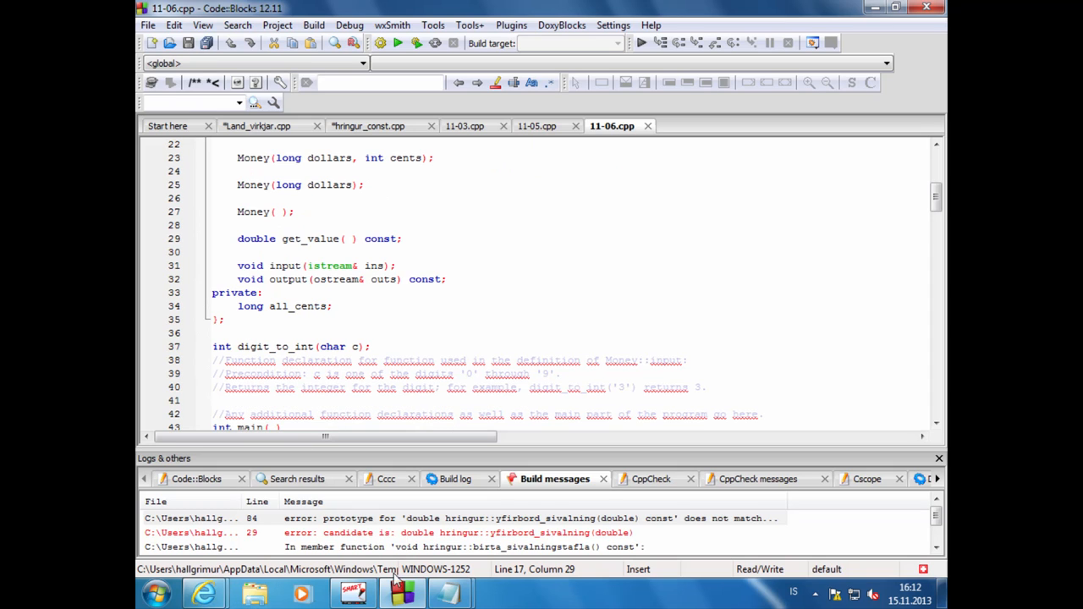
{"action": "mouse_move", "coordinate": [207, 593]}
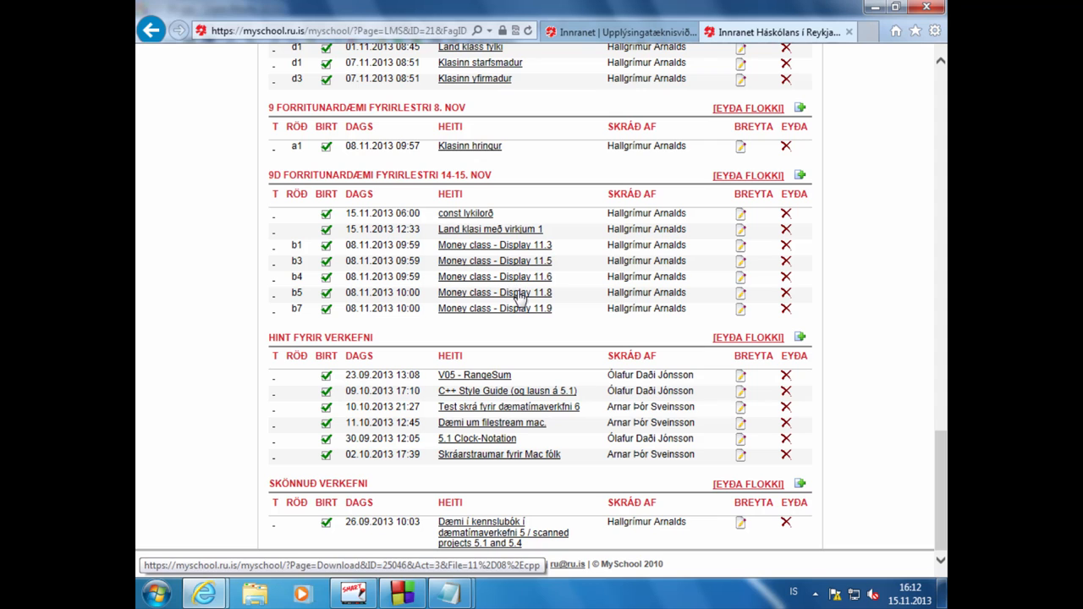
Step: Fetch 'Money class - Display 11.8' from MySchool and open 11-08.cpp
{"action": "left_click", "coordinate": [495, 291]}
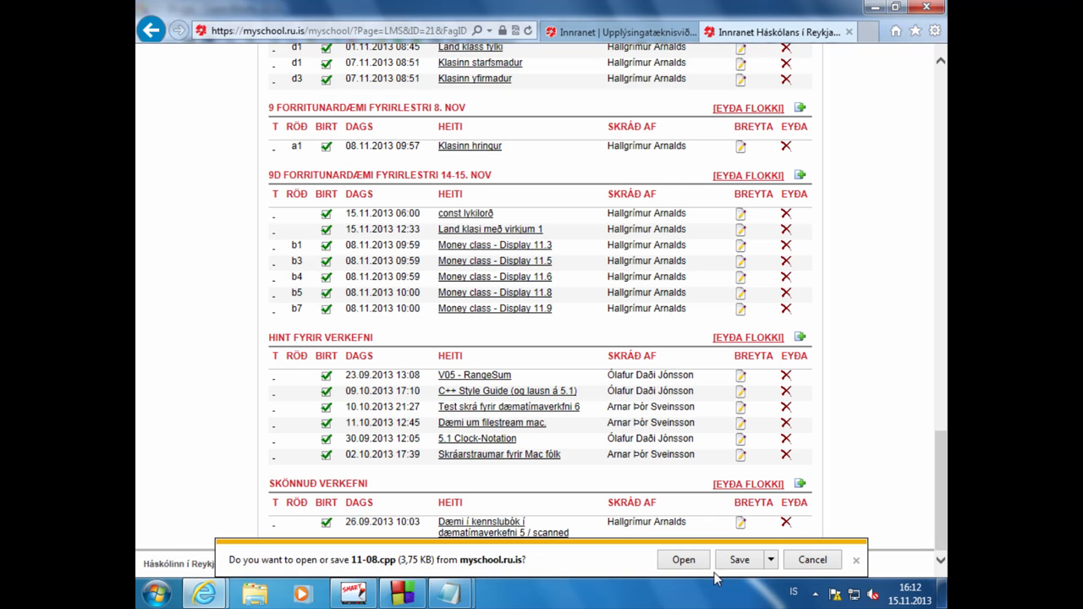
{"action": "left_click", "coordinate": [684, 558]}
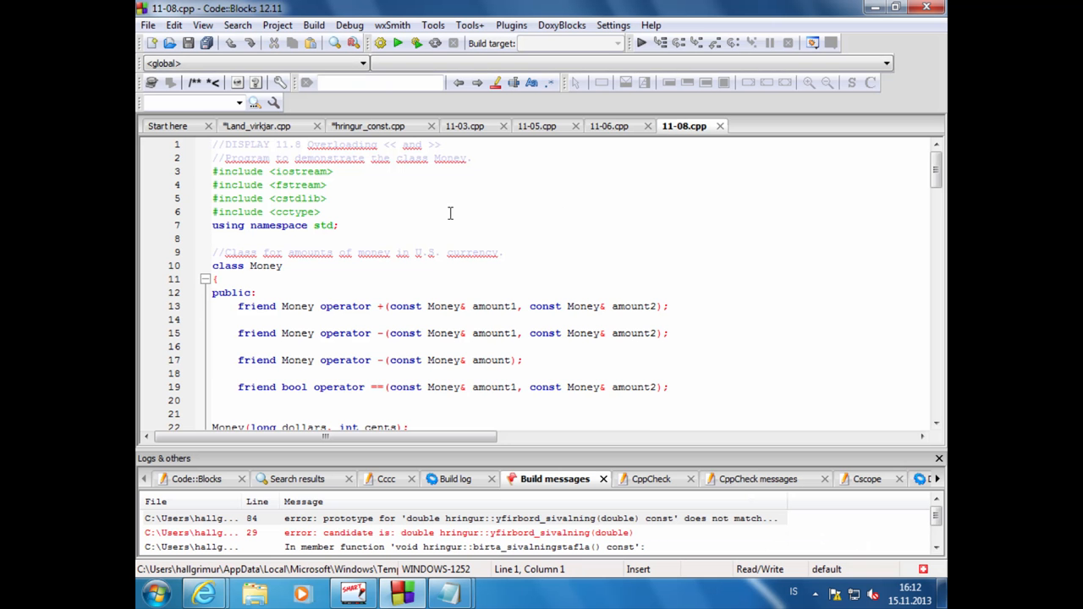
Step: Highlight the friend operator >> declaration with its istream parameter and scroll down into main()
{"action": "scroll", "scroll_direction": "down", "scroll_amount": 3}
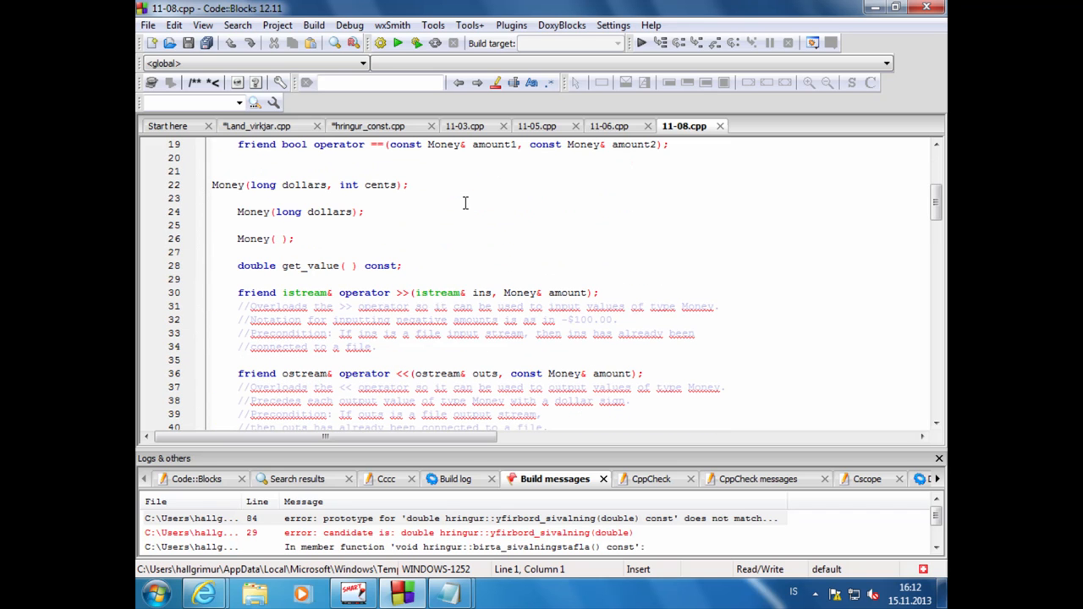
{"action": "left_click", "coordinate": [414, 291]}
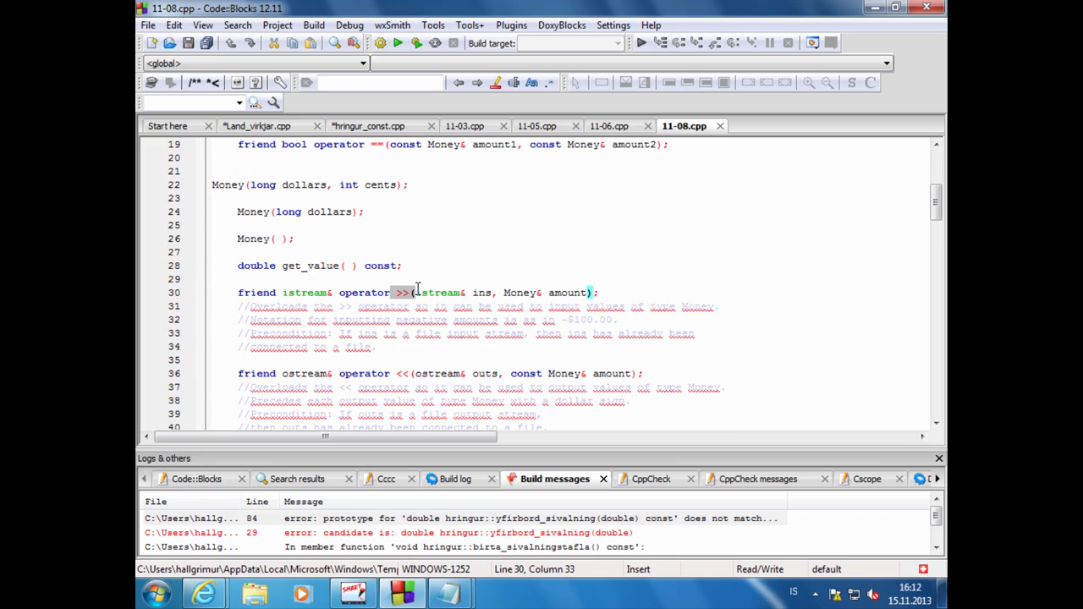
{"action": "mouse_move", "coordinate": [440, 292]}
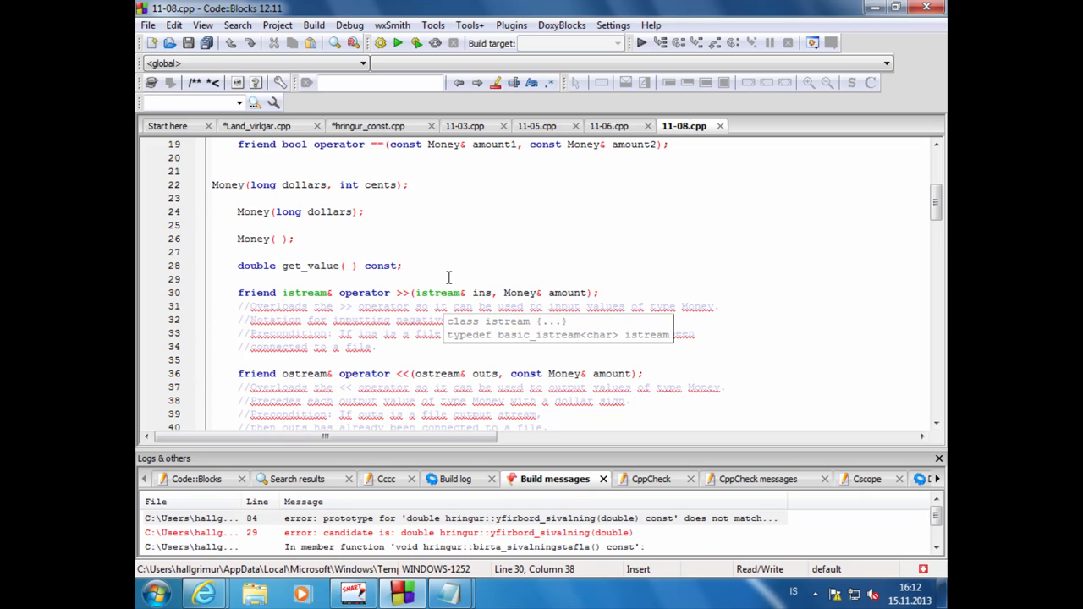
{"action": "scroll", "scroll_direction": "down", "scroll_amount": 3}
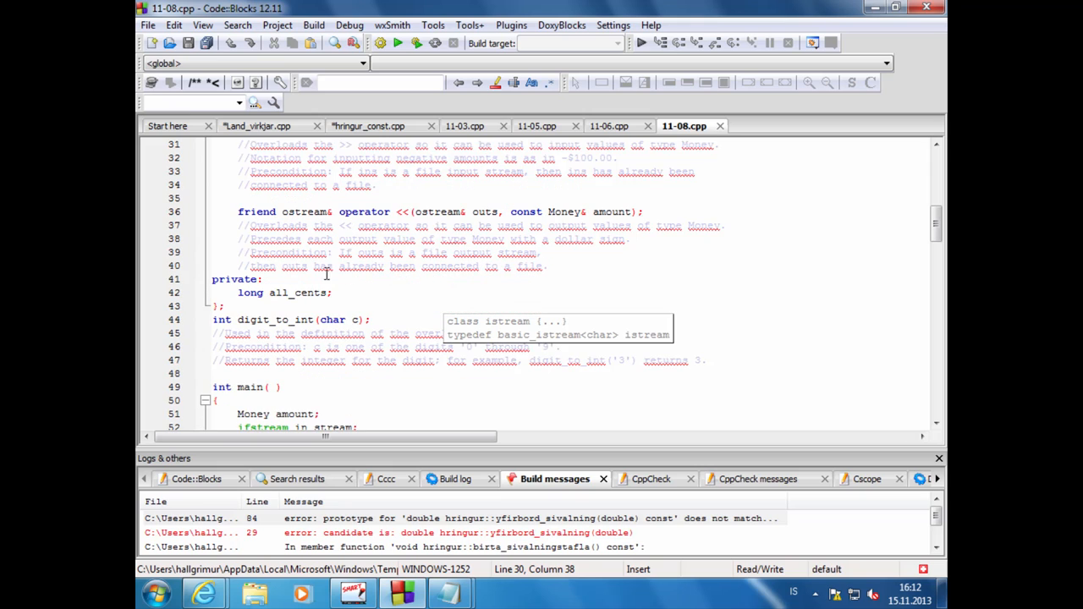
{"action": "mouse_move", "coordinate": [417, 254]}
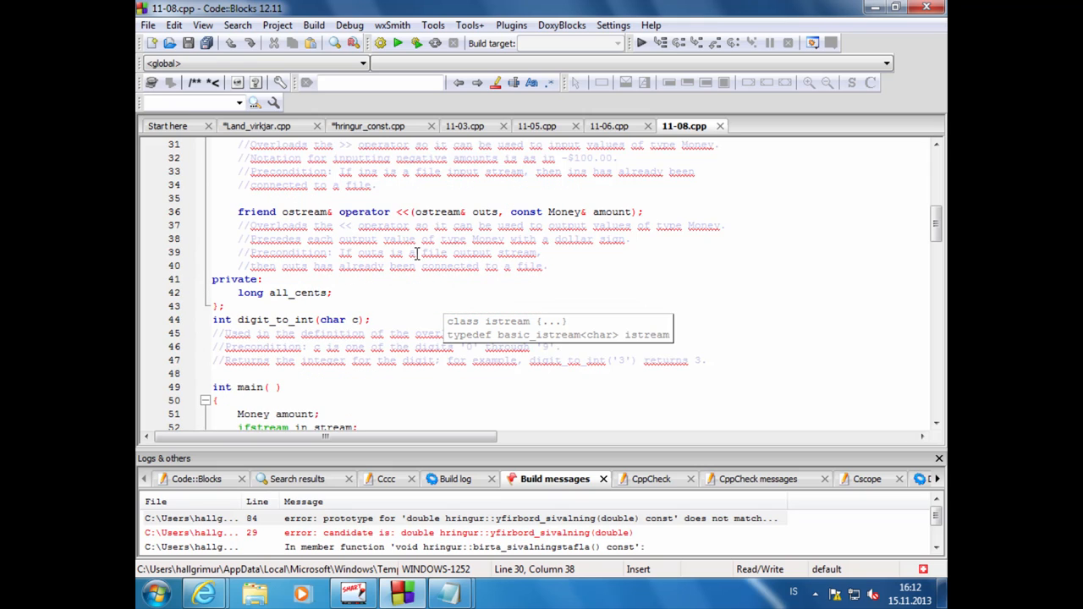
{"action": "scroll", "scroll_direction": "down", "scroll_amount": 3}
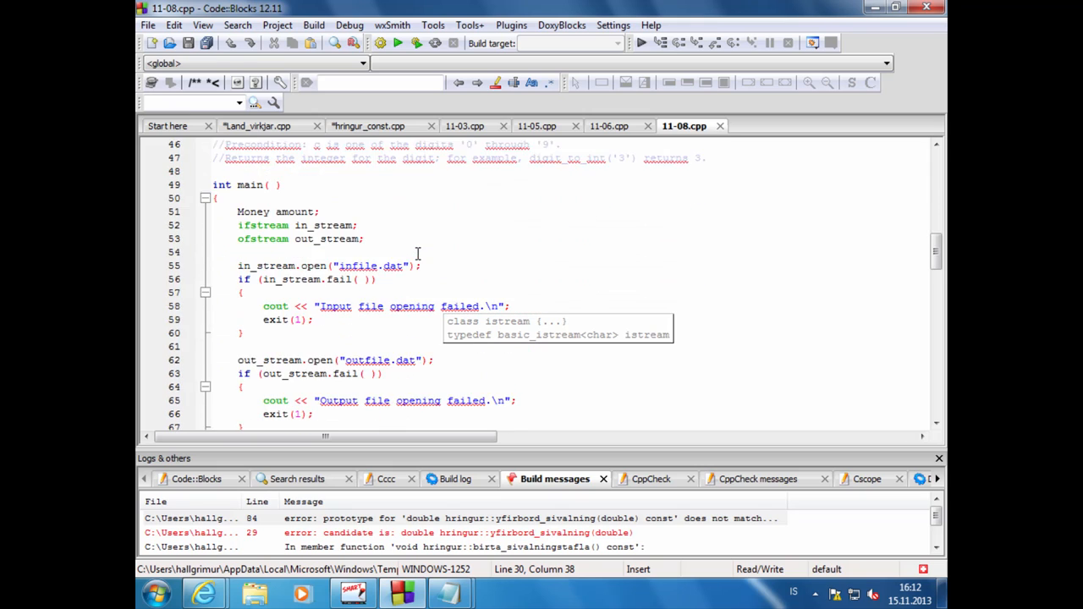
{"action": "mouse_move", "coordinate": [288, 211]}
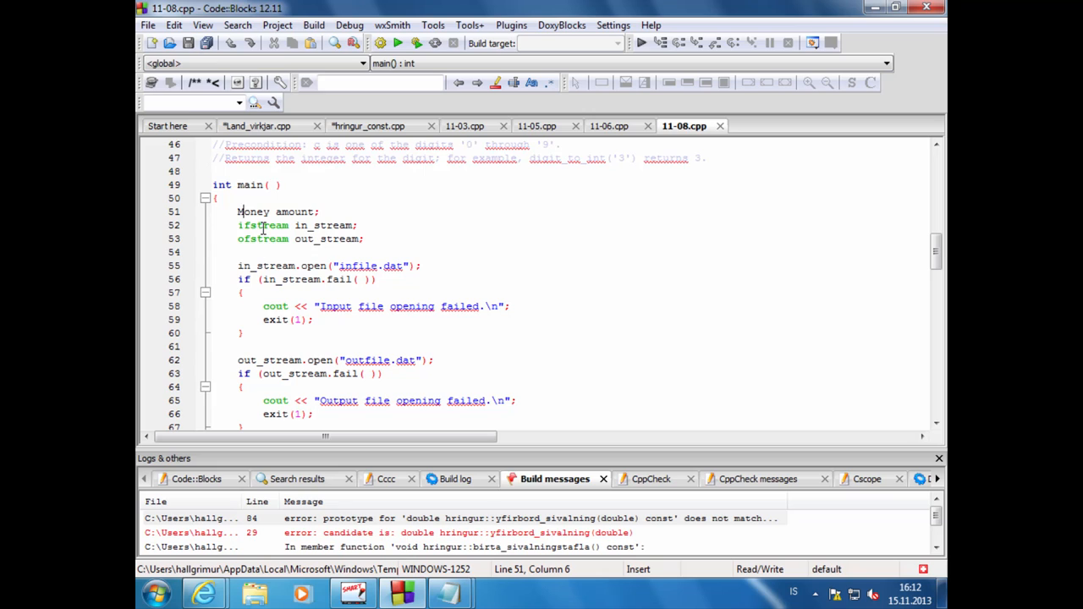
{"action": "mouse_move", "coordinate": [263, 225]}
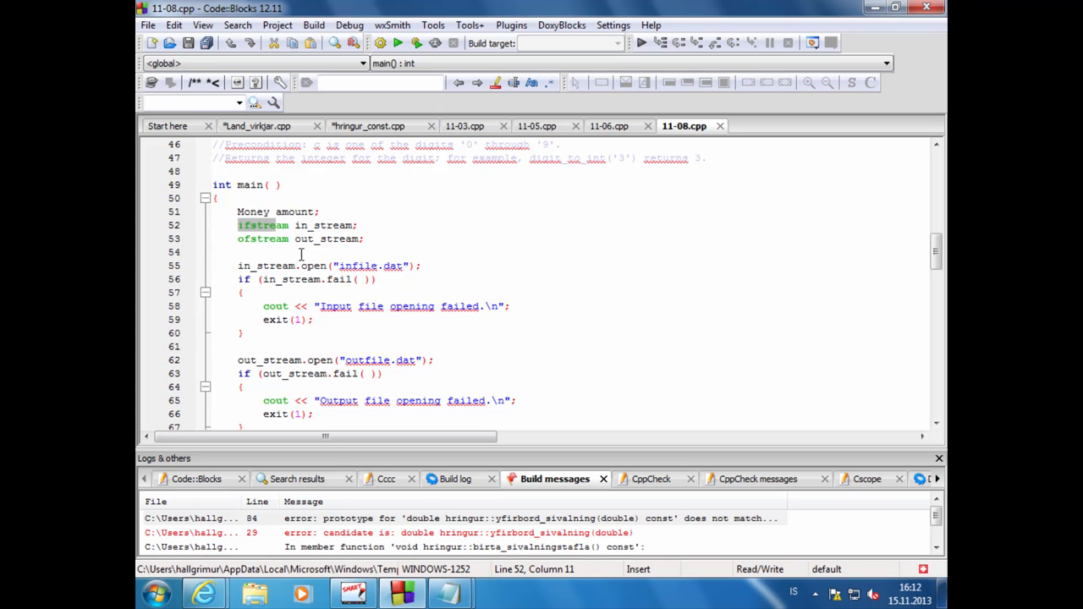
{"action": "left_click", "coordinate": [302, 239]}
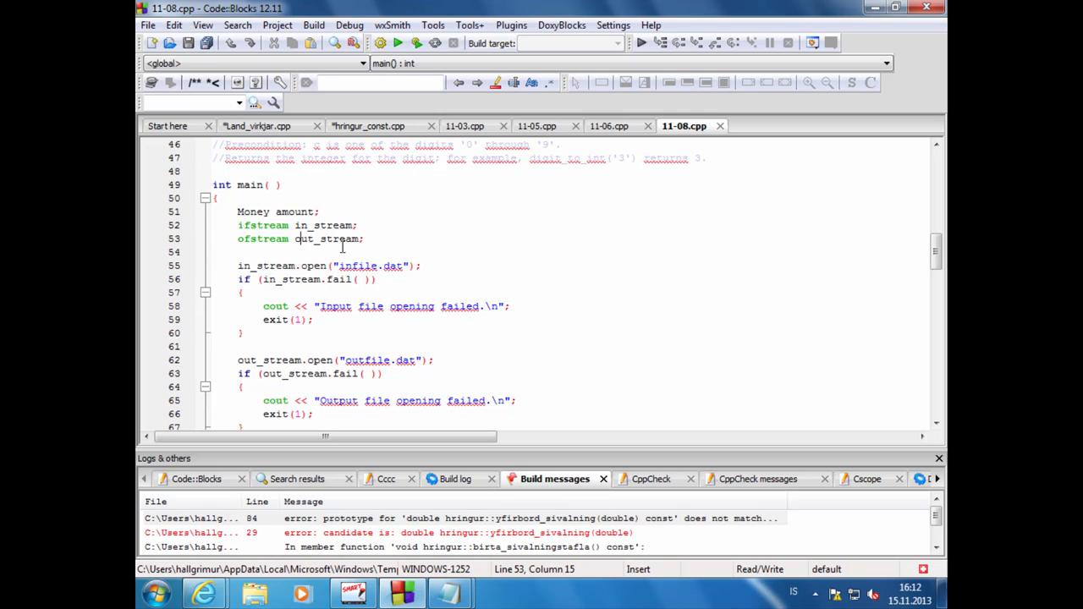
{"action": "left_click", "coordinate": [359, 266]}
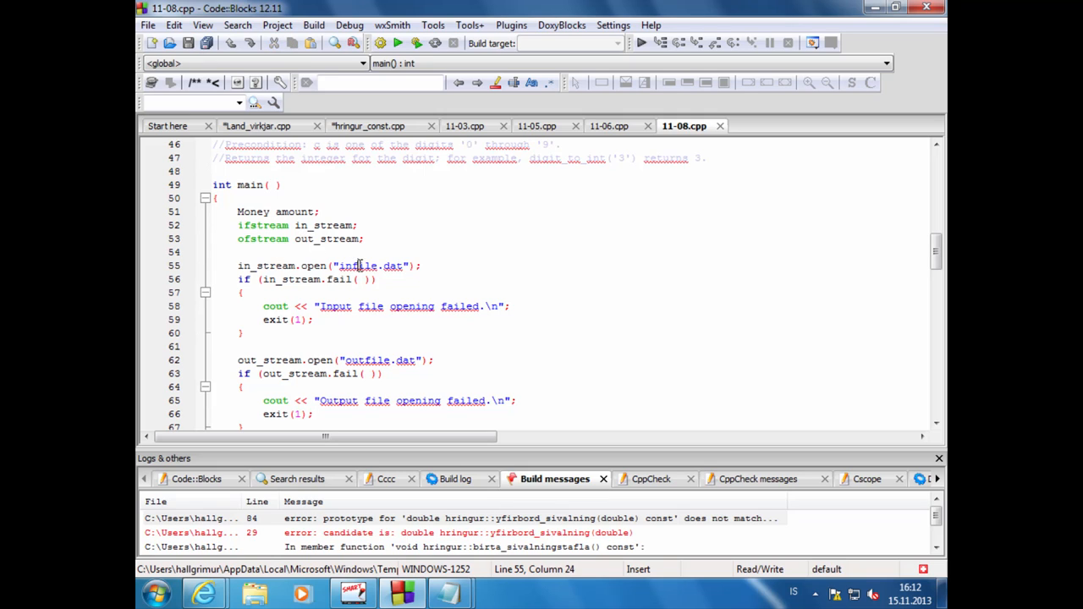
{"action": "mouse_move", "coordinate": [359, 266]}
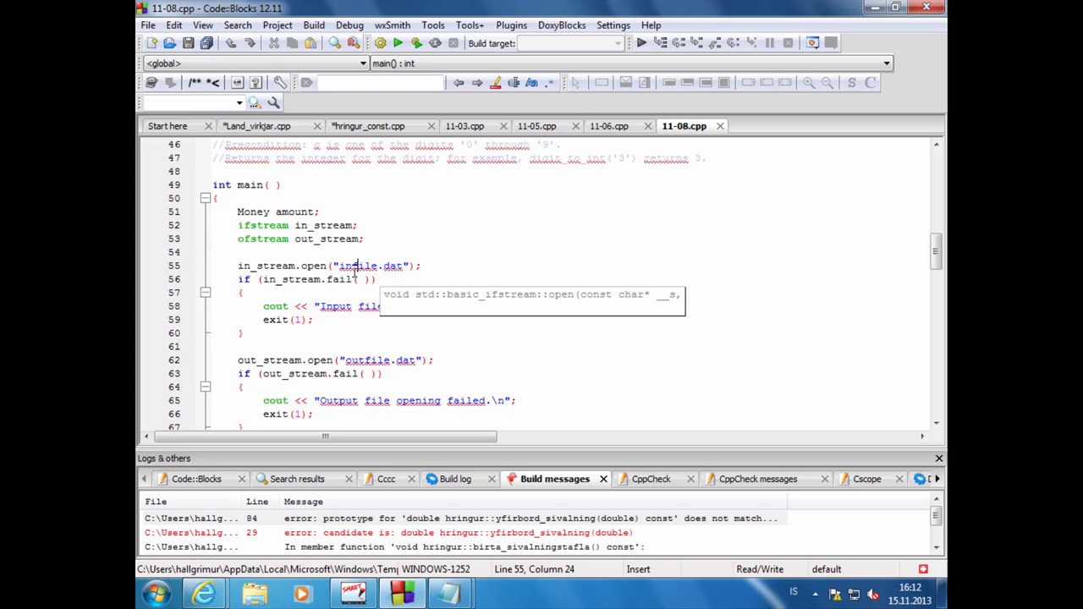
{"action": "left_click", "coordinate": [288, 359]}
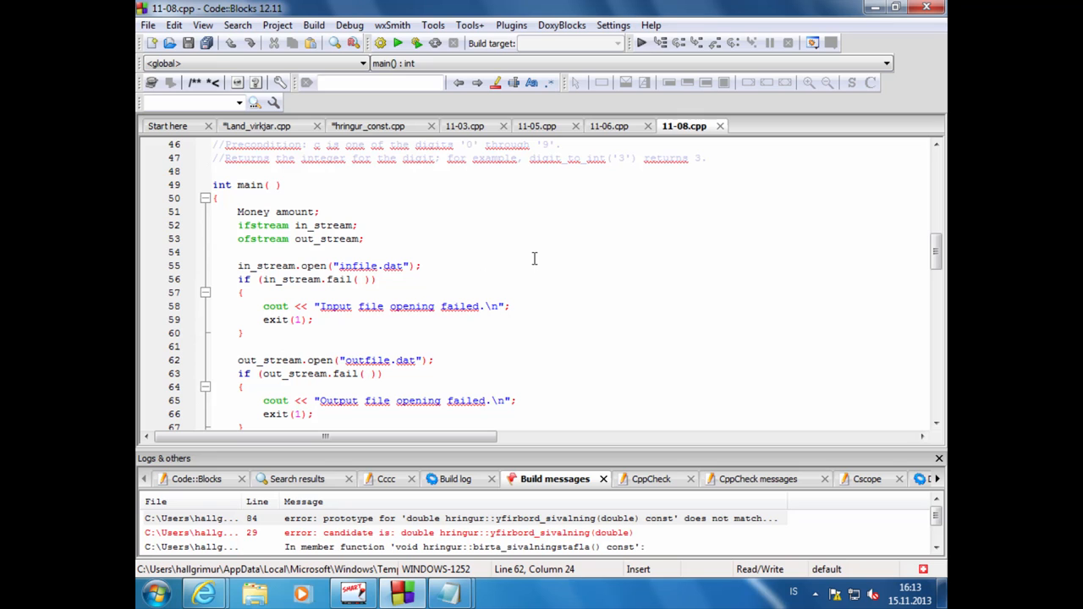
Step: Point out the in_stream >> amount read and the out_stream and cout << amount writes in 11-08 main()
{"action": "scroll", "scroll_direction": "down", "scroll_amount": 3}
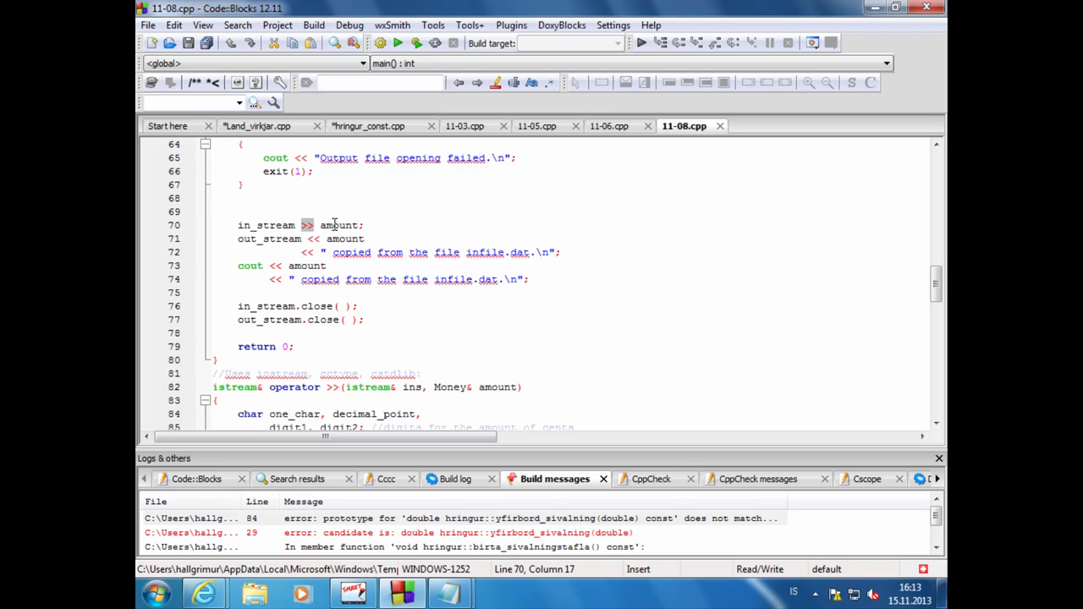
{"action": "mouse_move", "coordinate": [335, 224]}
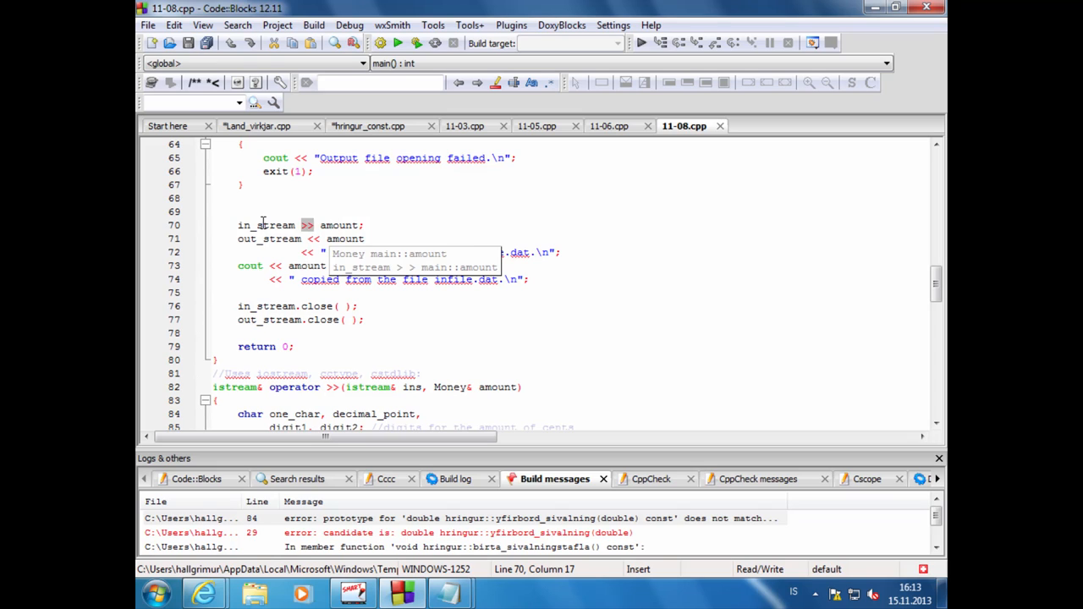
{"action": "mouse_move", "coordinate": [279, 223]}
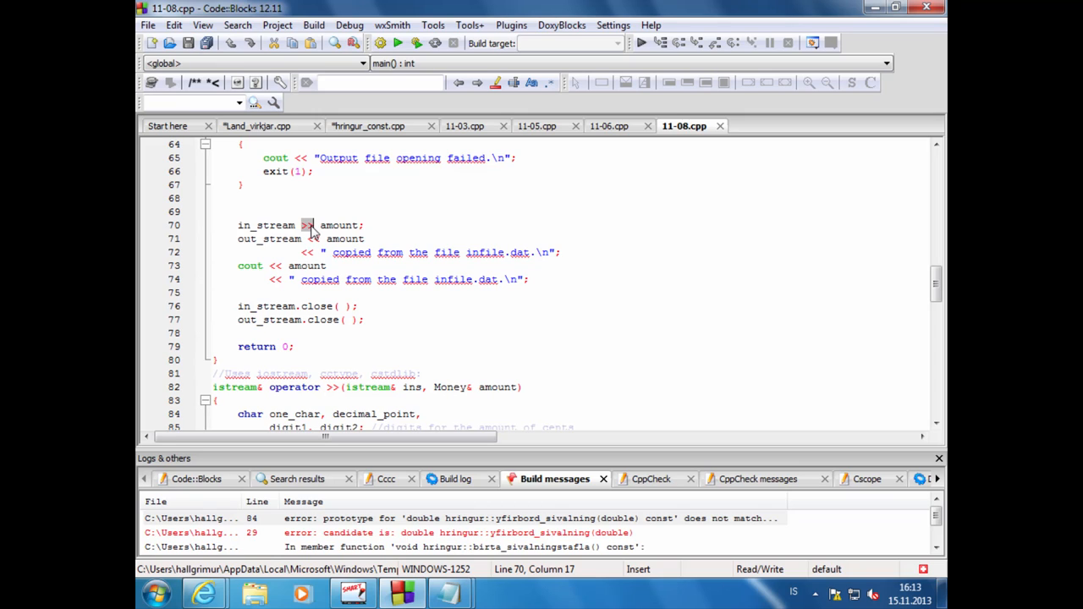
{"action": "left_click", "coordinate": [312, 239]}
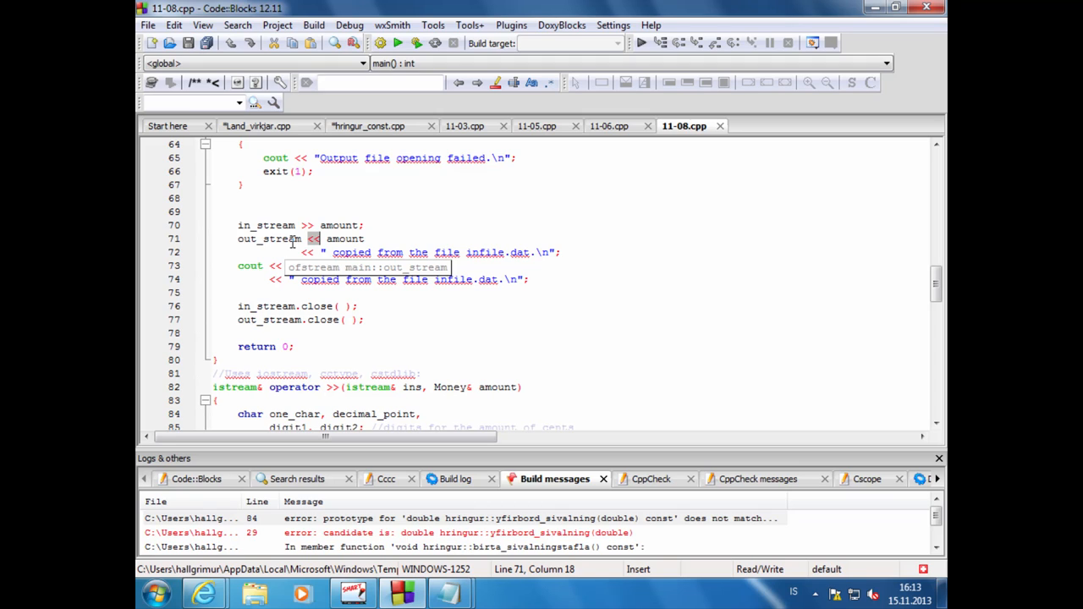
{"action": "mouse_move", "coordinate": [313, 244]}
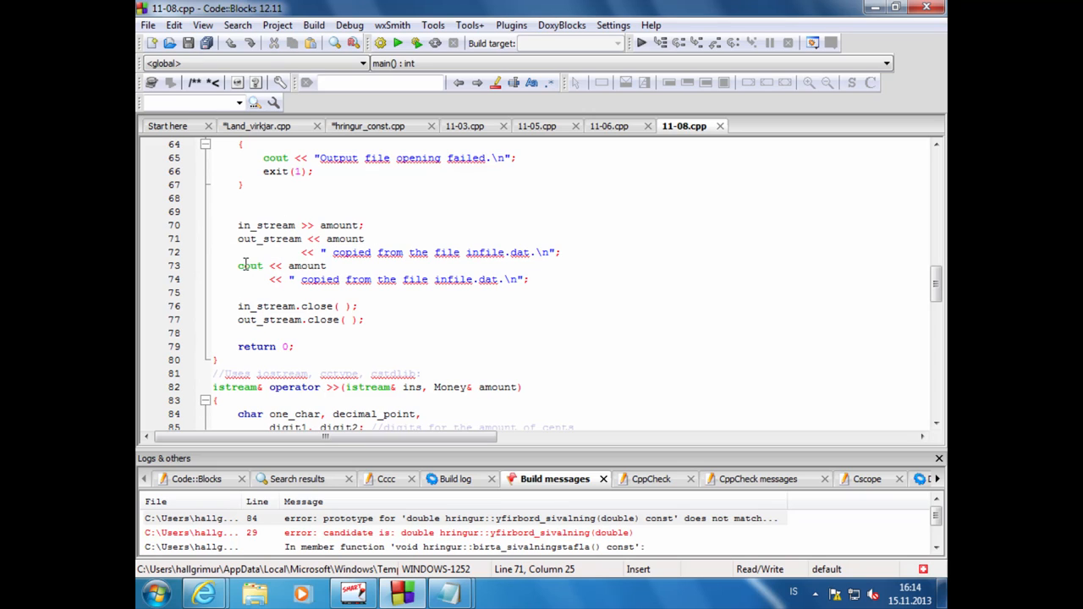
{"action": "left_click", "coordinate": [347, 269]}
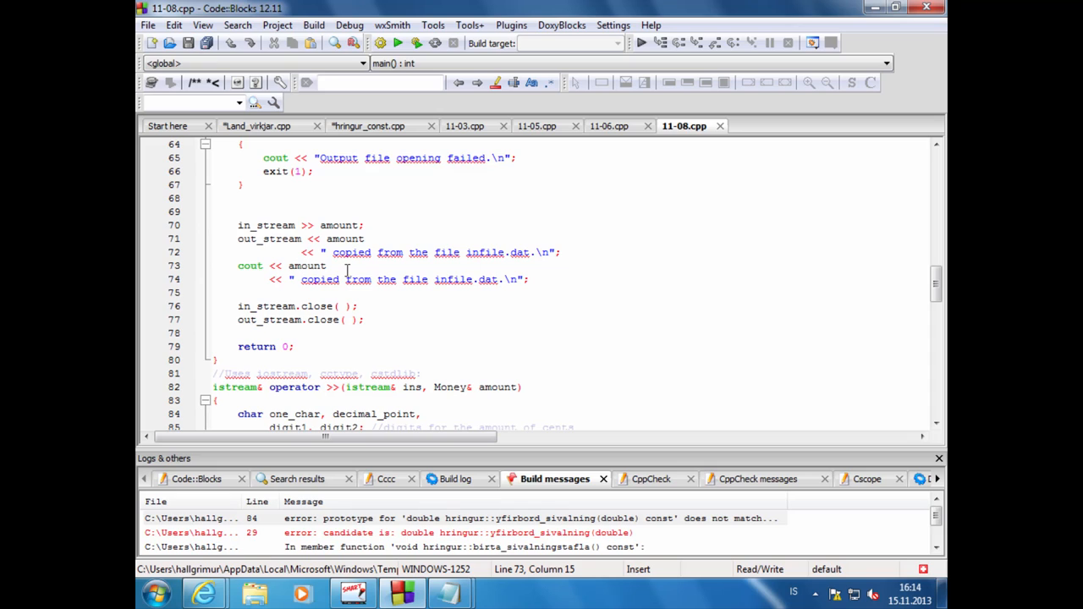
{"action": "left_click", "coordinate": [284, 264]}
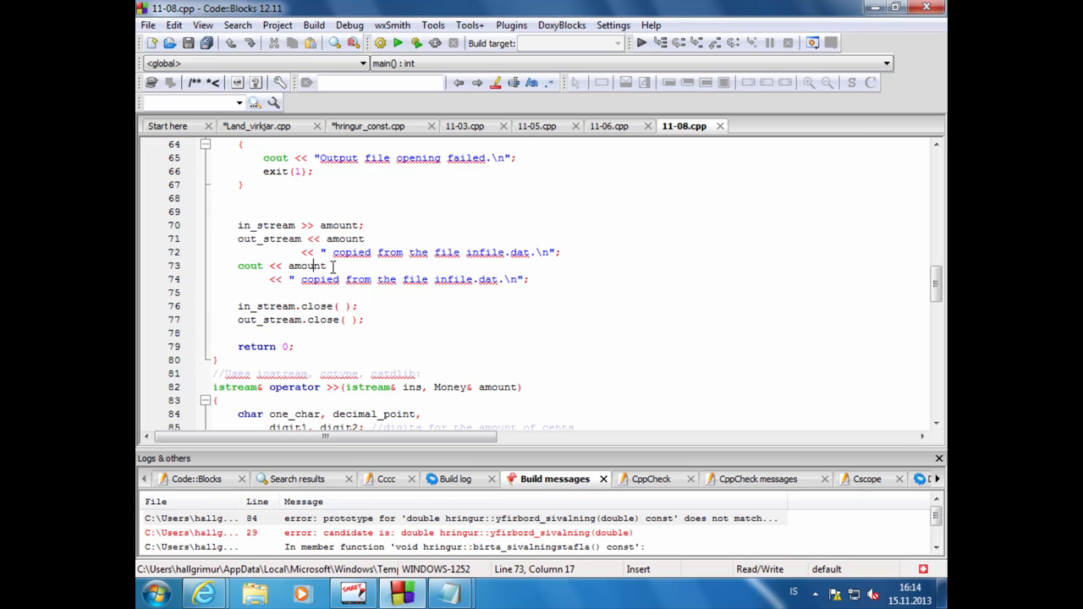
{"action": "scroll", "scroll_direction": "down", "scroll_amount": 3}
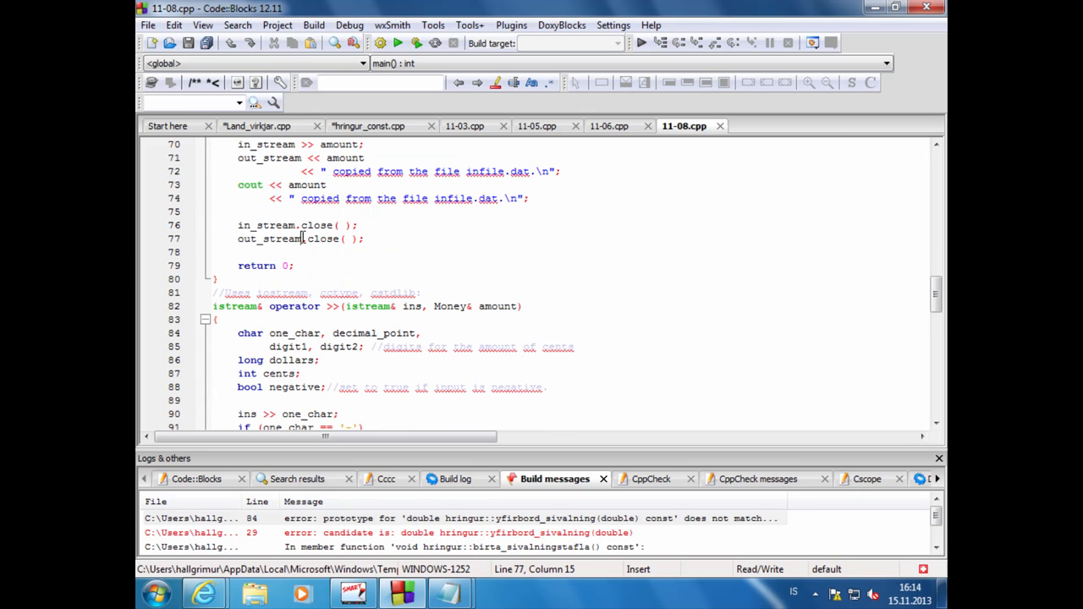
{"action": "mouse_move", "coordinate": [438, 246]}
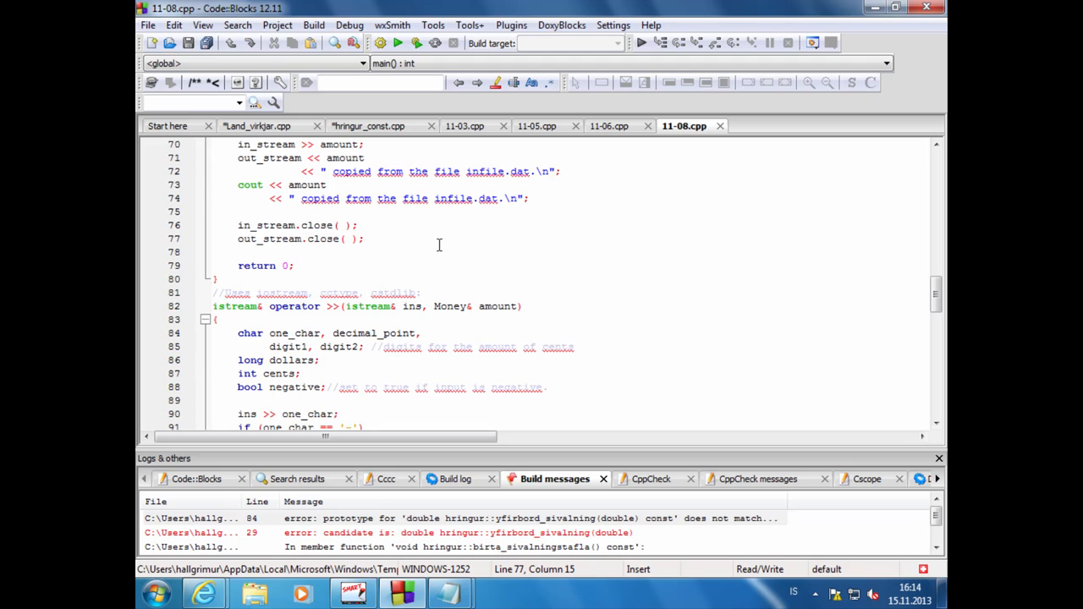
Step: Scroll back up through 11-08.cpp's main() before moving to 11-09.cpp
{"action": "scroll", "scroll_direction": "up", "scroll_amount": 3}
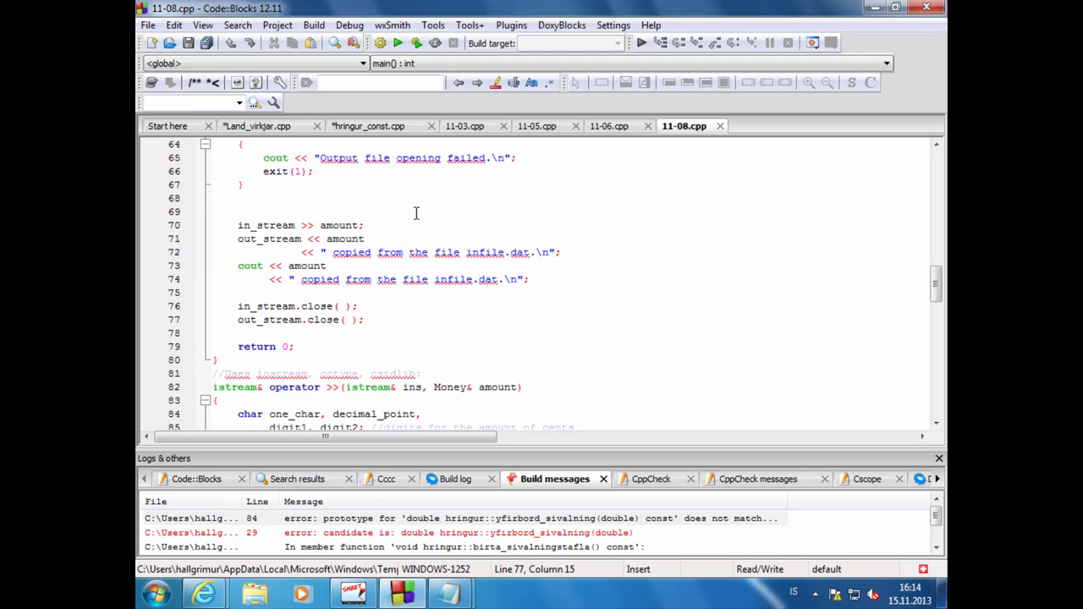
{"action": "scroll", "scroll_direction": "up", "scroll_amount": 3}
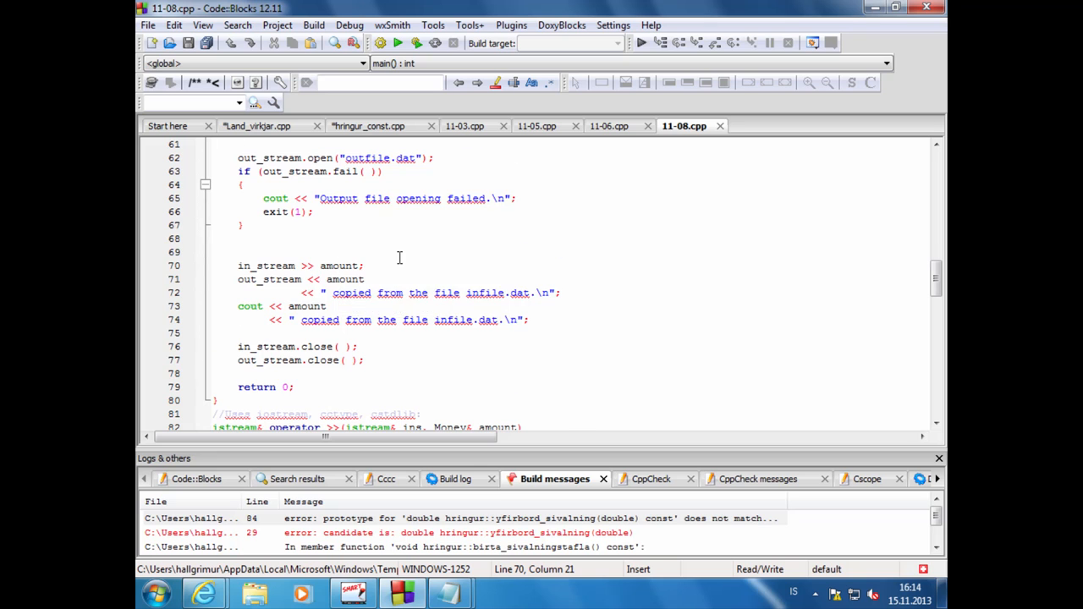
{"action": "mouse_move", "coordinate": [203, 593]}
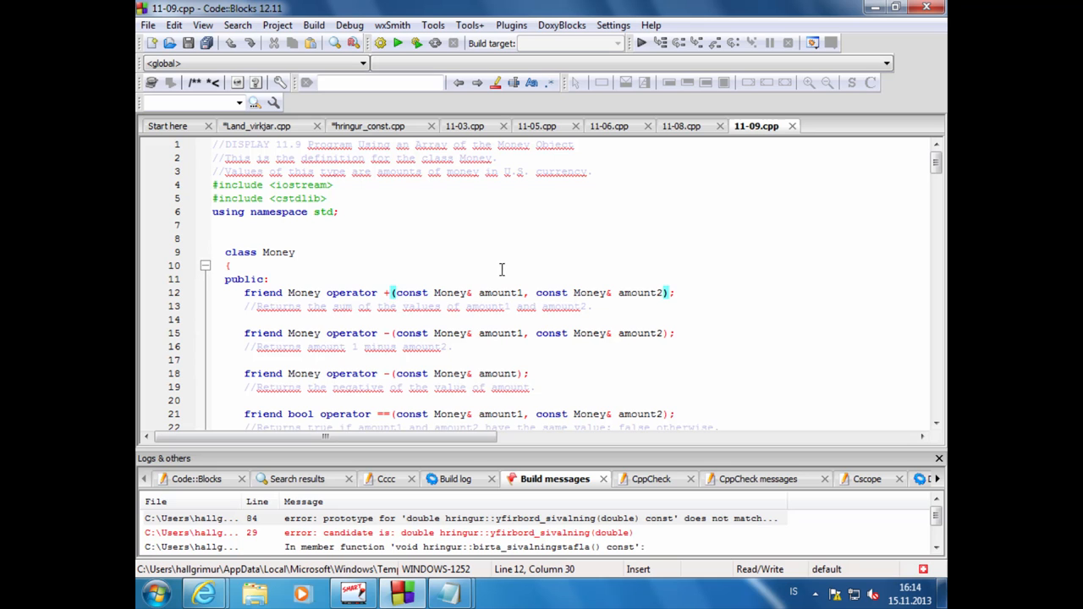
Step: Scroll 11-09.cpp past the Money class and operator >> and << definitions to main()'s amount-array loop
{"action": "scroll", "scroll_direction": "down", "scroll_amount": 3}
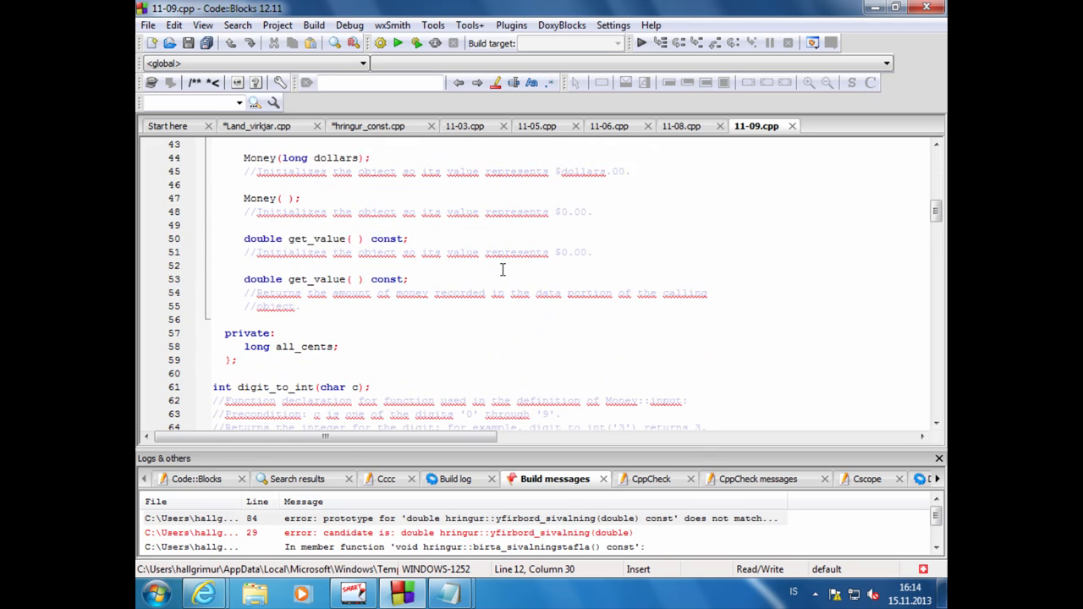
{"action": "scroll", "scroll_direction": "down", "scroll_amount": 3}
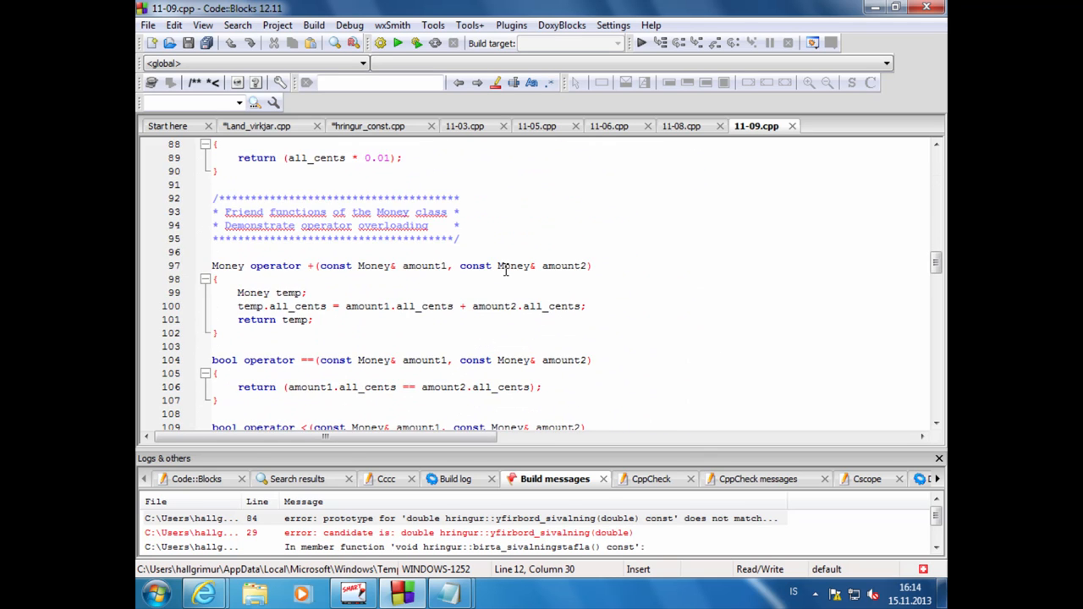
{"action": "scroll", "scroll_direction": "down", "scroll_amount": 3}
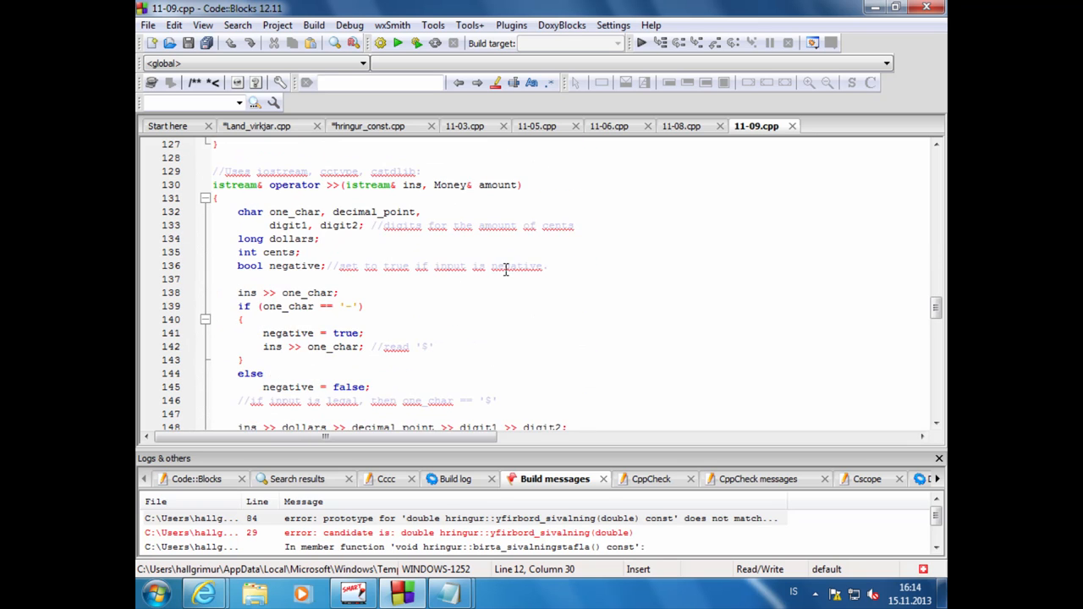
{"action": "scroll", "scroll_direction": "down", "scroll_amount": 3}
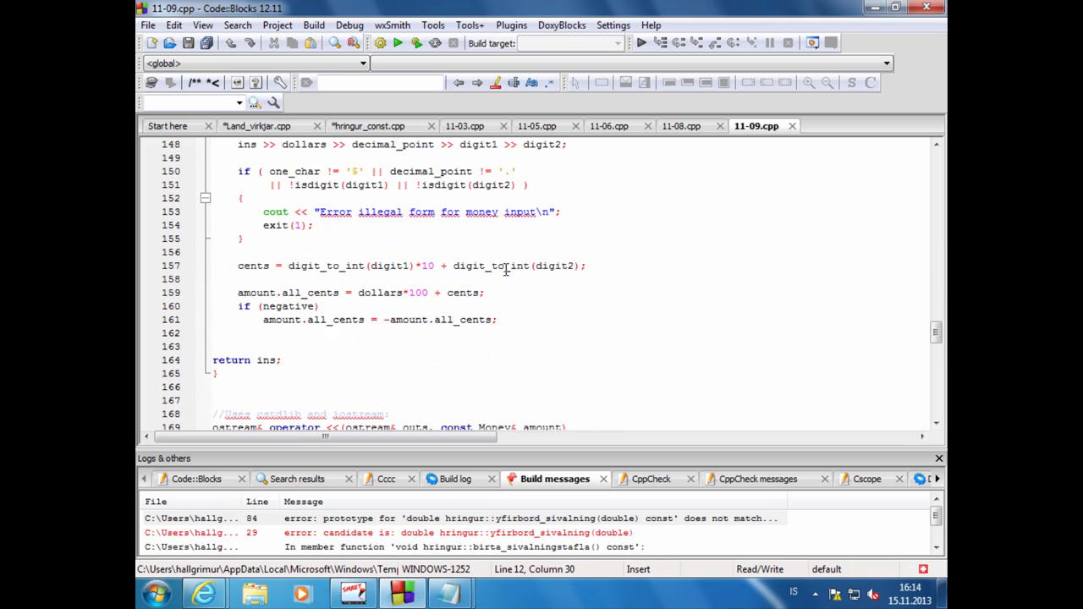
{"action": "scroll", "scroll_direction": "down", "scroll_amount": 3}
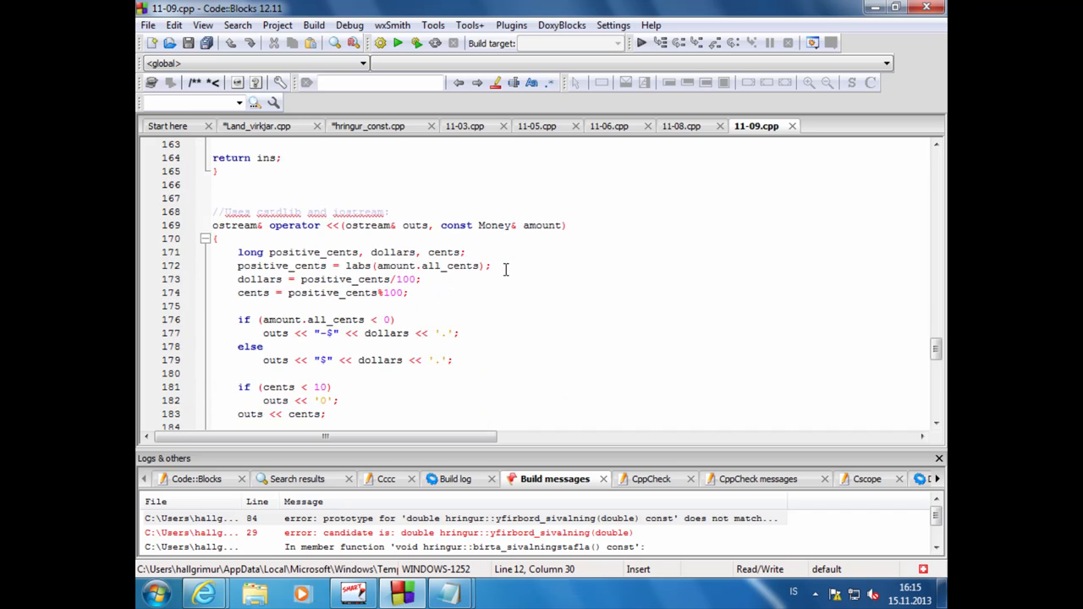
{"action": "scroll", "scroll_direction": "down", "scroll_amount": 3}
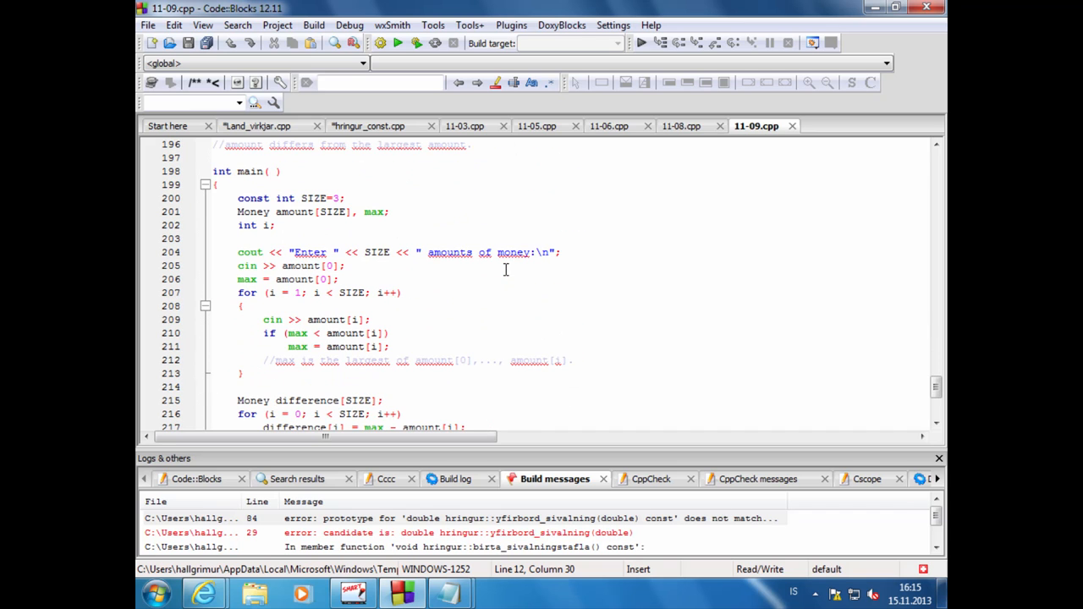
{"action": "mouse_move", "coordinate": [362, 270]}
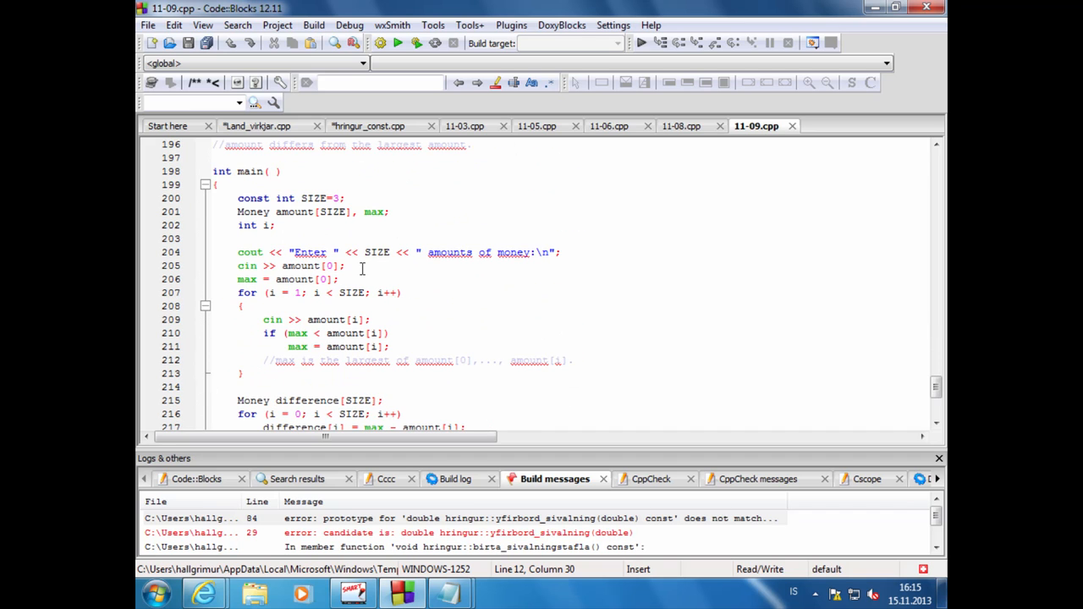
{"action": "left_click", "coordinate": [315, 198]}
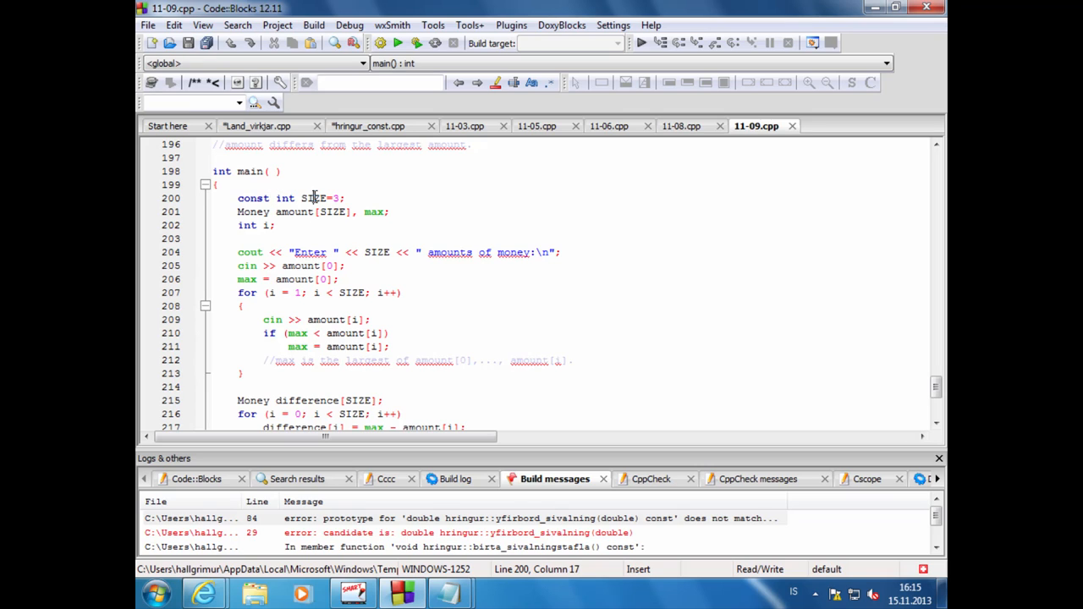
{"action": "left_click", "coordinate": [288, 212]}
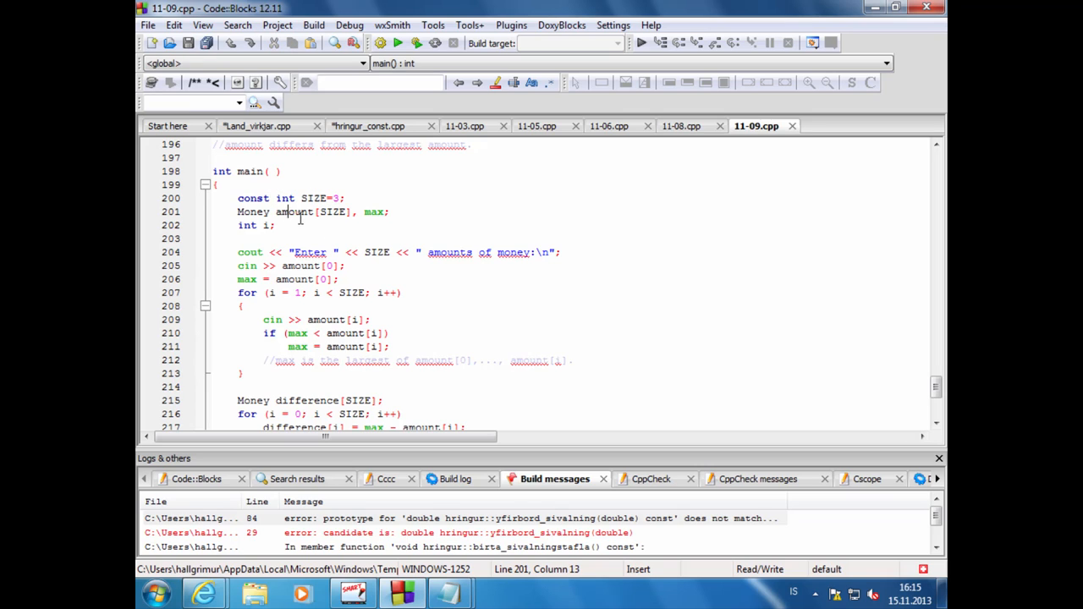
{"action": "double_click", "coordinate": [295, 212]}
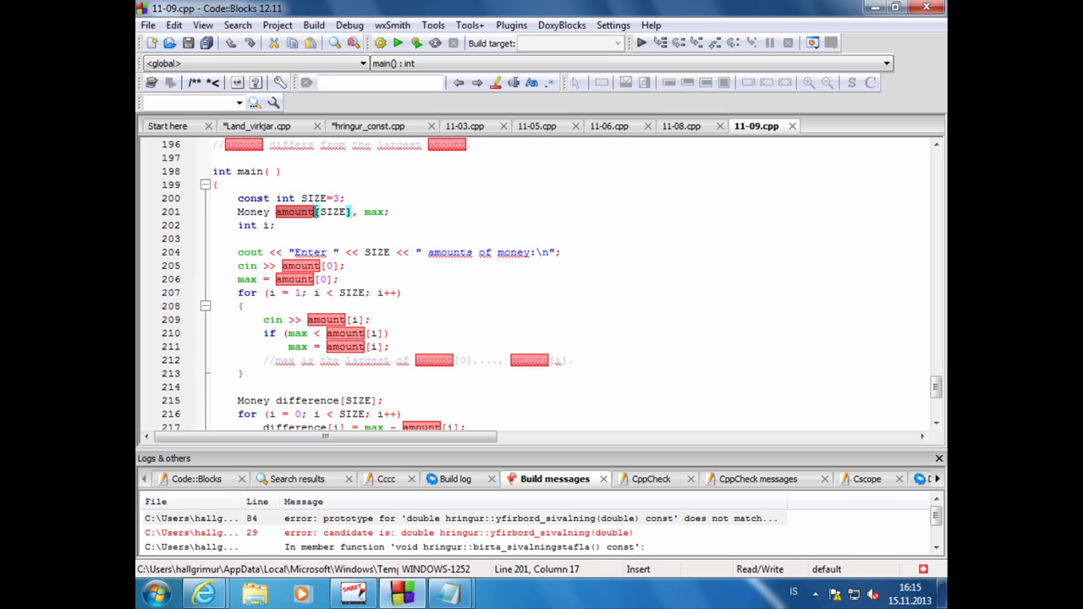
{"action": "mouse_move", "coordinate": [331, 212]}
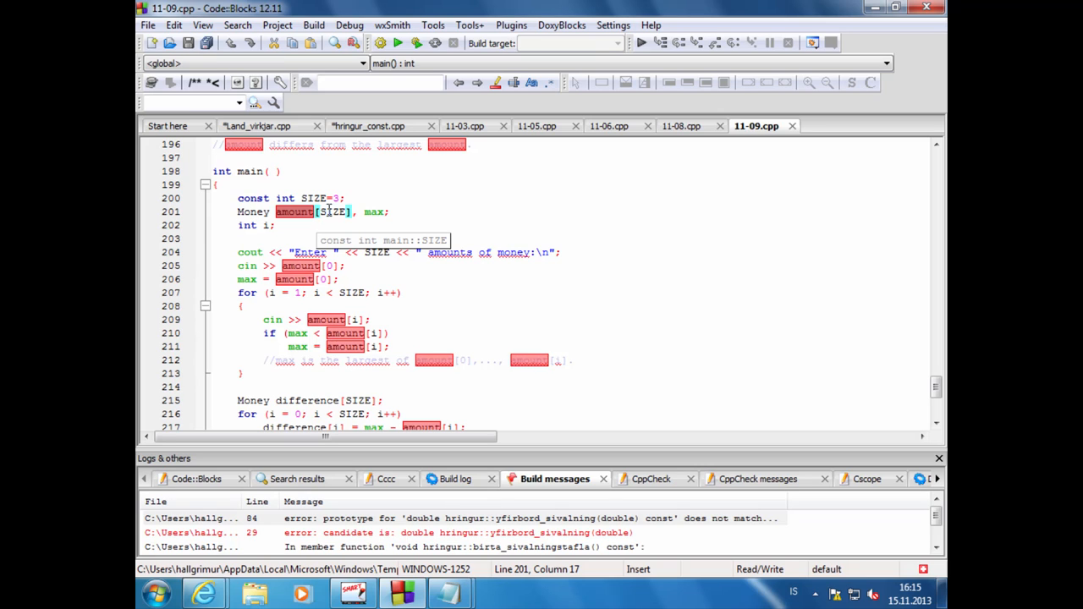
{"action": "left_click", "coordinate": [329, 212]}
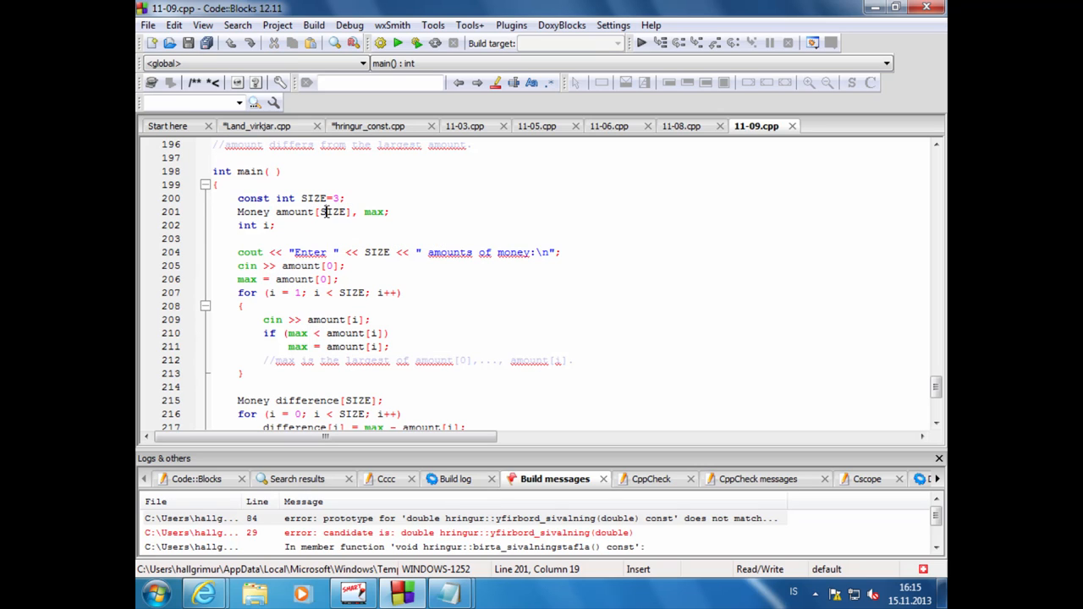
{"action": "mouse_move", "coordinate": [331, 212]}
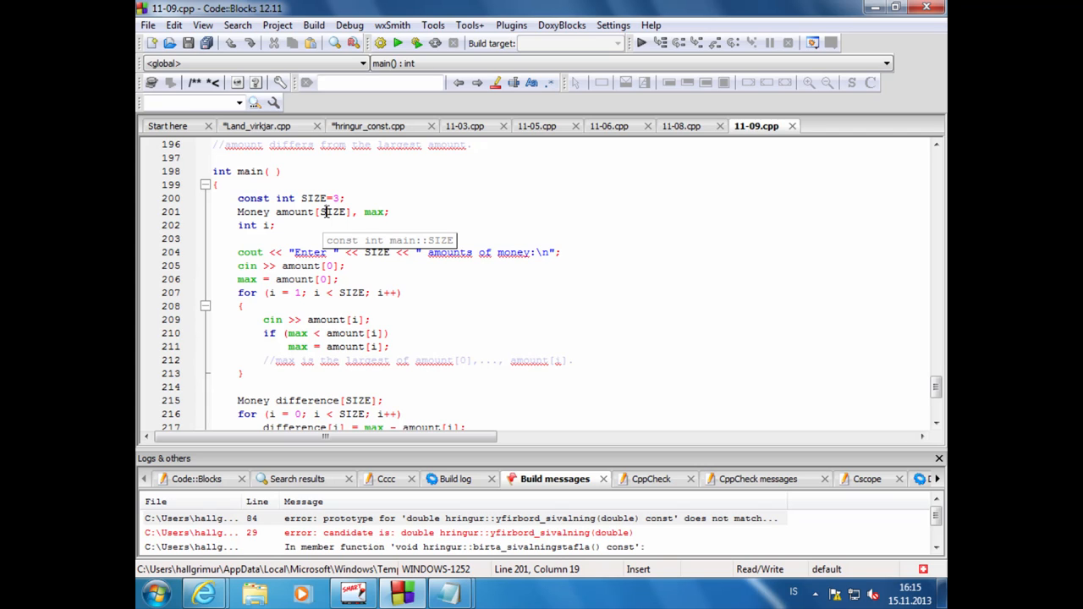
{"action": "left_click", "coordinate": [288, 252]}
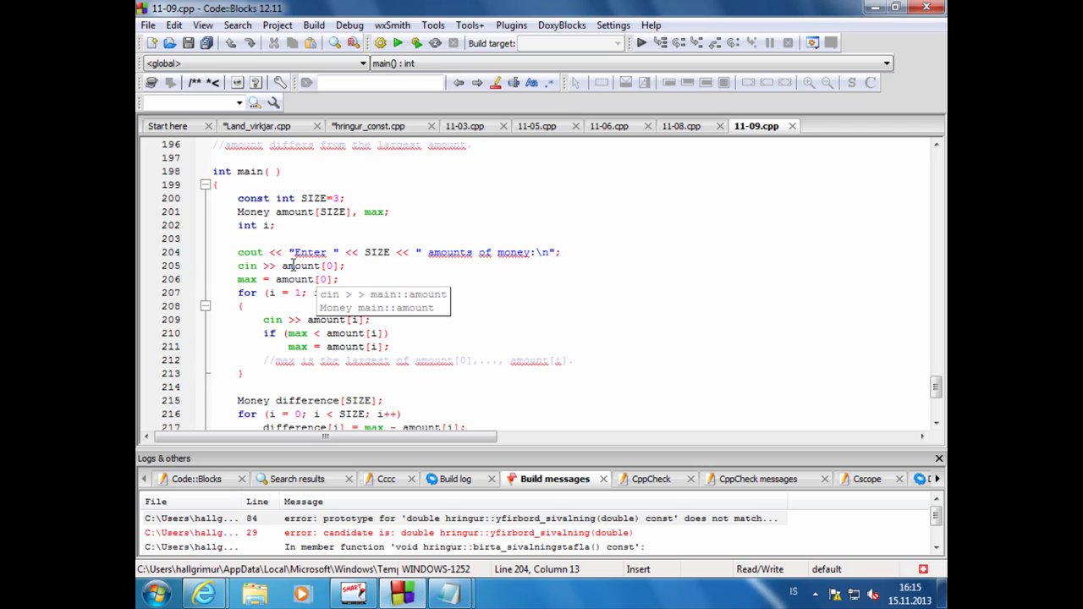
{"action": "left_click", "coordinate": [420, 268]}
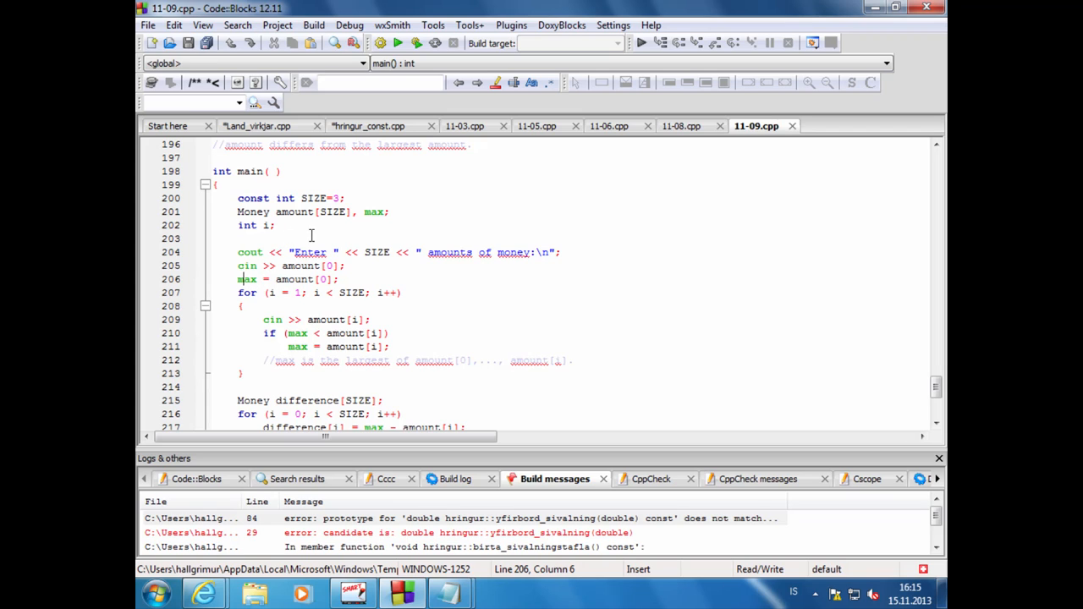
{"action": "left_click", "coordinate": [376, 211]}
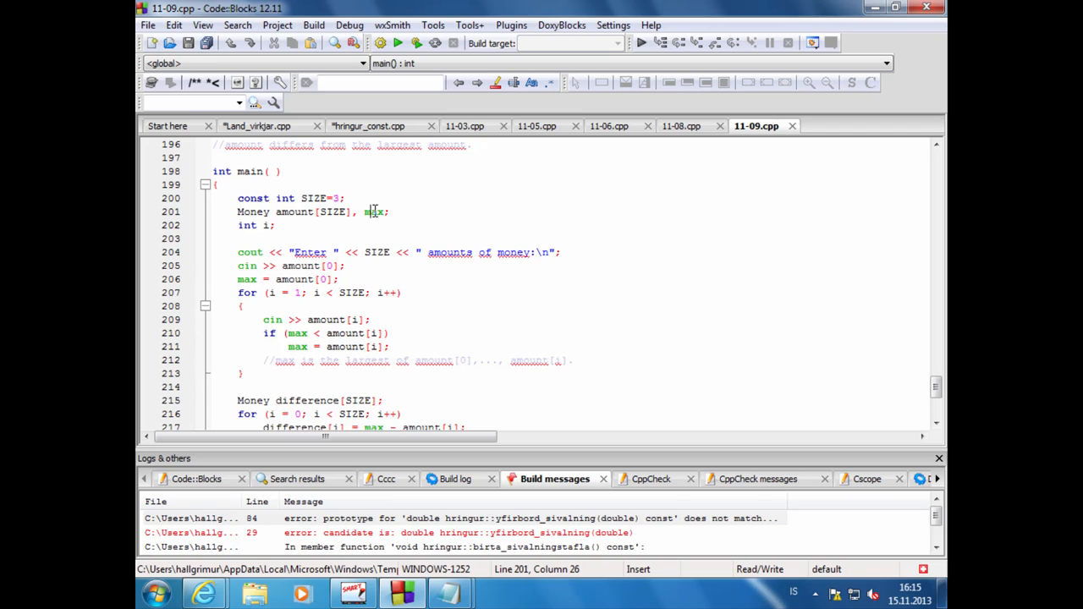
{"action": "left_click", "coordinate": [271, 292]}
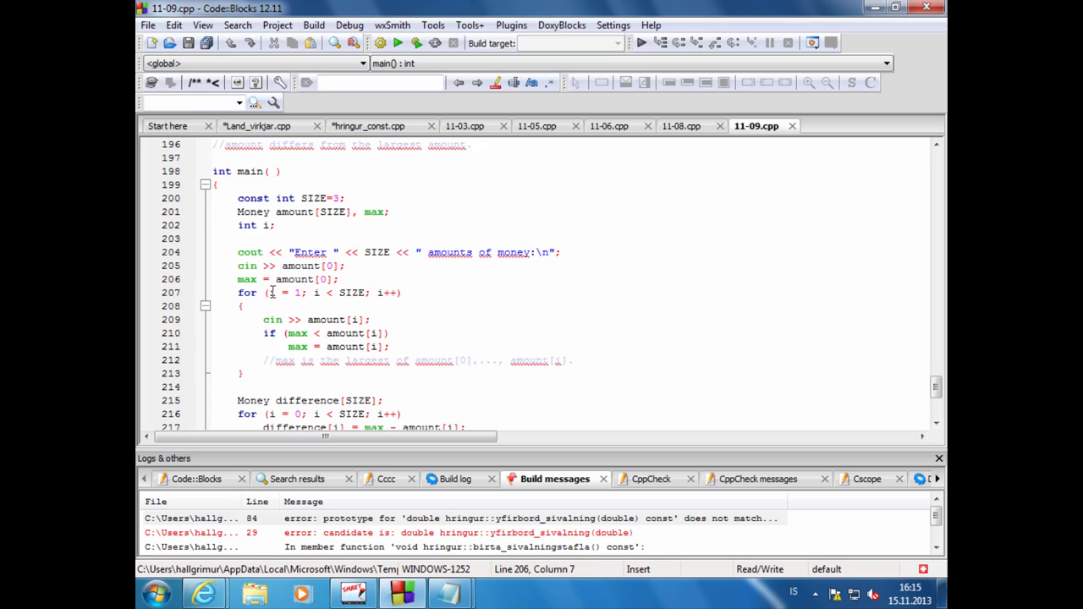
{"action": "mouse_move", "coordinate": [304, 281]}
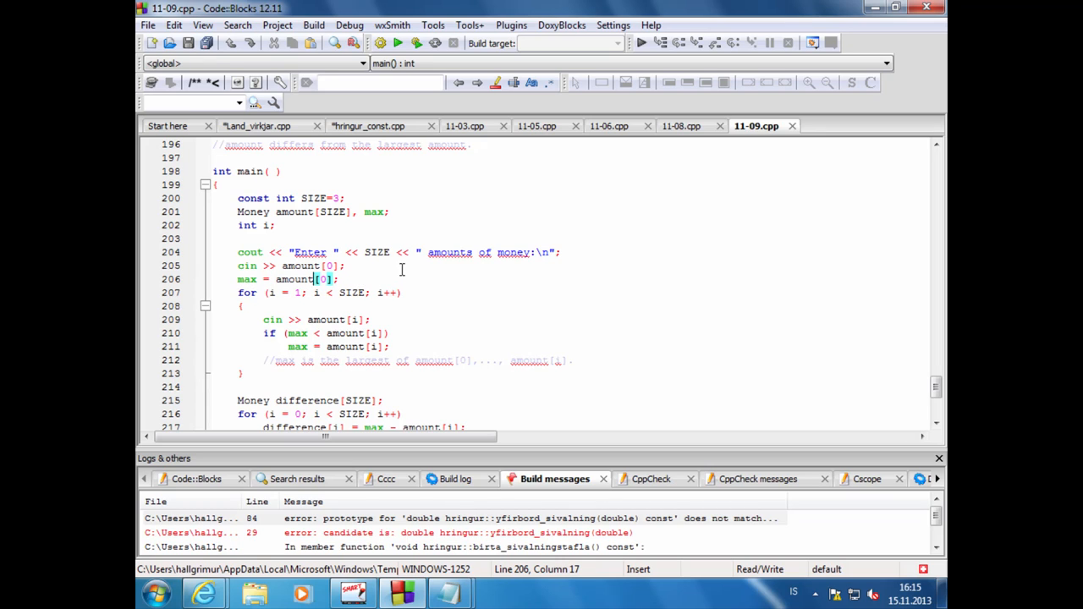
{"action": "scroll", "scroll_direction": "down", "scroll_amount": 3}
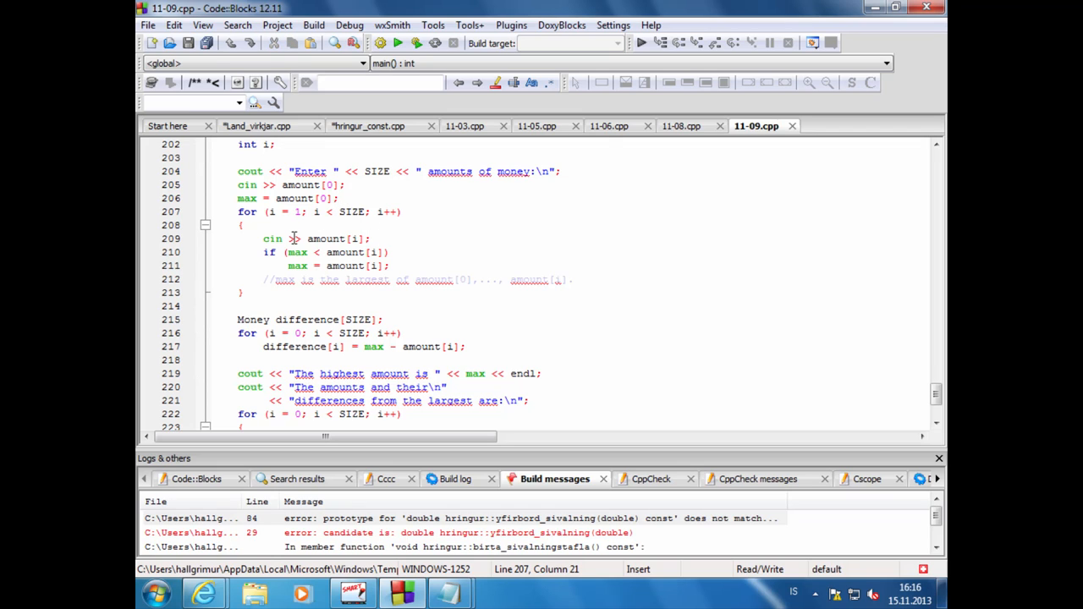
{"action": "left_click", "coordinate": [279, 252]}
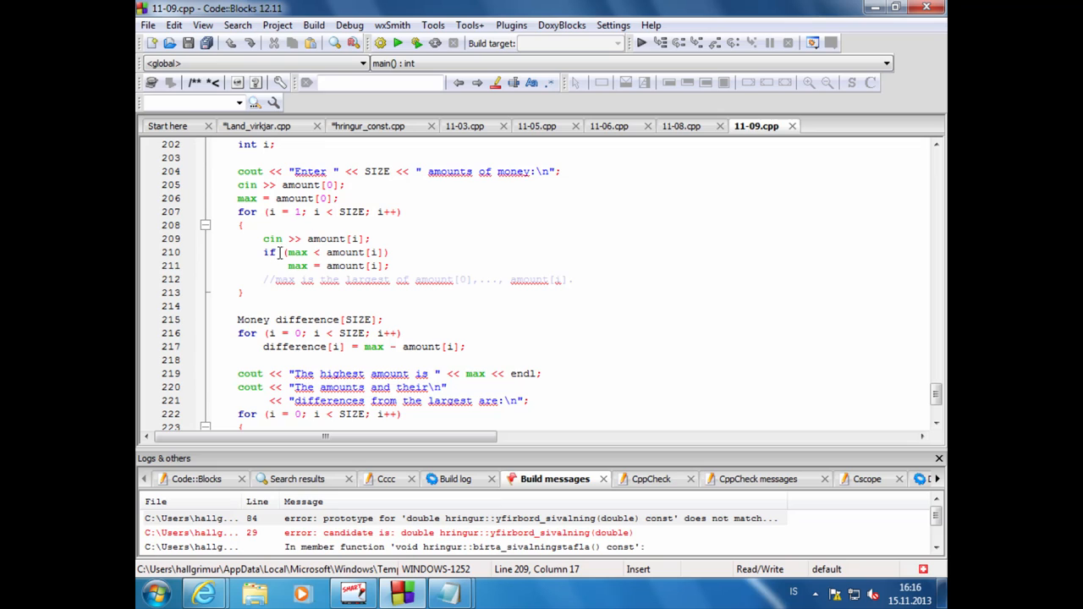
{"action": "left_click", "coordinate": [308, 252]}
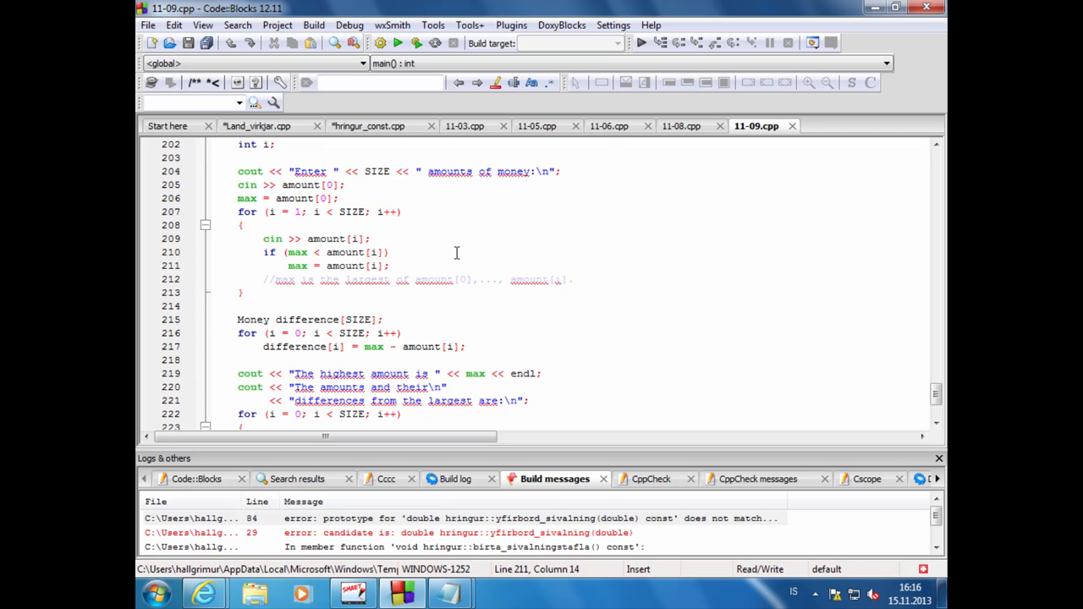
{"action": "left_click", "coordinate": [295, 318]}
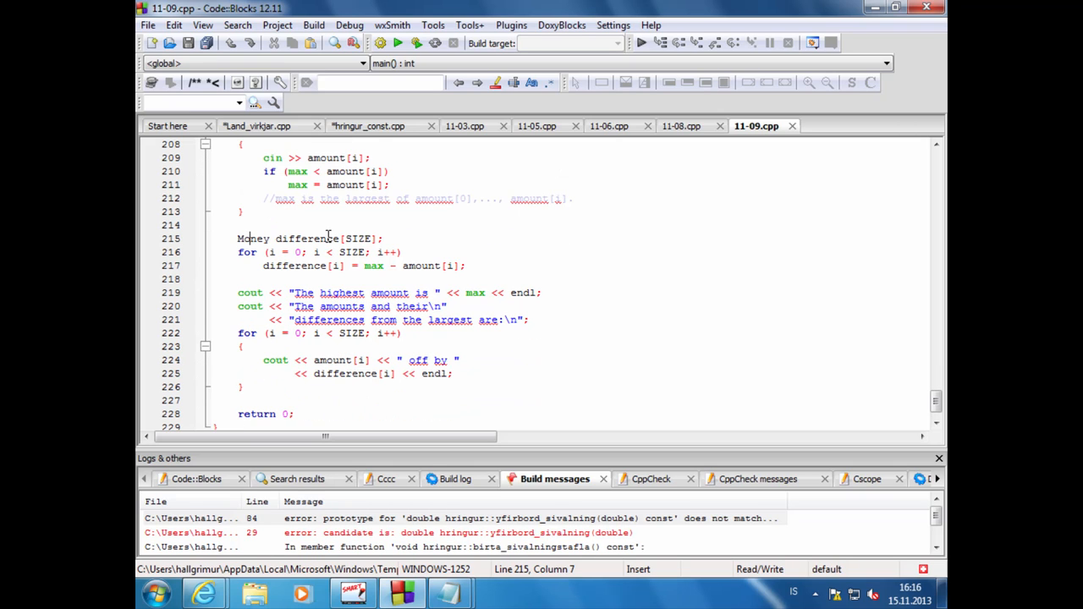
{"action": "left_click", "coordinate": [329, 239]}
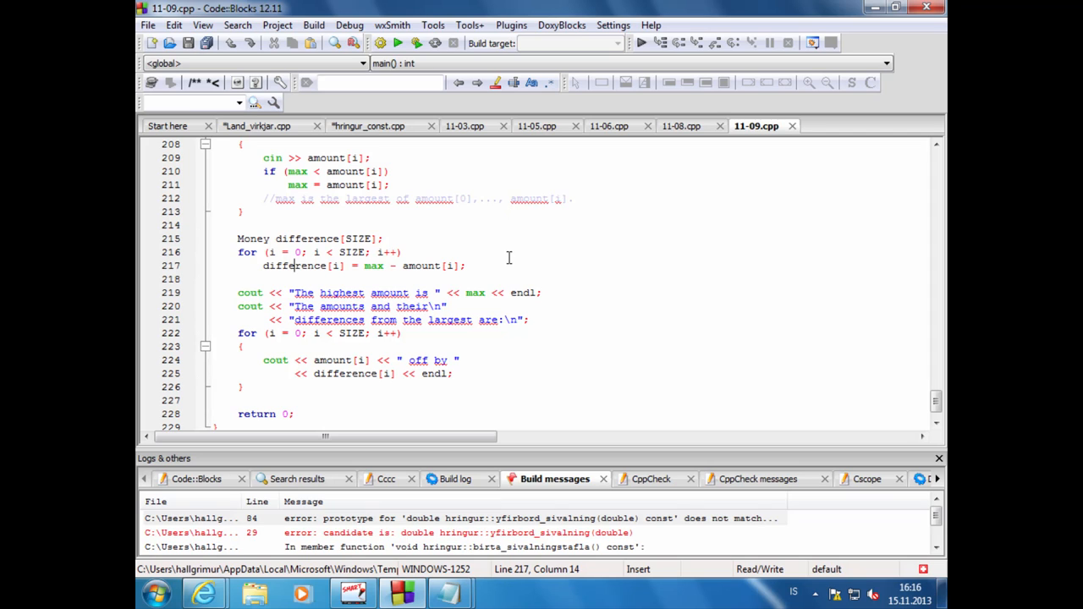
{"action": "mouse_move", "coordinate": [428, 237]}
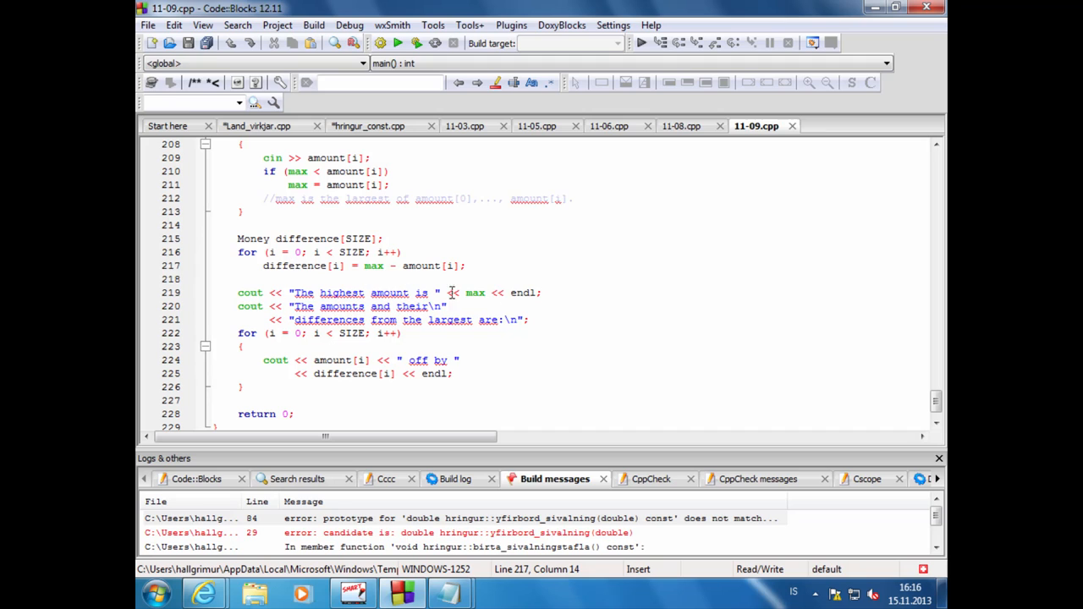
{"action": "left_click", "coordinate": [478, 291]}
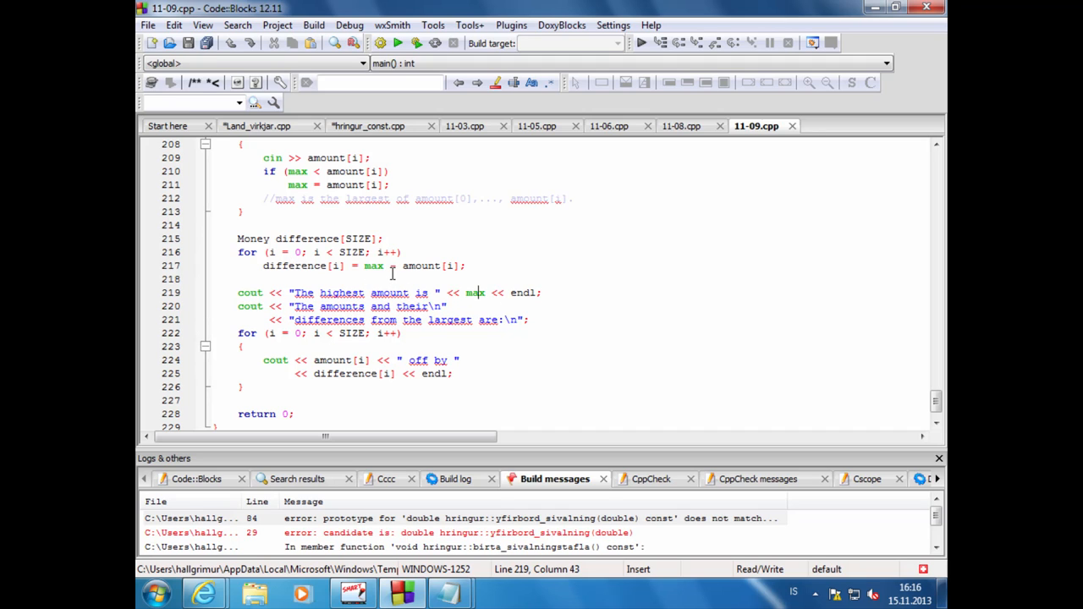